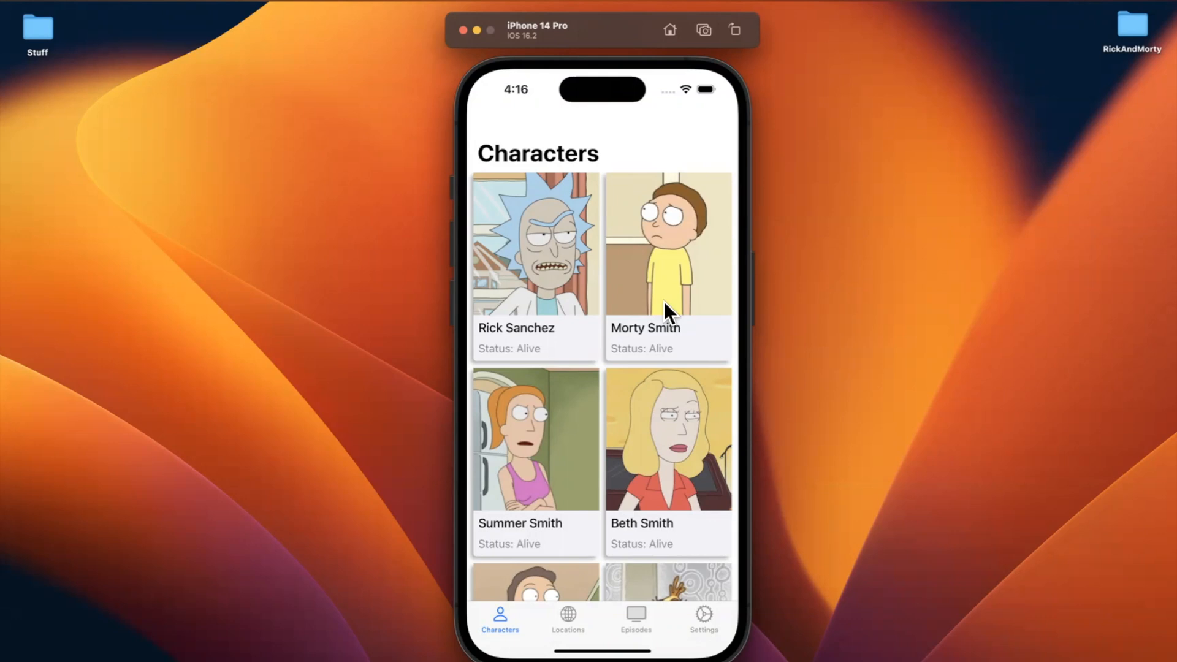
mouse_move(694, 437)
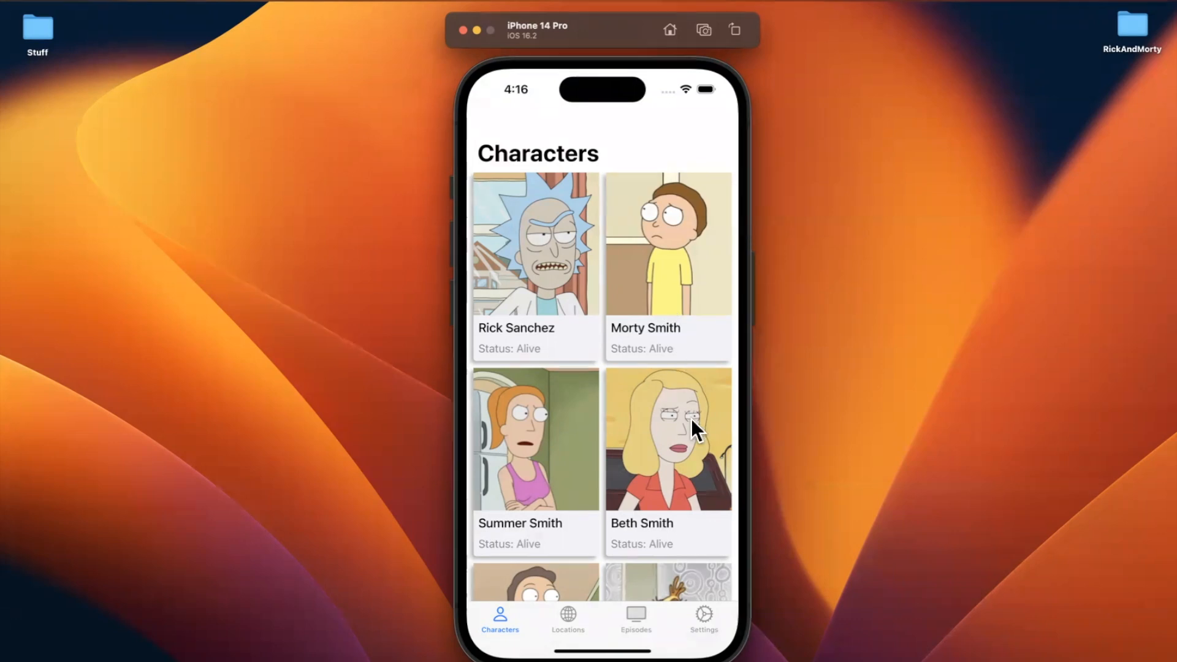
mouse_move(628, 236)
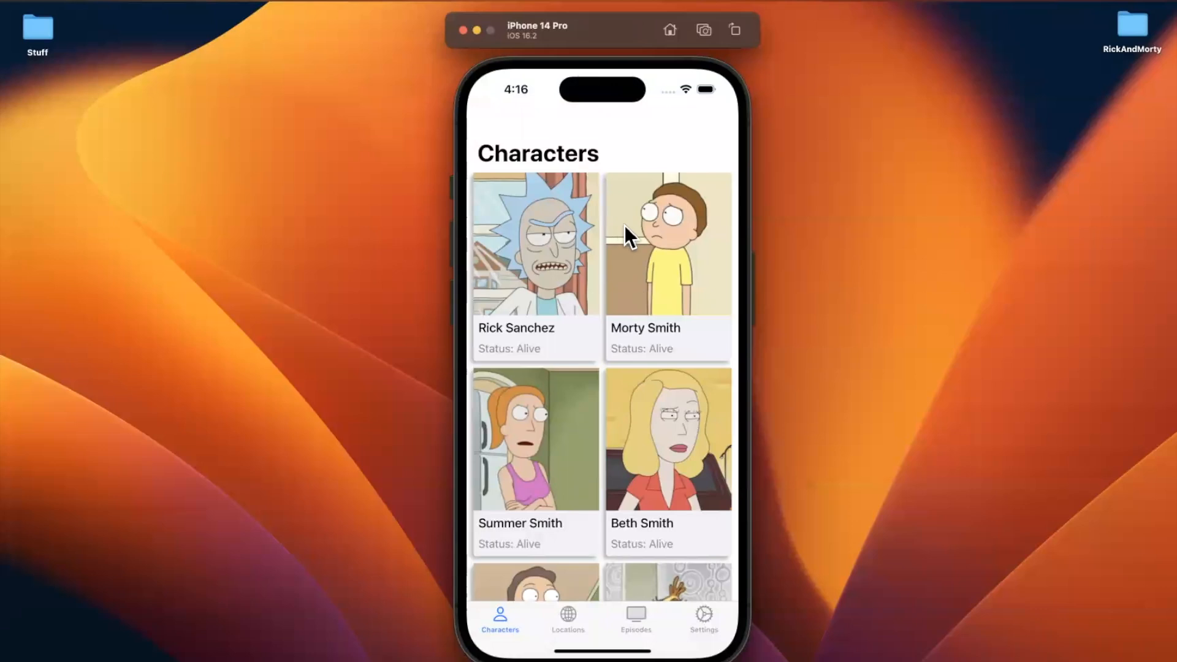
Open Morty Smith's detail screen in the Simulator and scroll its red block and green grid.
left_click(668, 243)
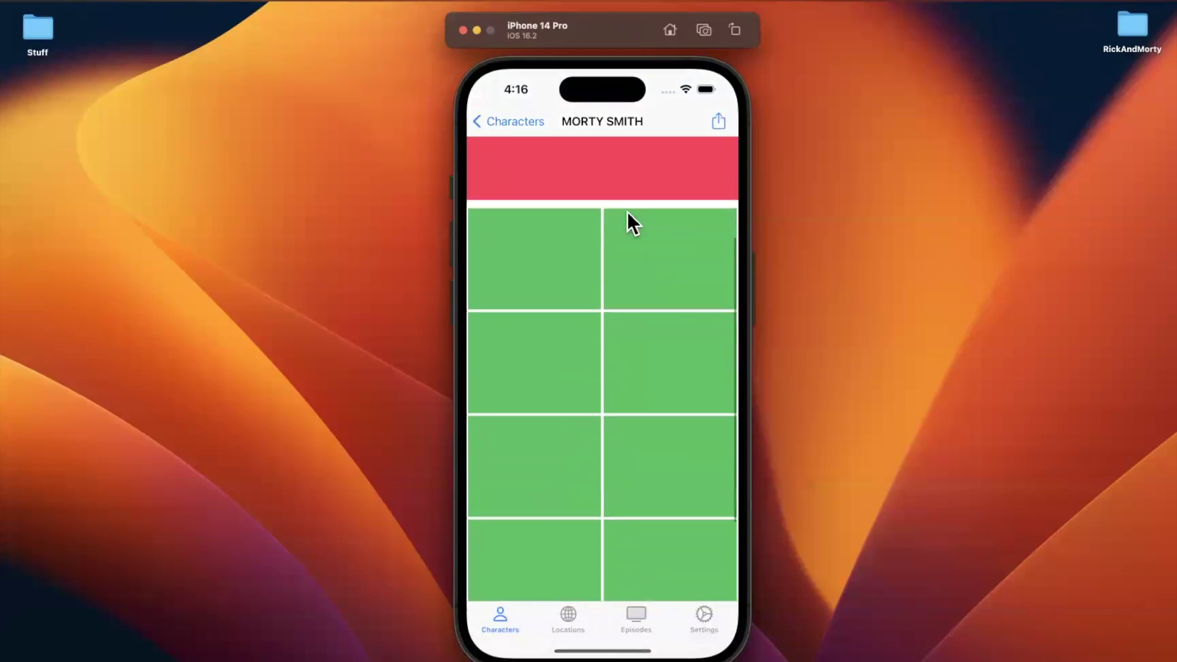
scroll("down", 3)
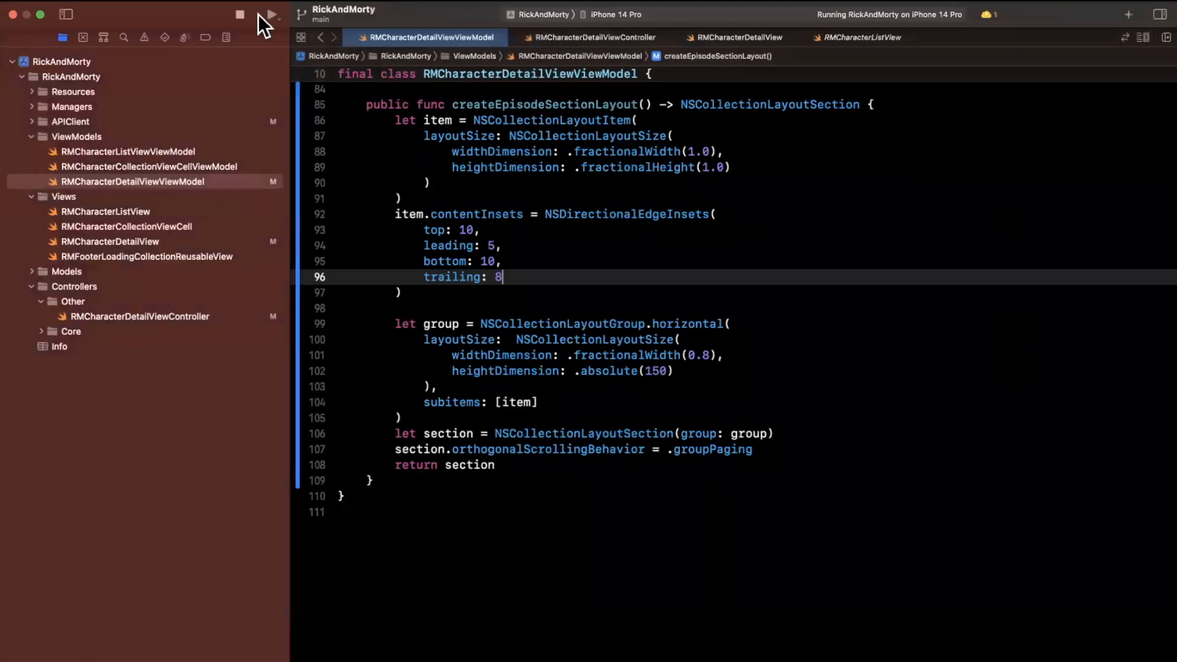
Rebuild and rerun the app, then scroll Morty Smith's detail screen to check the taller red section.
left_click(271, 15)
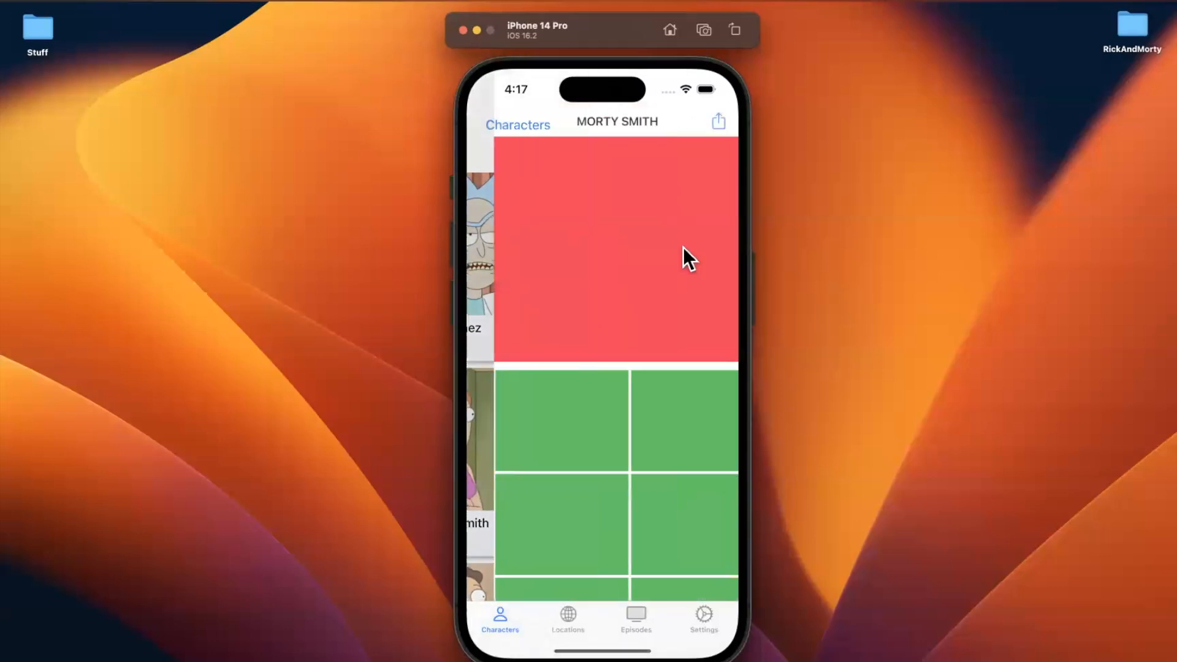
scroll("down", 3)
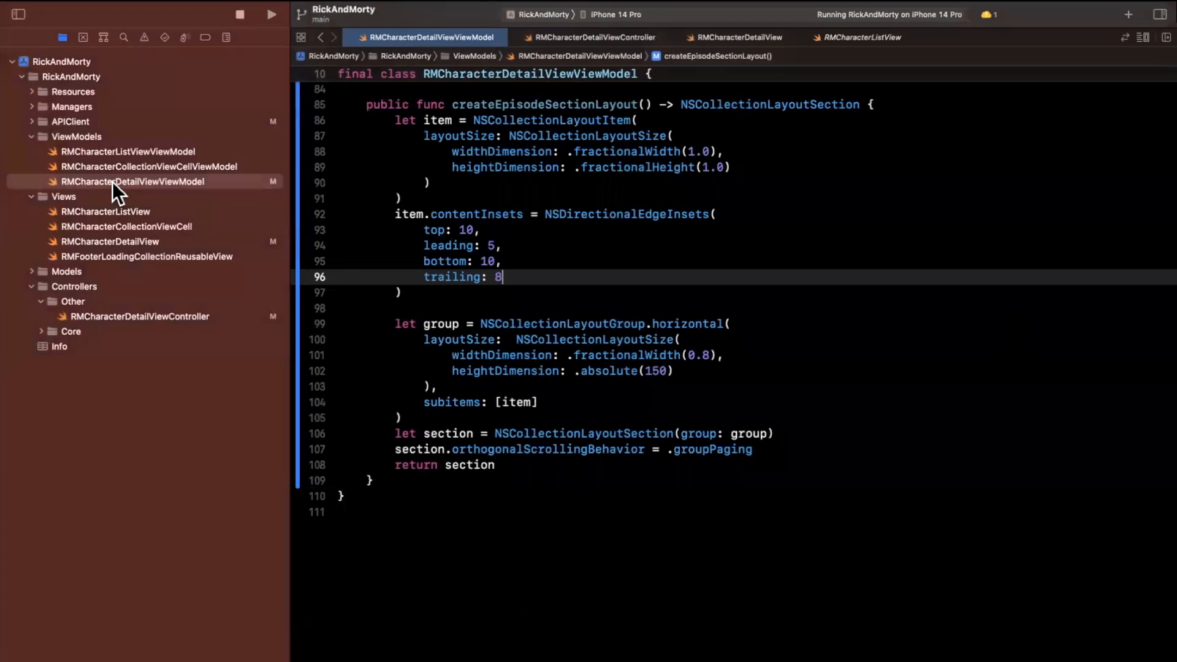
scroll("up", 3)
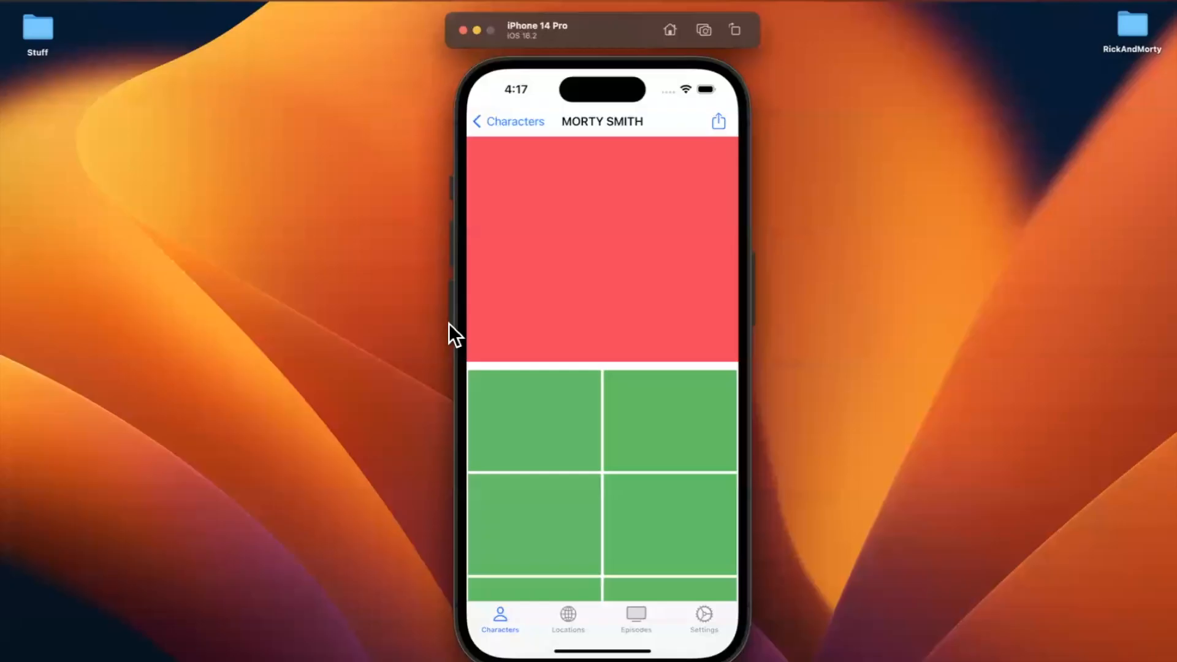
scroll("down", 3)
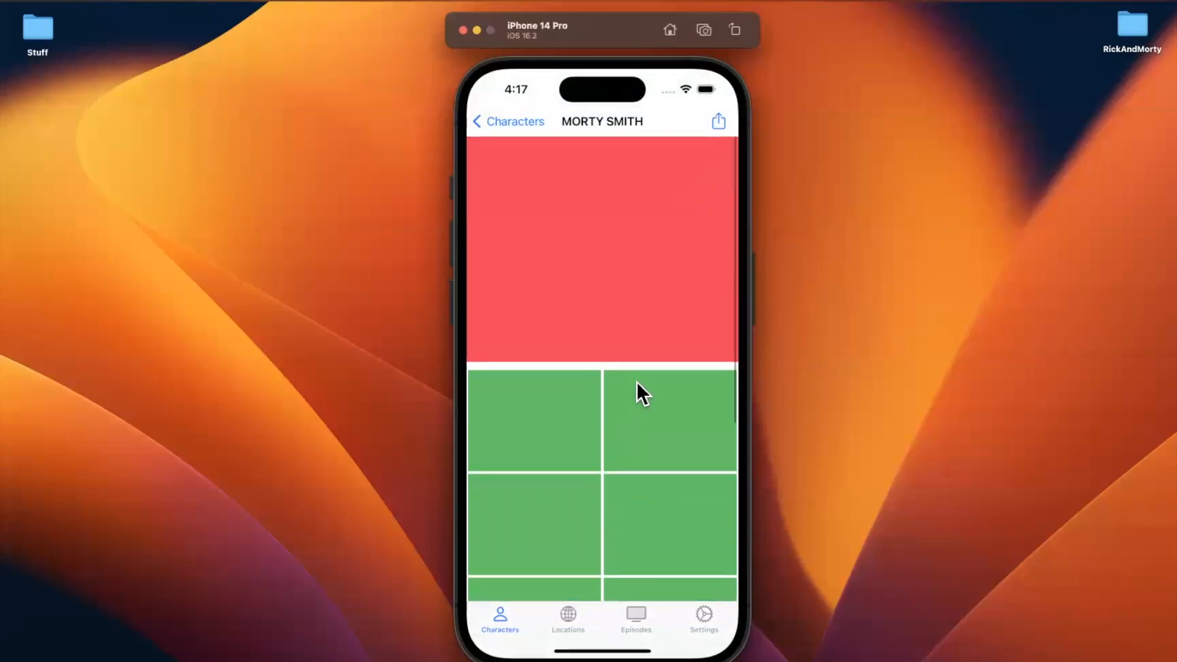
mouse_move(631, 219)
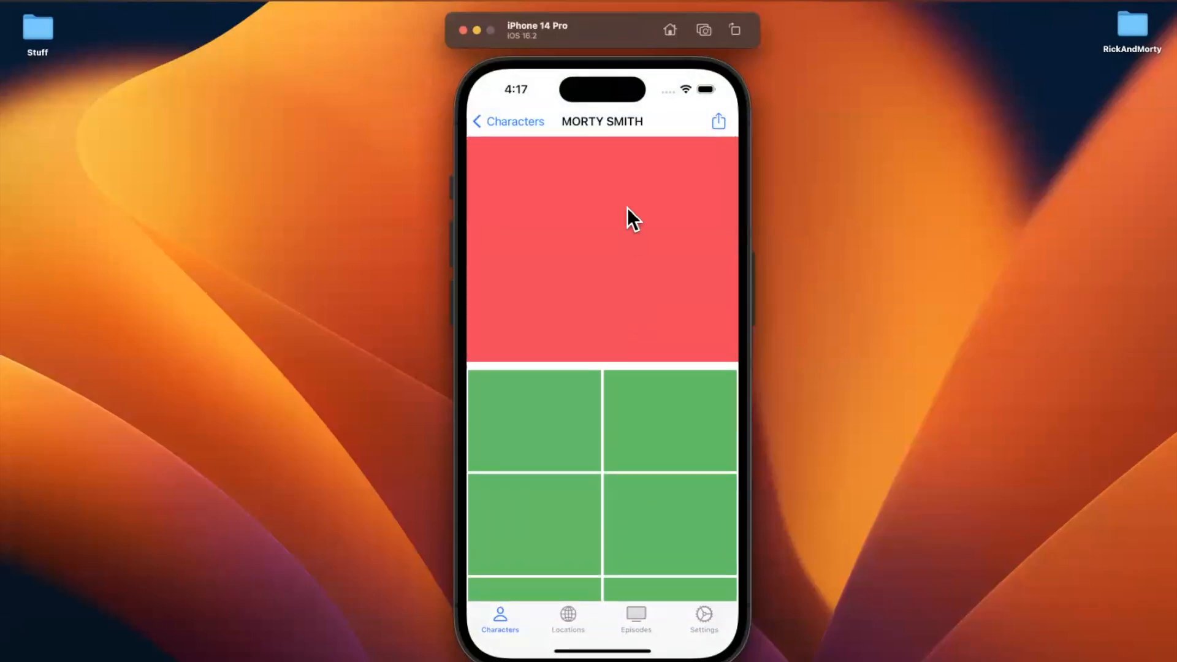
mouse_move(603, 398)
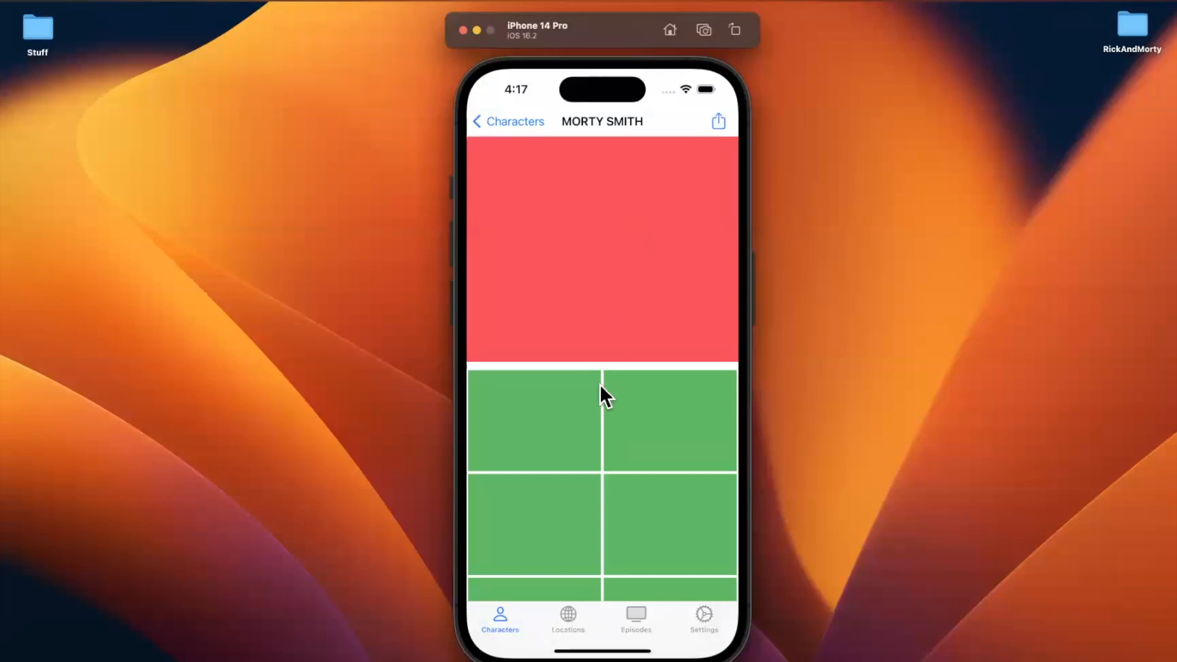
scroll("down", 3)
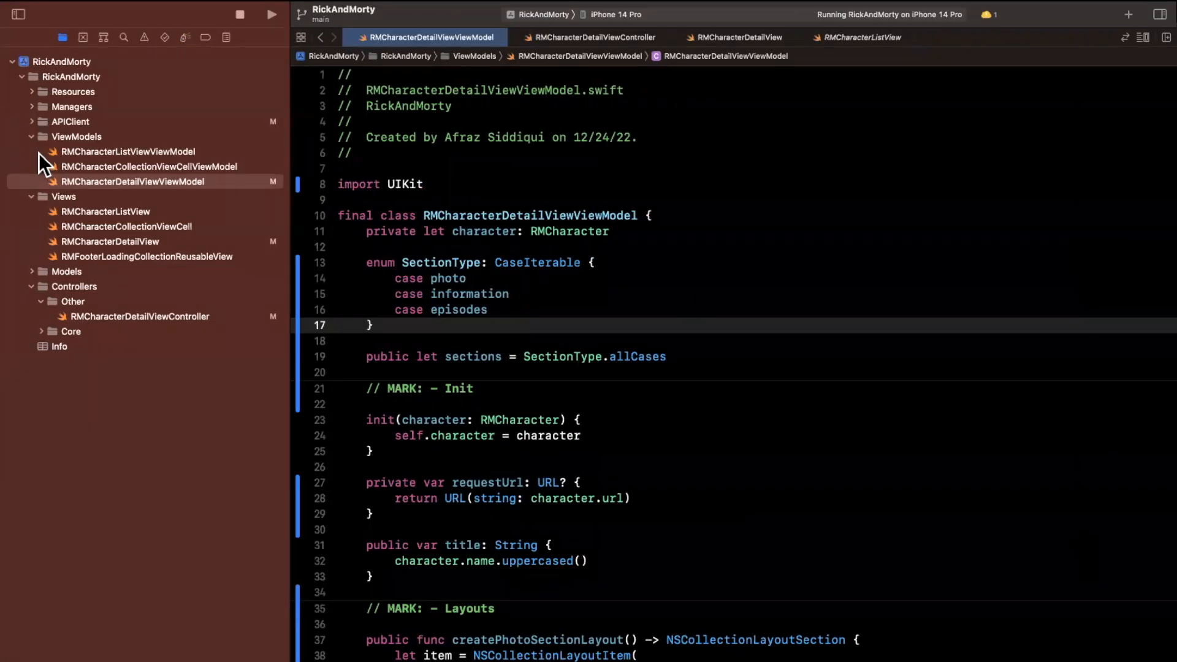
Create a CharacterDetails group inside the Views group.
left_click(35, 136)
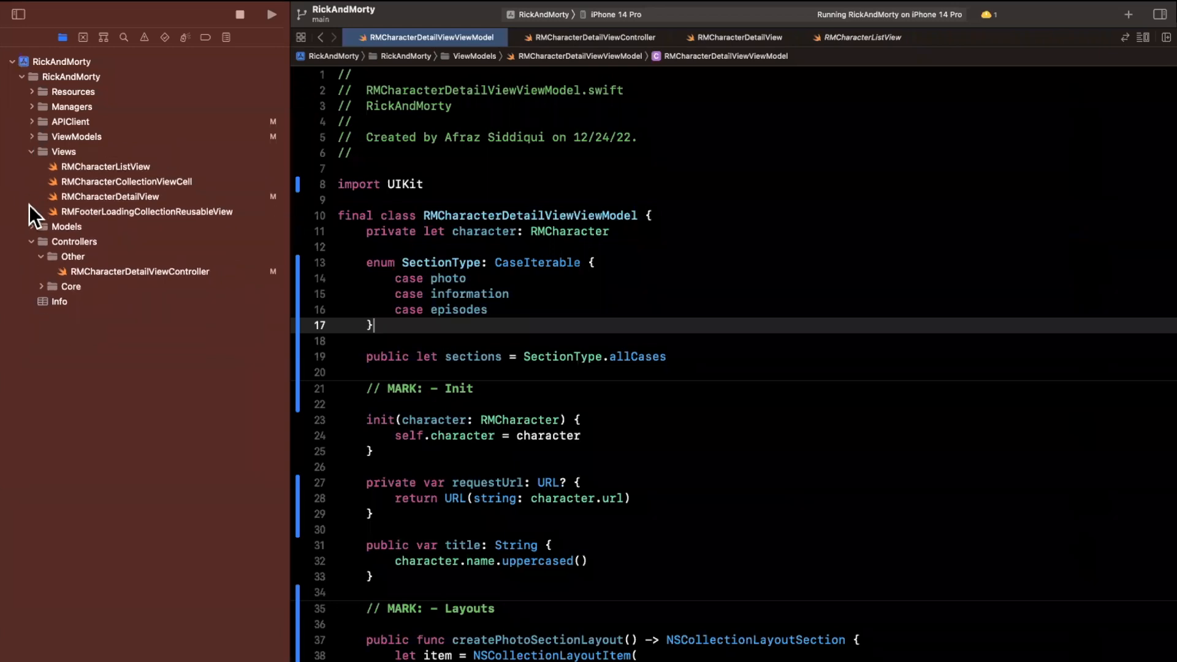
right_click(63, 151)
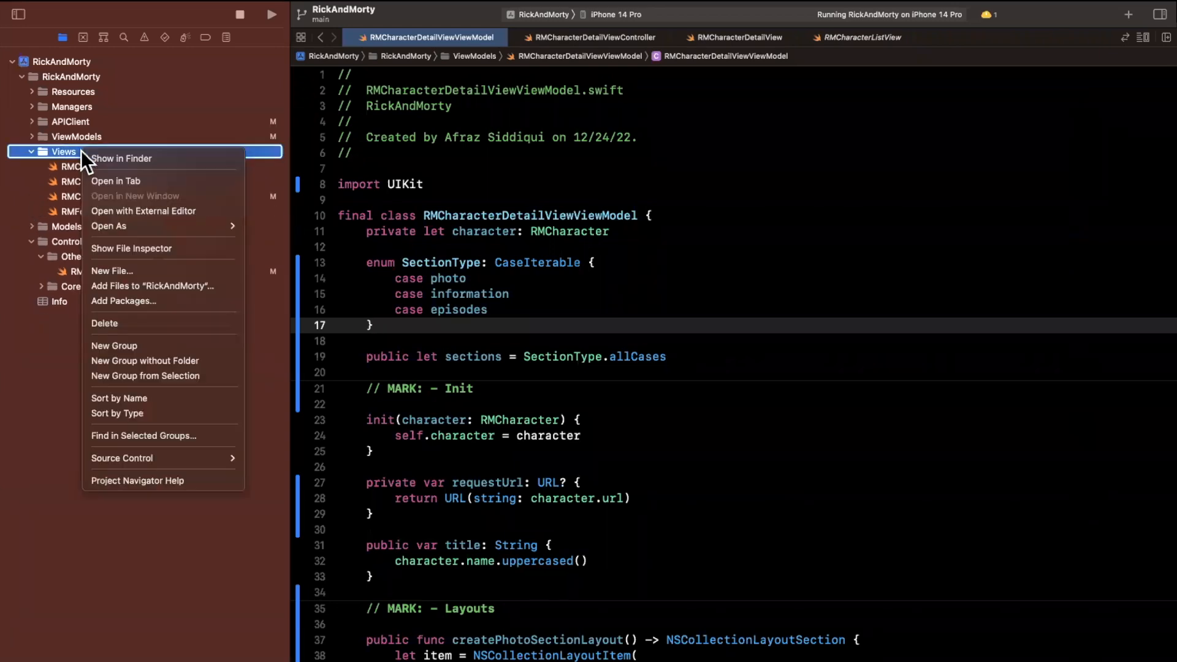
left_click(114, 346)
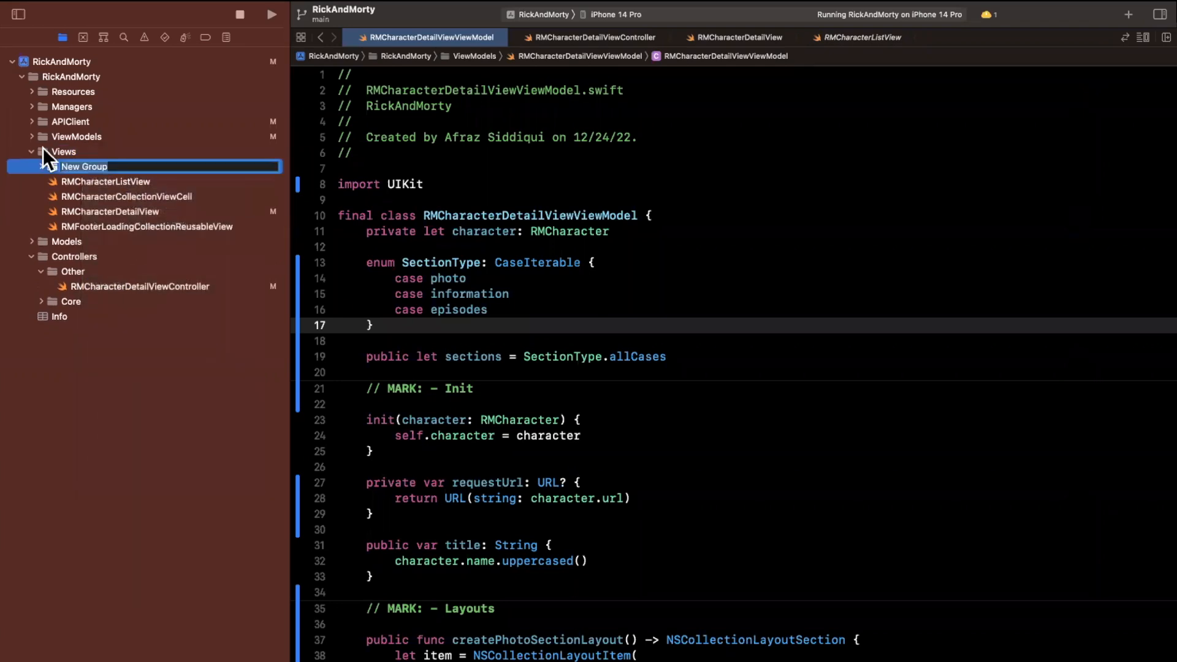
type("haracterDetails")
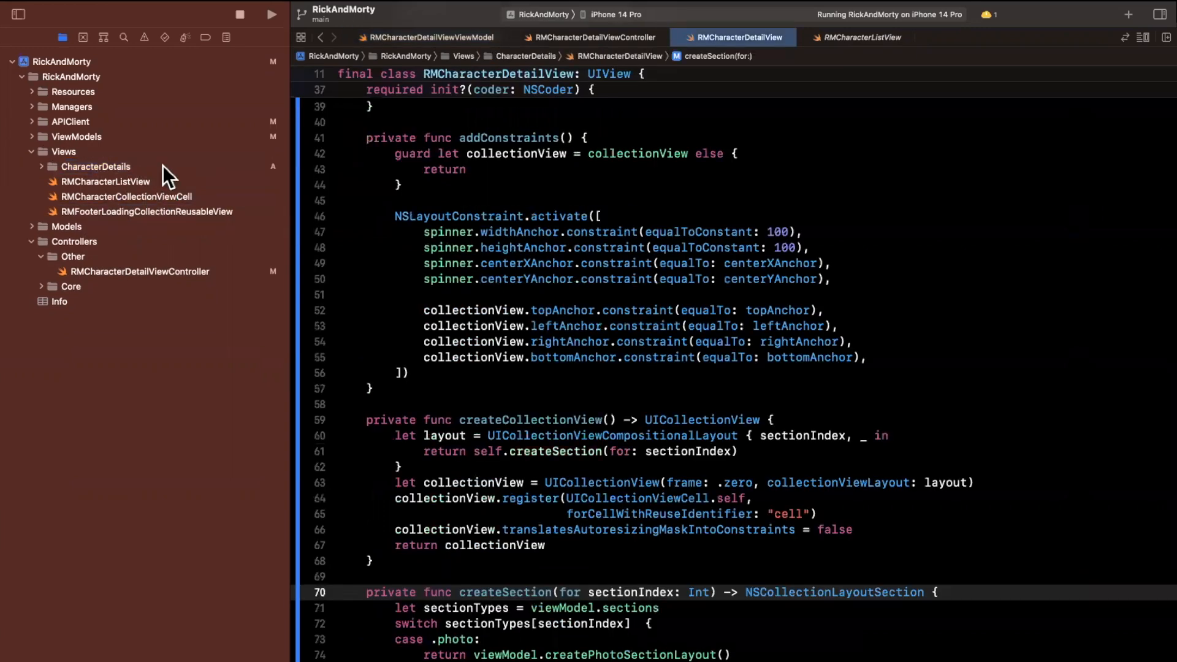
Move RMCharacterDetailView into CharacterDetails and group the list view and cell as Character.
left_click(95, 166)
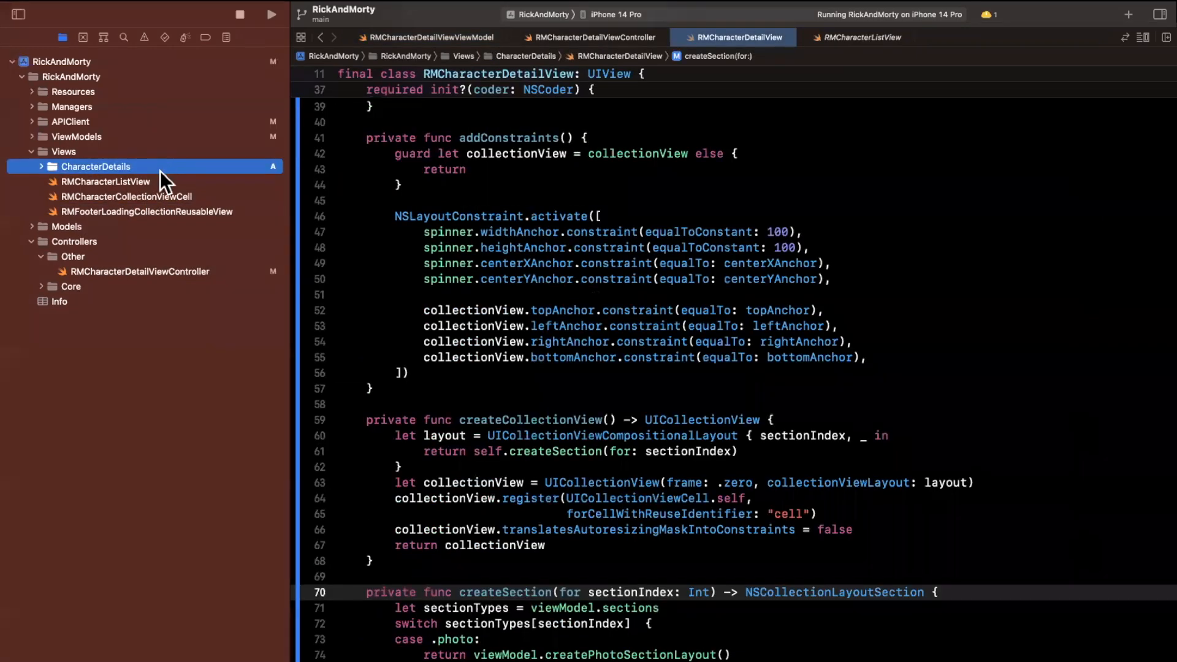
left_click(103, 196)
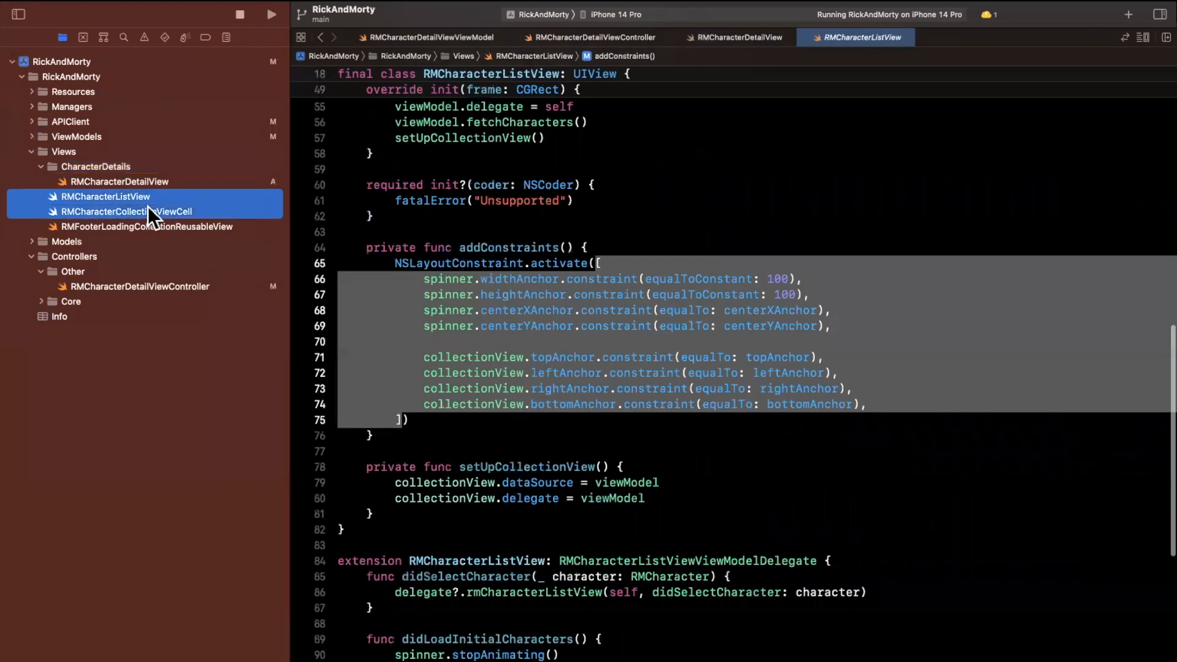
right_click(104, 196)
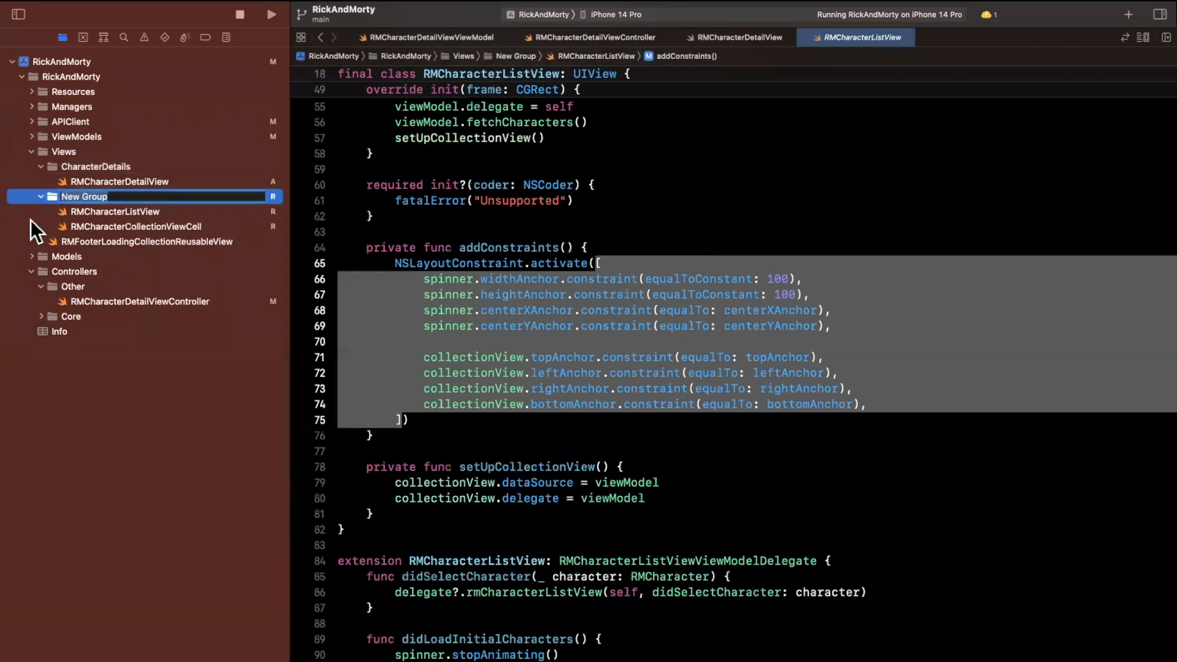
left_click(119, 181)
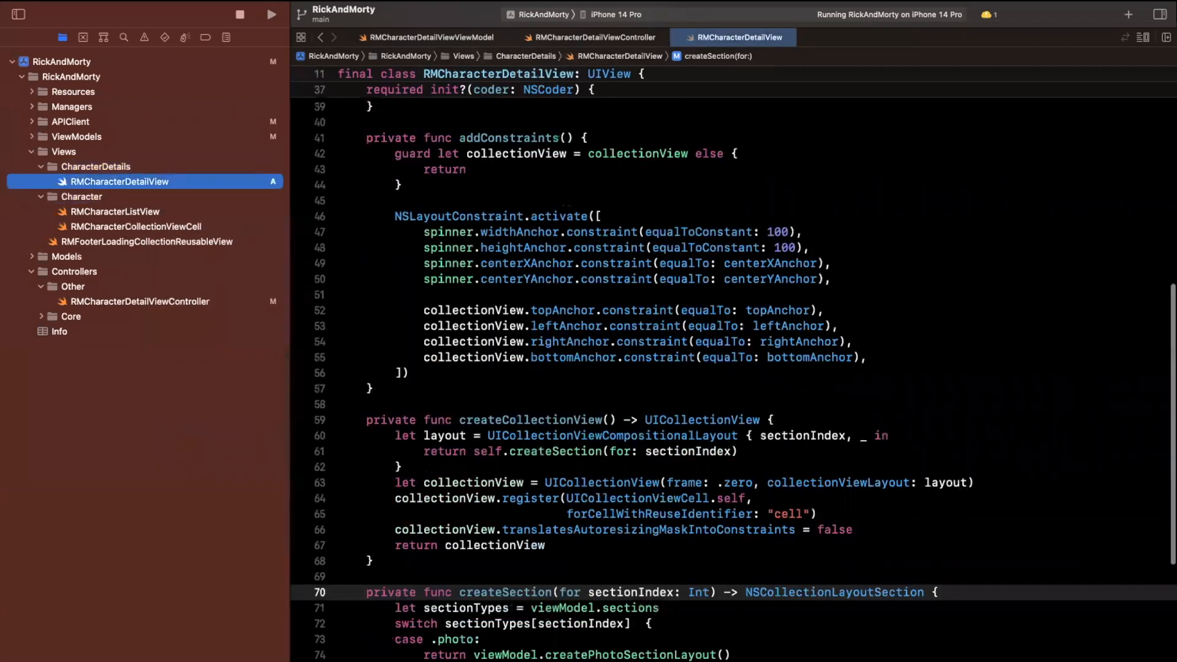
right_click(89, 167)
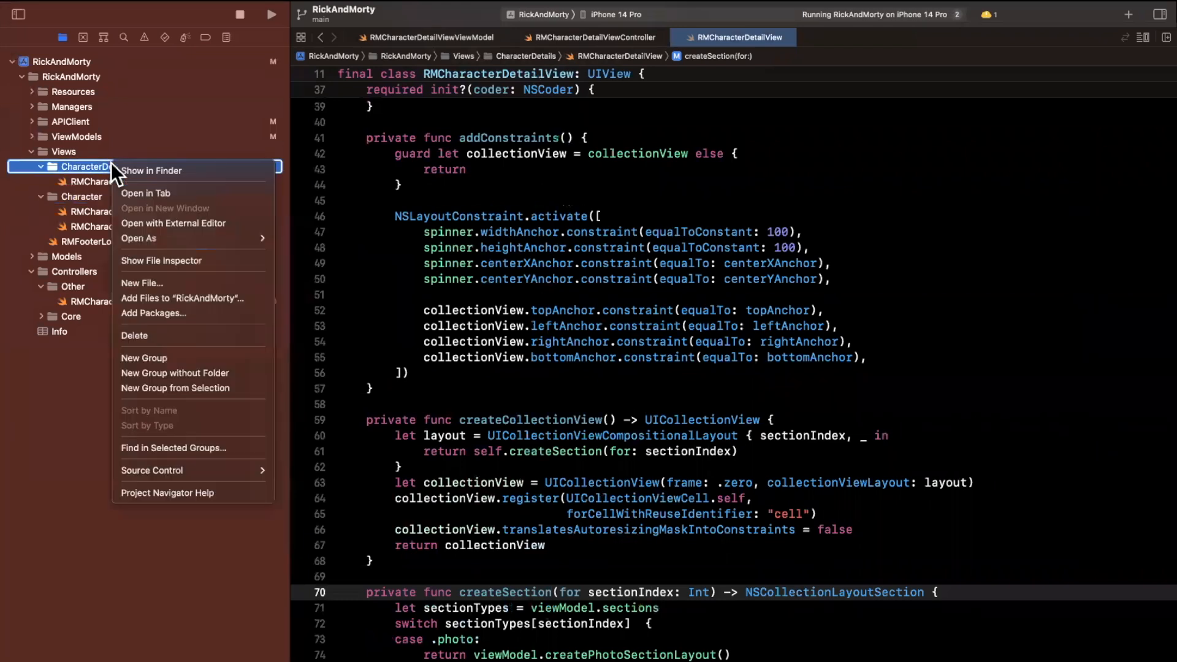
Add Cocoa Touch UICollectionViewCell subclasses for the photo and info cells in CharacterDetails.
left_click(141, 283)
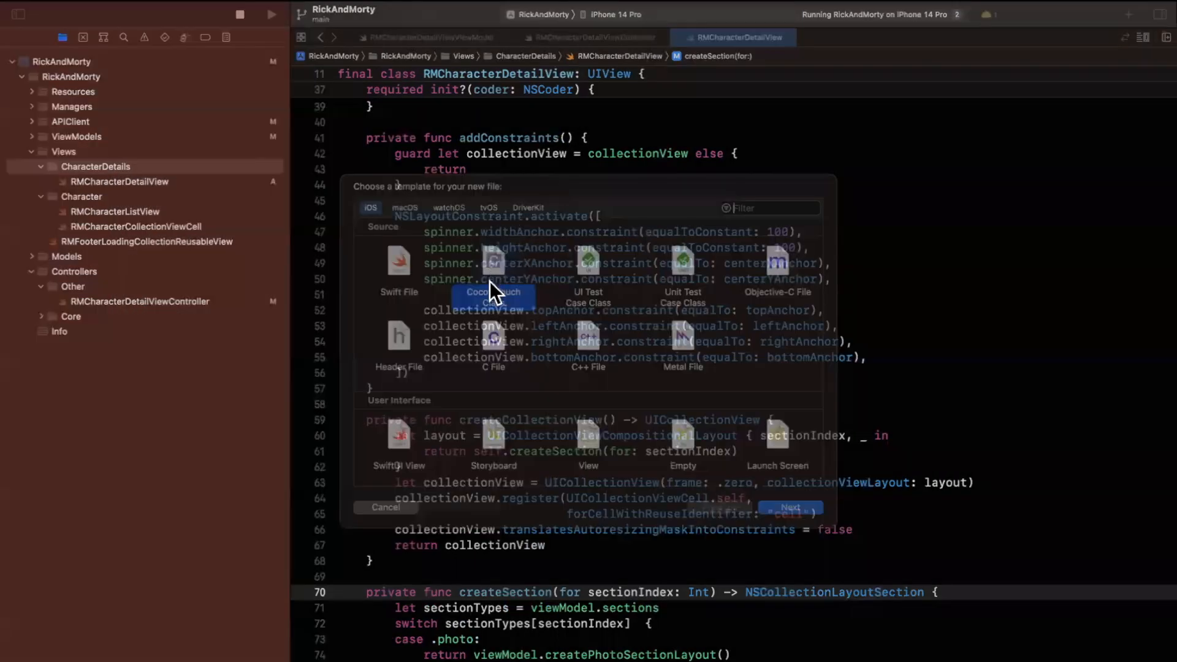
left_click(791, 506)
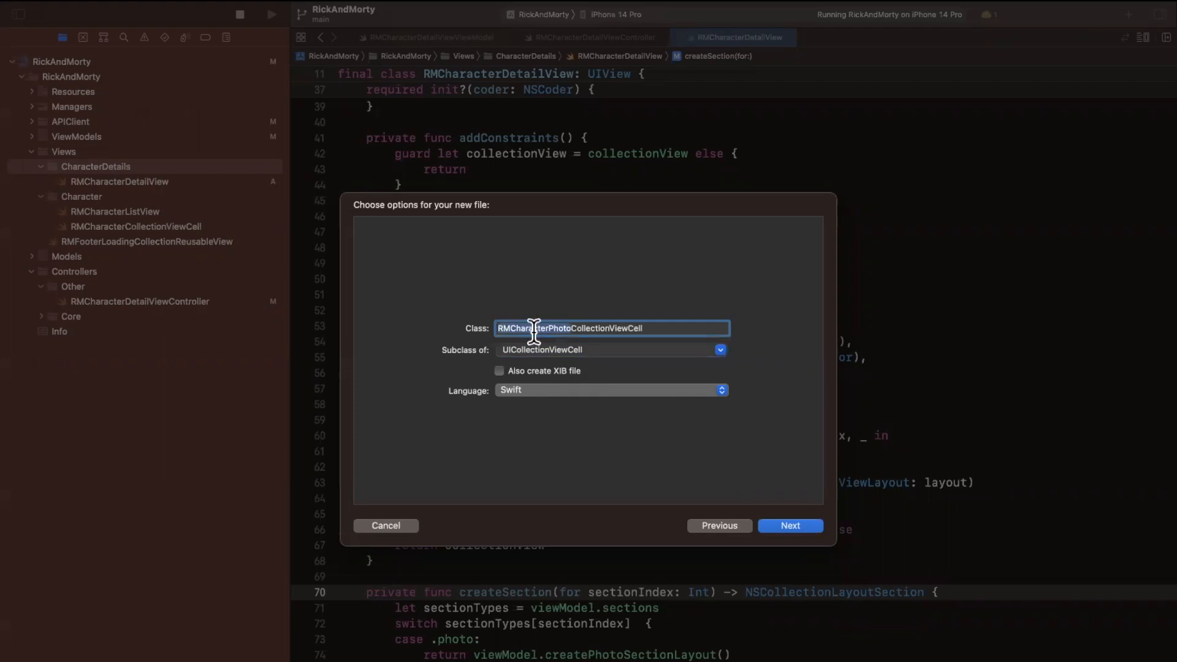
left_click(790, 526)
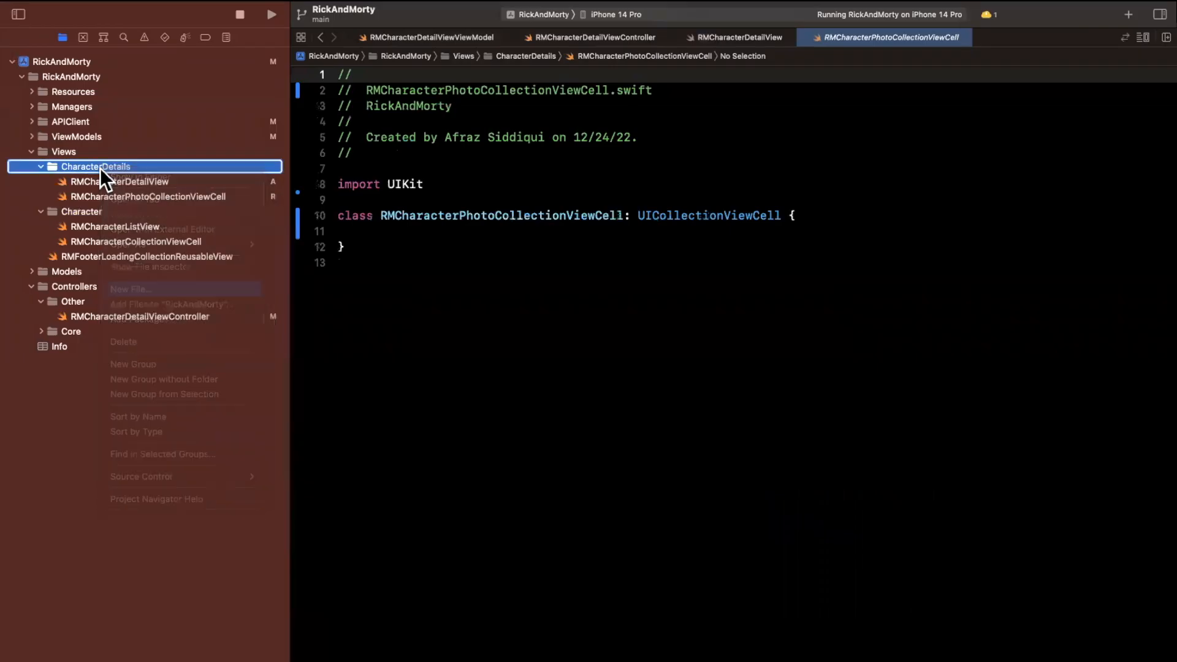
left_click(130, 289)
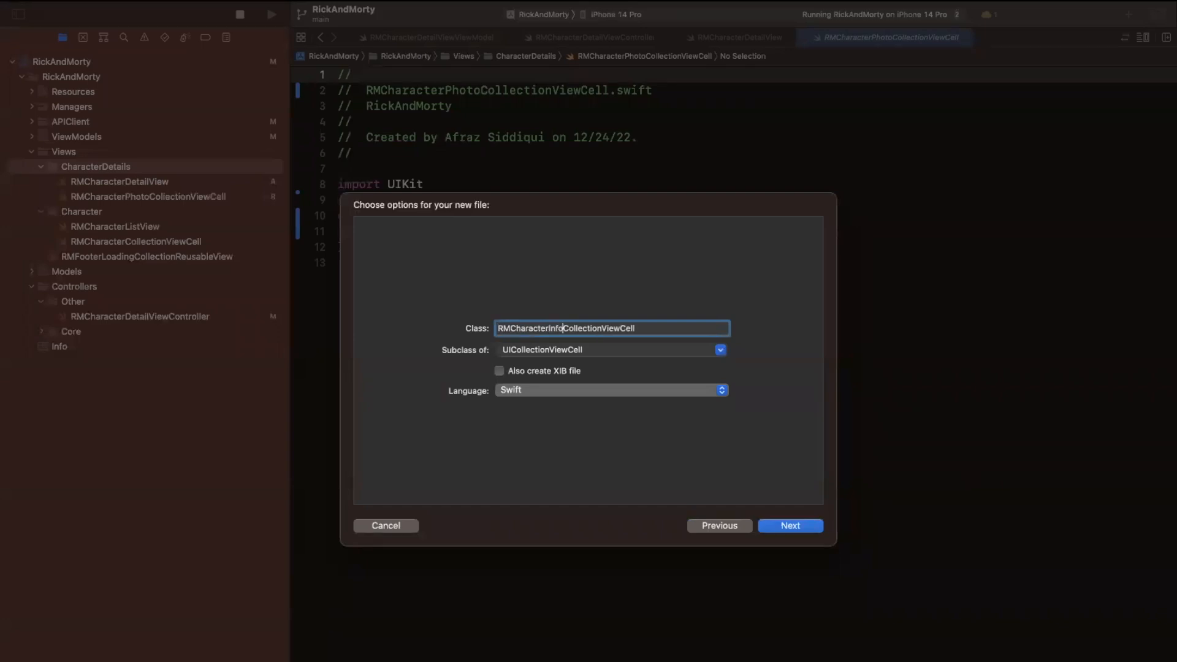
left_click(790, 526)
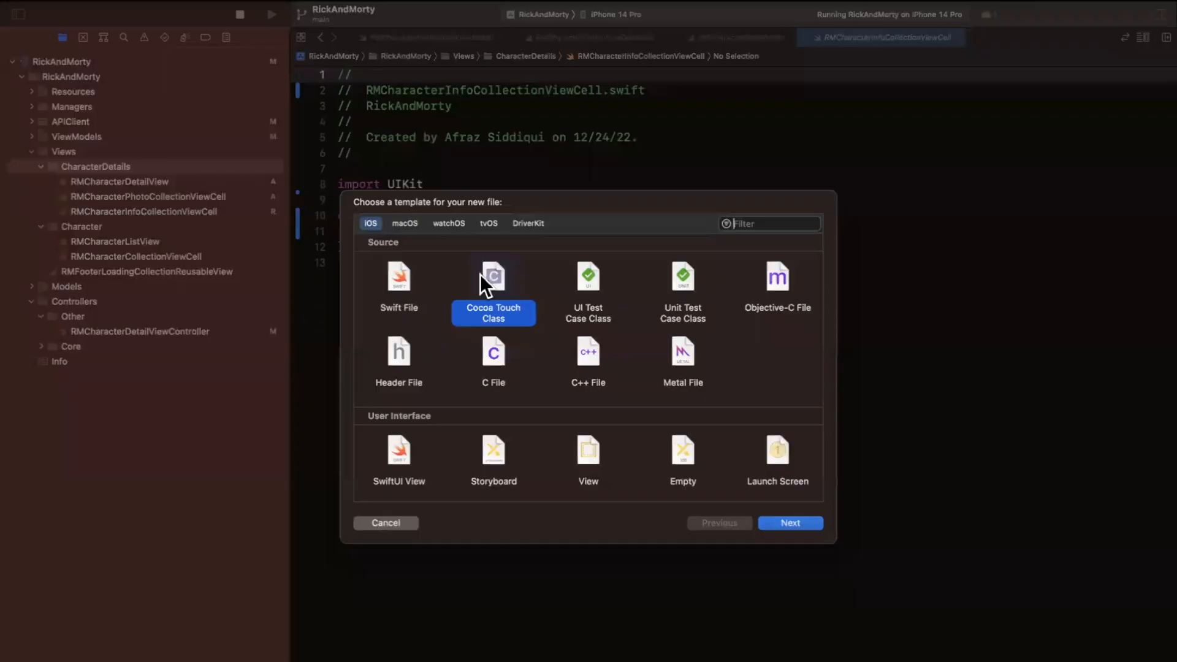
Add the episode cell UICollectionViewCell subclass and select all three new cell files.
left_click(790, 523)
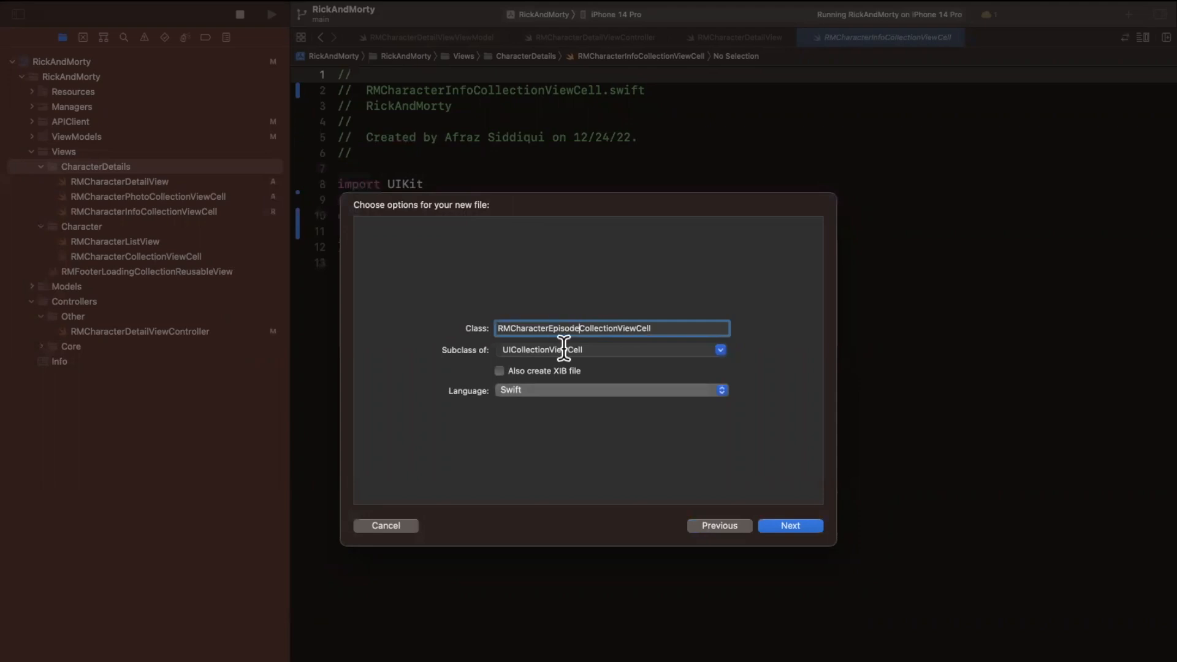
left_click(791, 525)
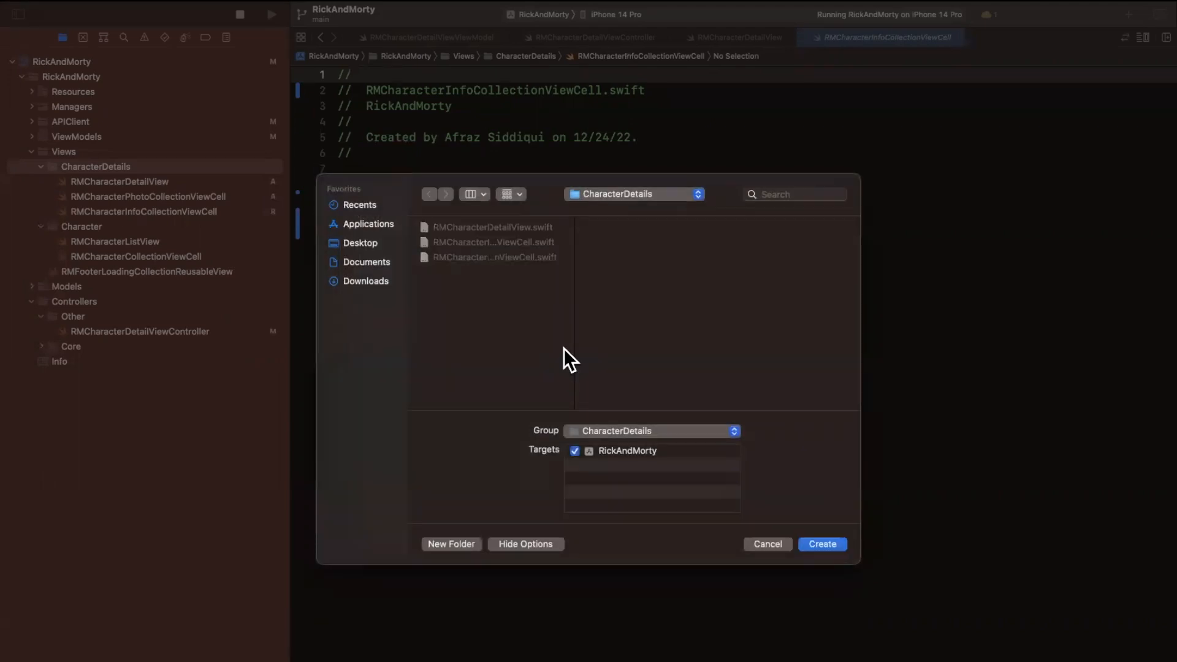
left_click(823, 543)
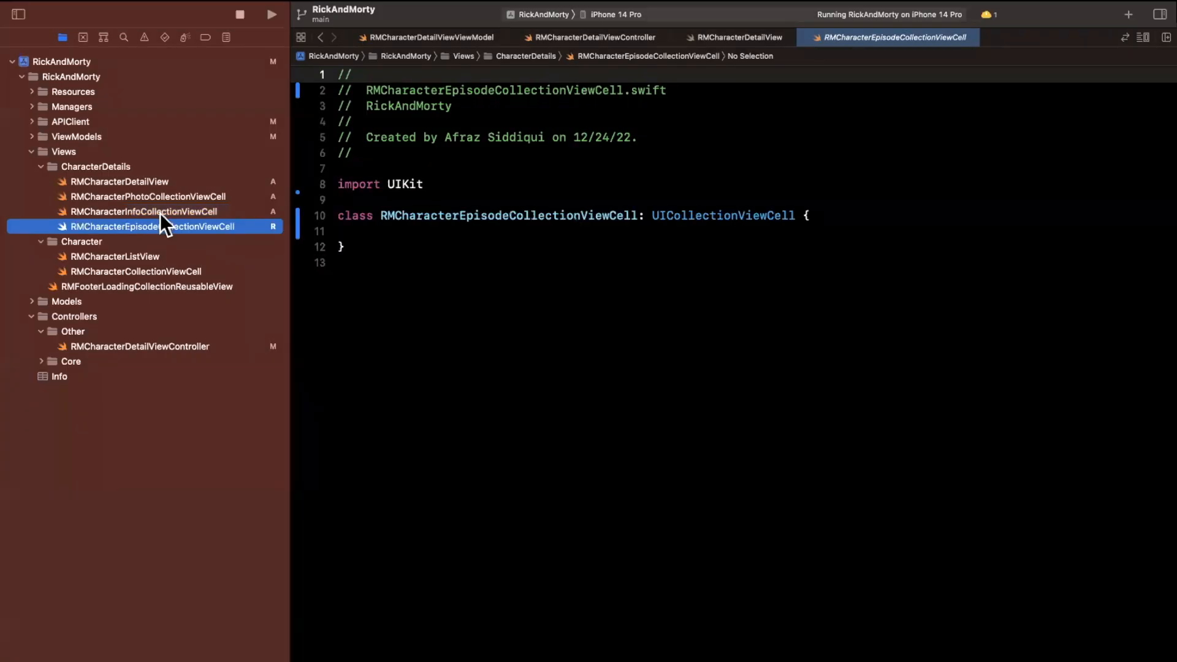
left_click(147, 196)
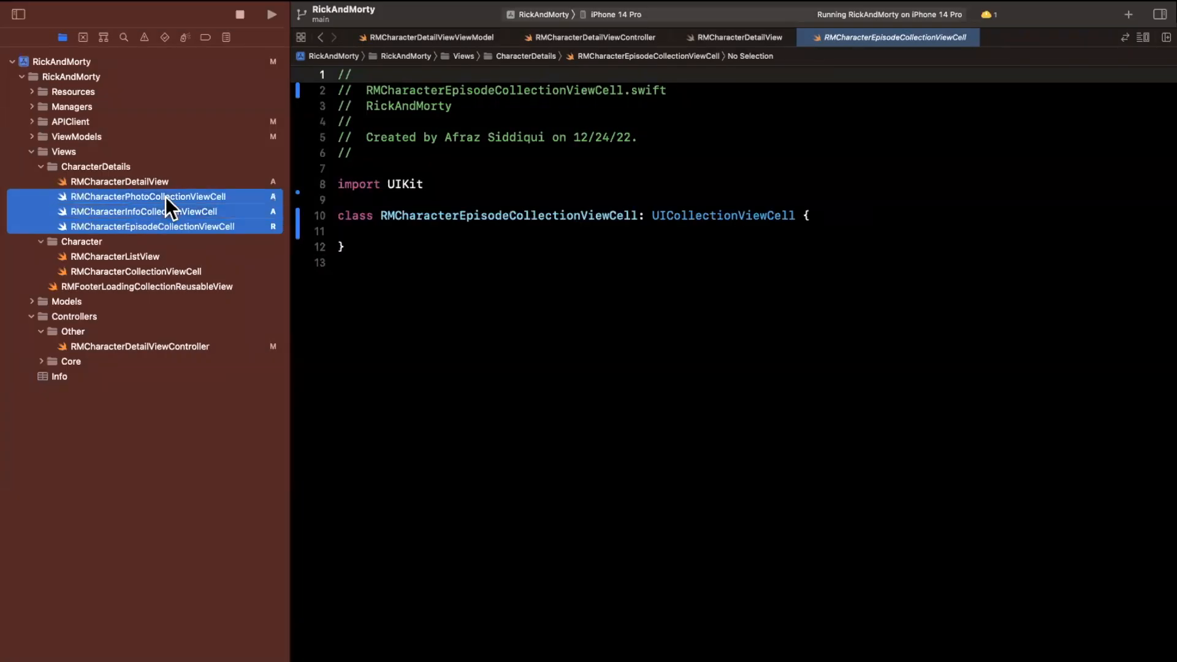
left_click(150, 196)
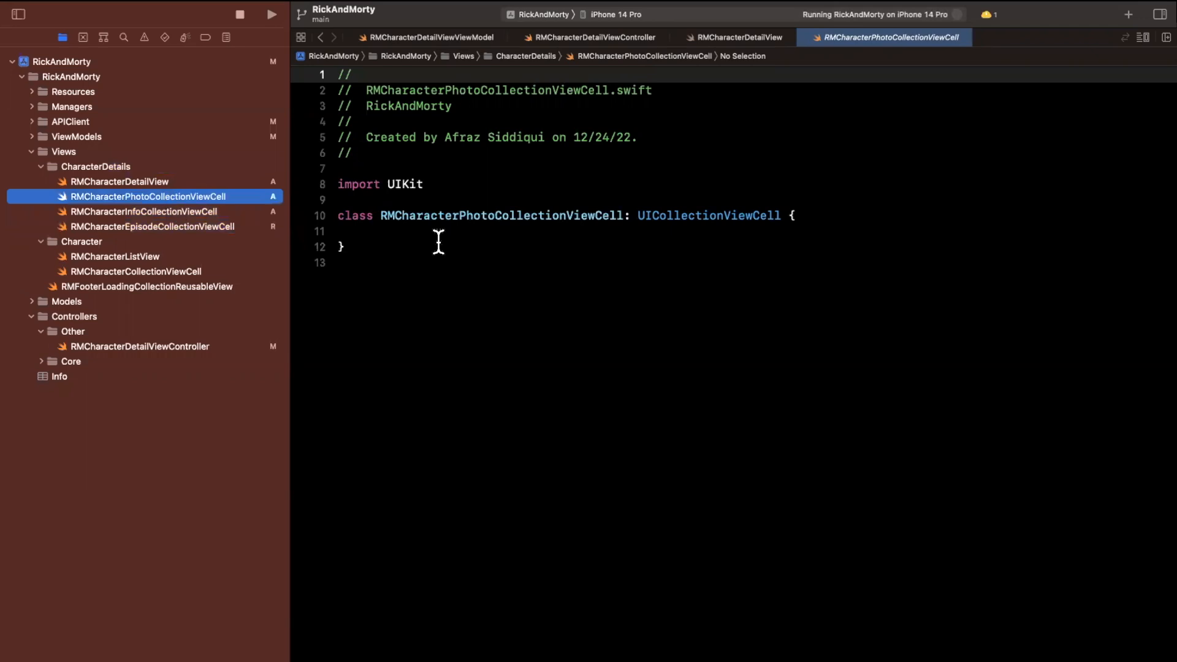
mouse_move(36, 261)
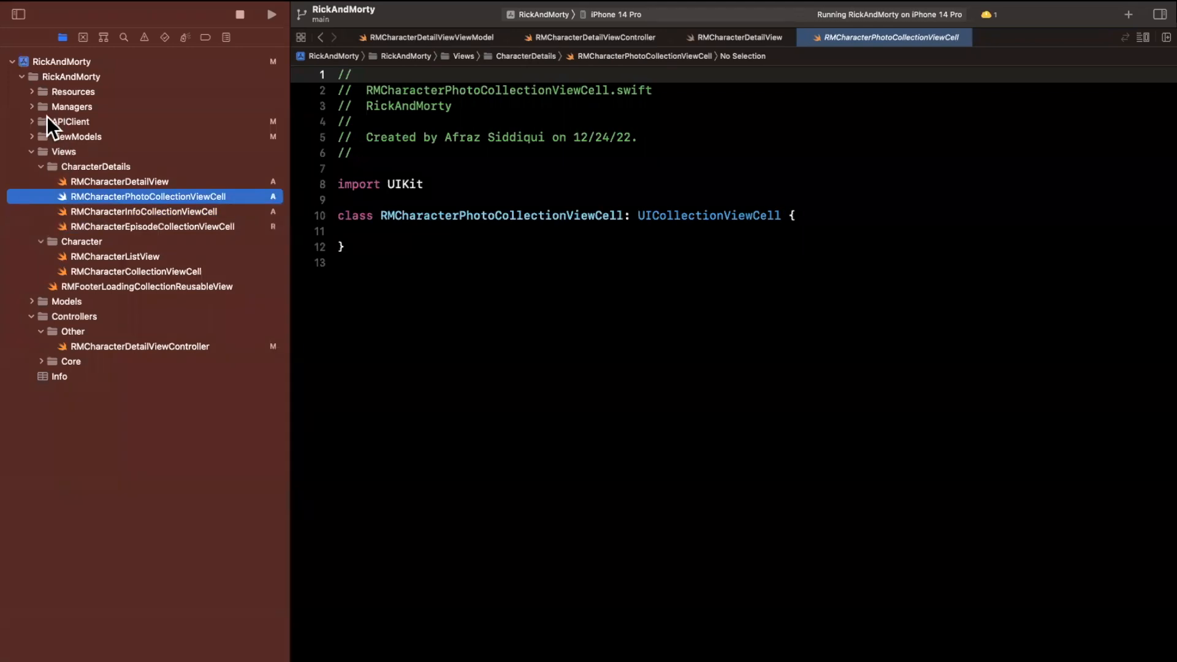
Create a CharacterDetail group under ViewModels and move RMCharacterDetailViewViewModel into it.
right_click(74, 136)
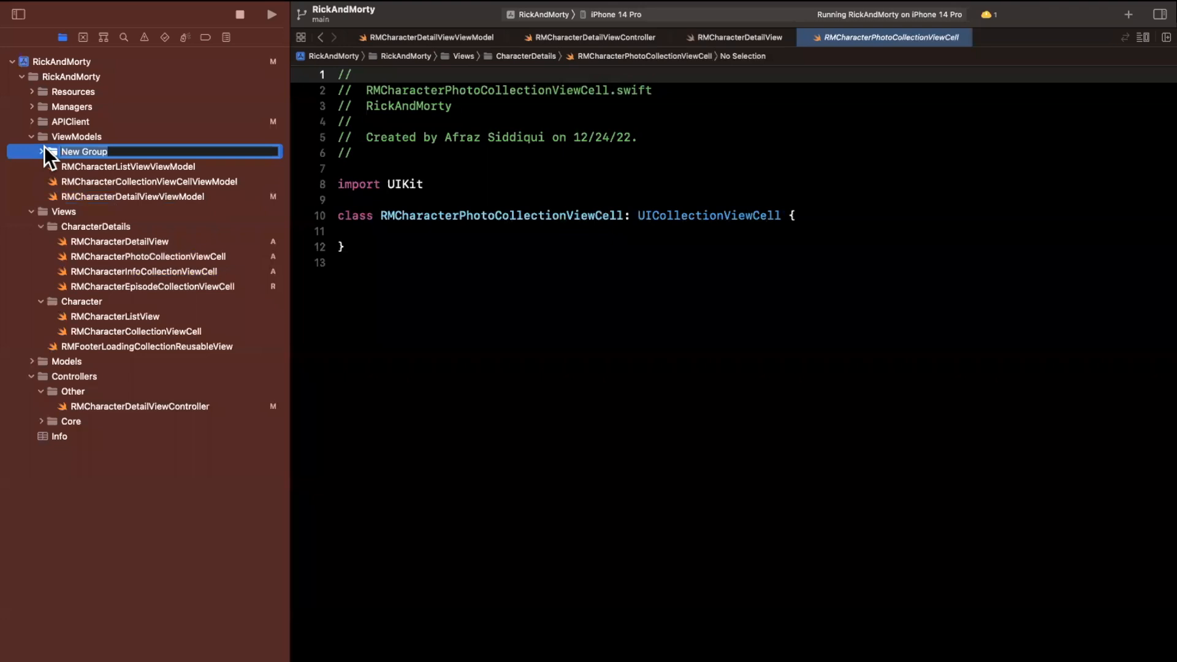
type("haracterDetail")
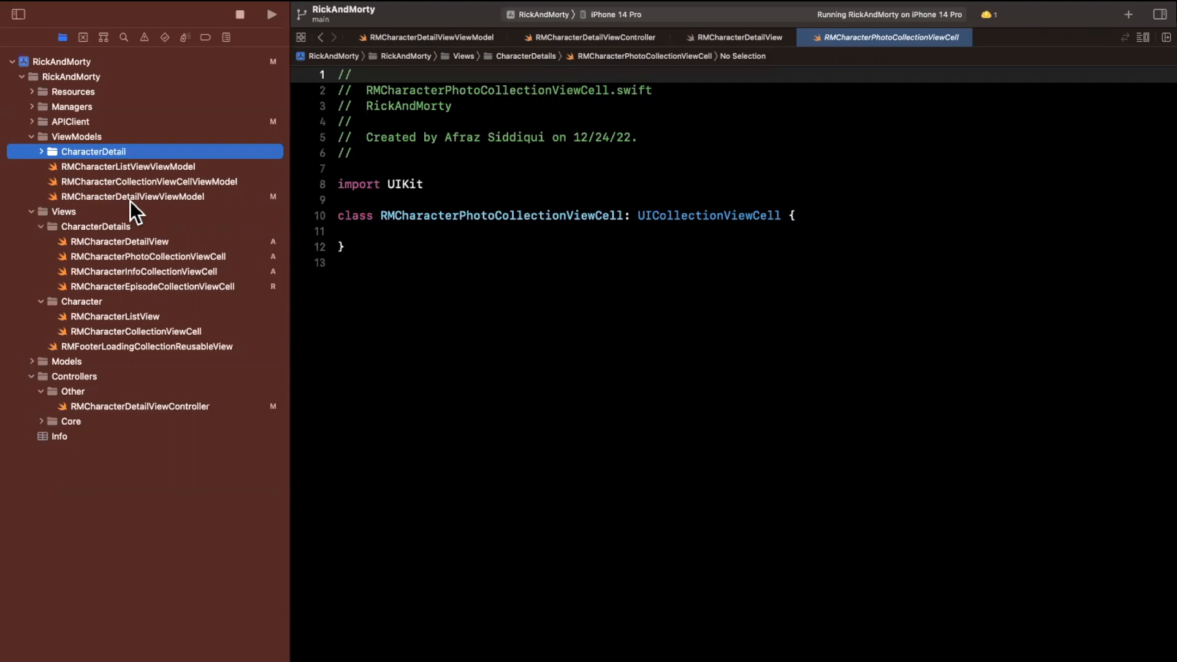
left_click(125, 166)
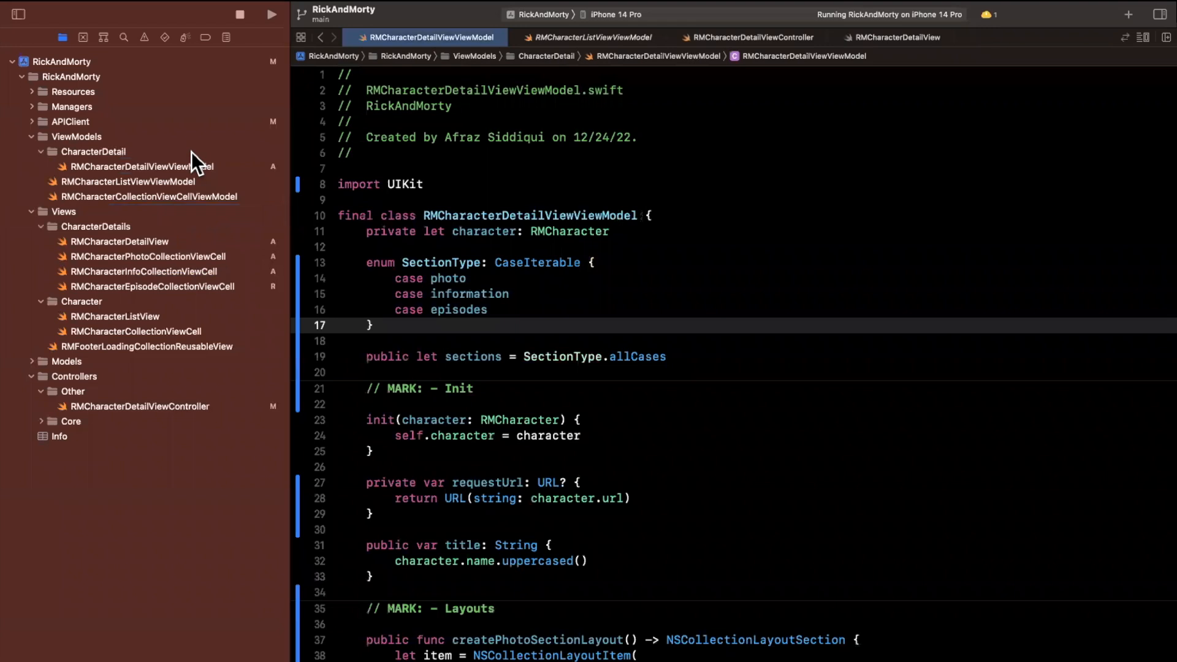
left_click(147, 256)
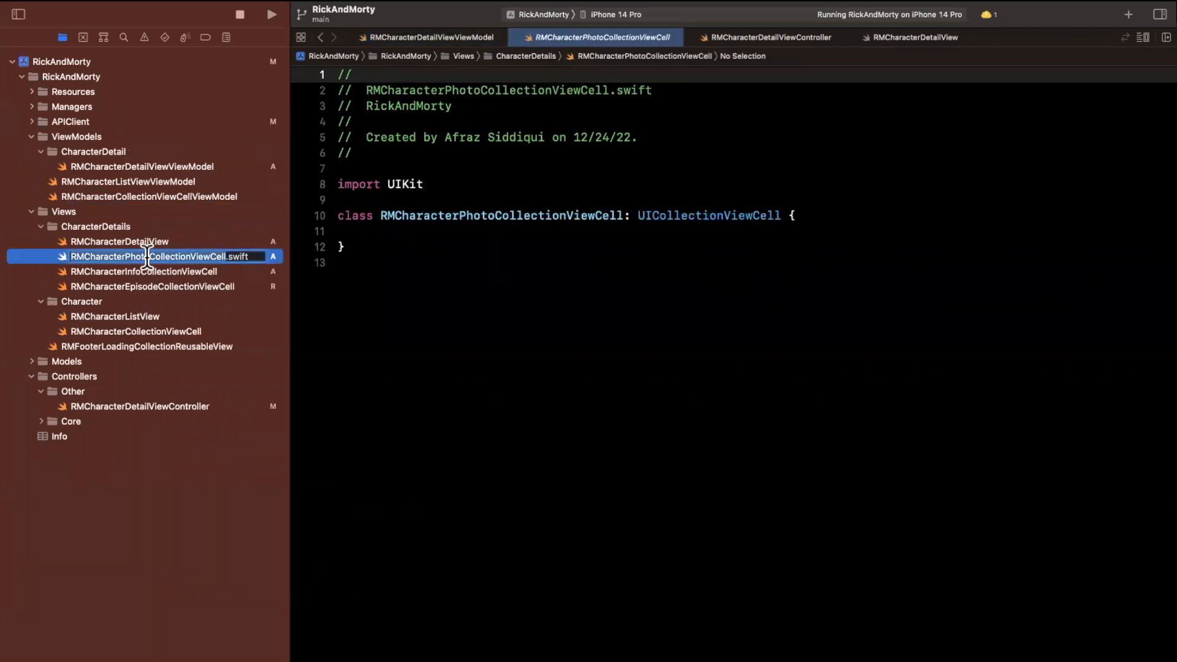
Add Swift files RMCharacterPhoto, Info and EpisodeCollectionViewCellViewModel to the CharacterDetail group.
right_click(94, 151)
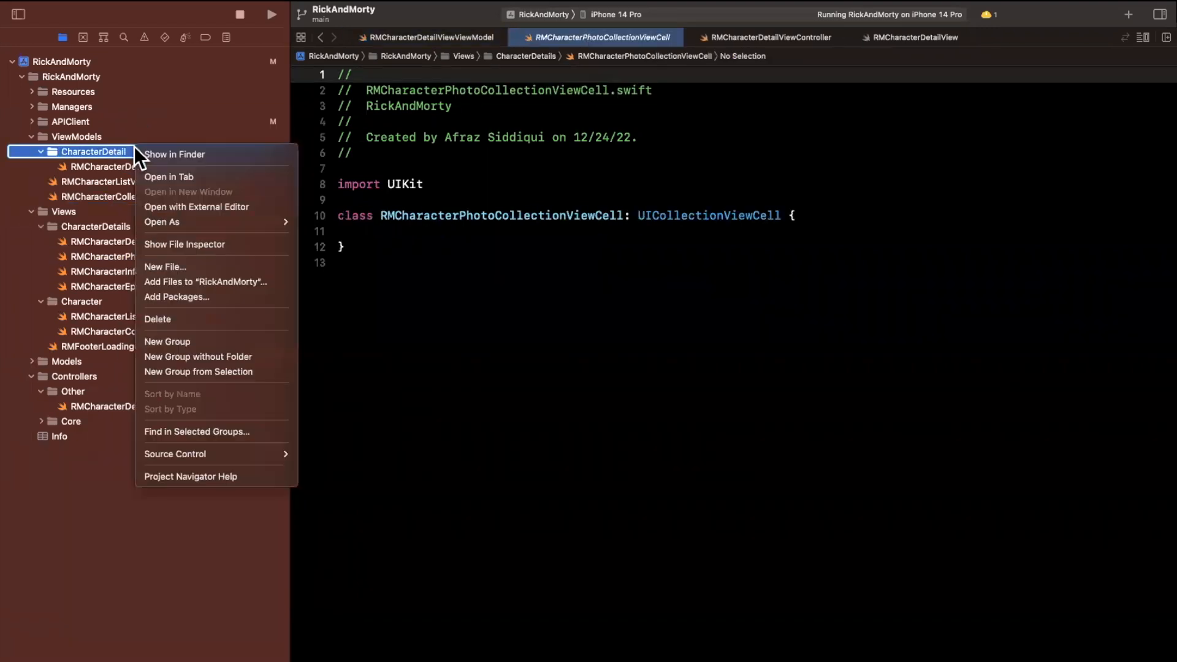
left_click(164, 267)
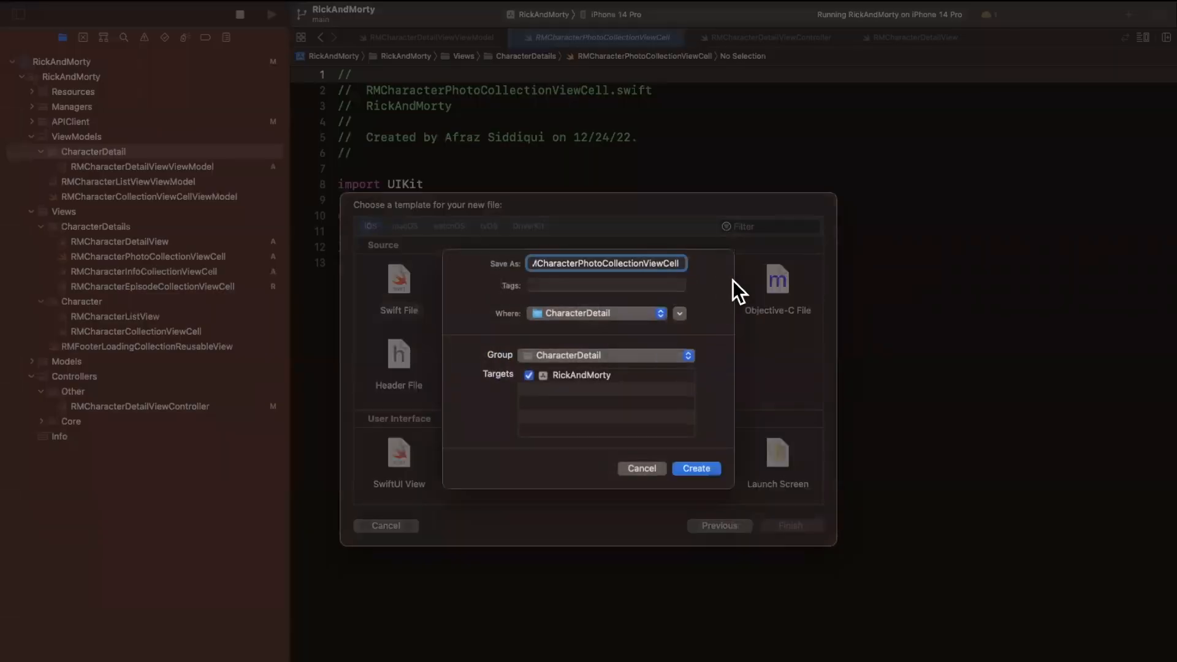
left_click(697, 468)
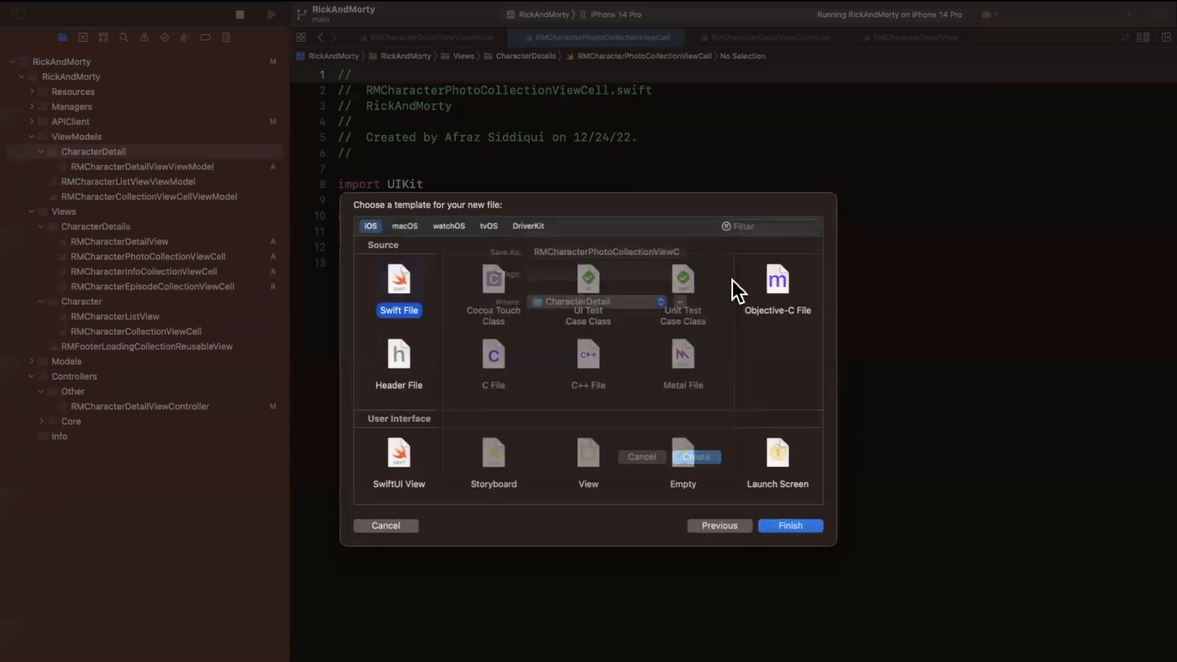
left_click(790, 525)
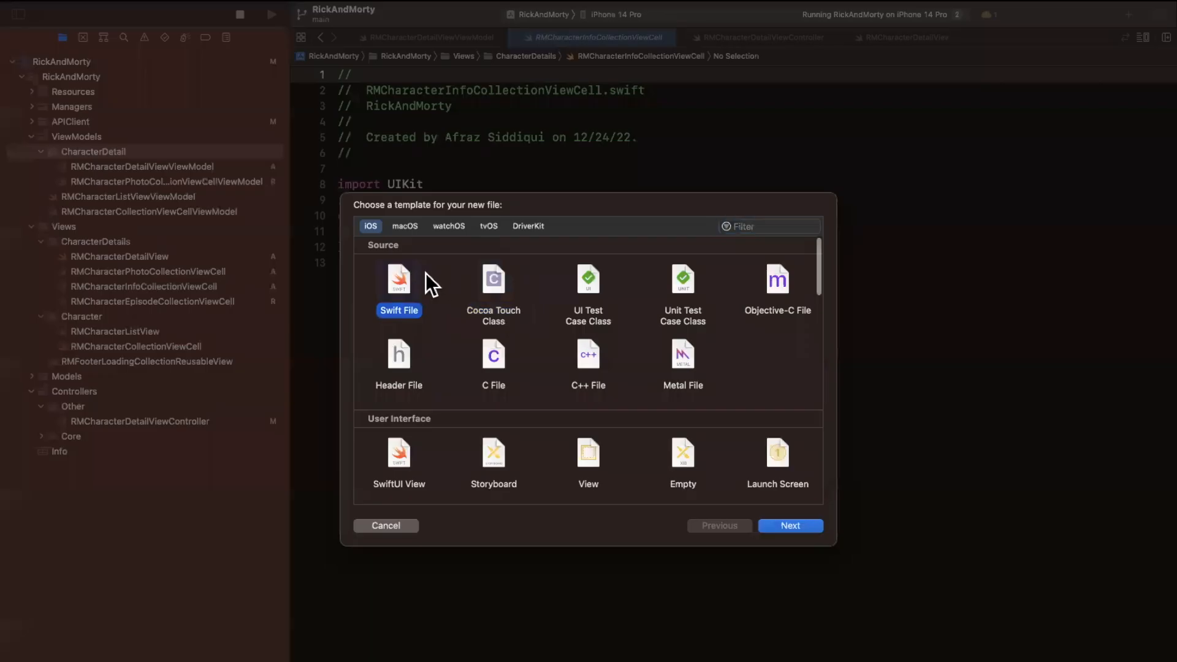
left_click(790, 526)
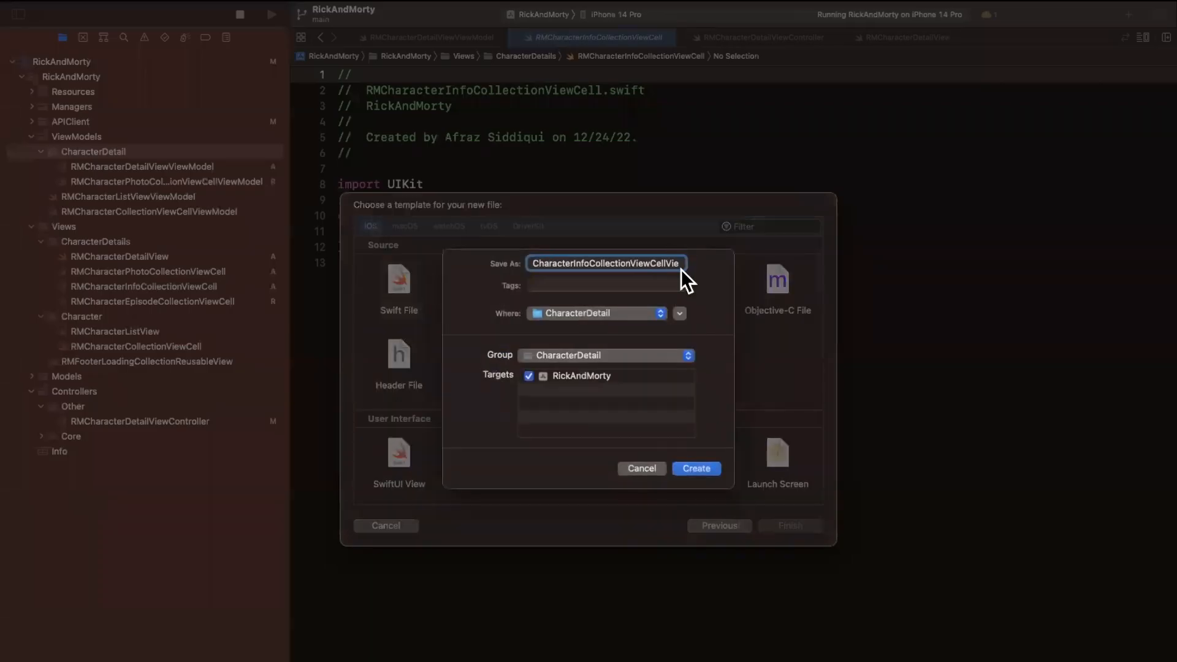
left_click(696, 469)
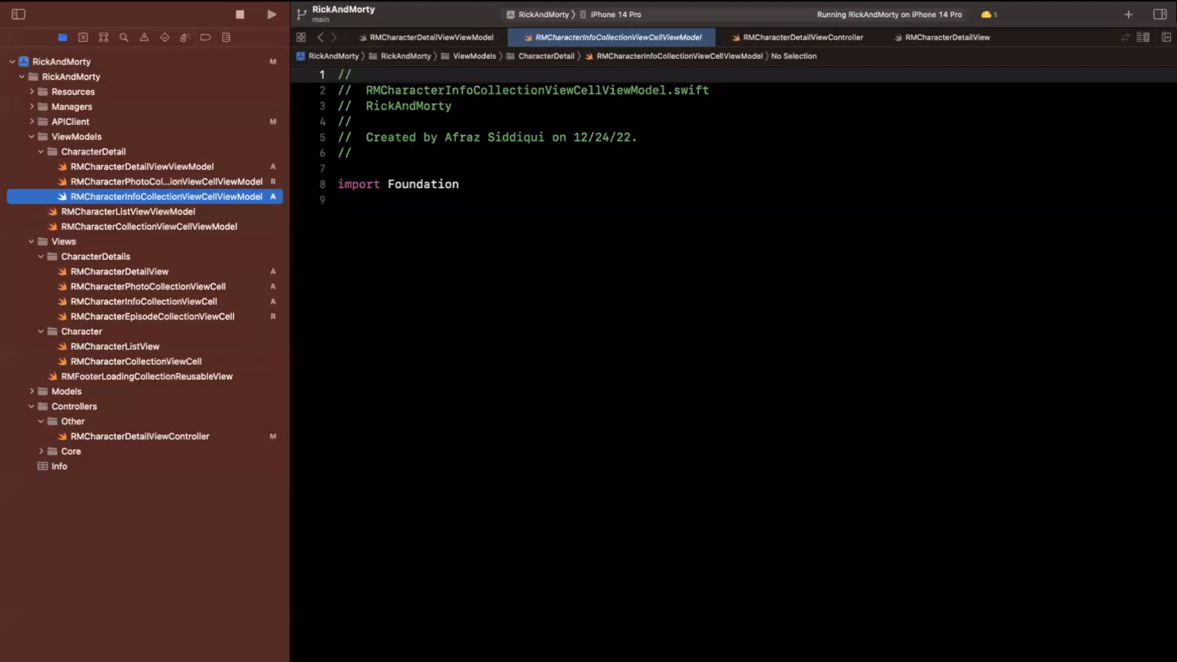
left_click(151, 316)
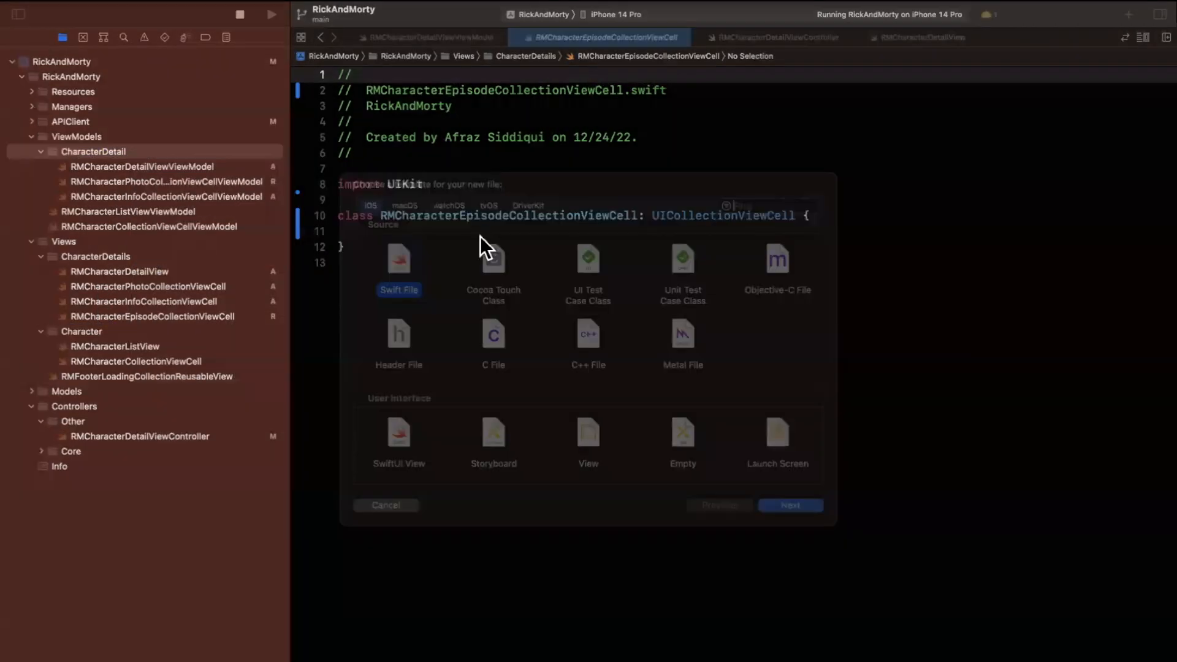
left_click(790, 505)
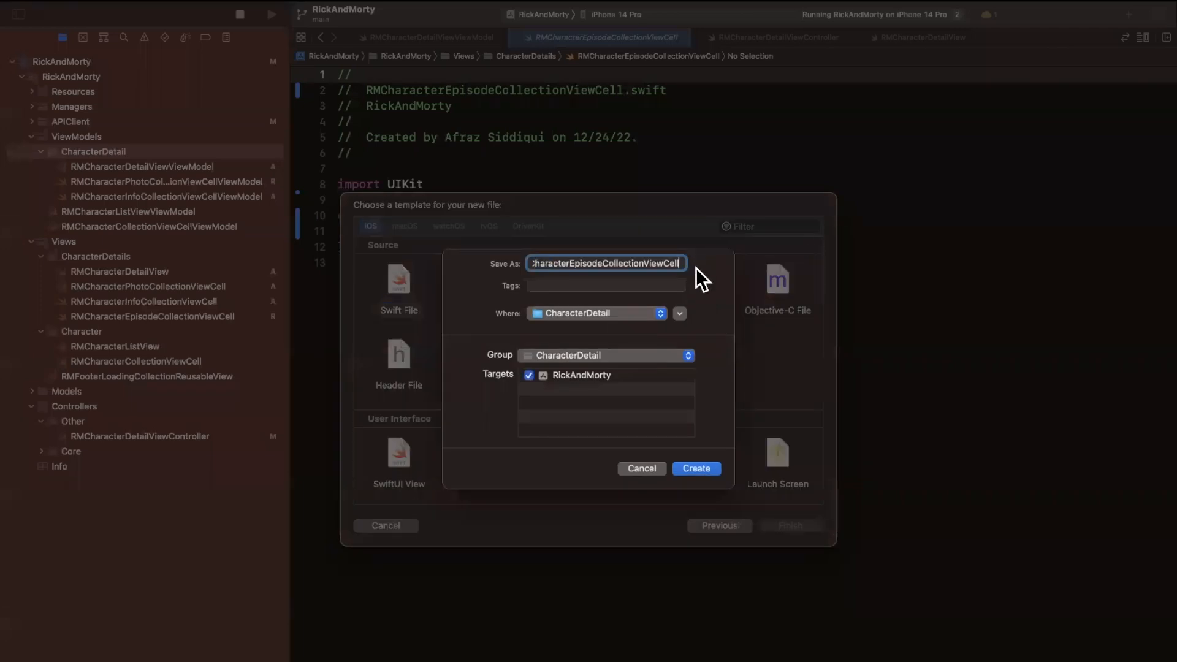
left_click(697, 468)
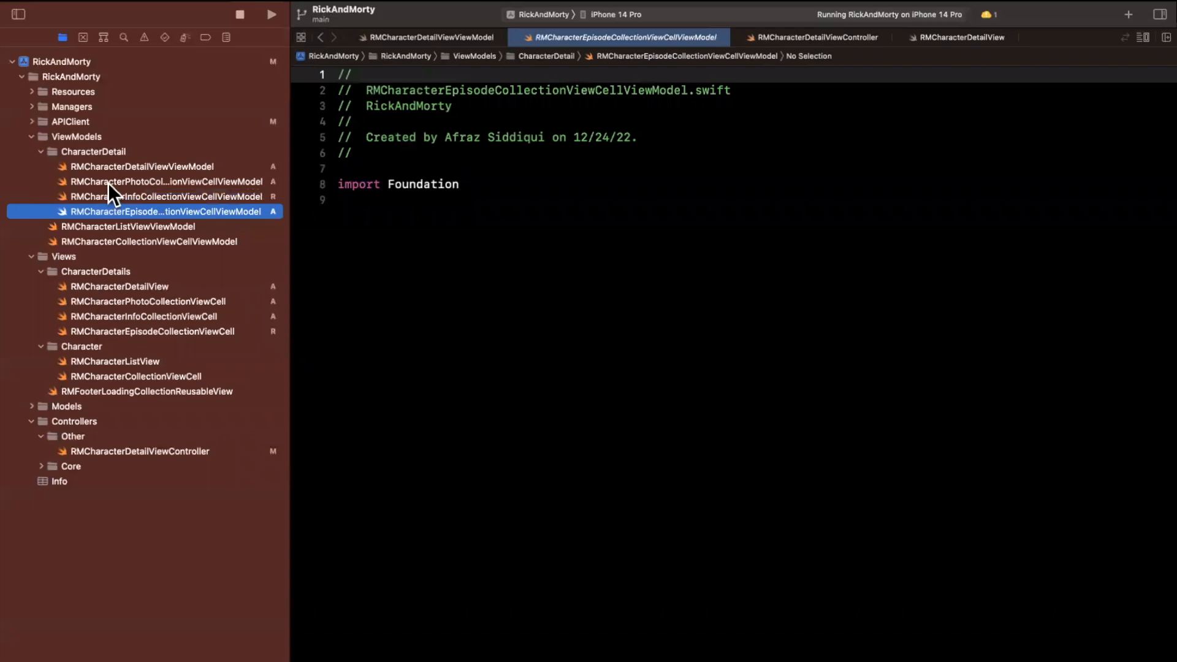
left_click(151, 182)
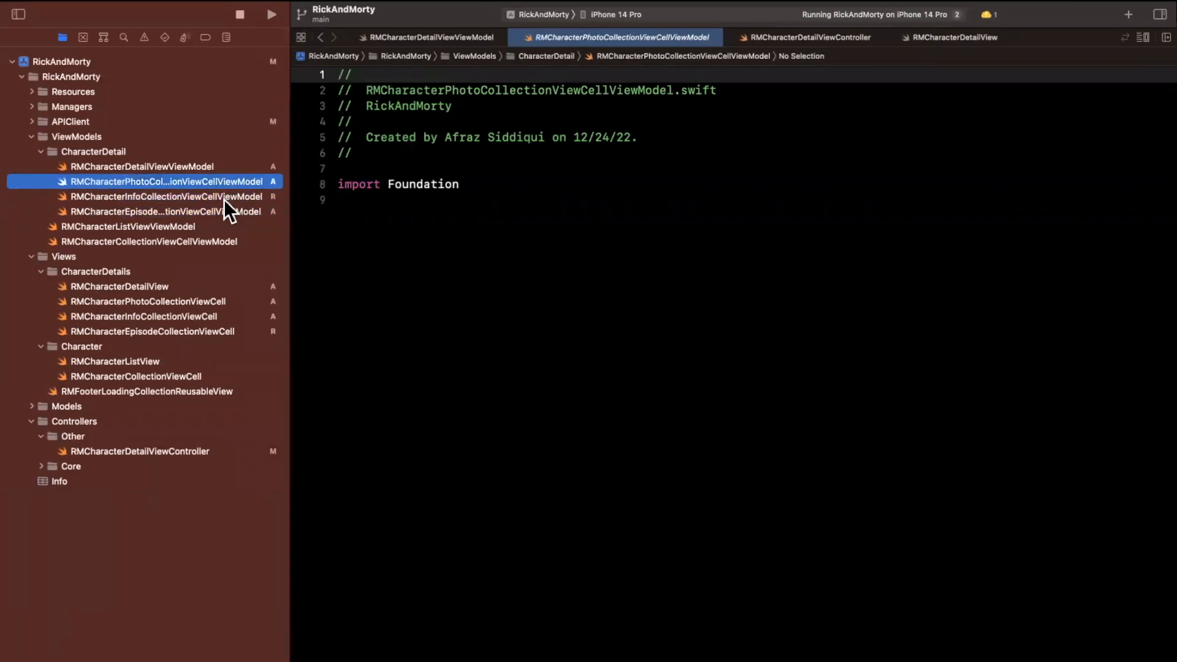
Declare final classes with empty init() in the info and episode cell view model files.
left_click(166, 196)
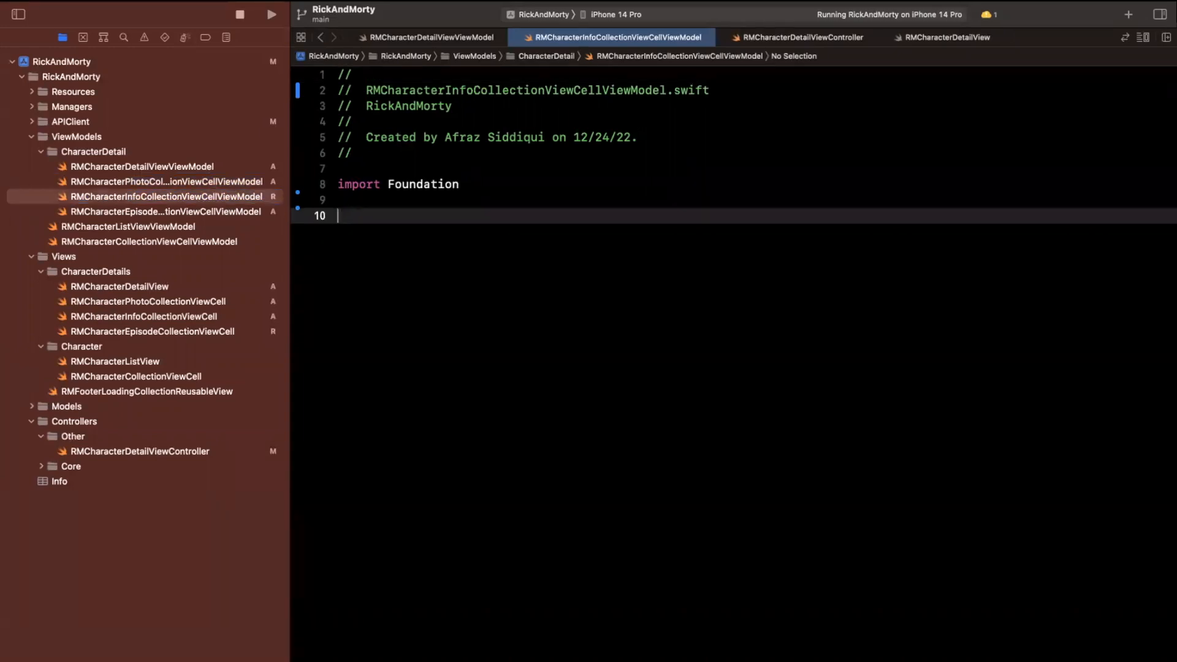
type("final class RMCharacterInfoCollectionViewCellViewModel")
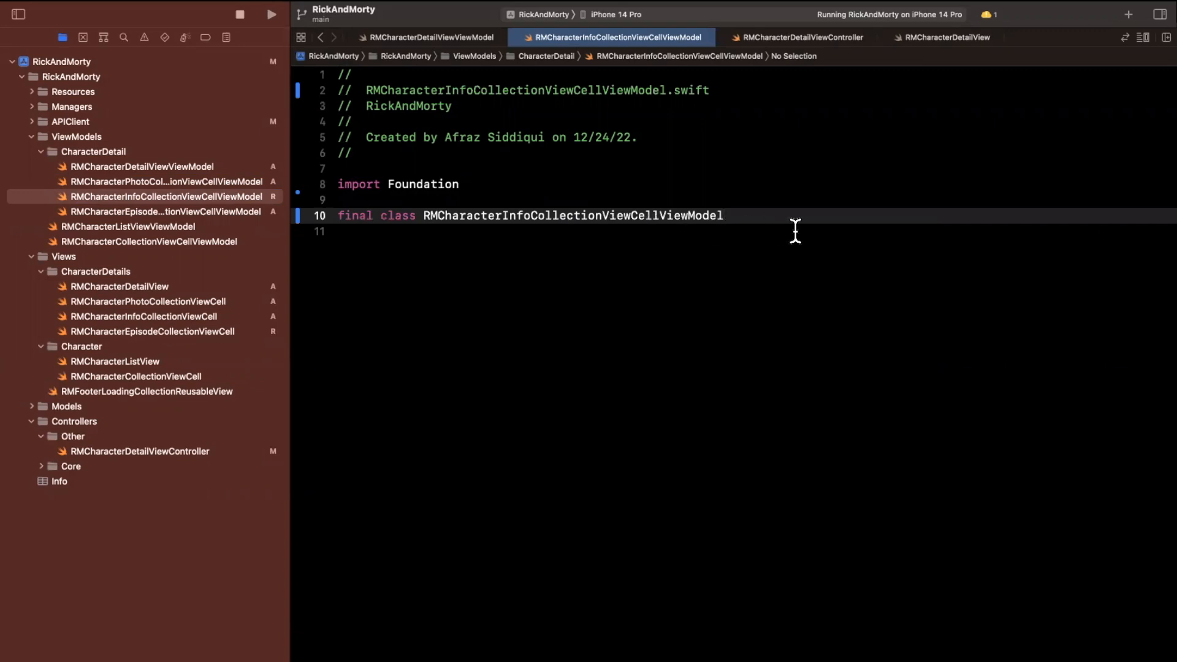
type("{")
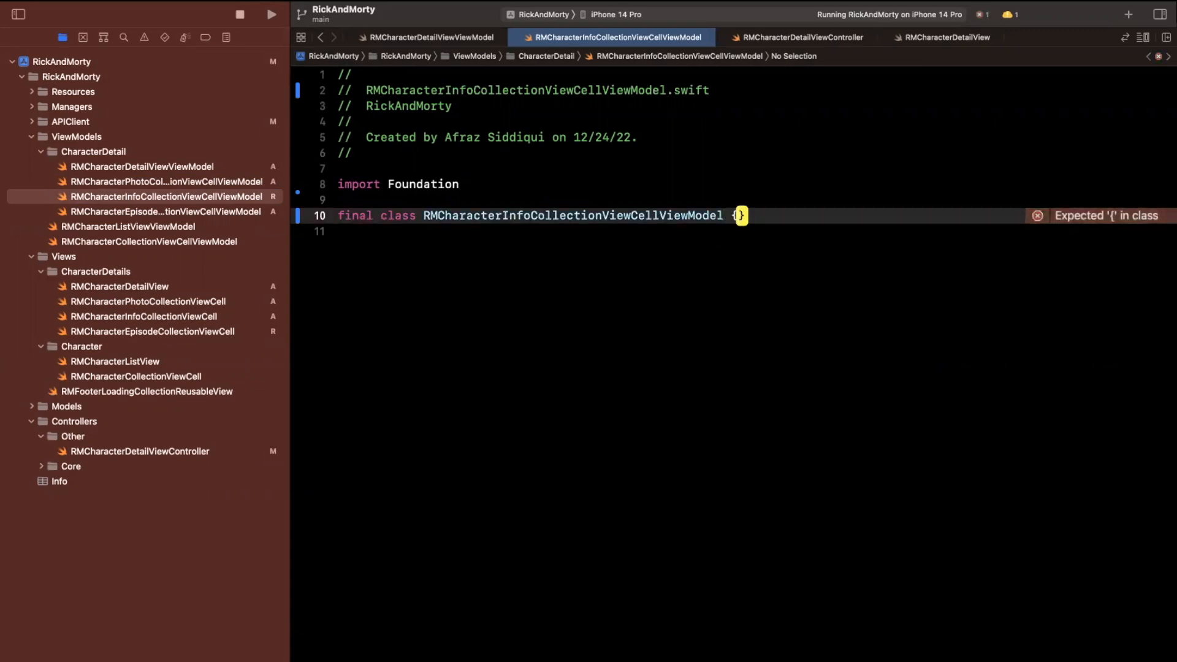
type("init() {")
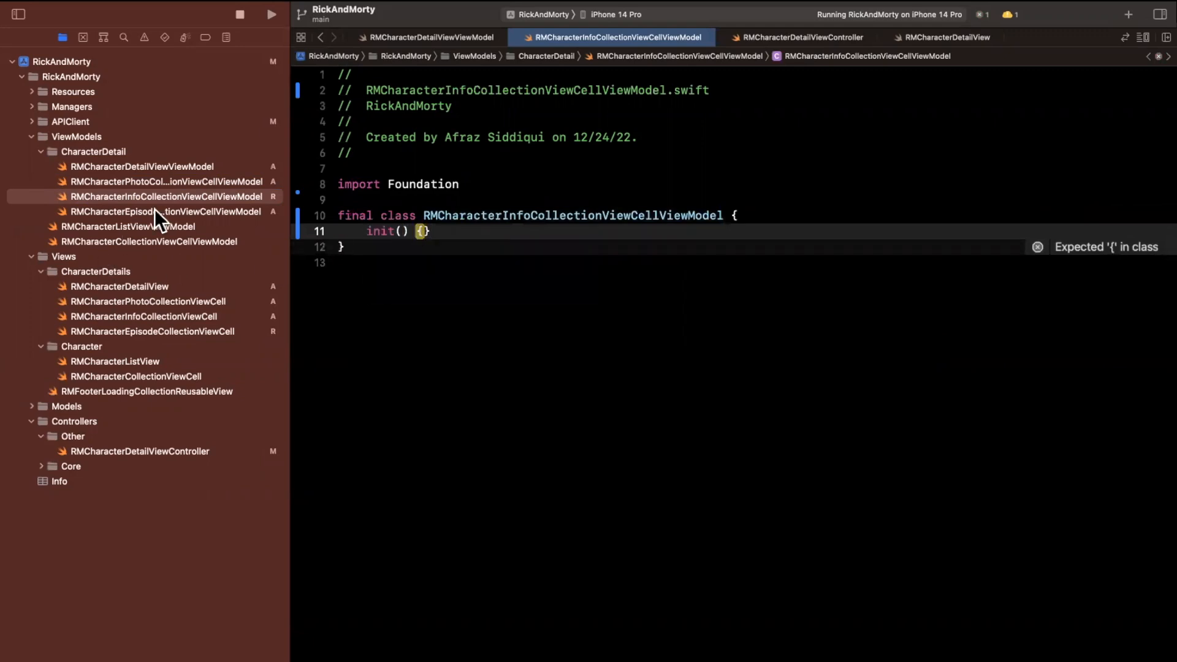
left_click(153, 211)
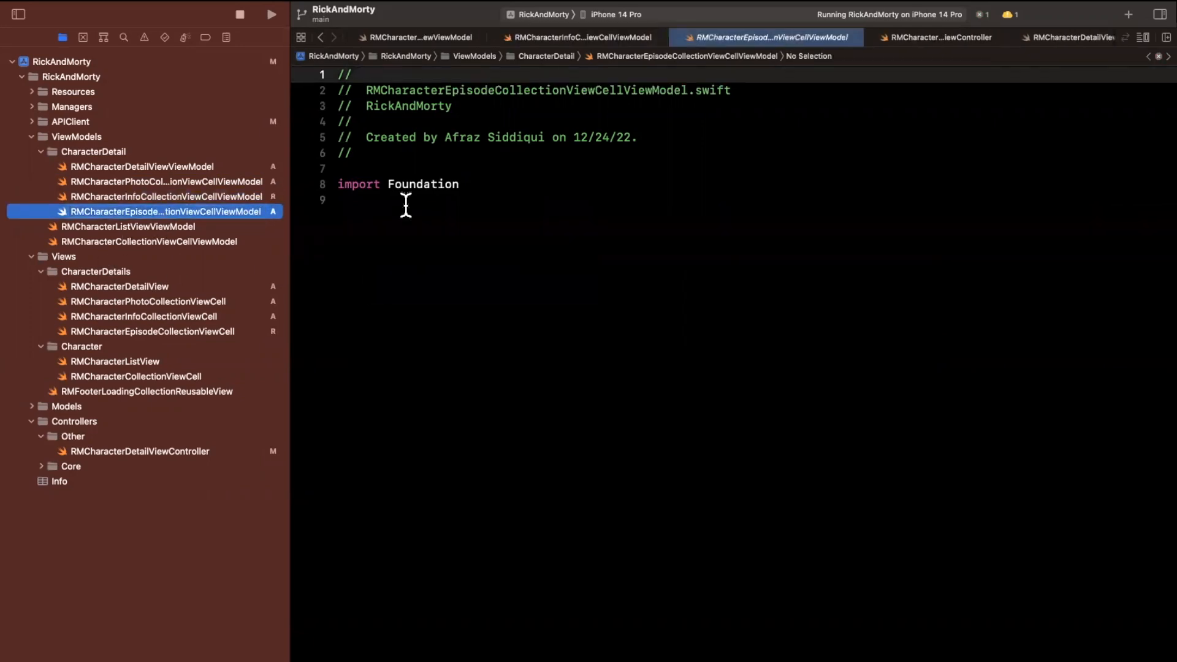
type("final clss RMCharacterEpisodeCollectionViewCellViewModel {")
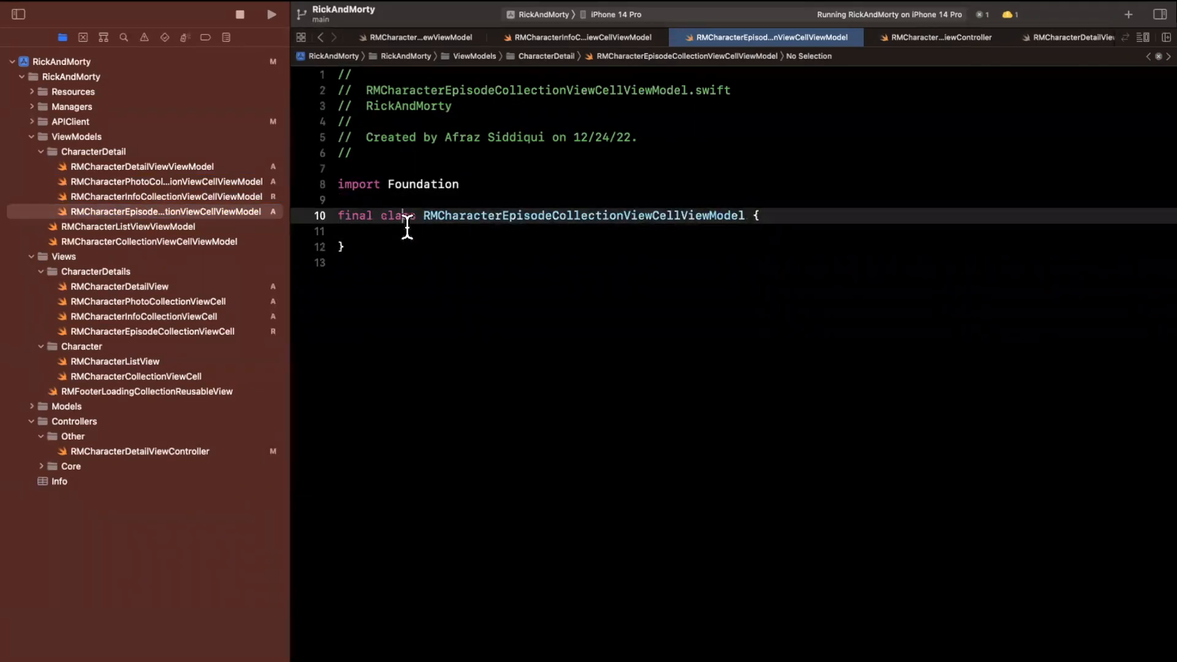
type("init() {")
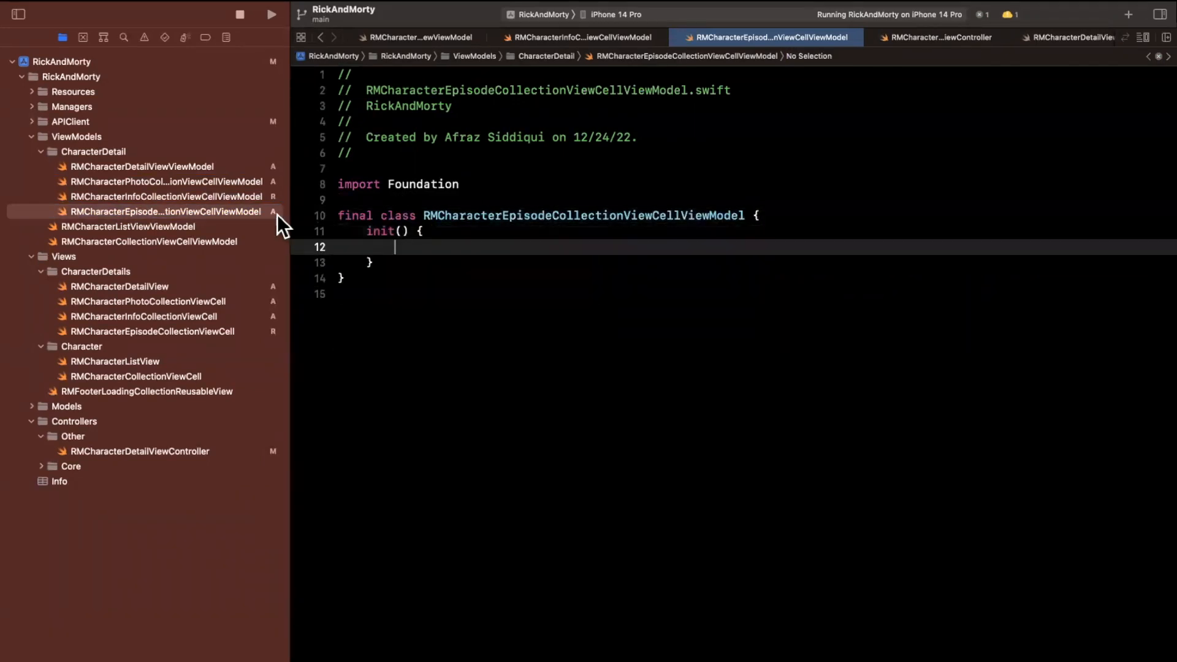
Declare the photo cell view model's final class with an empty init().
left_click(148, 181)
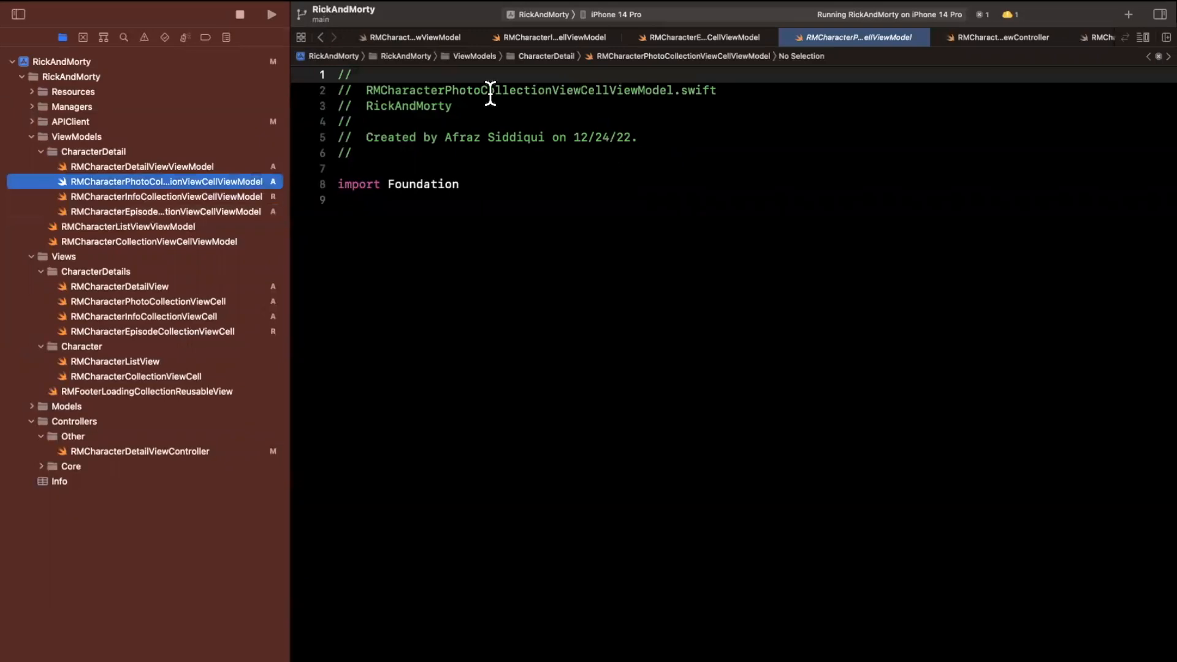
type("fin")
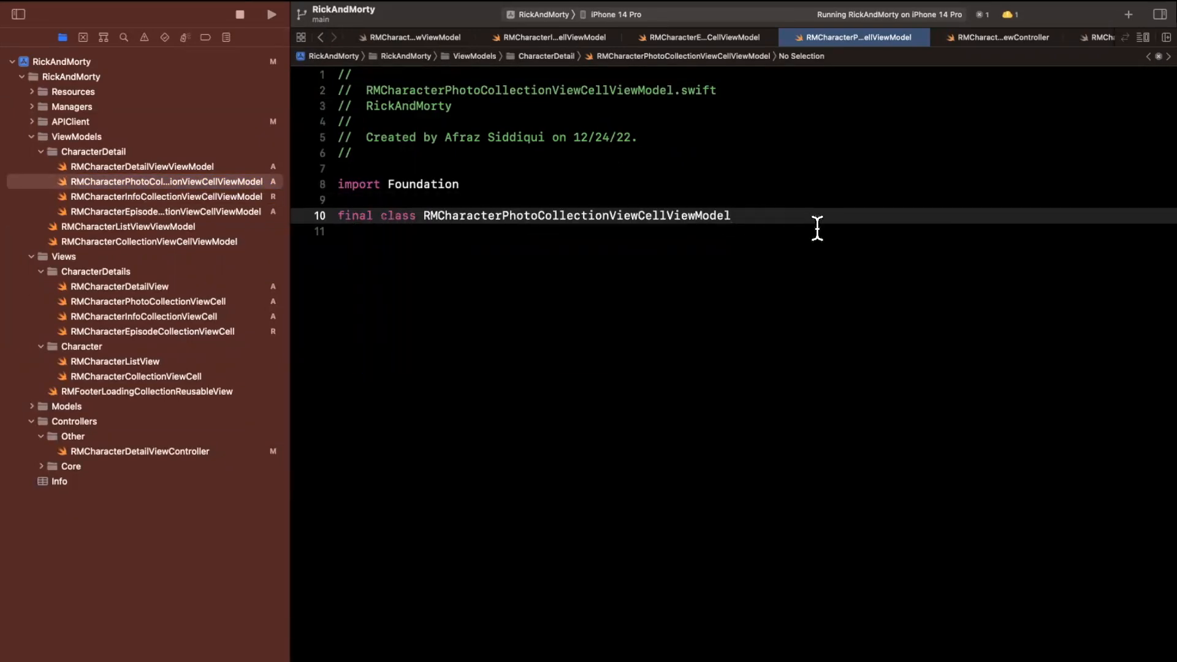
type("{")
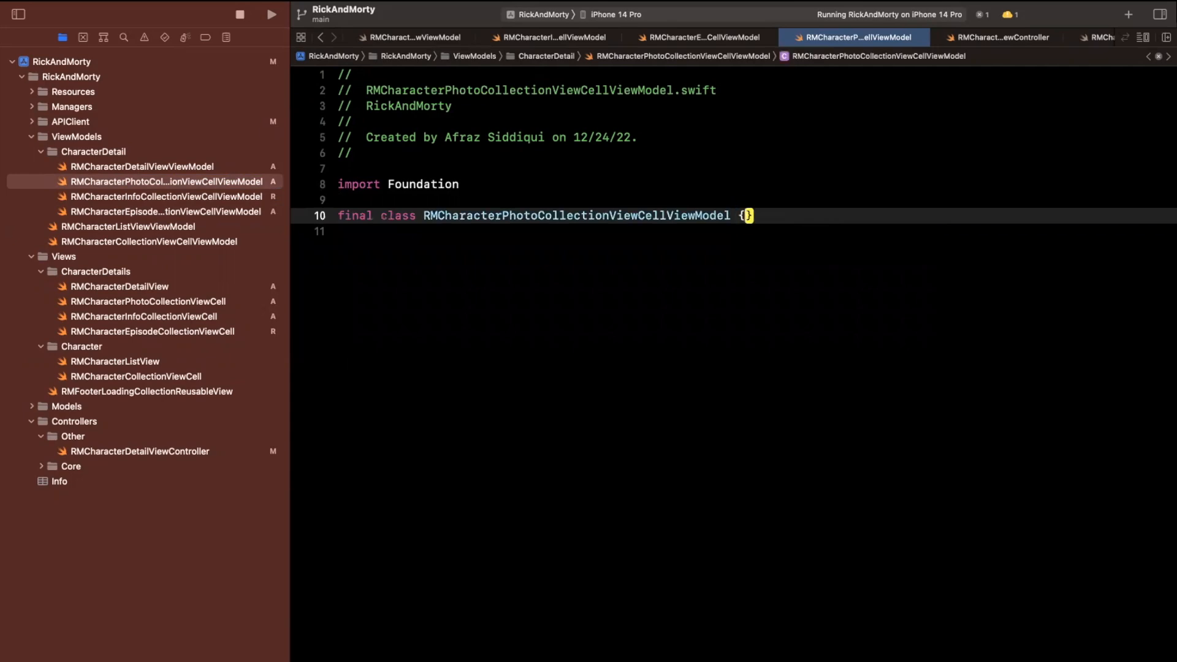
type("init() {")
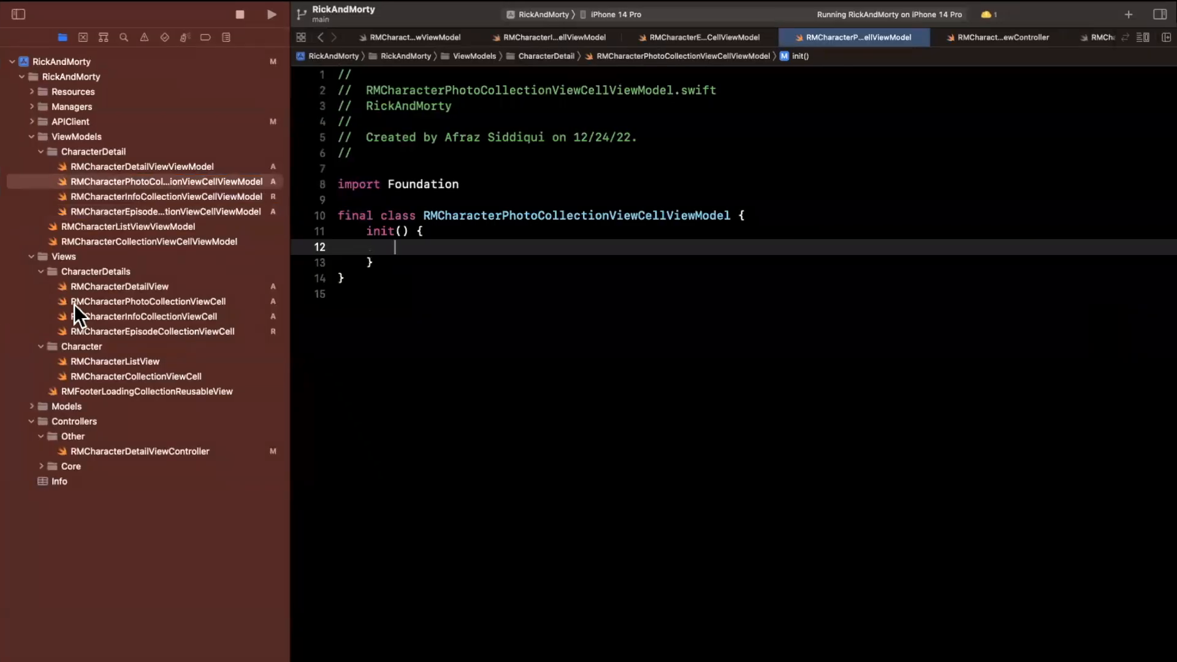
Give the photo case a viewModel: RMCharacterPhotoCollectionViewCellViewModel associated value.
left_click(95, 272)
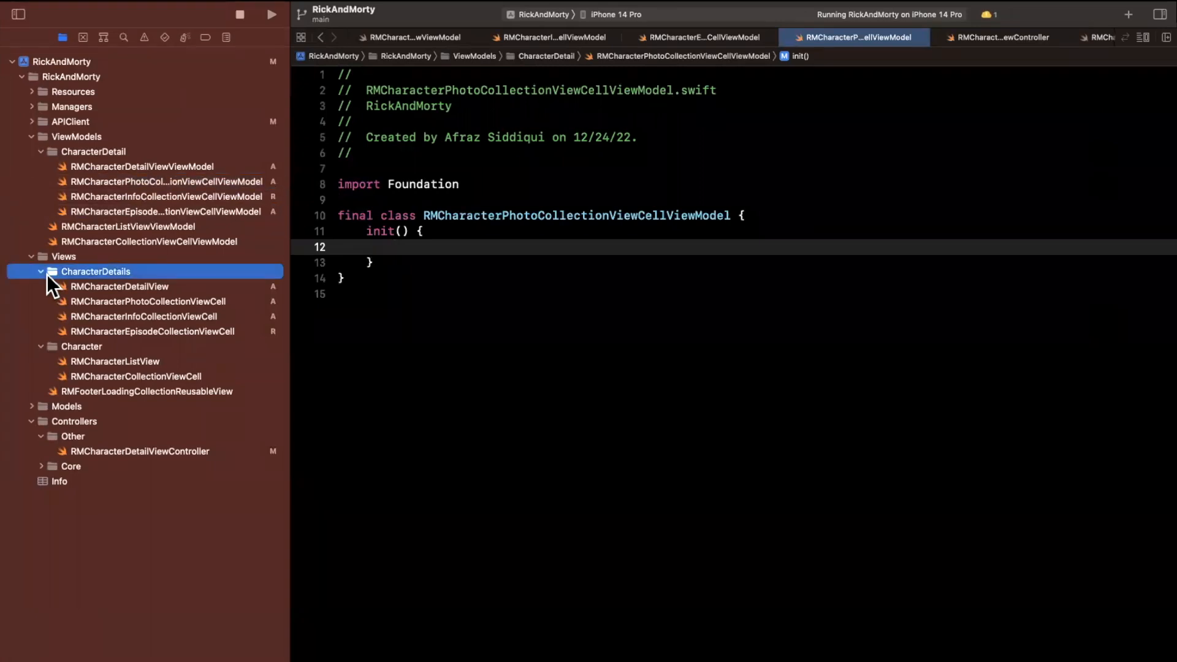
mouse_move(92, 176)
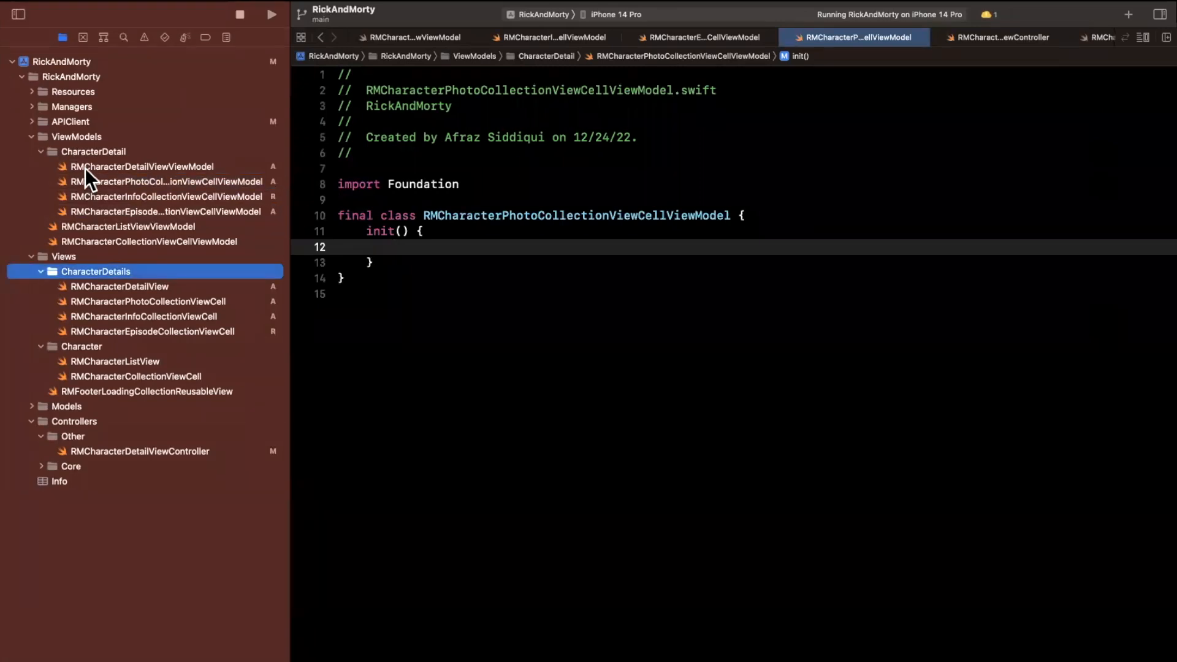
left_click(141, 166)
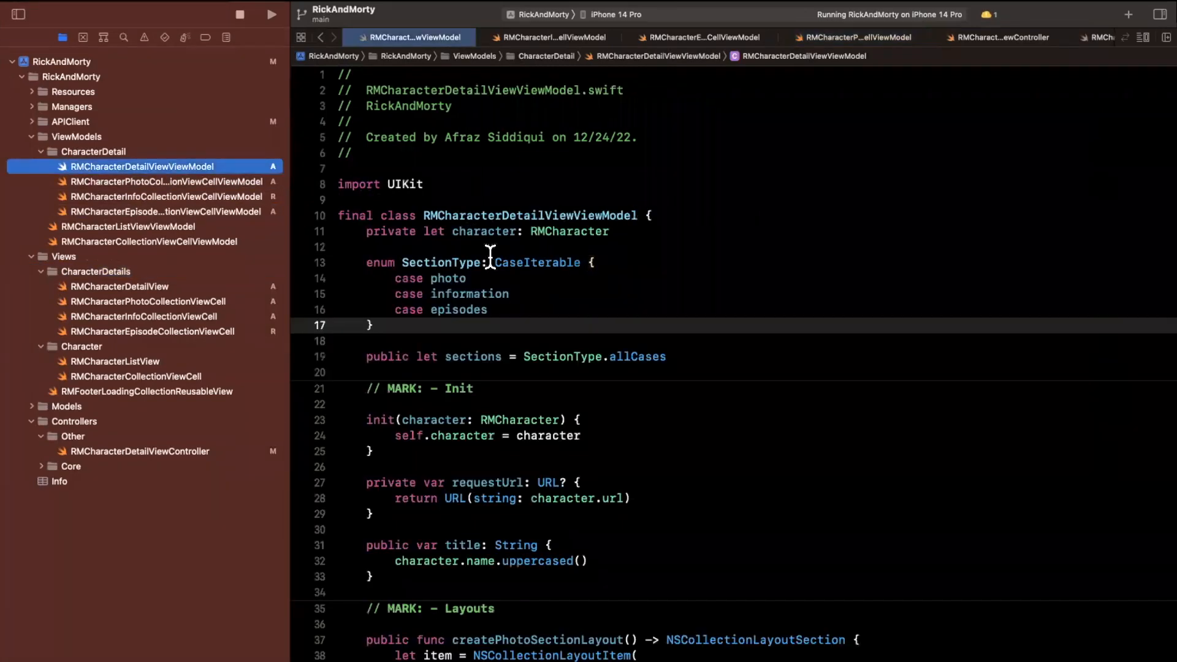
mouse_move(85, 184)
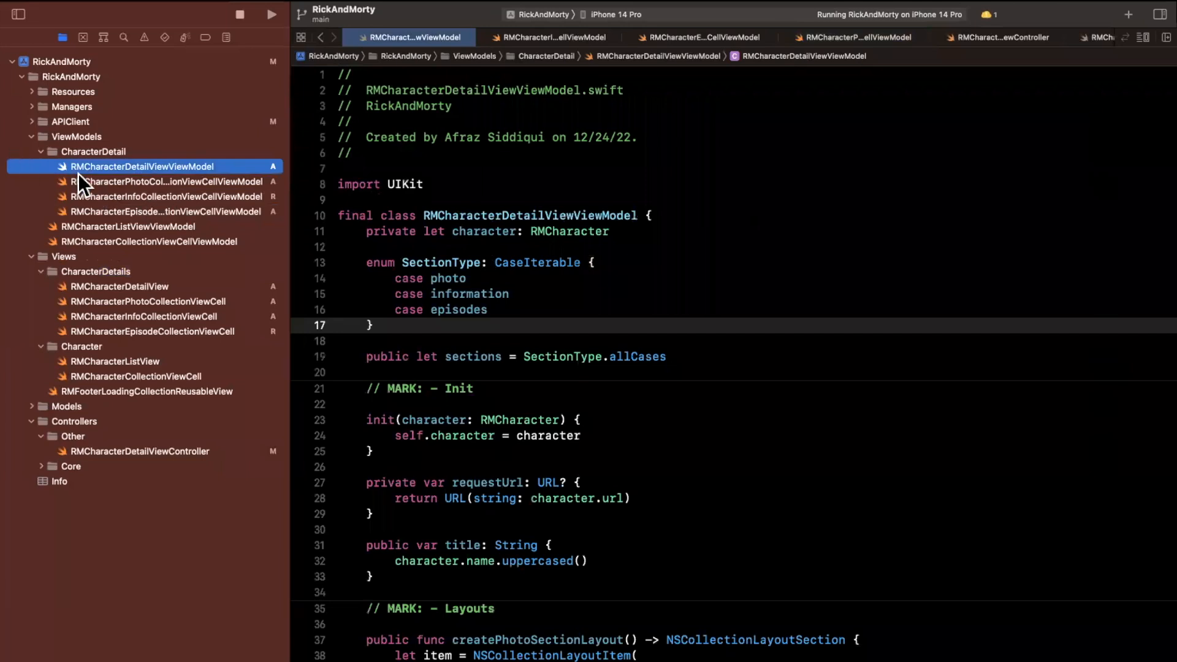
left_click(153, 181)
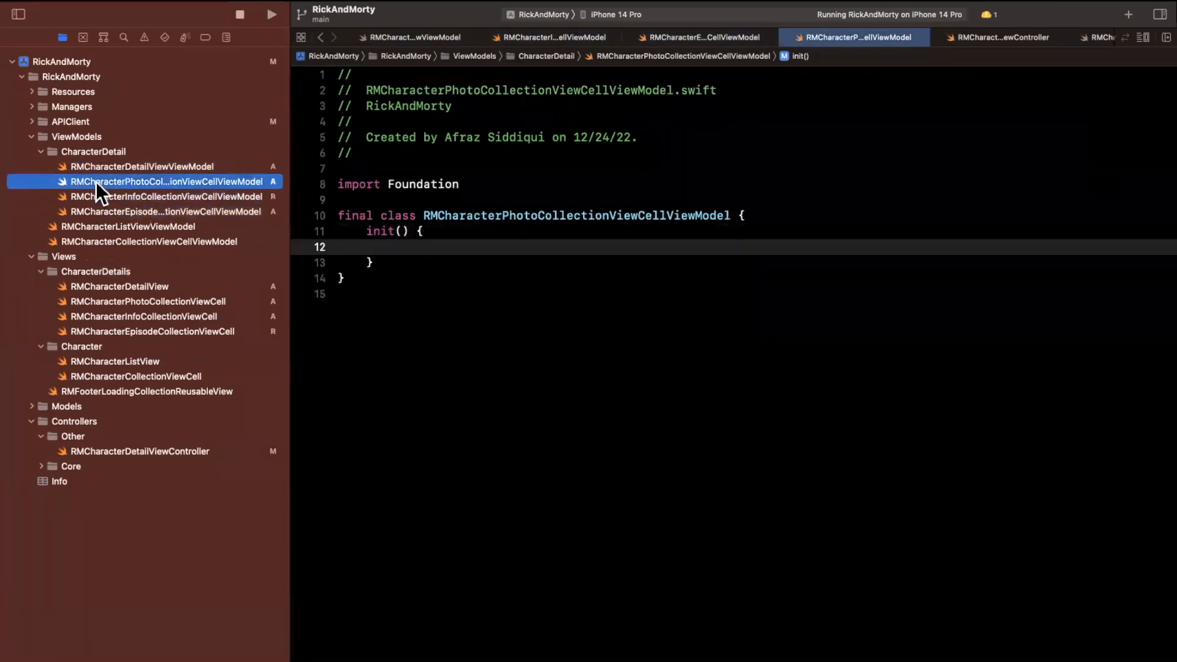
left_click(142, 166)
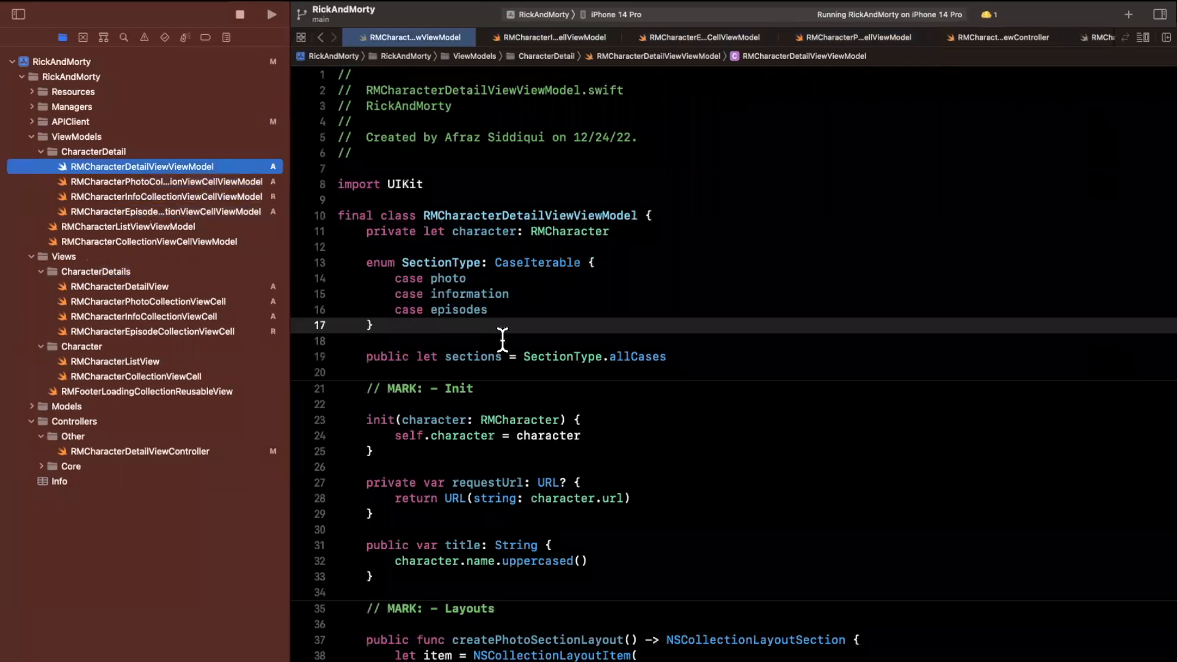
mouse_move(530, 294)
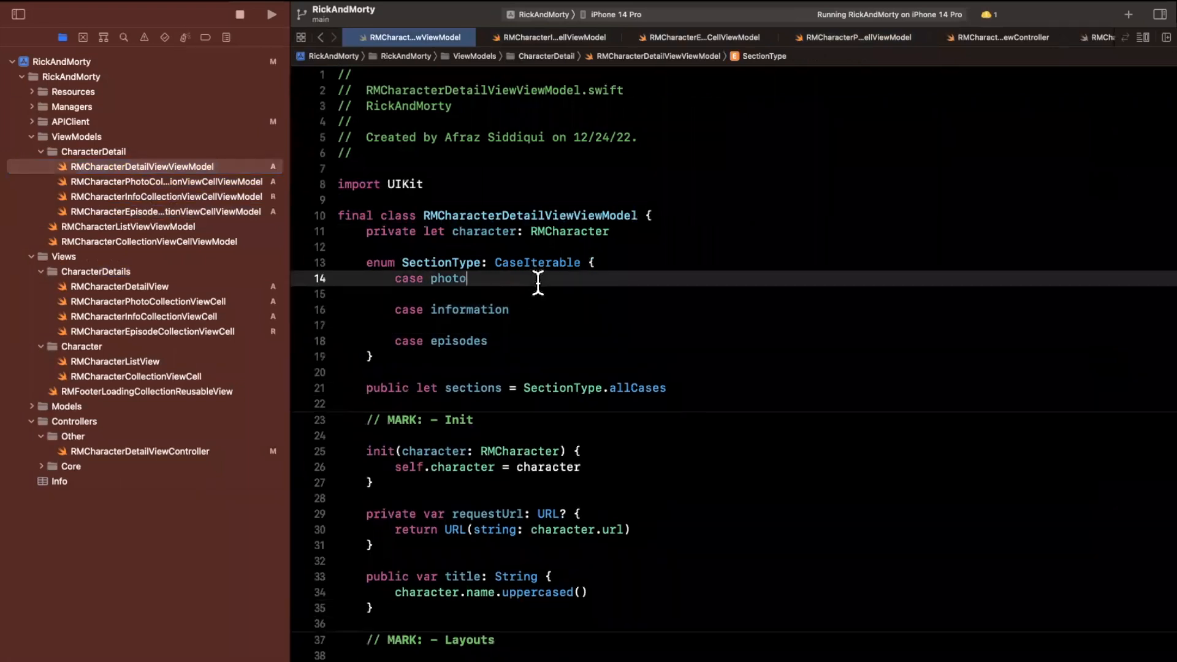
type("(vie")
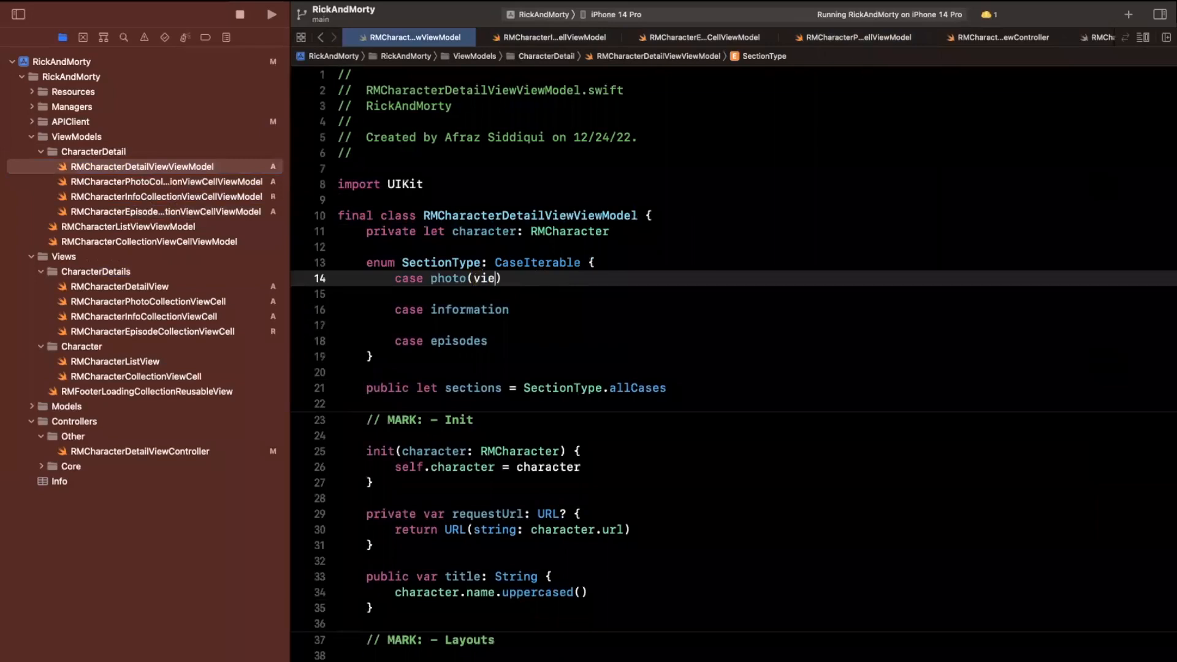
type("wModel:")
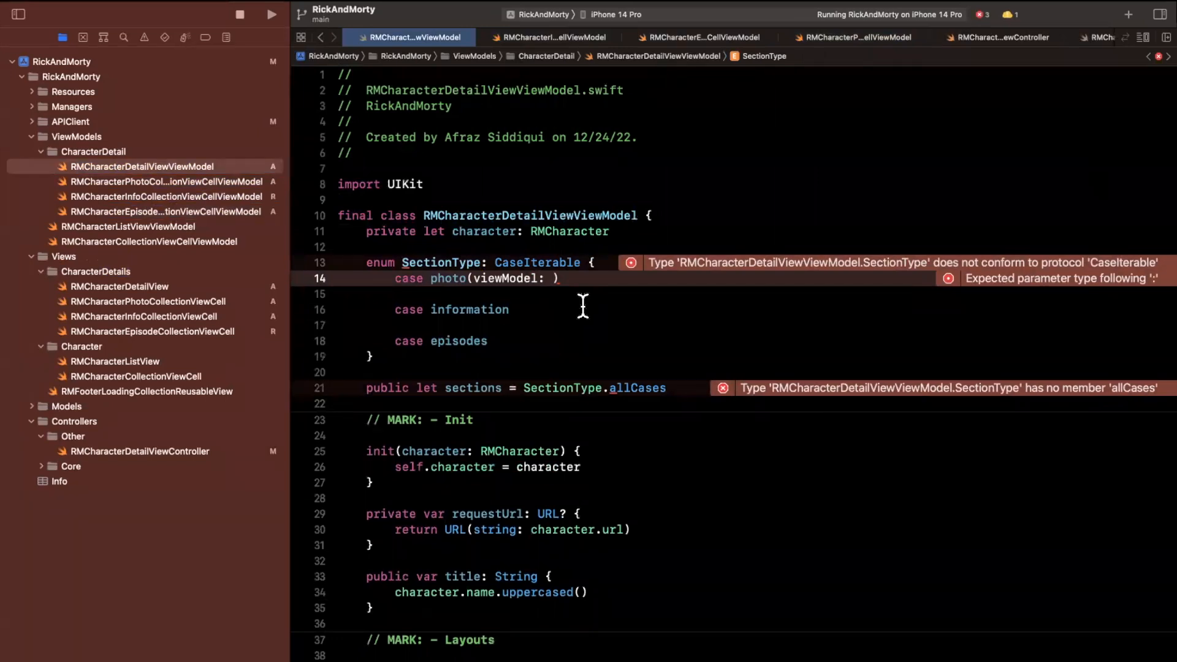
mouse_move(589, 307)
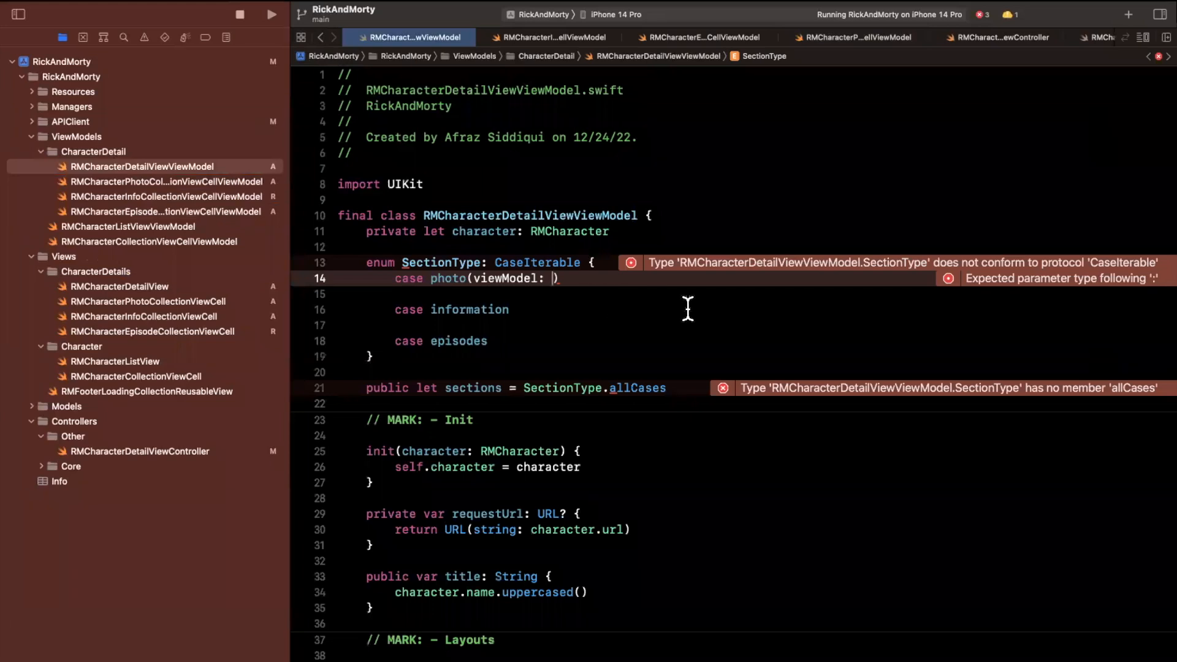
type("rmcharacterph")
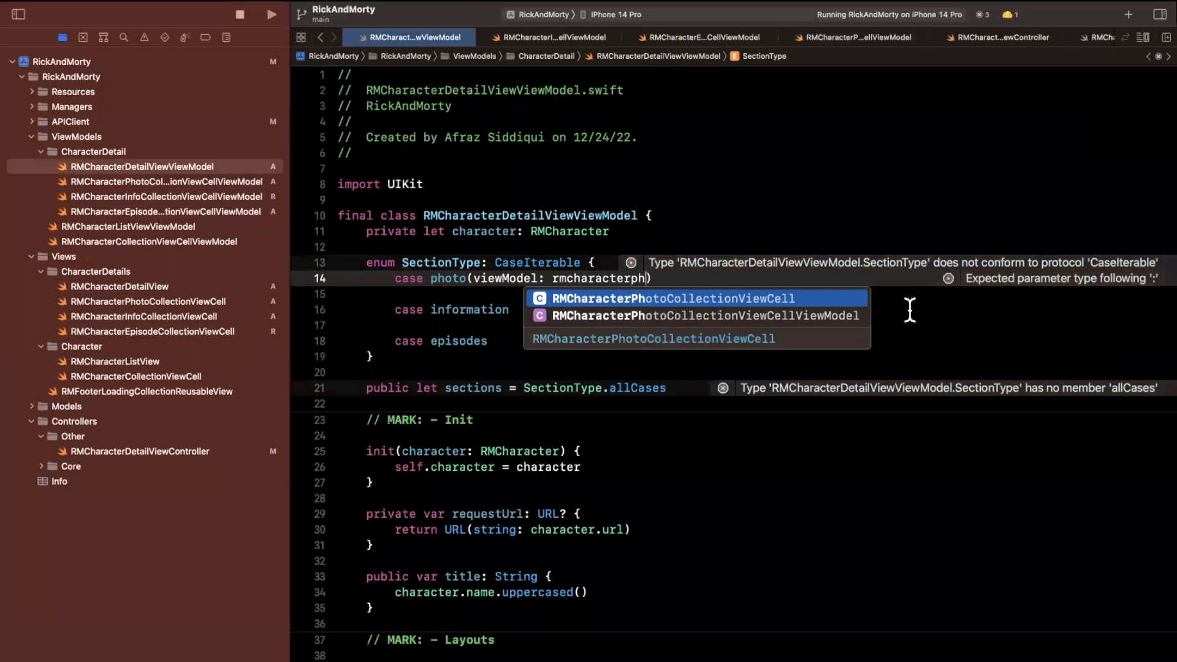
left_click(696, 315)
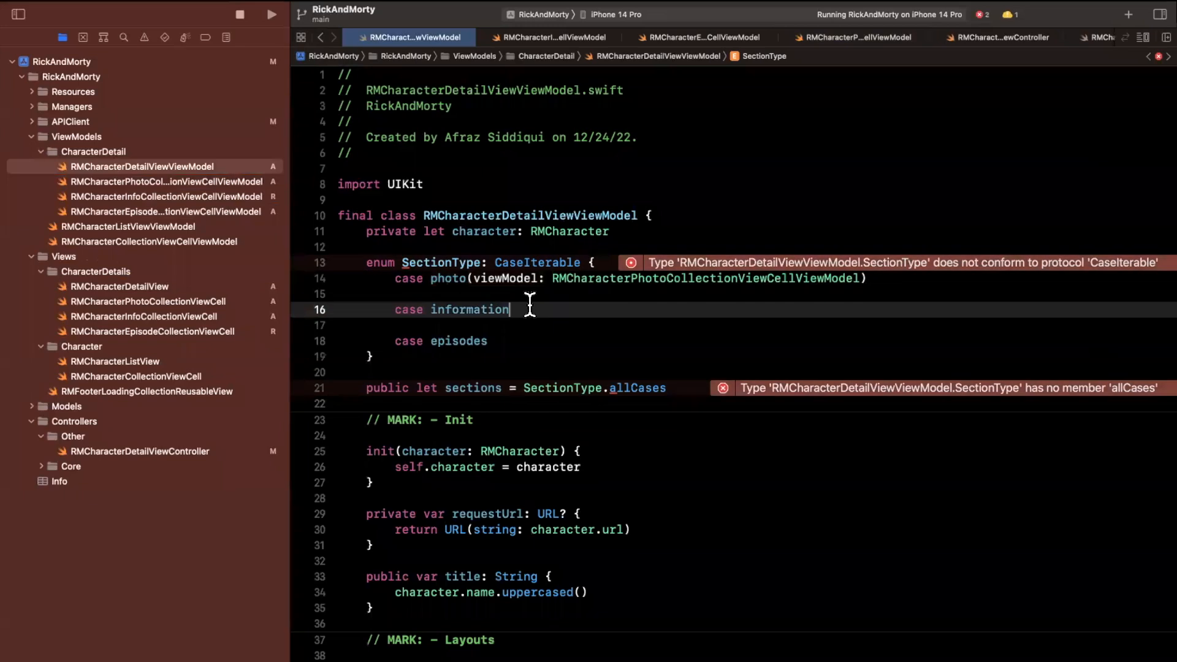
Give information and episodes cases viewModels arrays of their cell view model types.
type("(v")
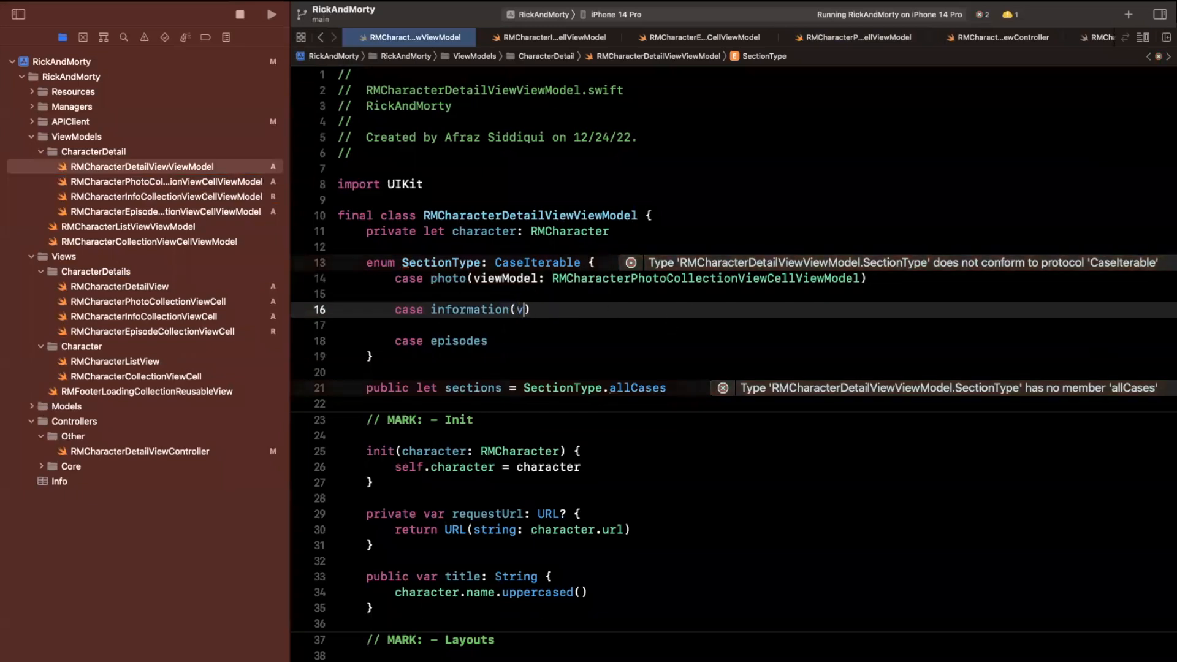
type("iewModels:")
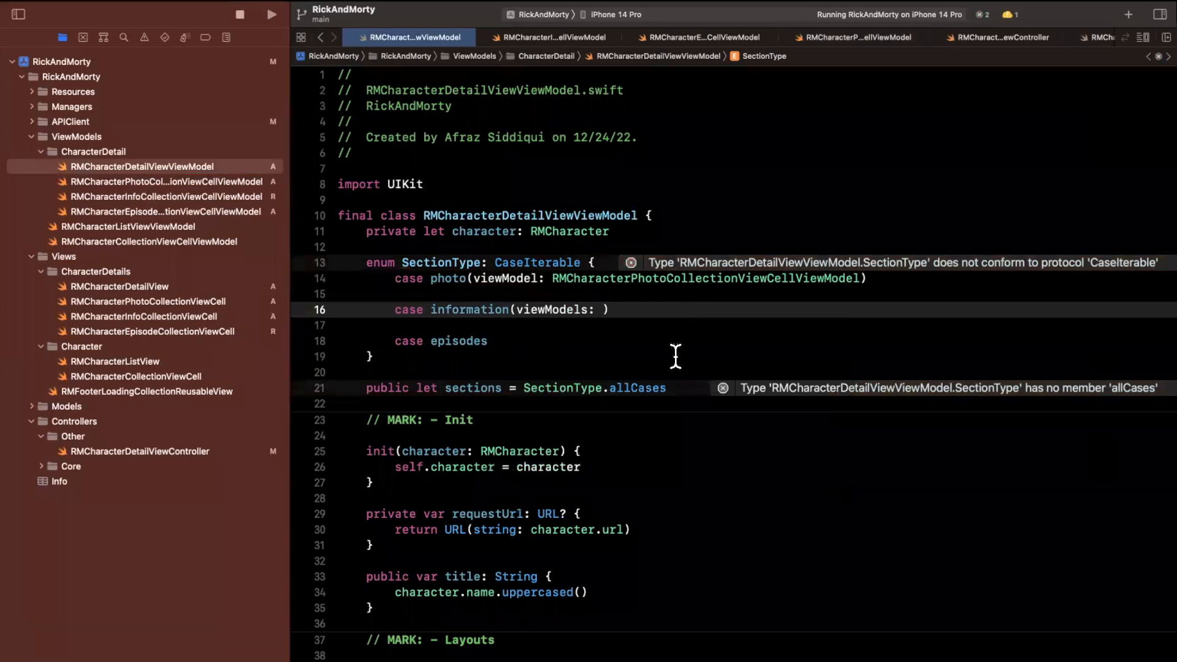
type("[RM")
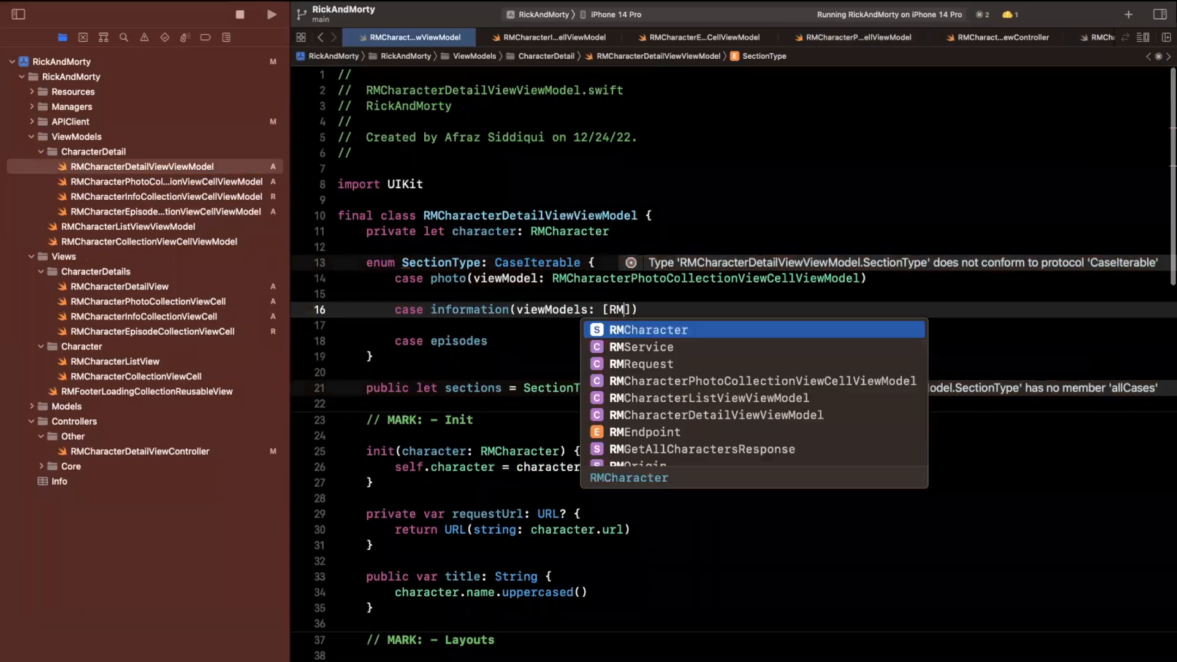
type("Characerinfo")
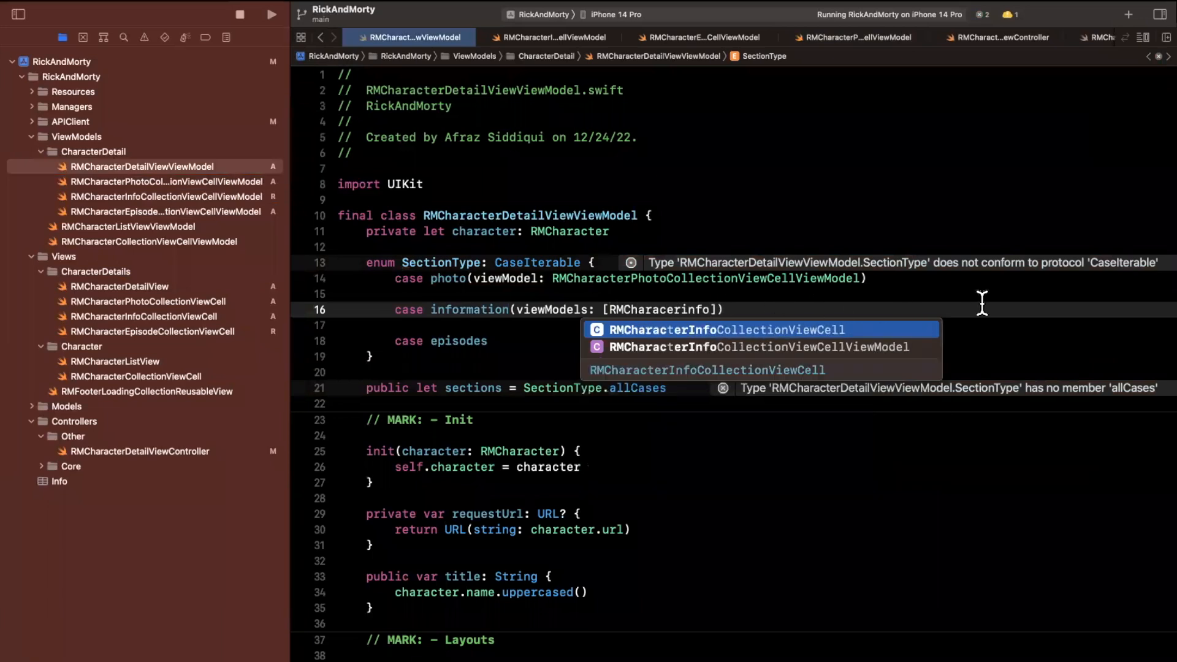
left_click(768, 347)
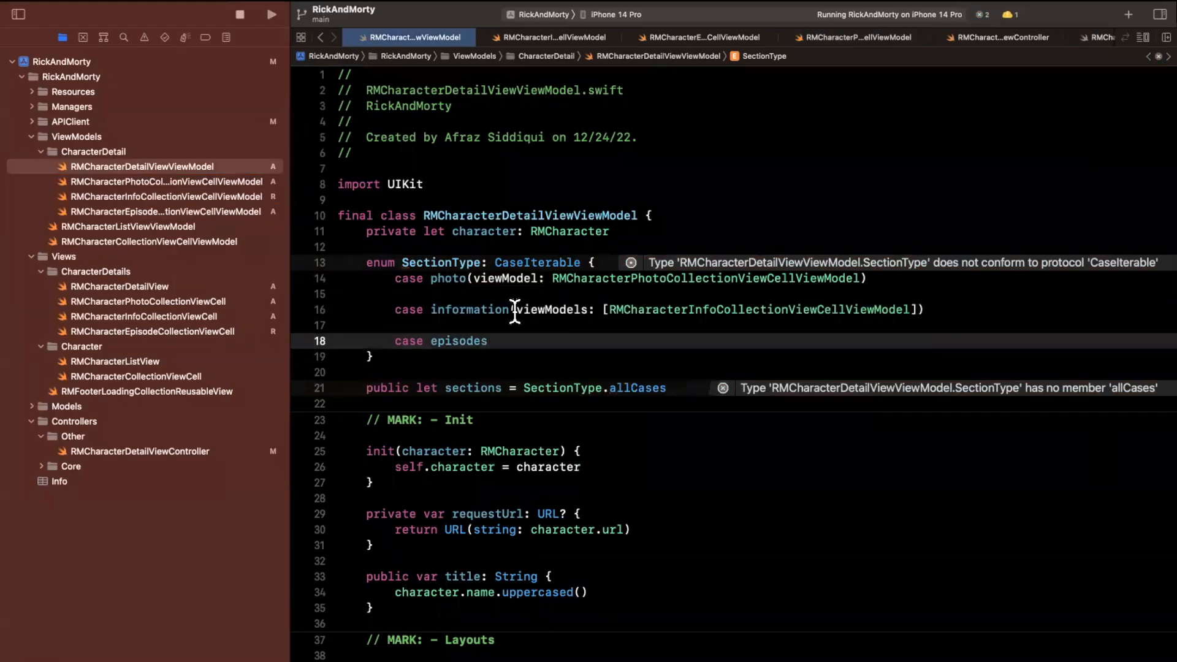
type("(viewModels: [RMCharacterInfoCollectionViewCellViewModel])")
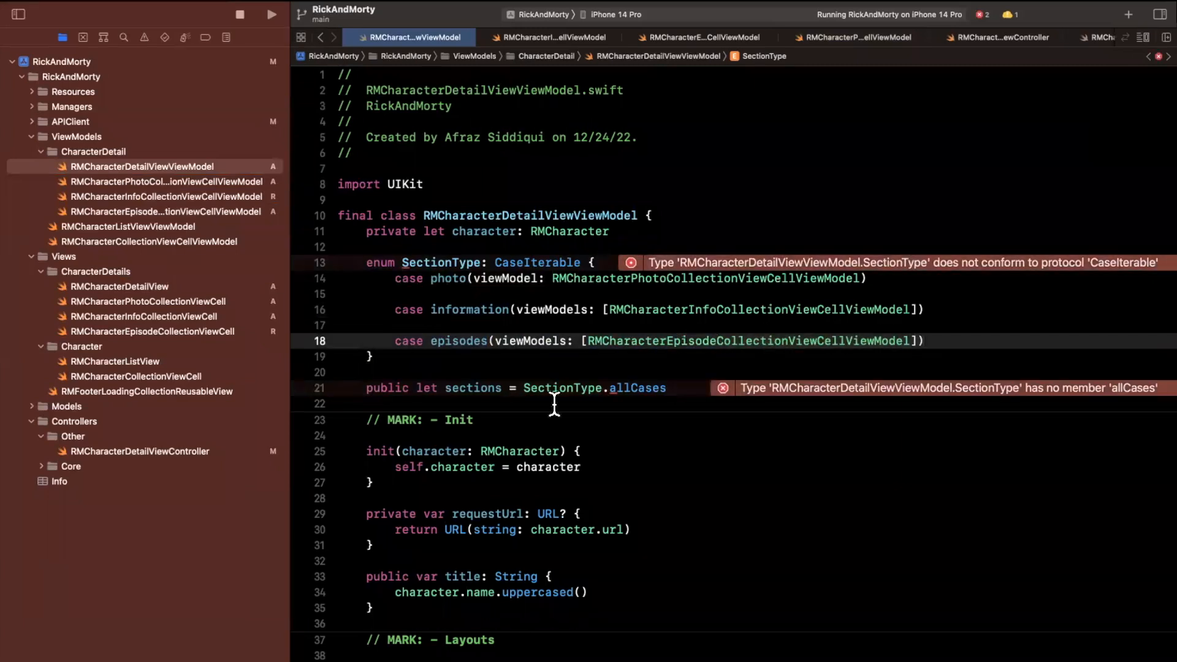
mouse_move(683, 402)
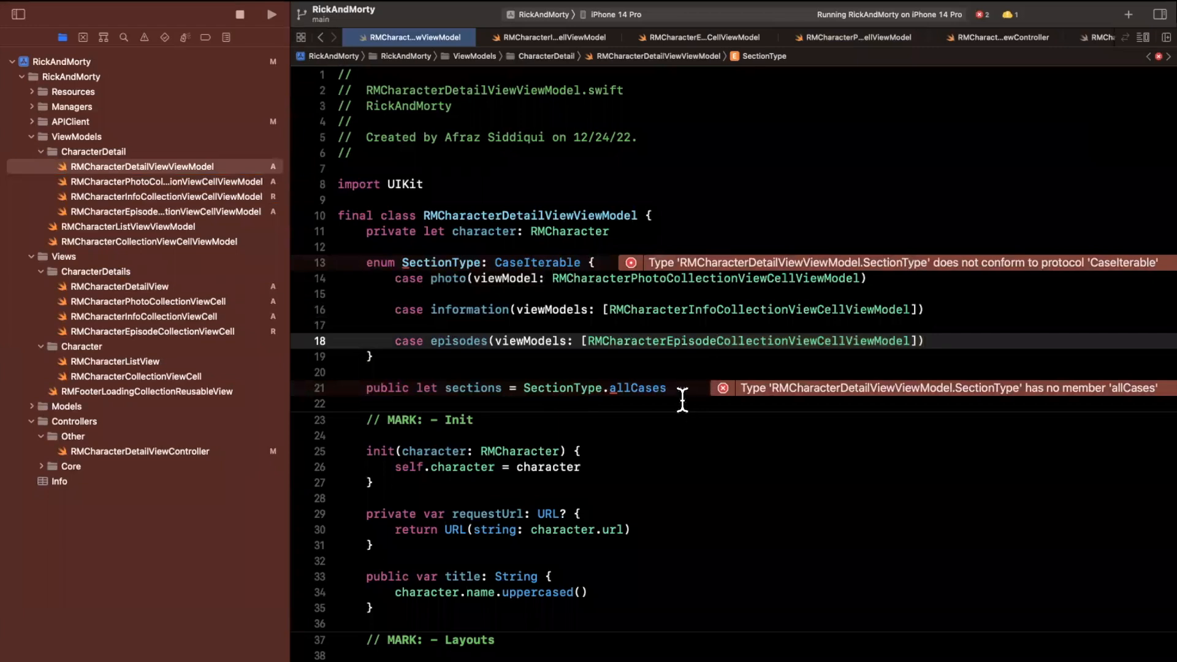
Remove CaseIterable from SectionType and call a new setUpSections() from init.
double_click(538, 263)
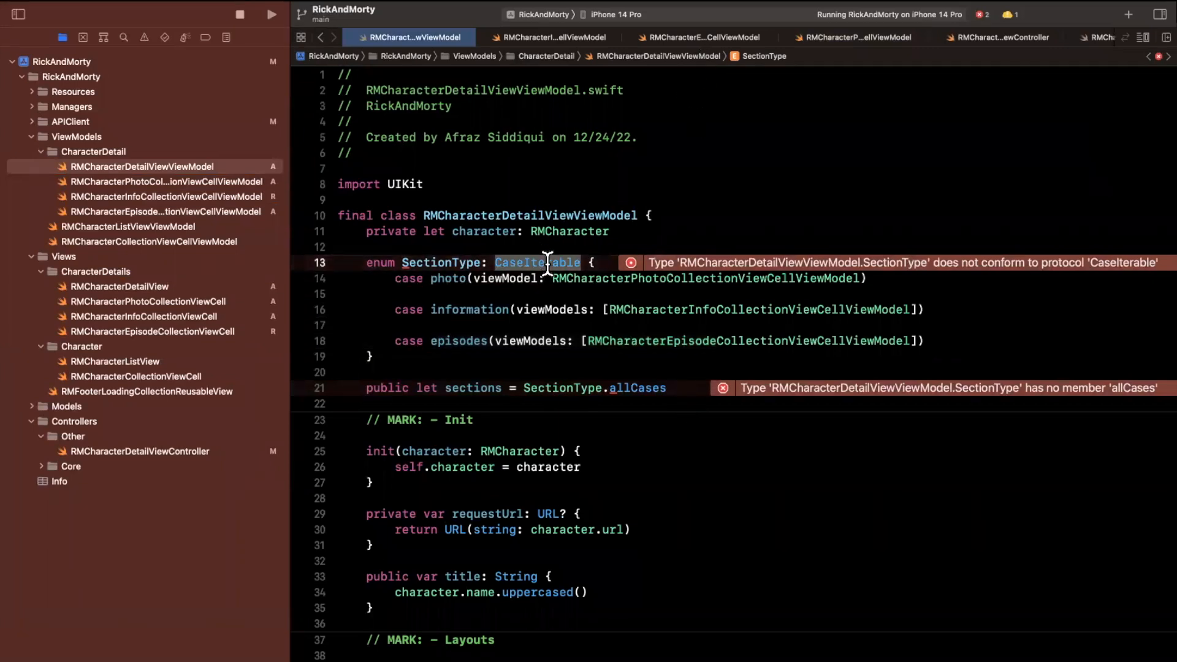
key("Delete")
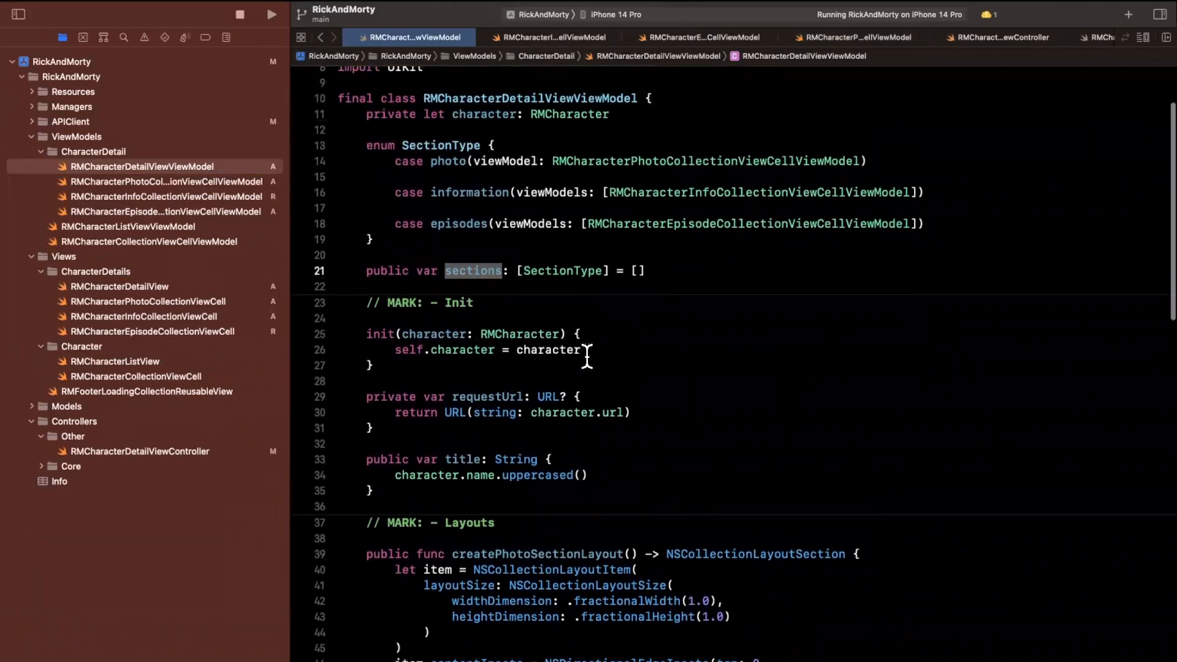
type("setU")
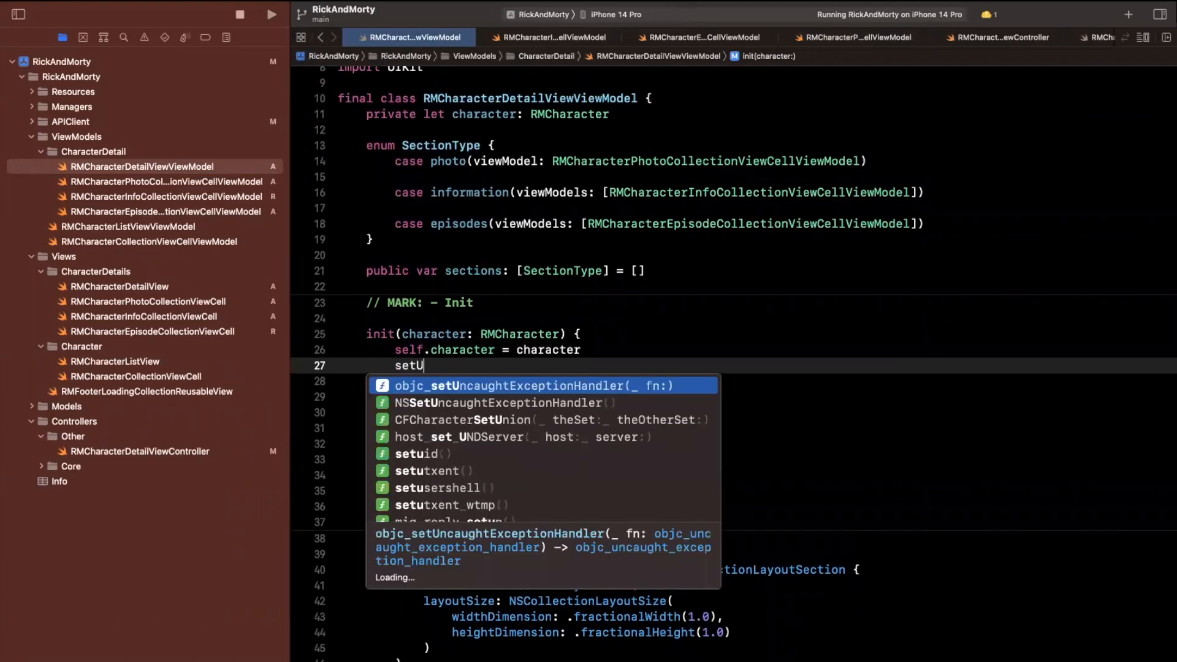
type("pSections(")
type("sections =")
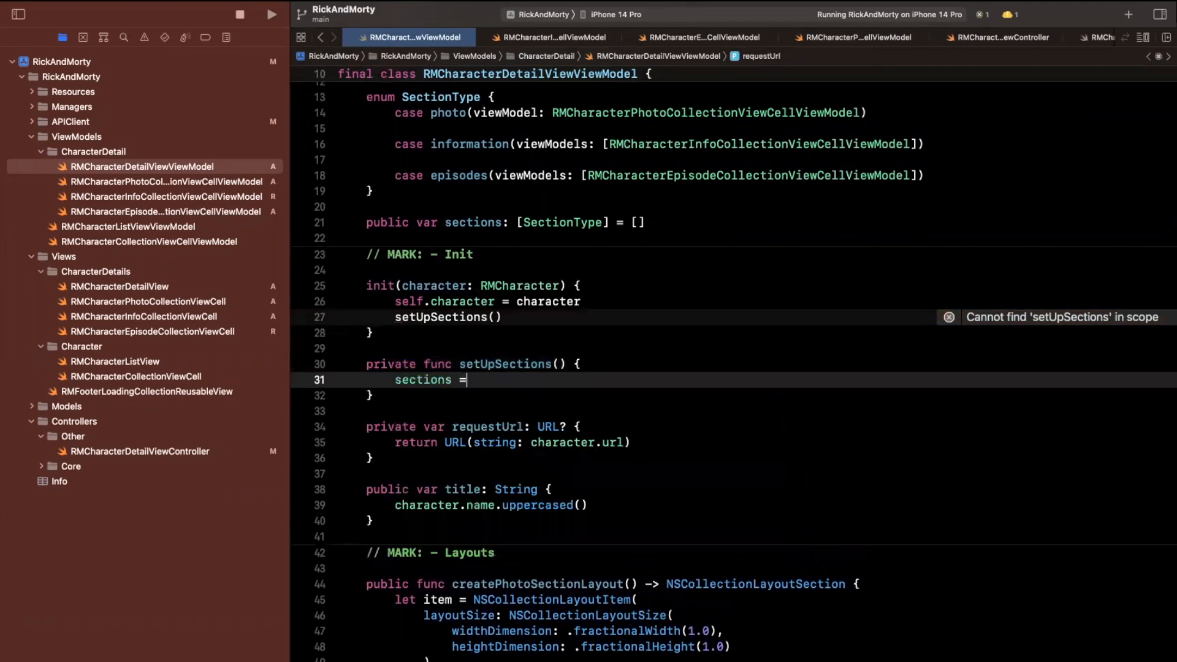
Fill sections with a photo case, four information and four episode .init() models.
type("[")
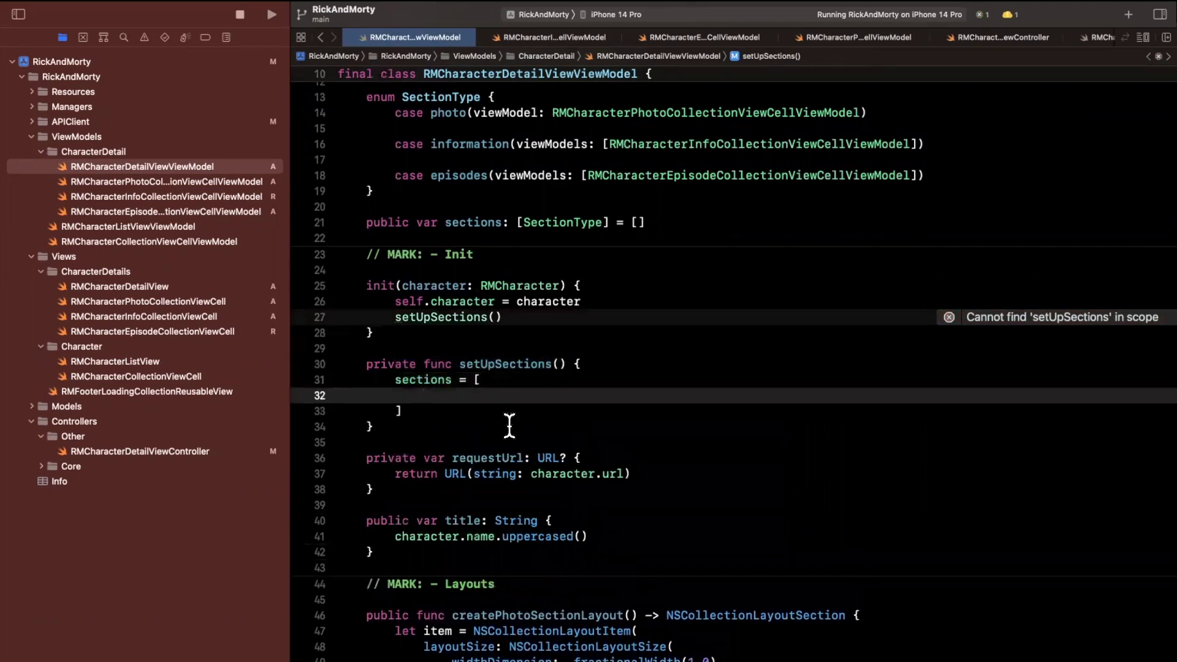
type(".p")
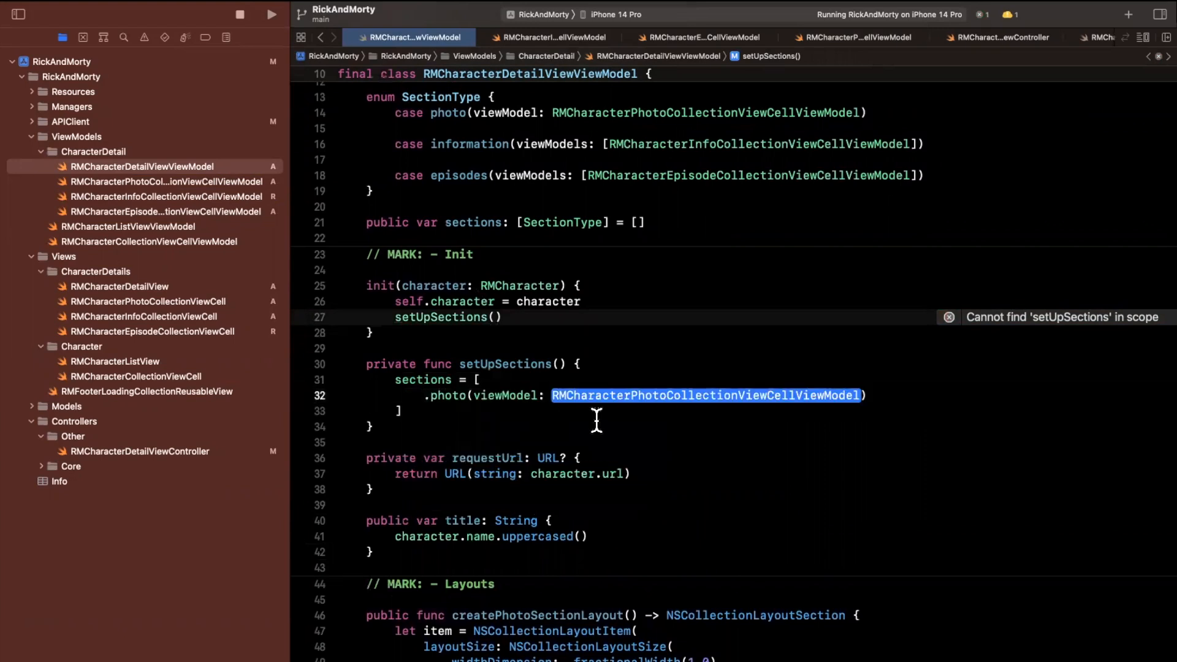
type(".init())")
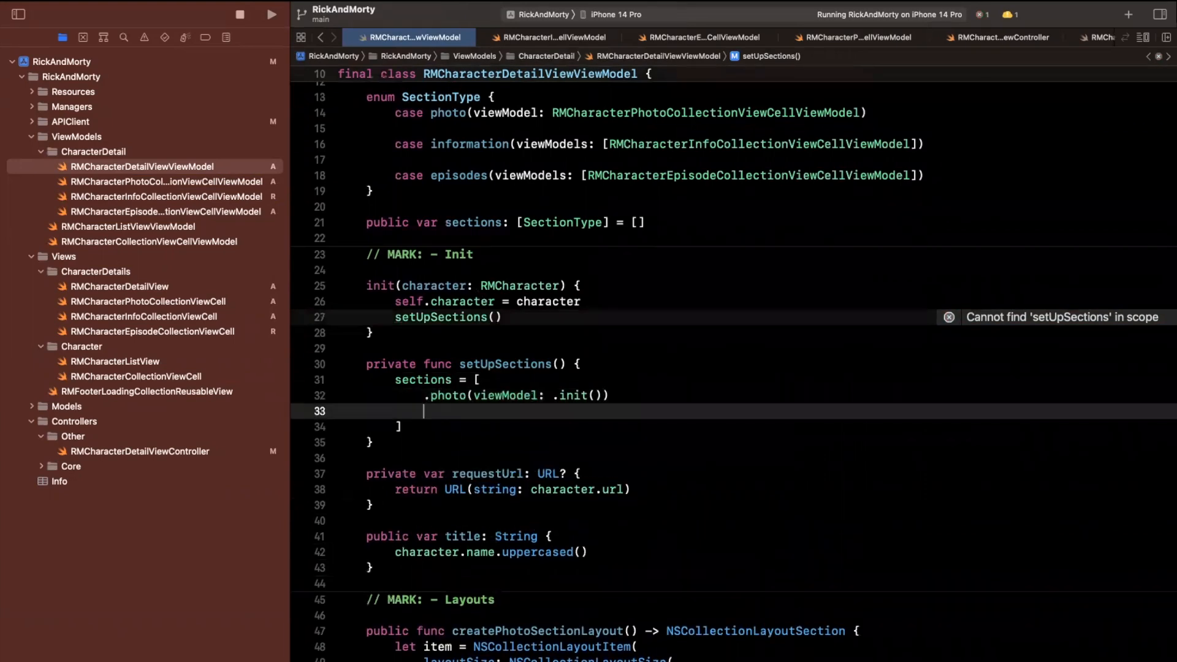
type(",")
type(".information(viewModels: [")
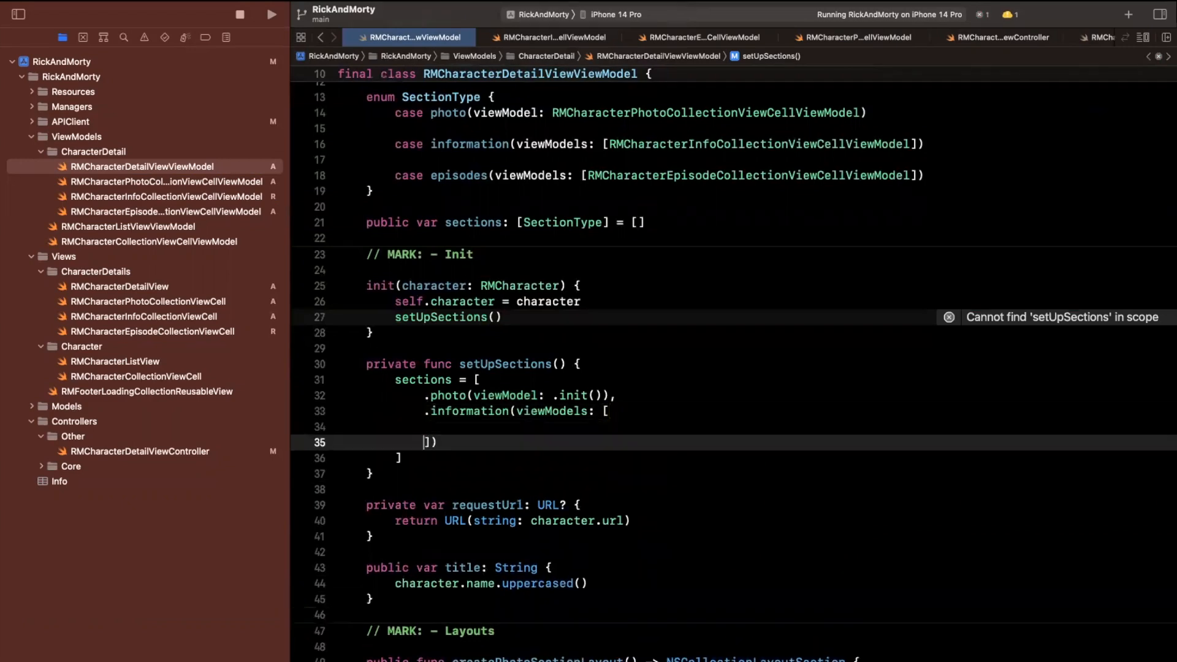
type(".init(),")
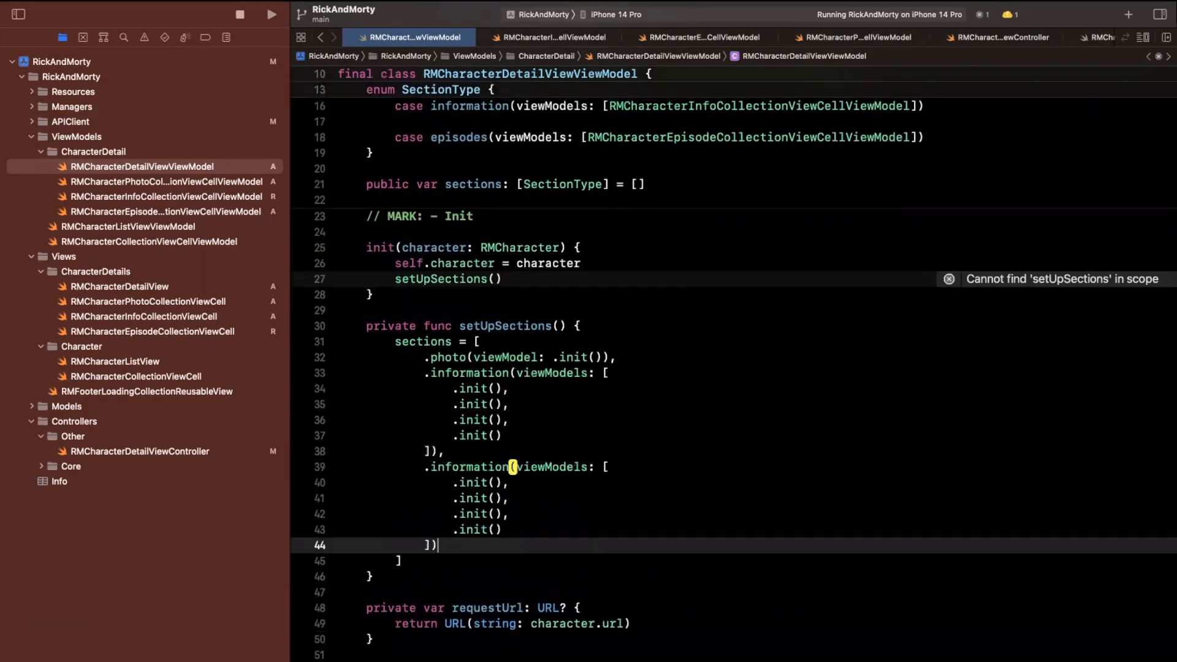
type("episodes")
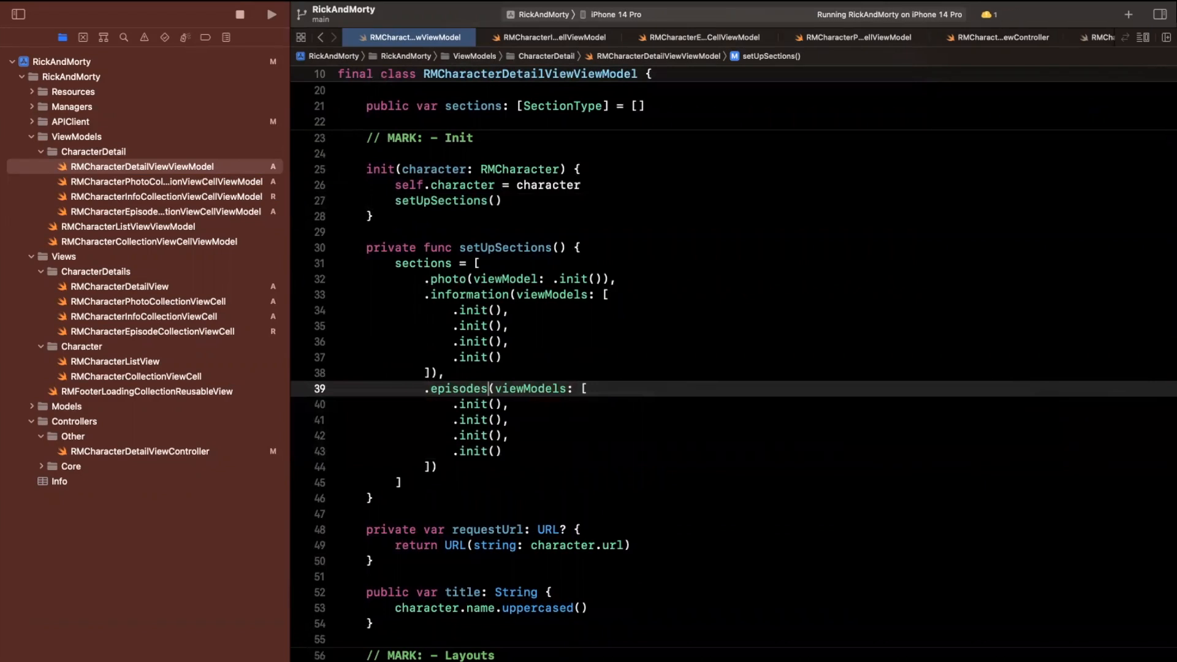
In numberOfItemsInSection, add let sectionType = viewModel.sections[section].
scroll("down", 3)
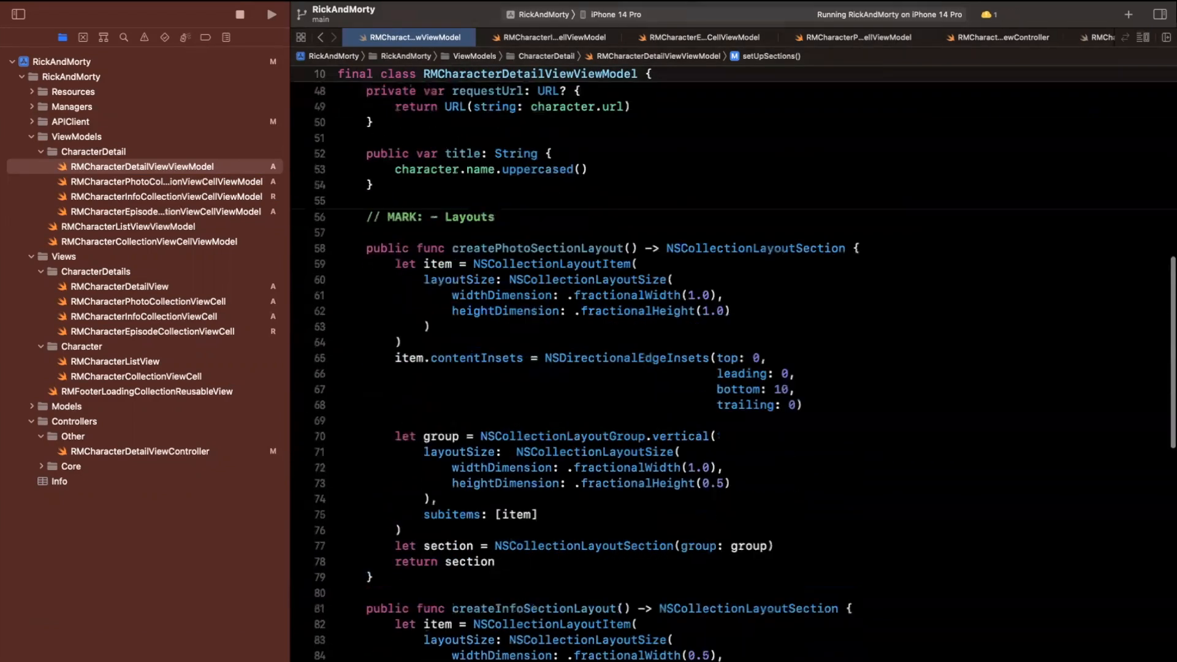
scroll("down", 3)
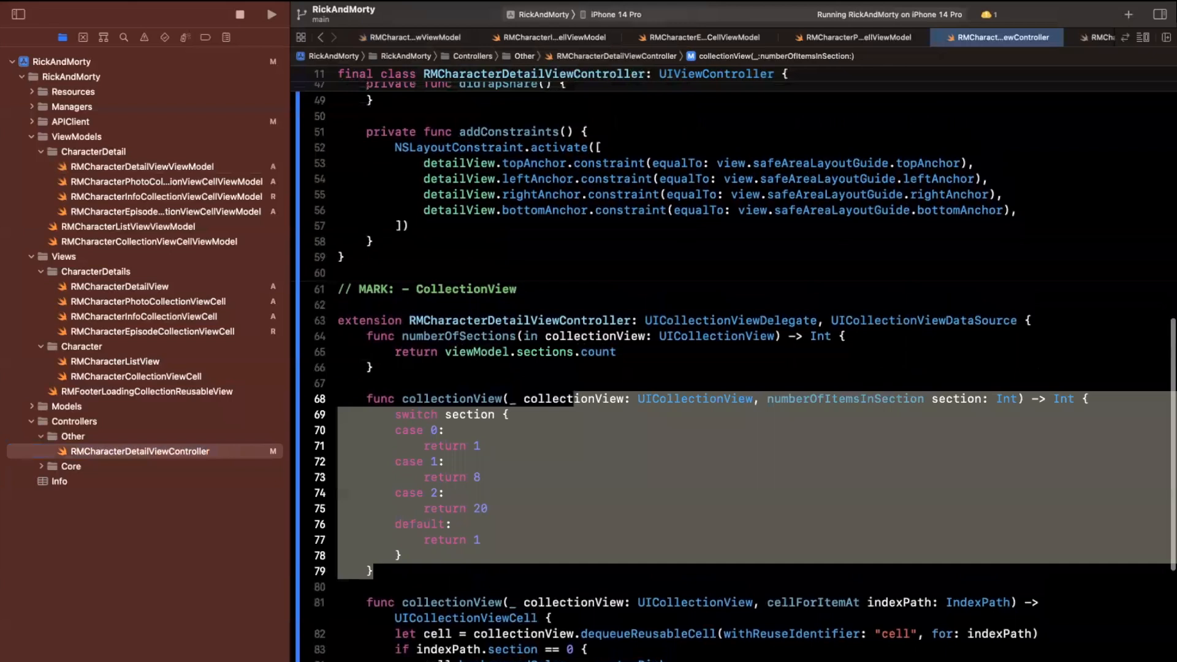
left_click(480, 477)
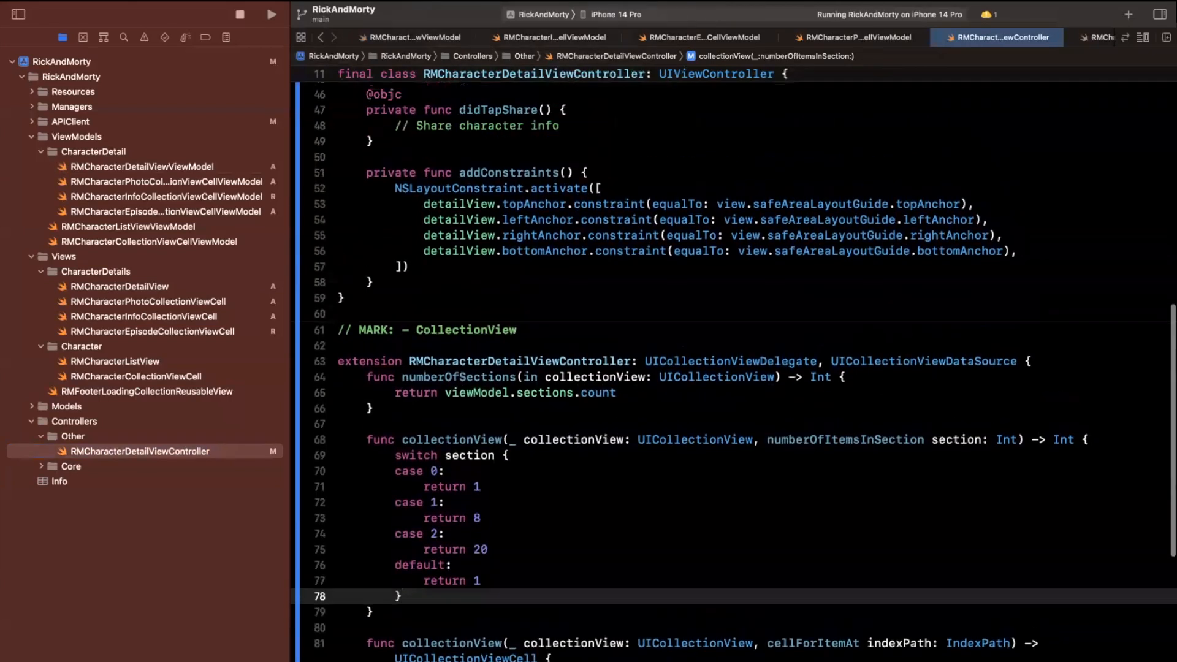
type("let")
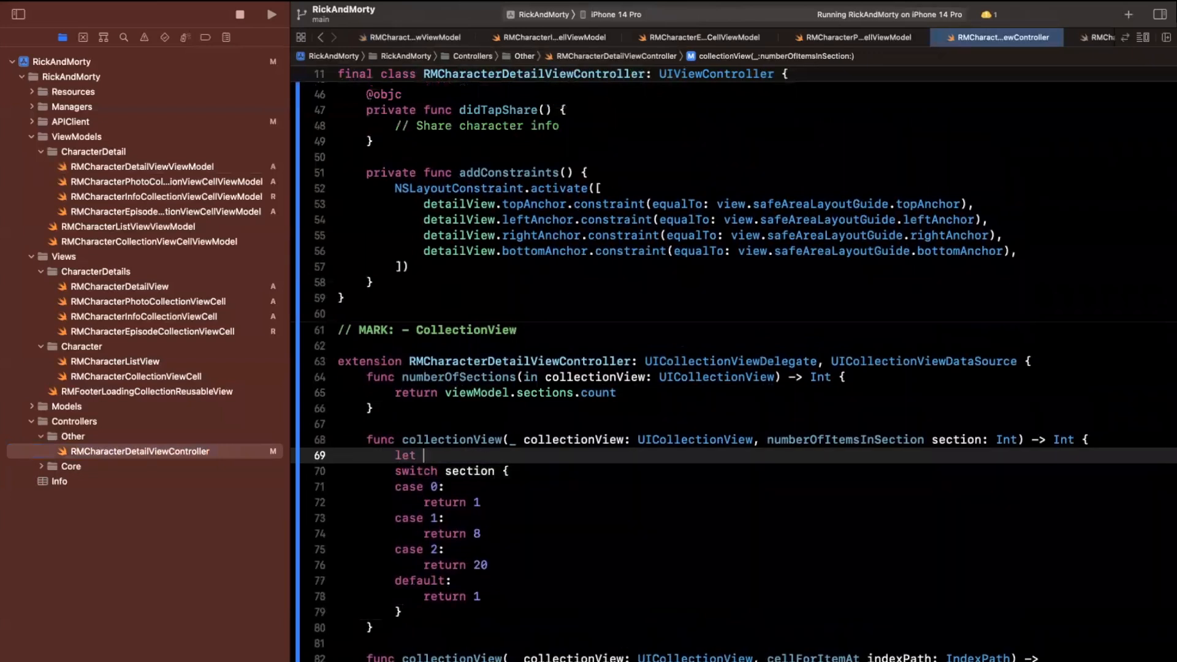
type("sectionType =")
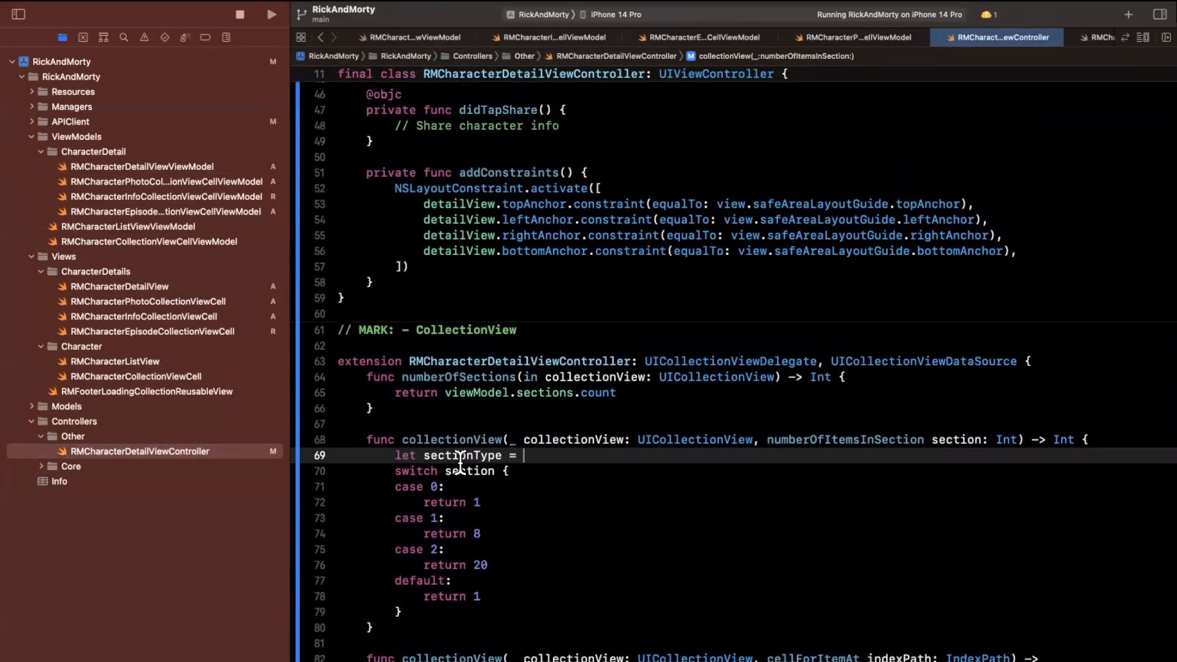
type("viewModel.sections[section")
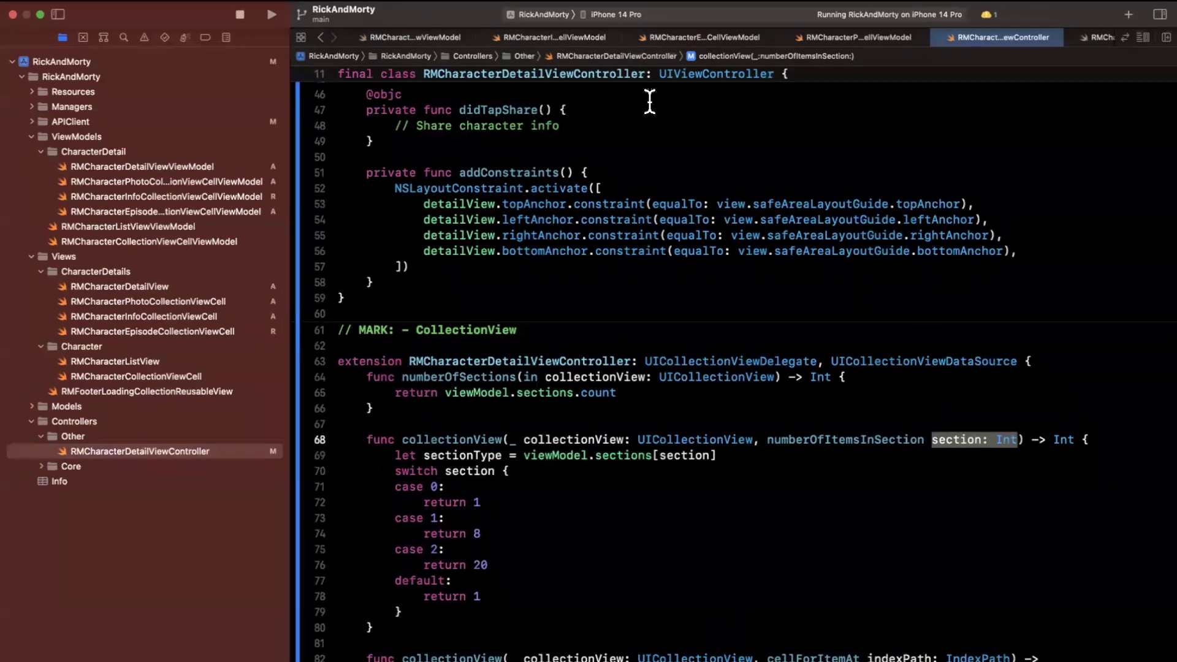
Switch on sectionType, returning 1 for photo and viewModels.count for information and episodes.
scroll("down", 3)
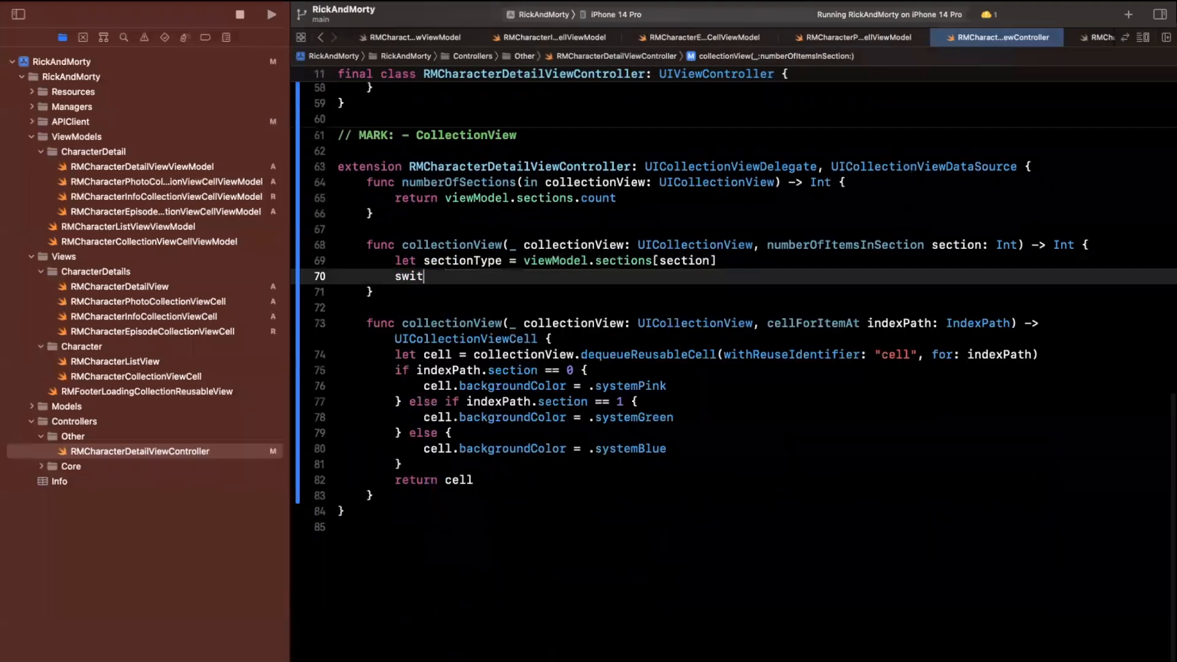
type("ch")
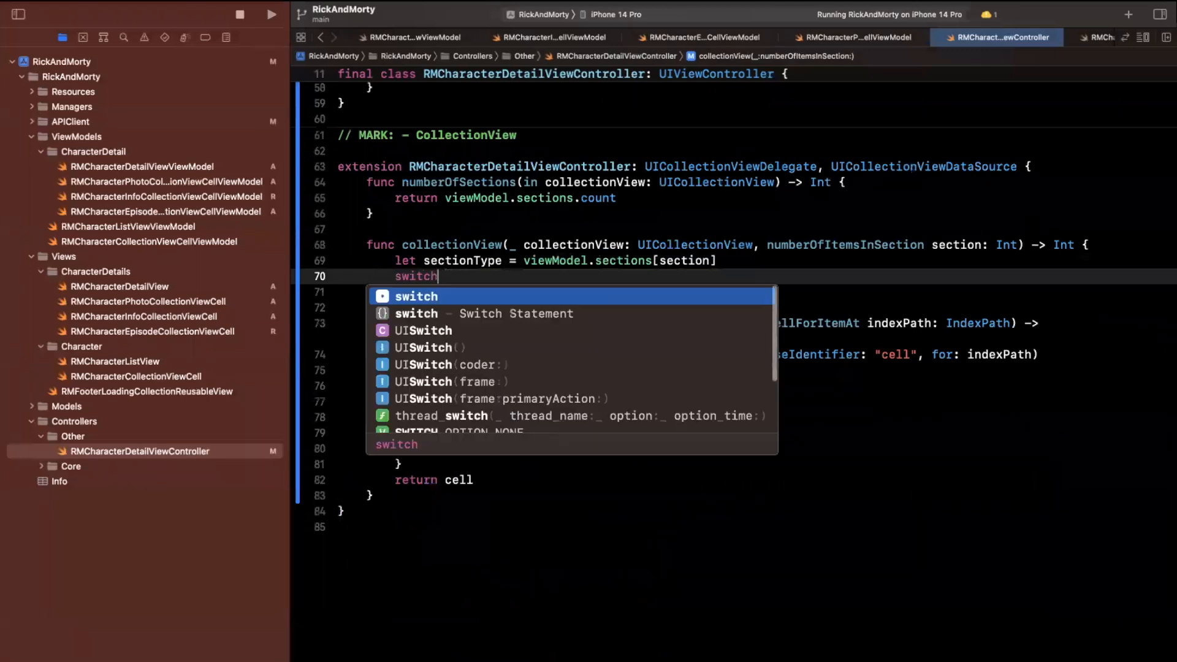
type("sectionType")
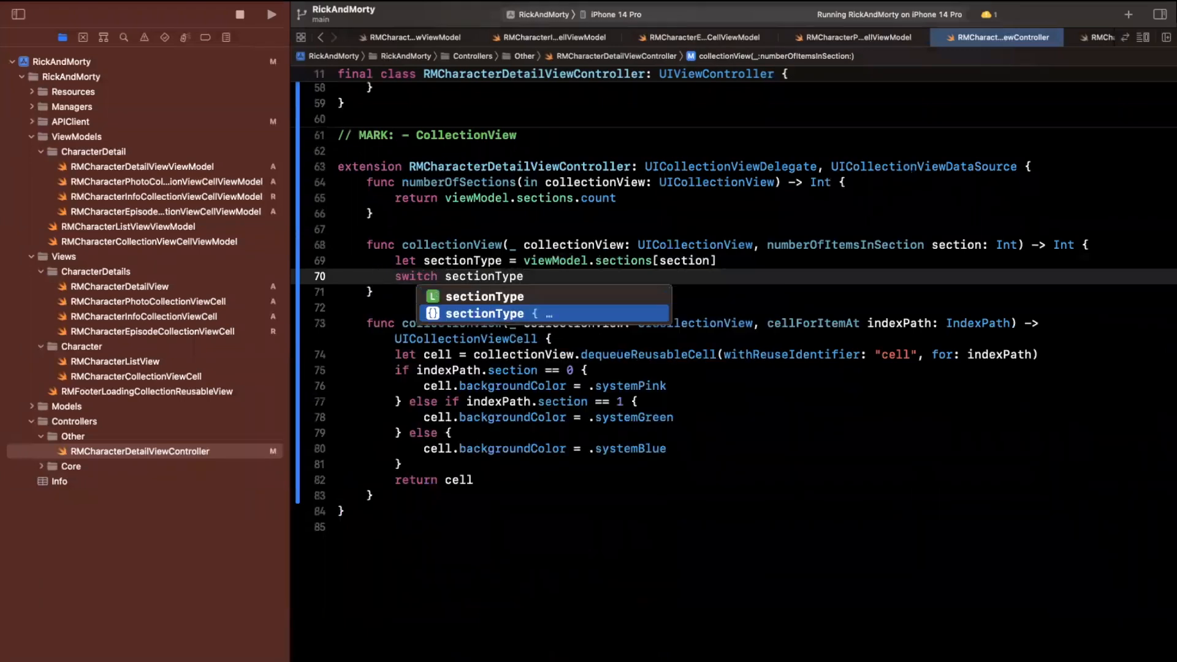
key("return")
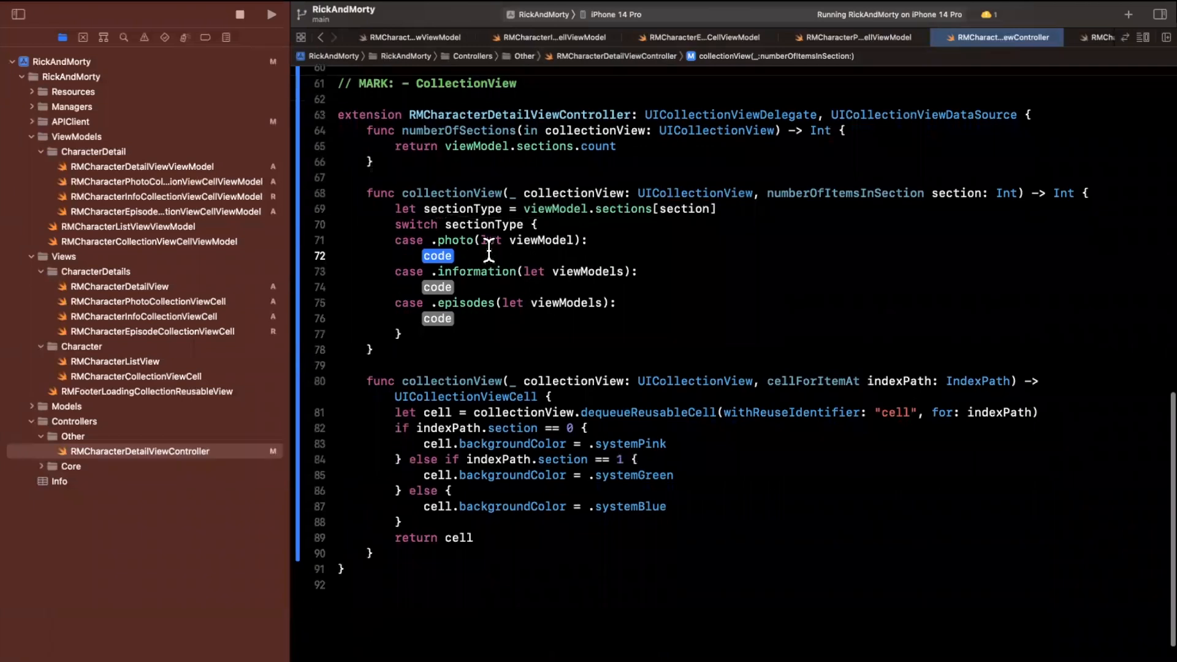
type("photor")
left_click(786, 287)
type("return")
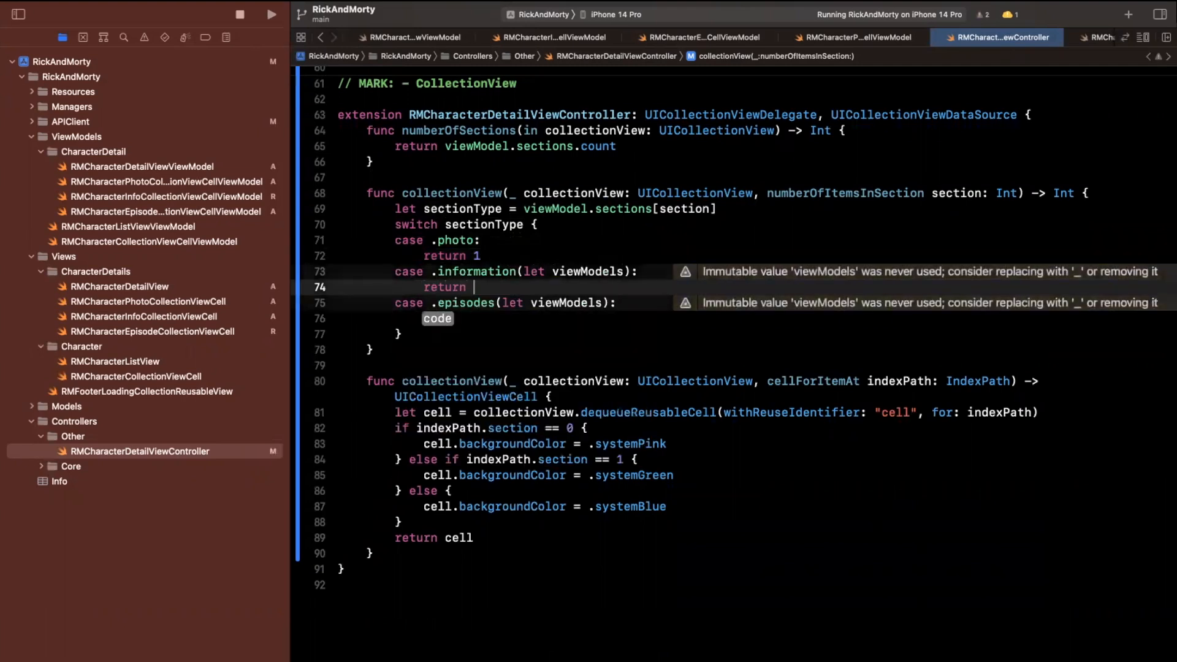
type("viewModels.count")
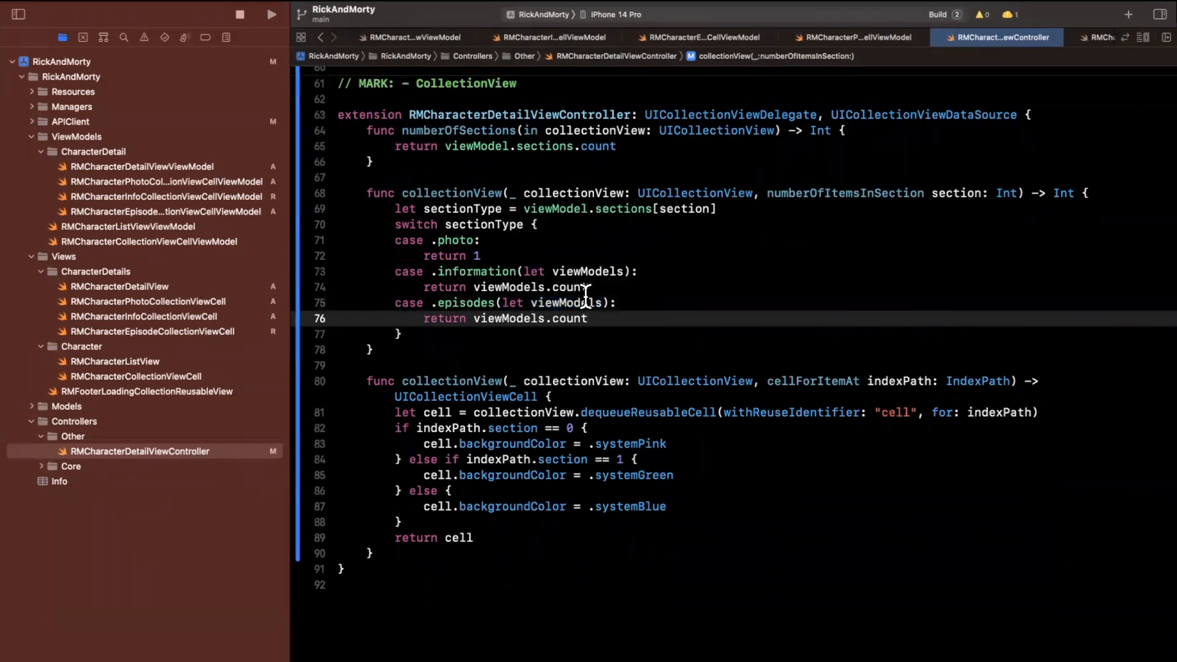
left_click(271, 15)
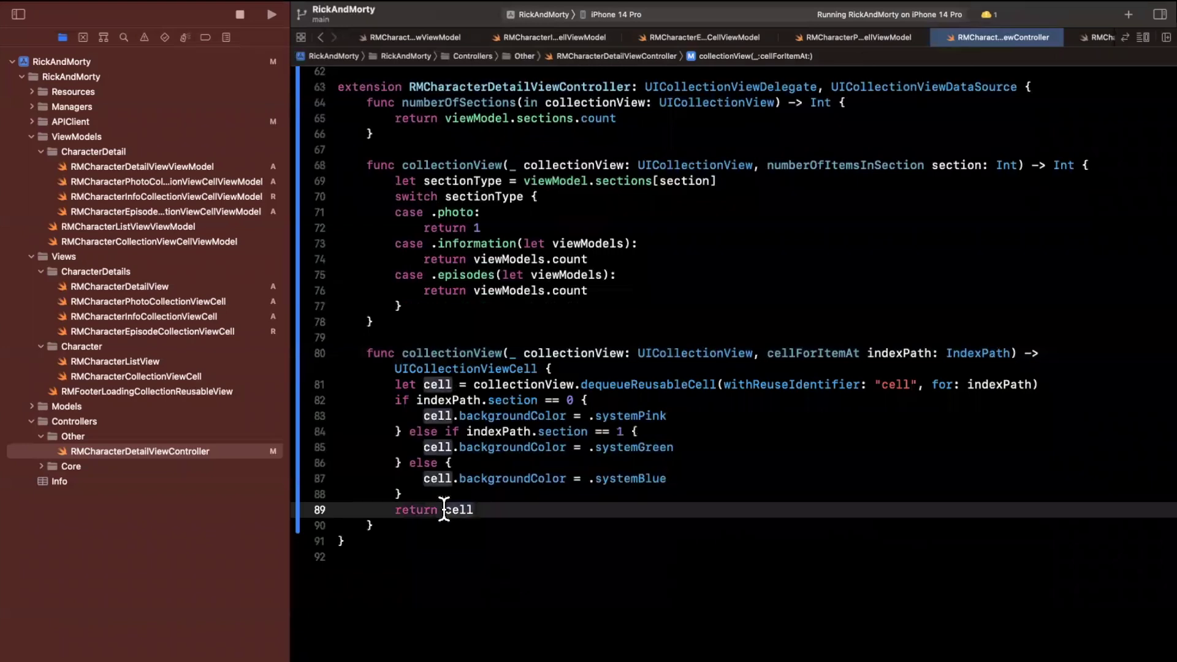
mouse_move(952, 388)
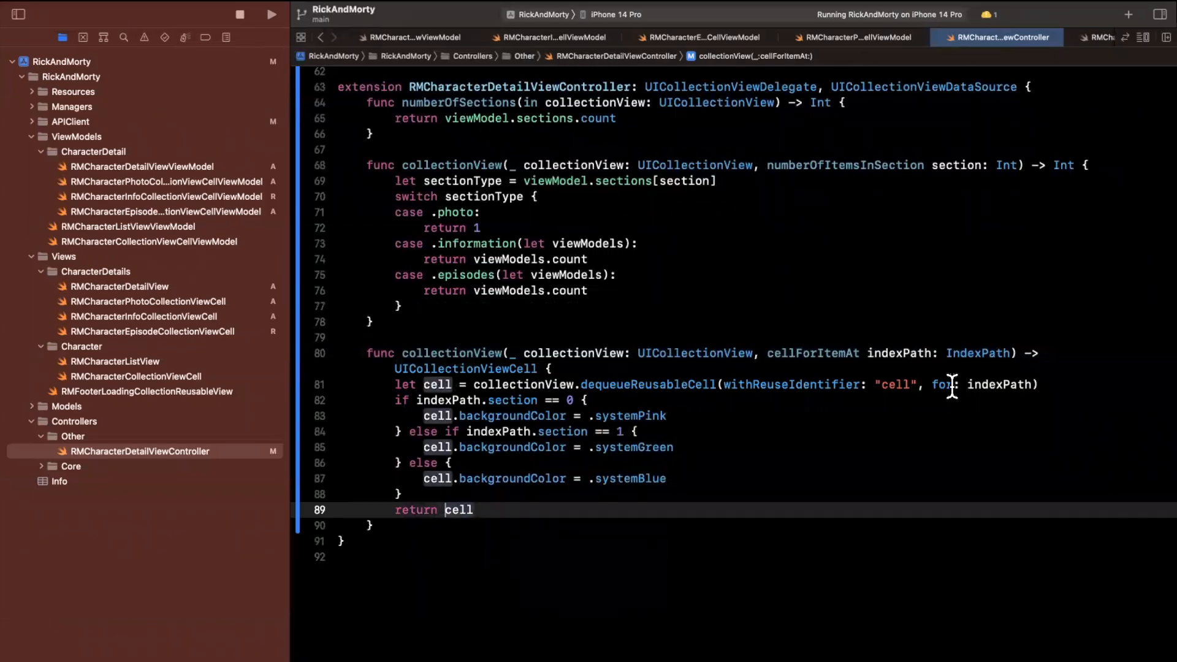
double_click(792, 385)
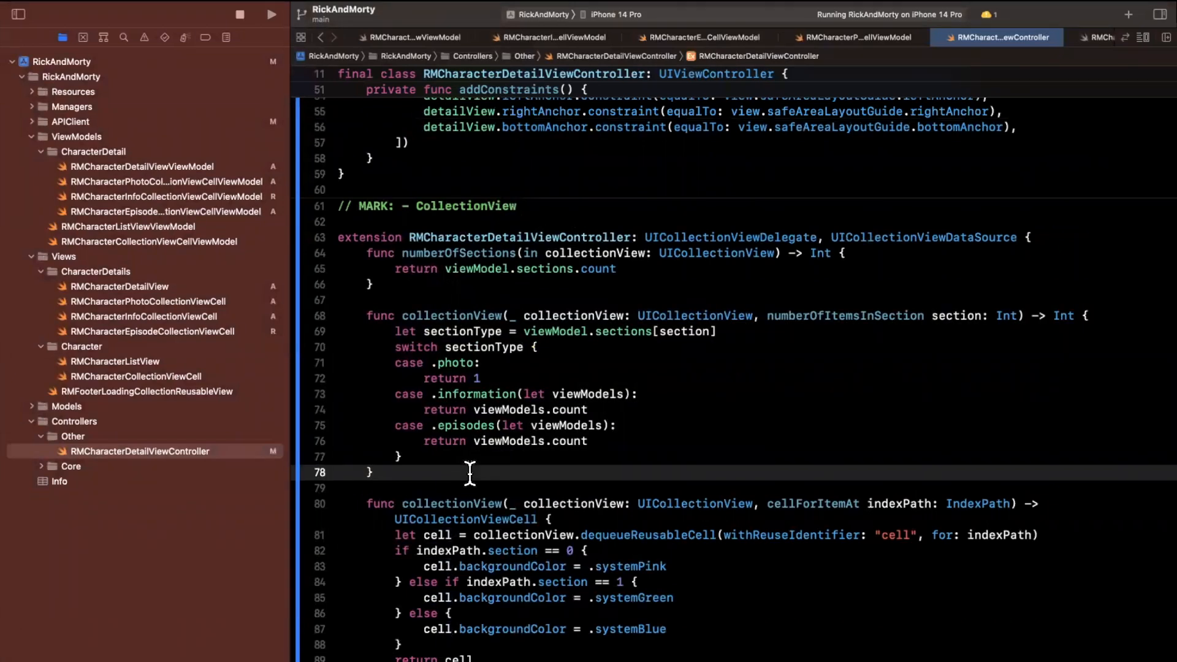
scroll("down", 3)
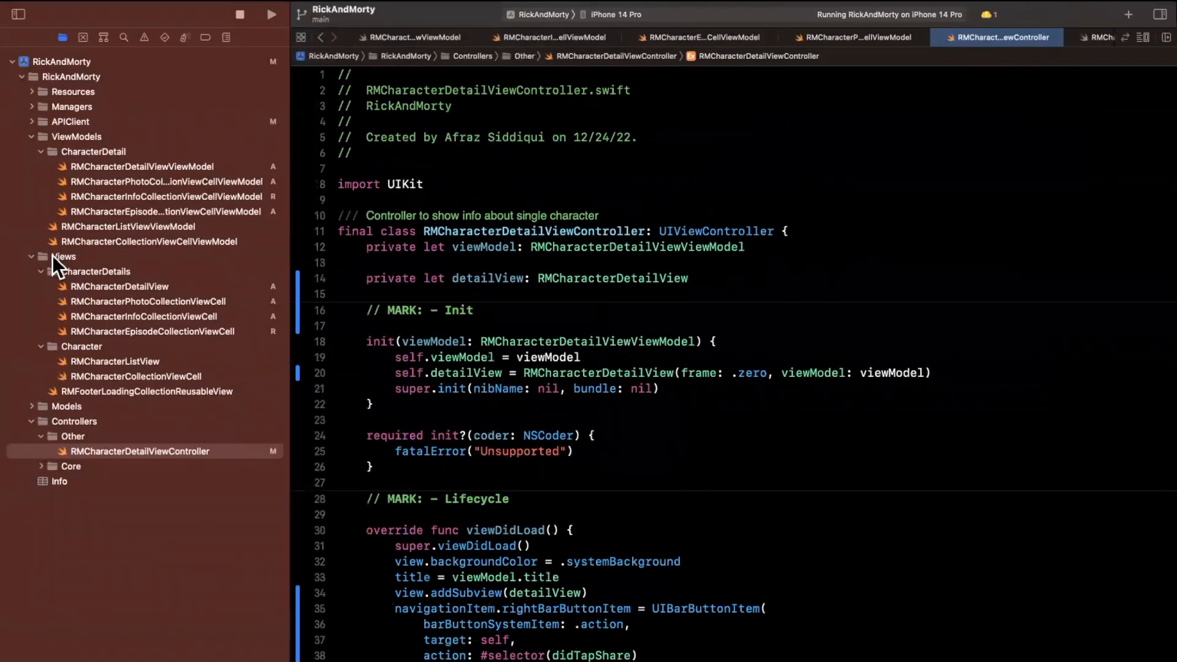
Mark the photo cell final and add static cellIdentifer = "RMCharacterPhotoCollectionViewCell".
left_click(147, 302)
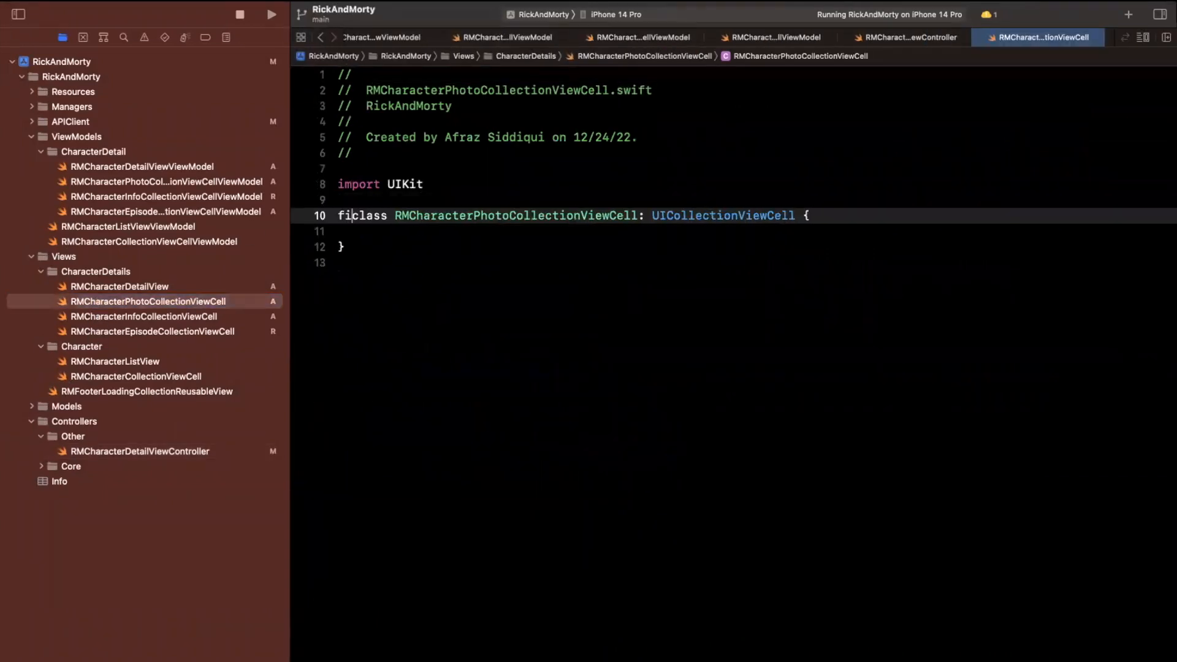
type("anl_")
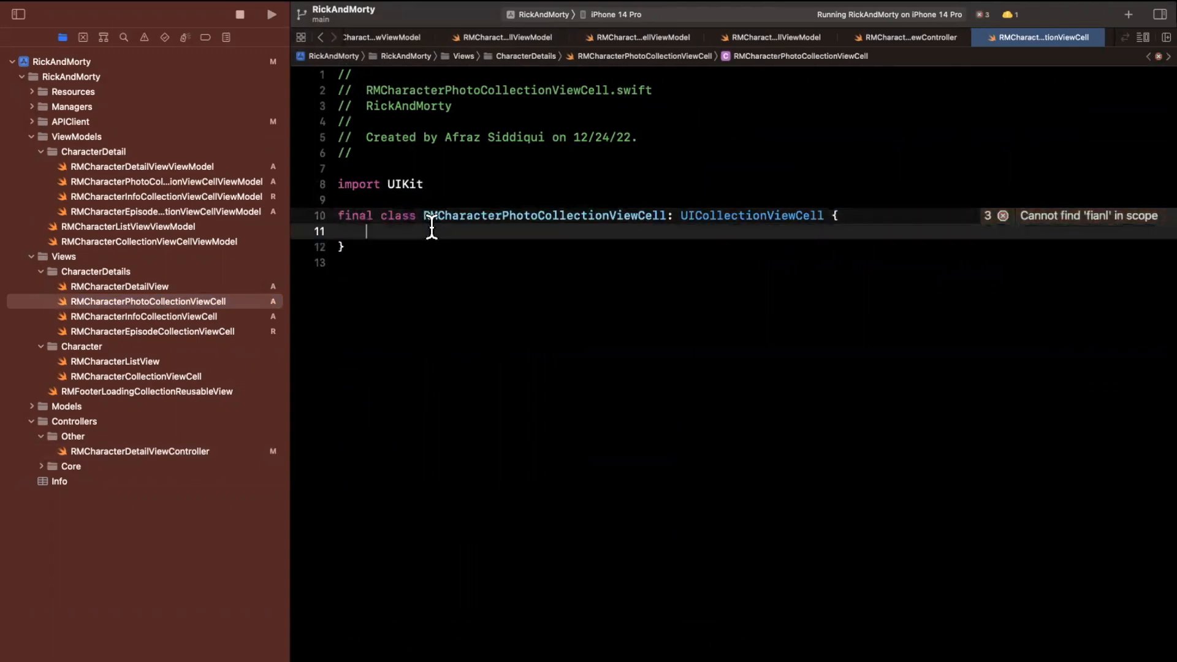
type("static let cell")
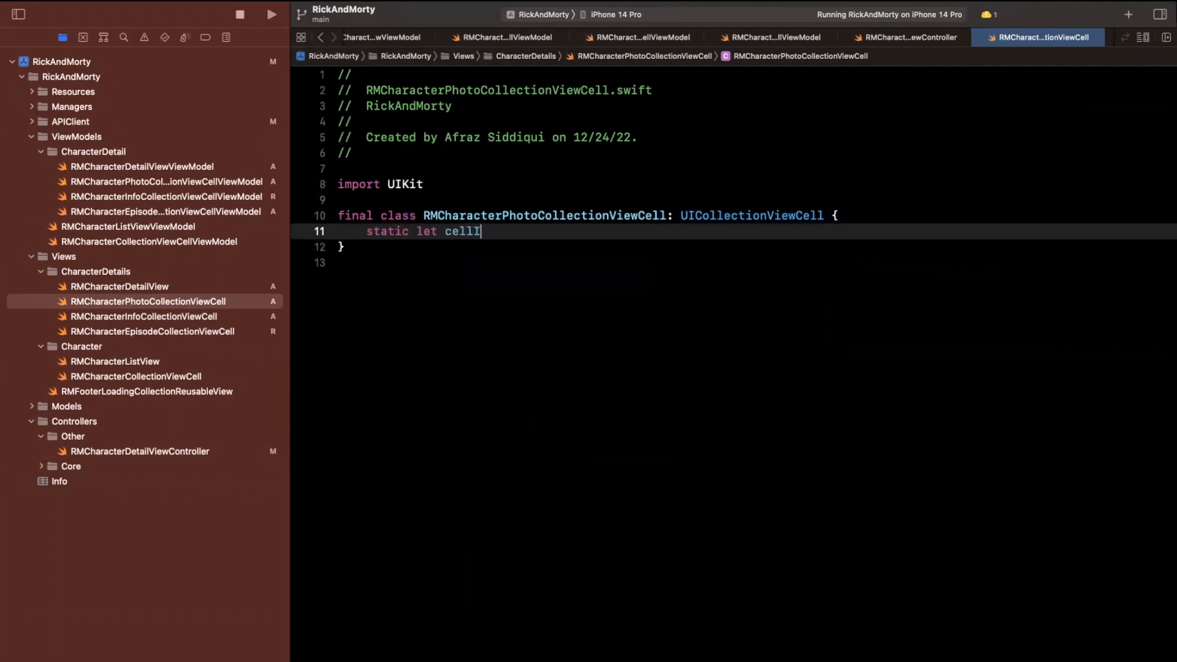
type("Identifer =")
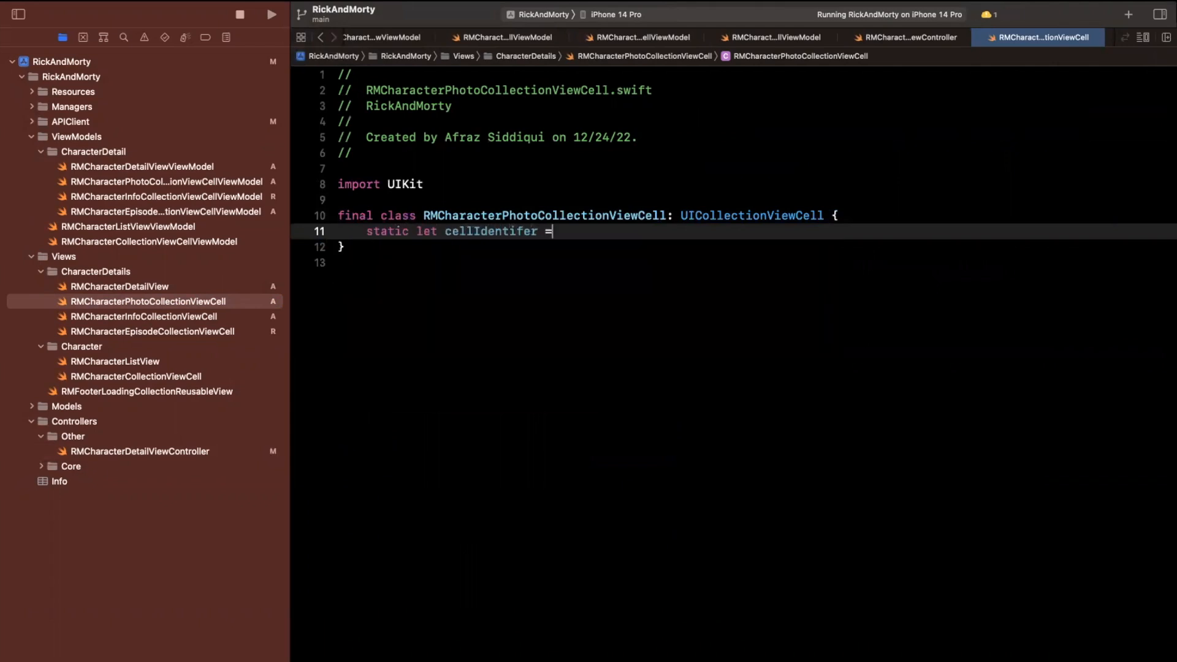
type("\"RMCharacterPhotoCollectionViewCell\"")
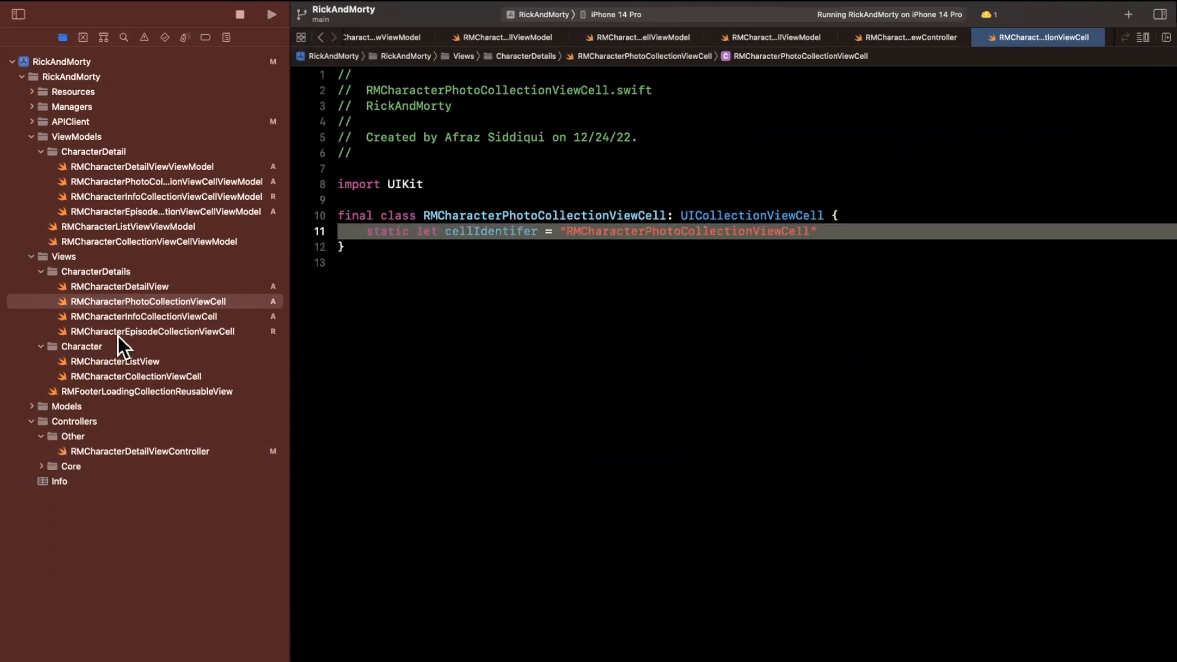
Give the info and episode cell classes static cellIdentifer strings matching their class names.
left_click(143, 316)
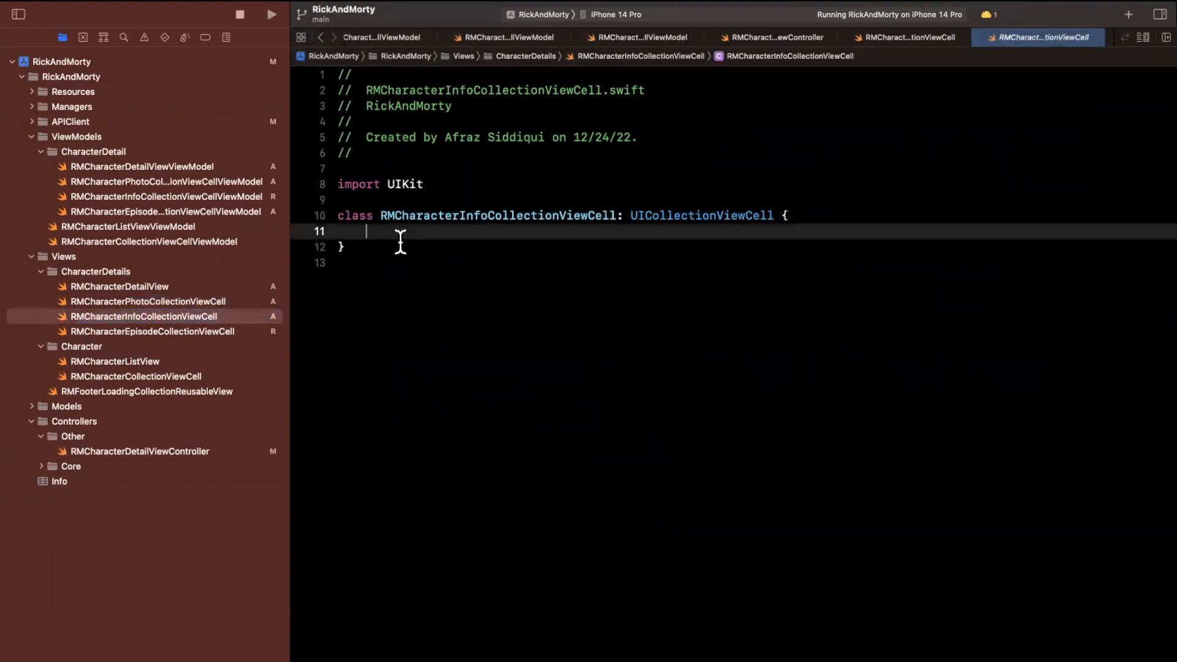
left_click(152, 332)
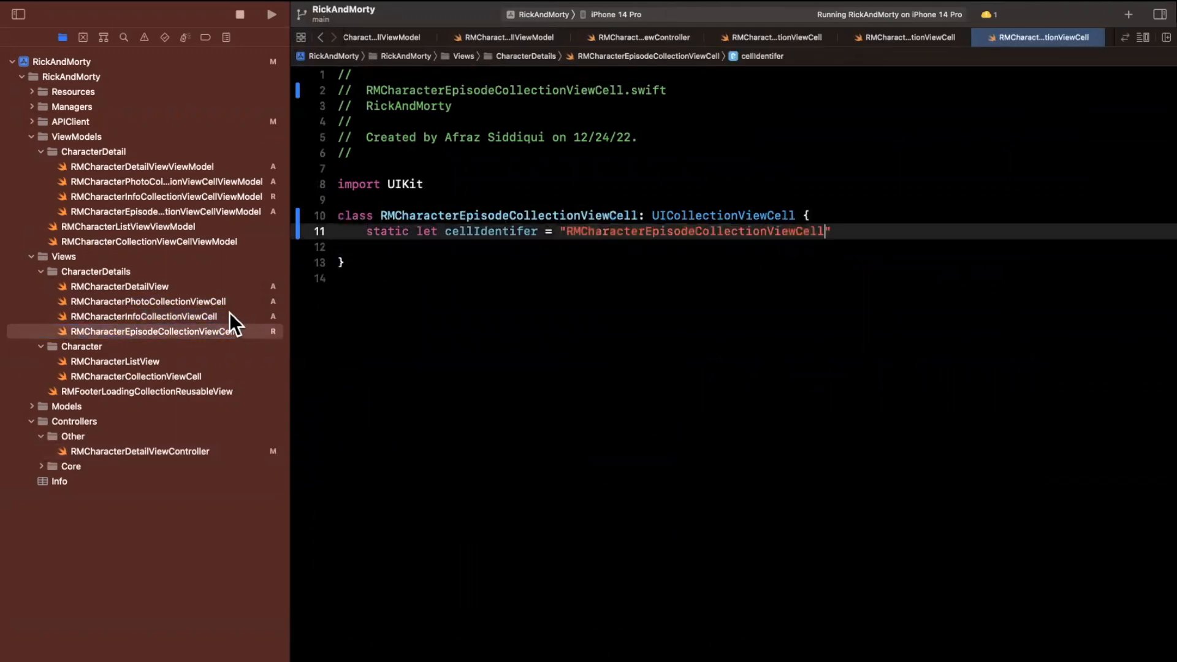
left_click(143, 316)
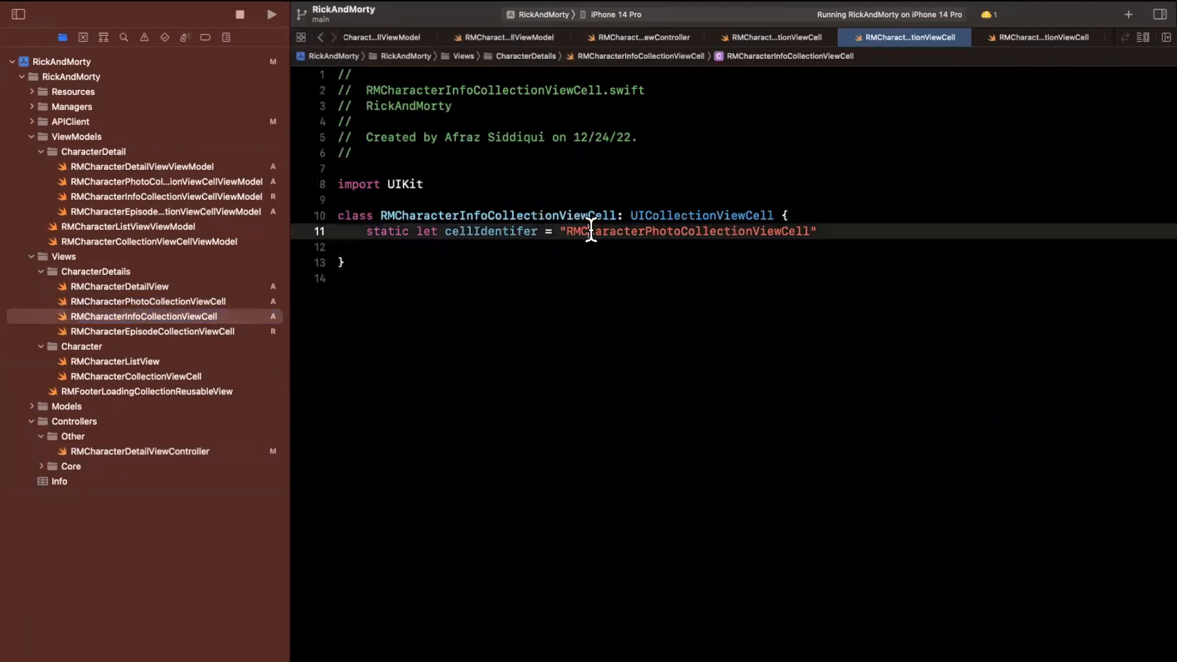
type("RMCharacterInfoCollectionViewCell")
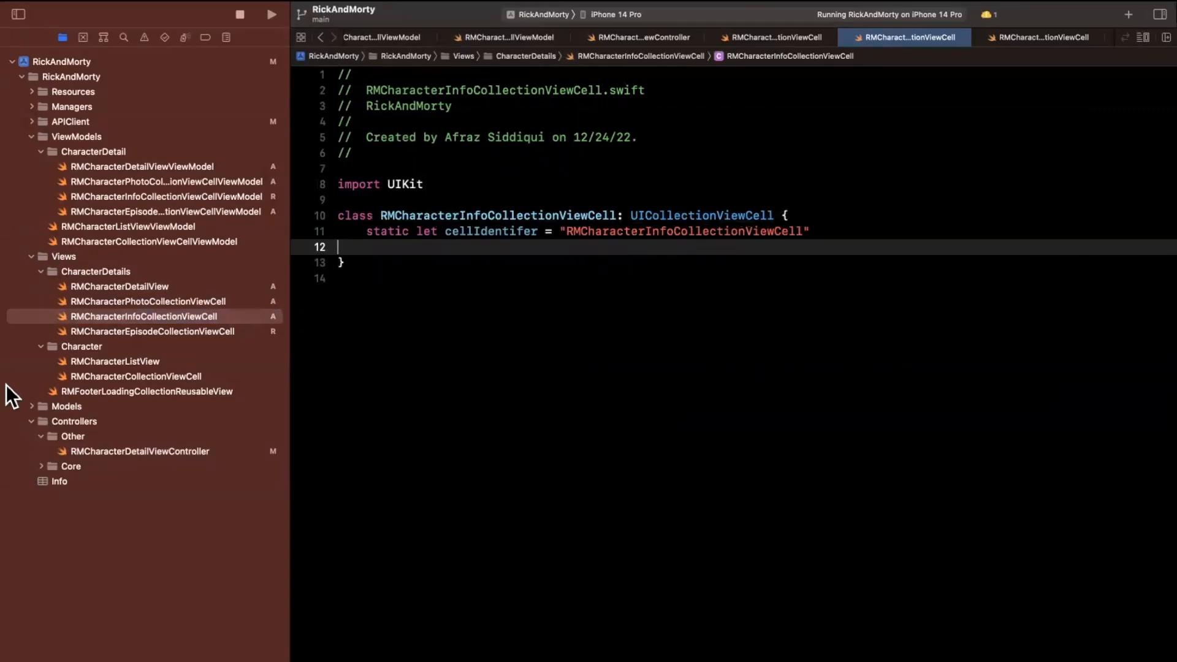
mouse_move(24, 352)
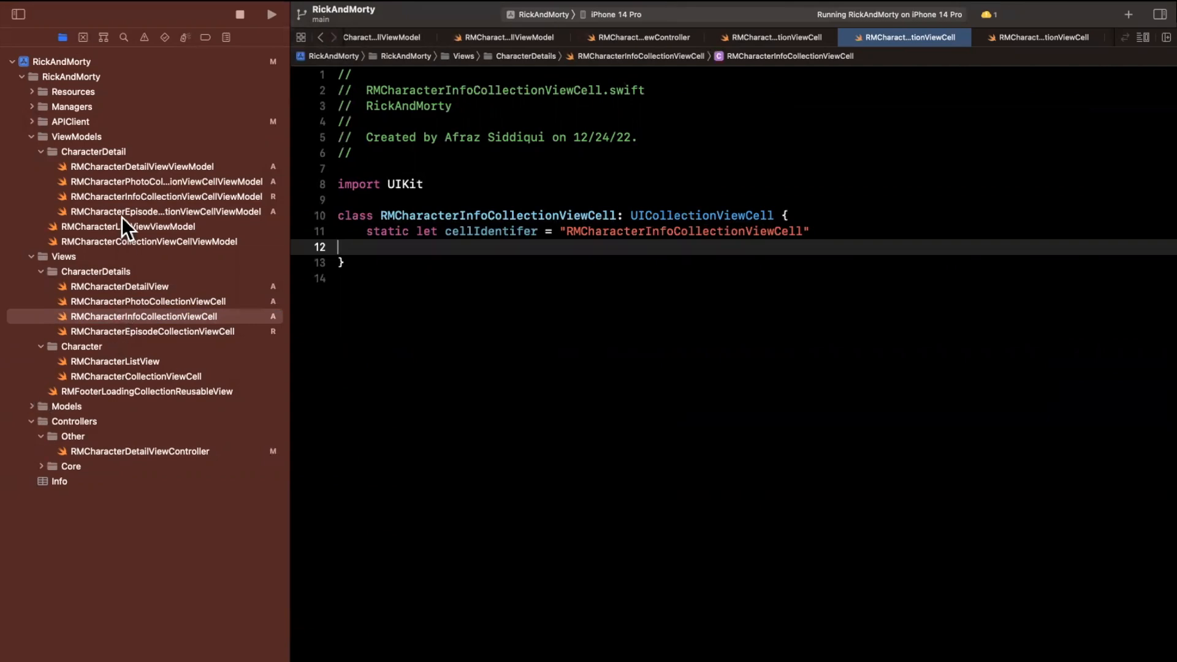
left_click(119, 286)
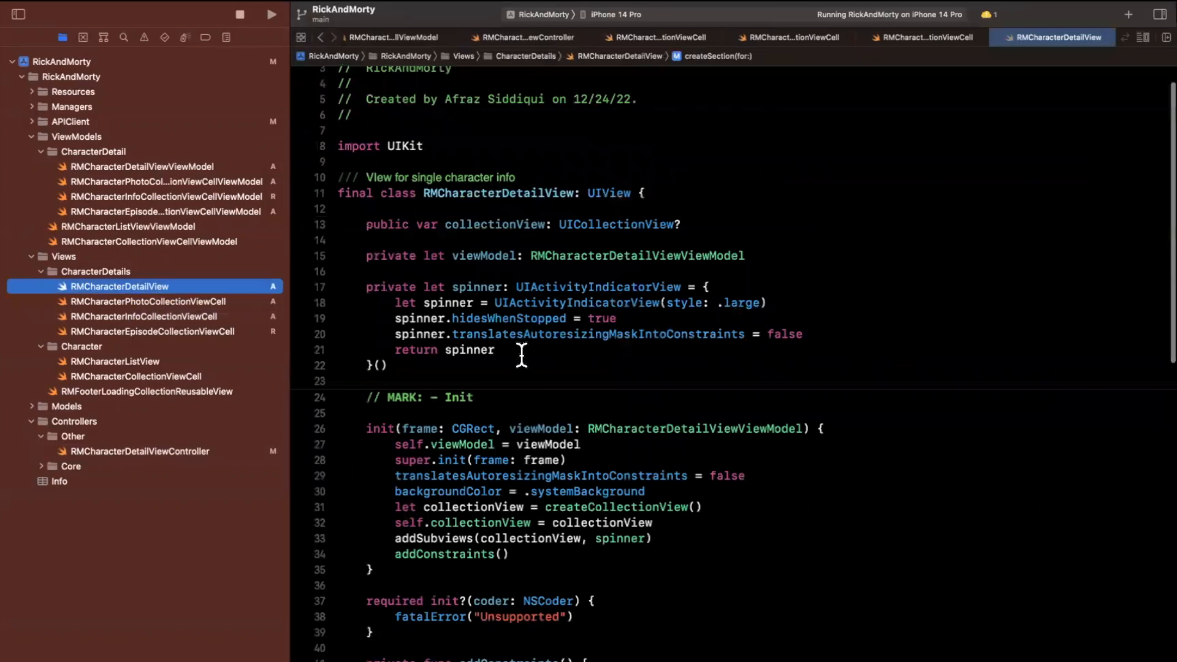
Register RMCharacterPhotoCollectionViewCell with its cellIdentifer, then adapt duplicated registrations for the other cells.
scroll("down", 3)
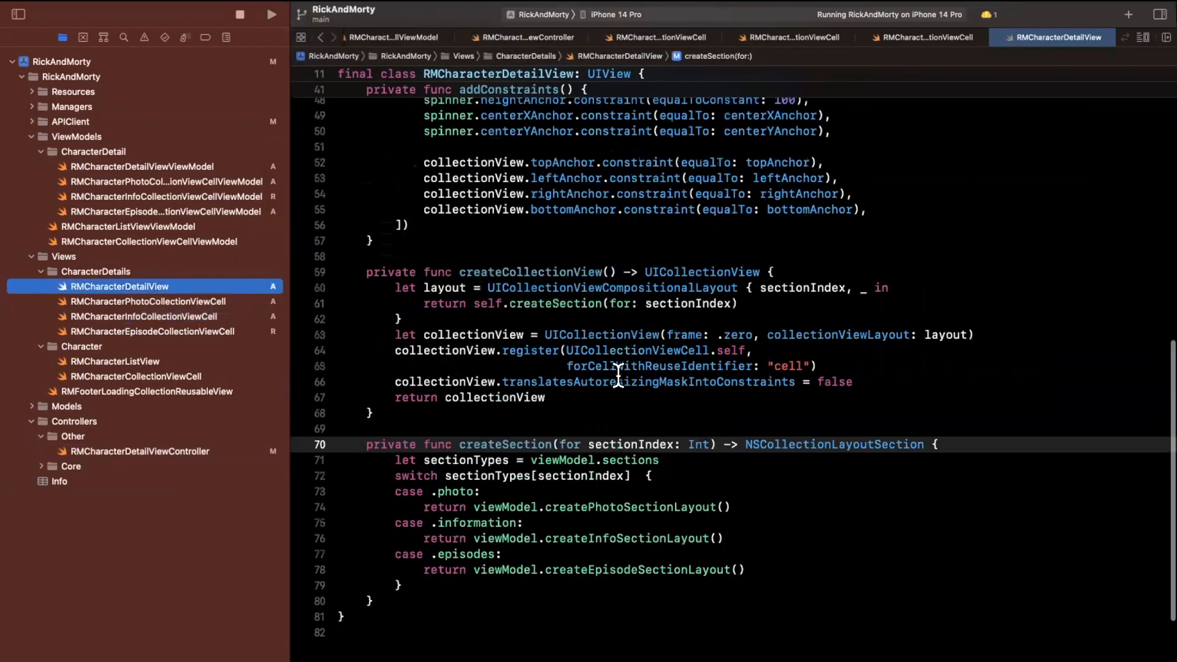
double_click(638, 351)
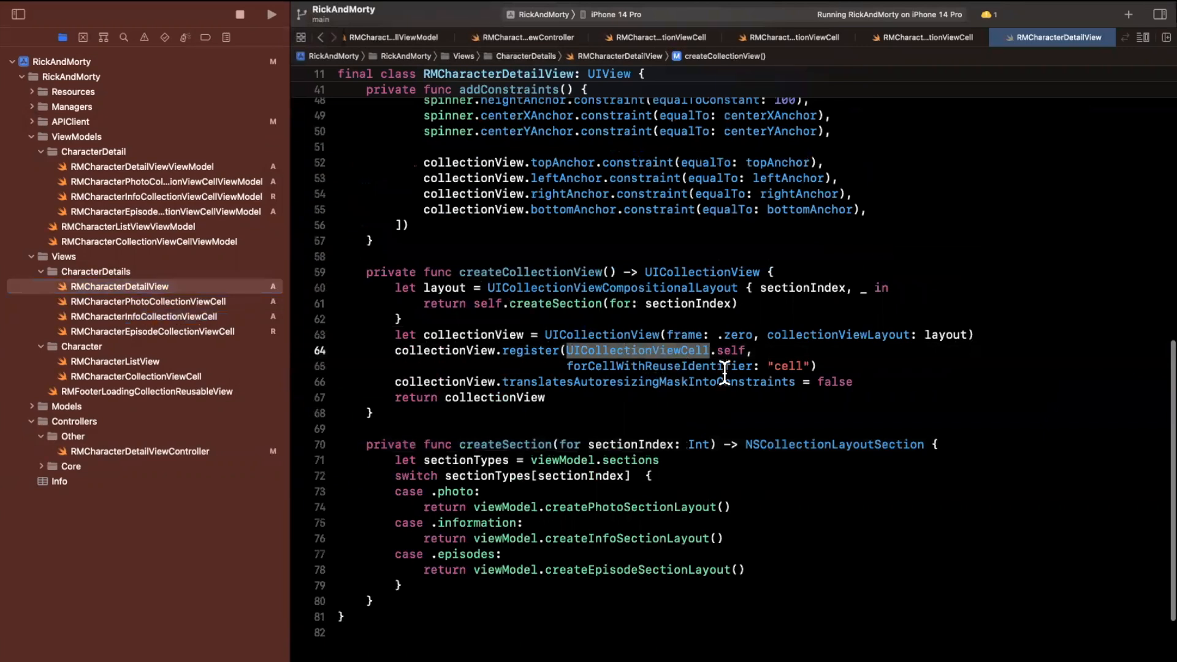
type("RMCharacterph")
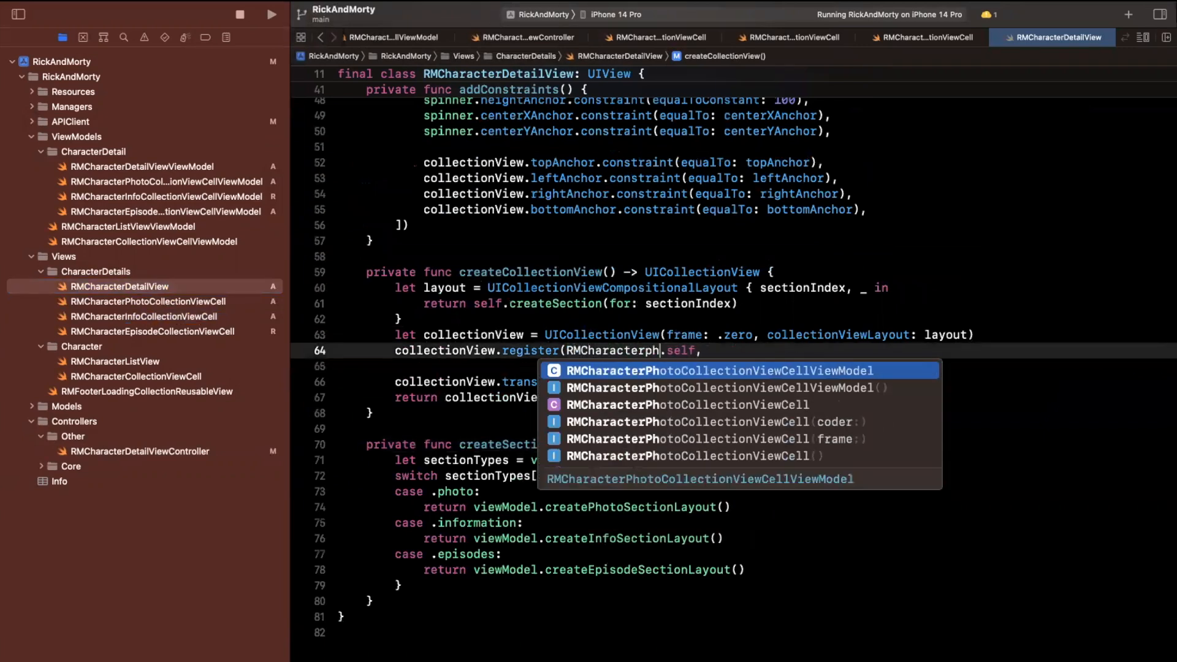
left_click(717, 370)
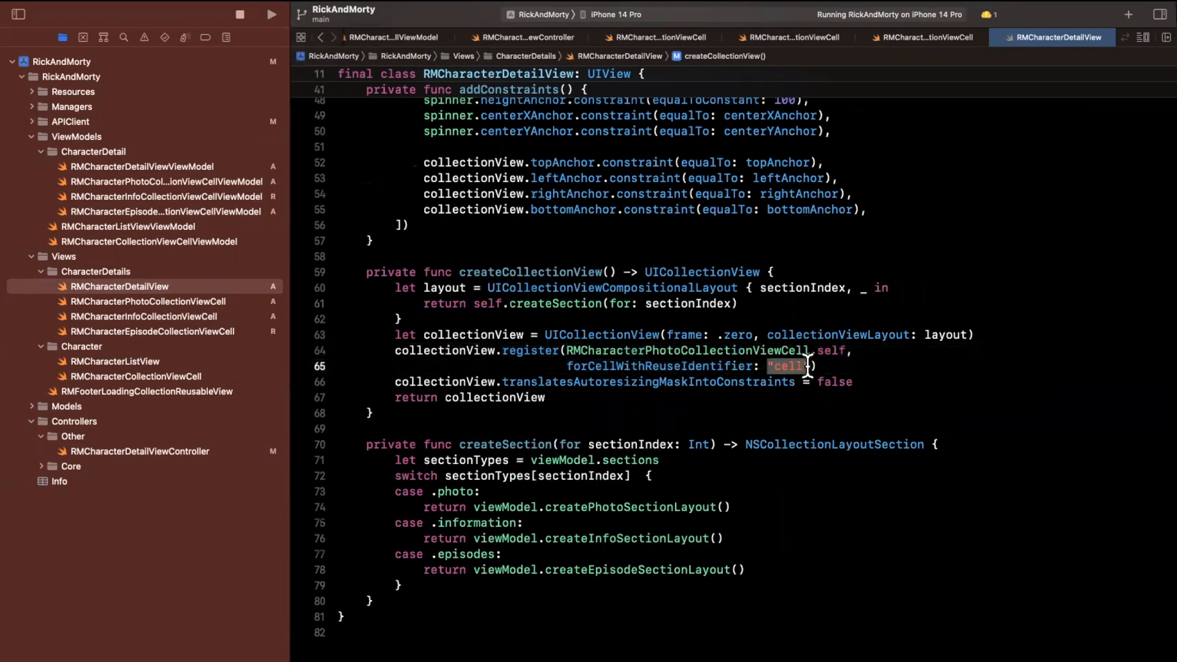
type("RMCharacterPhotoCollectionViewCell.cellIdentifer")
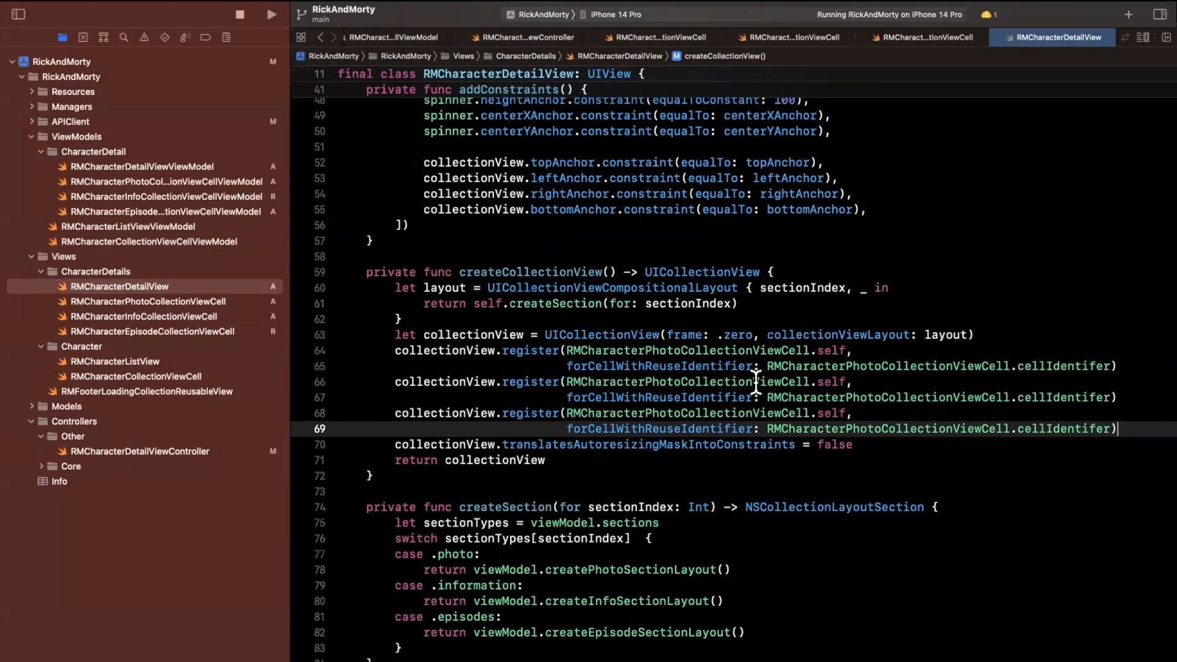
double_click(650, 382)
type("Inf")
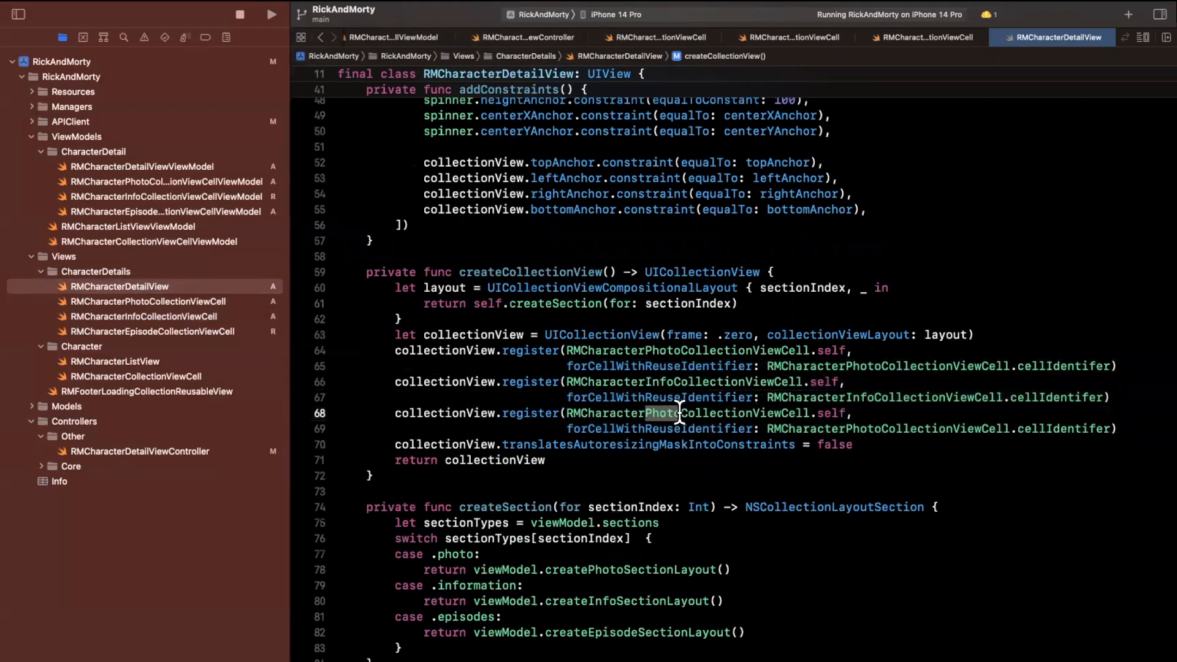
type("Episoe")
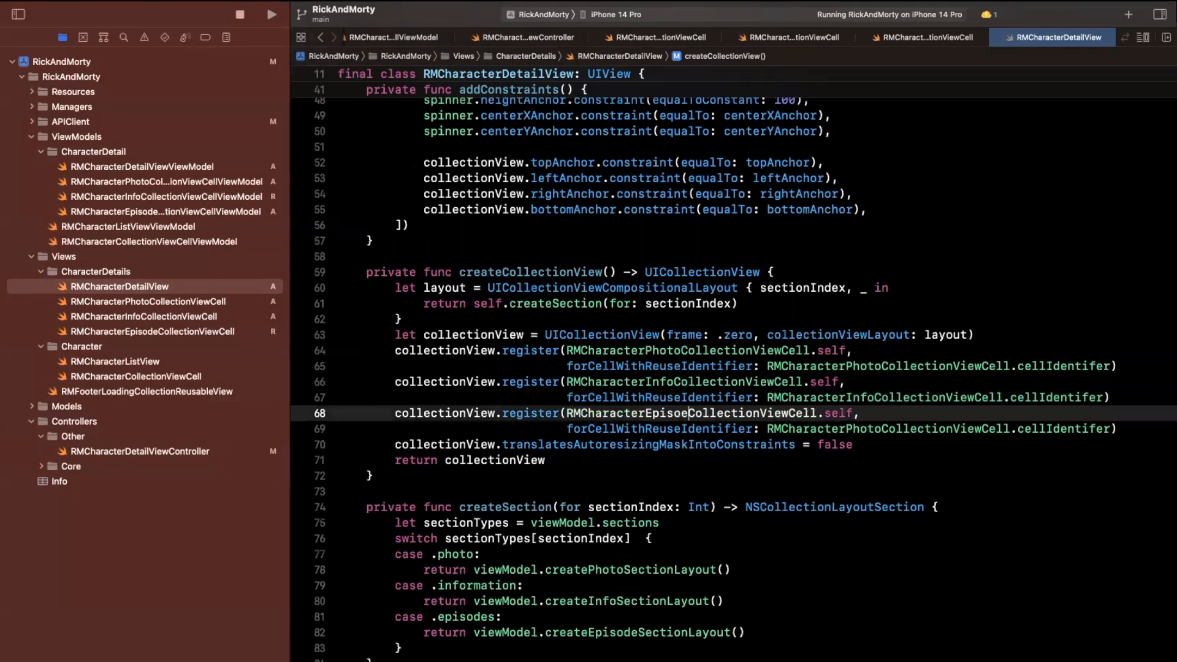
double_click(678, 413)
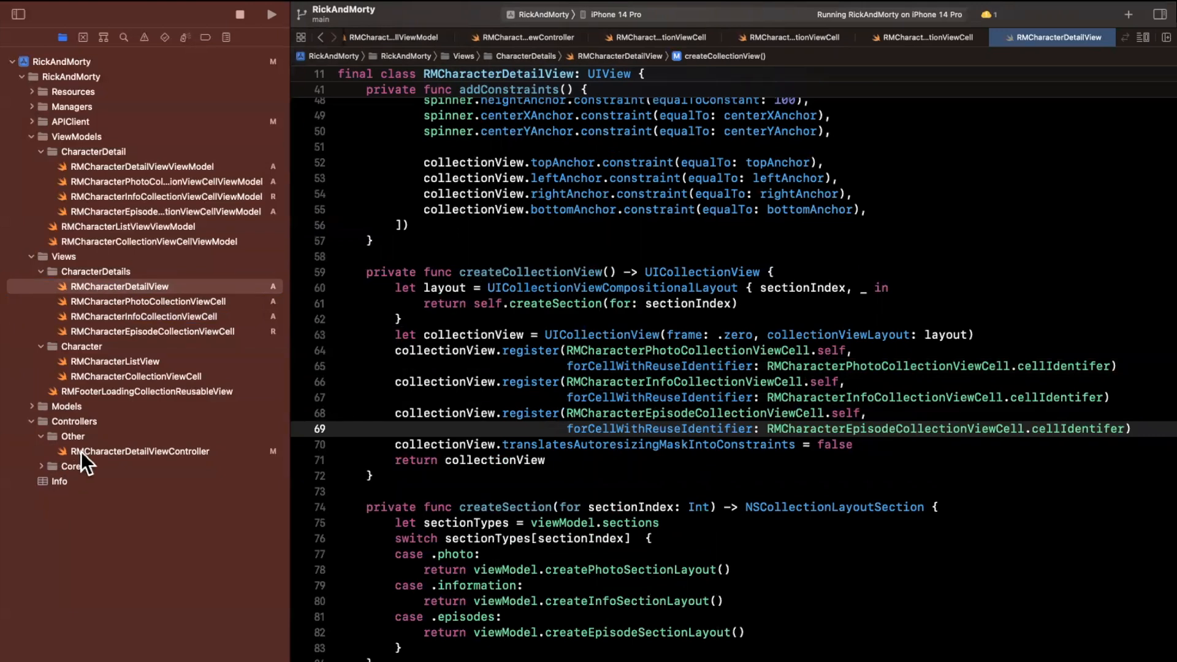
In RMCharacterDetailViewController's cellForItemAt, add let sectionType and a switch over .photo, .information, .episodes.
left_click(141, 451)
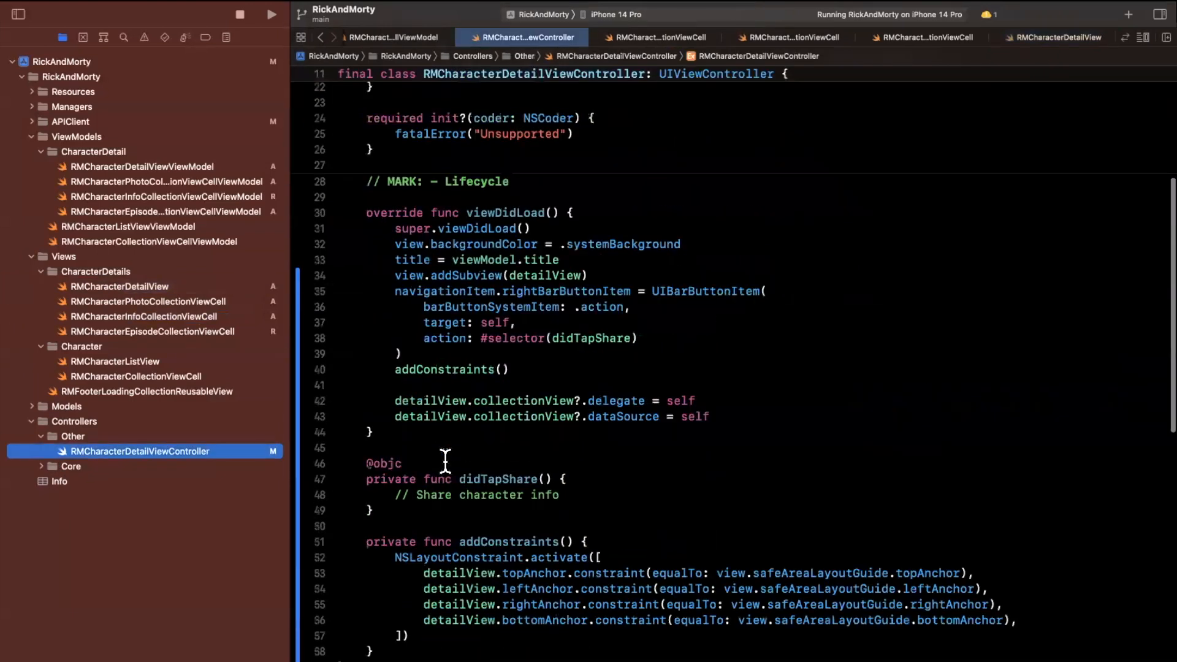
scroll("down", 3)
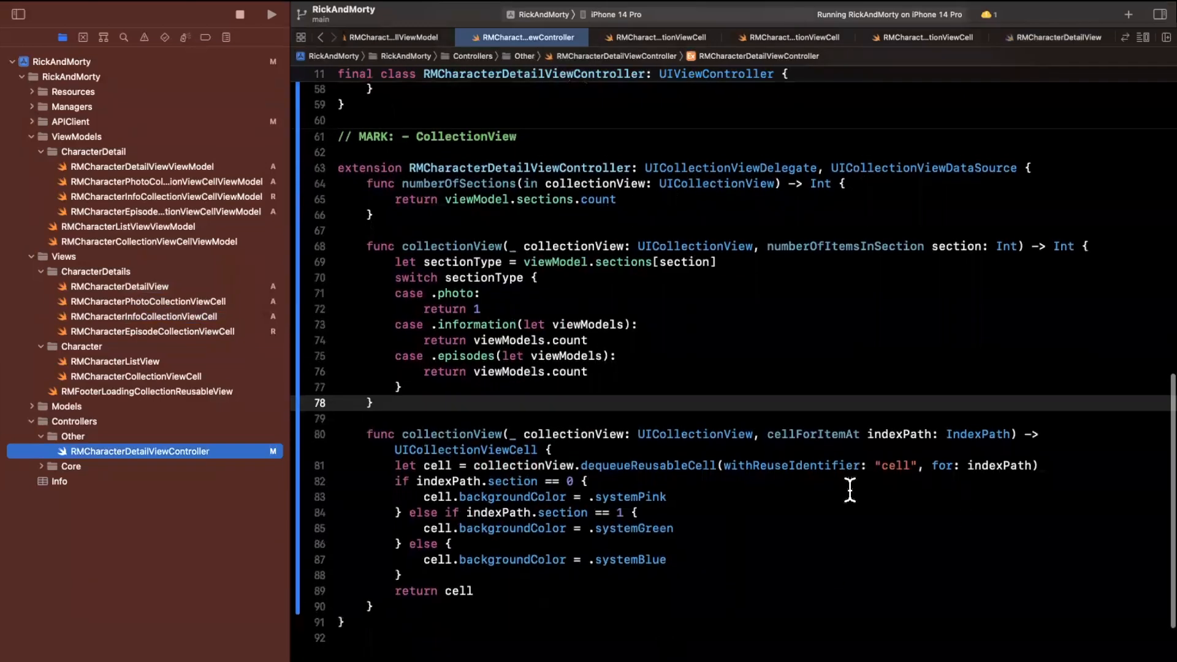
left_click(837, 466)
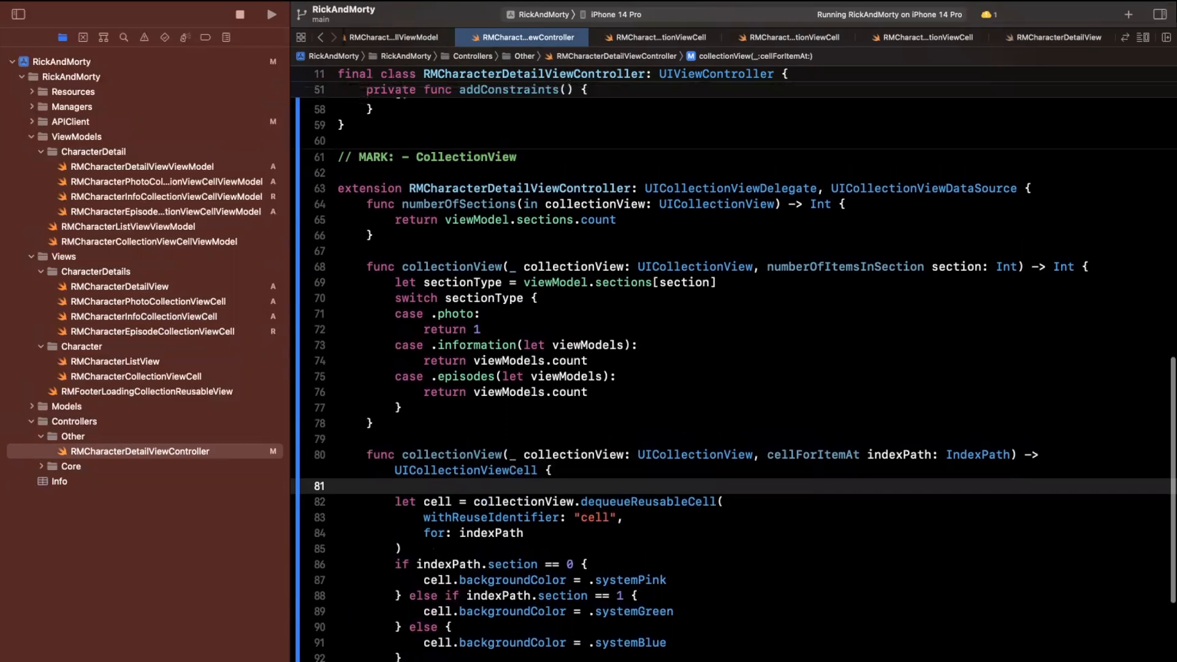
type("let sectionType = viewModel.sections[section")
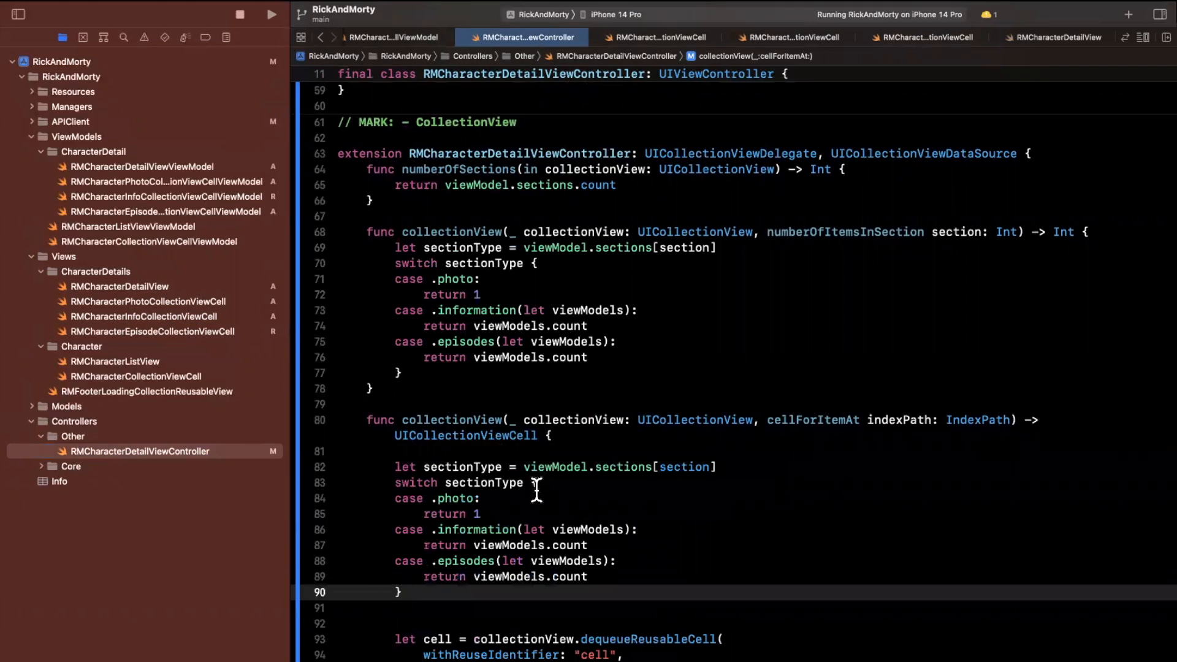
type("(let view)")
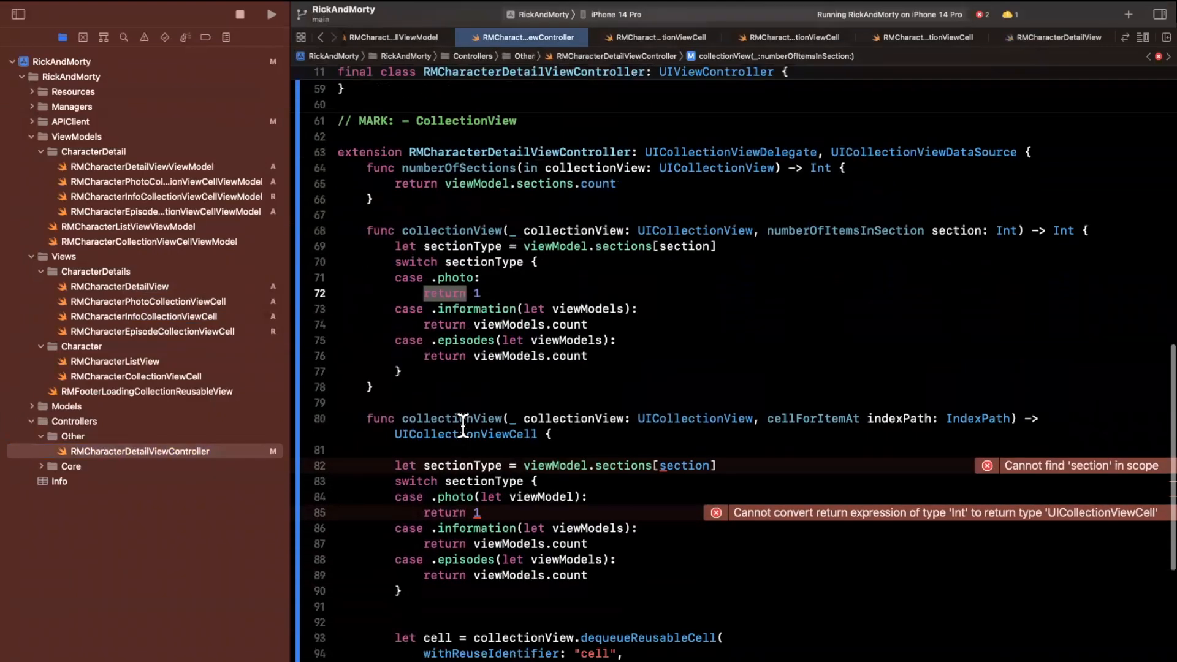
scroll("down", 3)
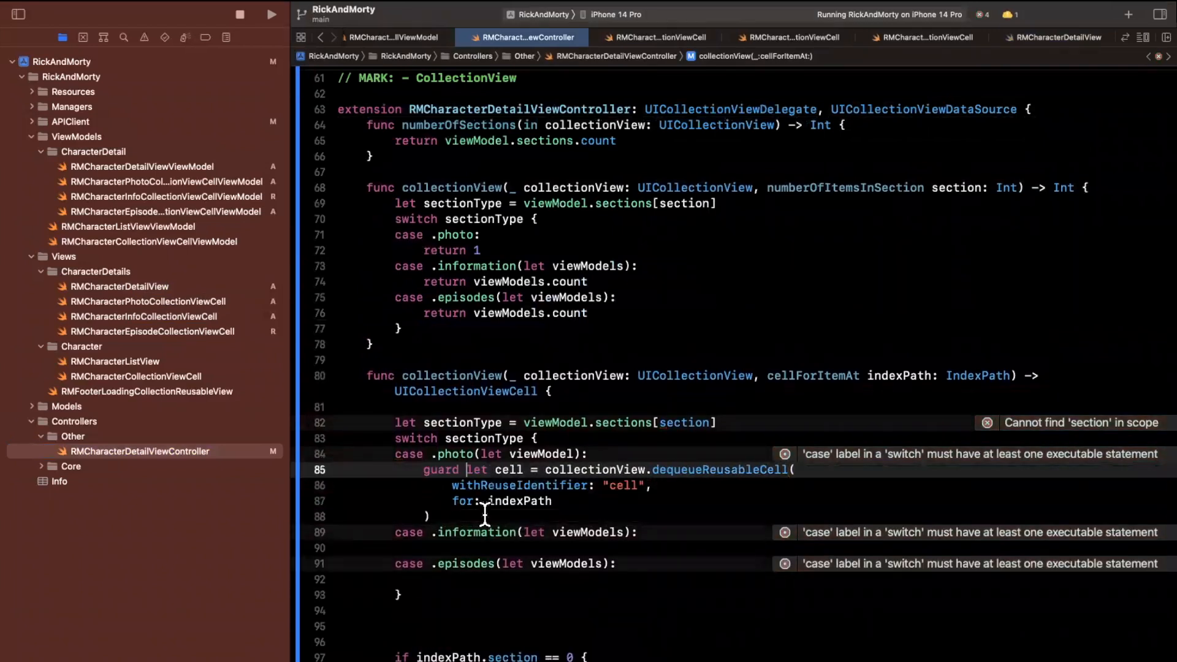
Guard-dequeue an RMCharacterPhotoCollectionViewCell with fatalError fallback, return it, and copy the block.
type("as?")
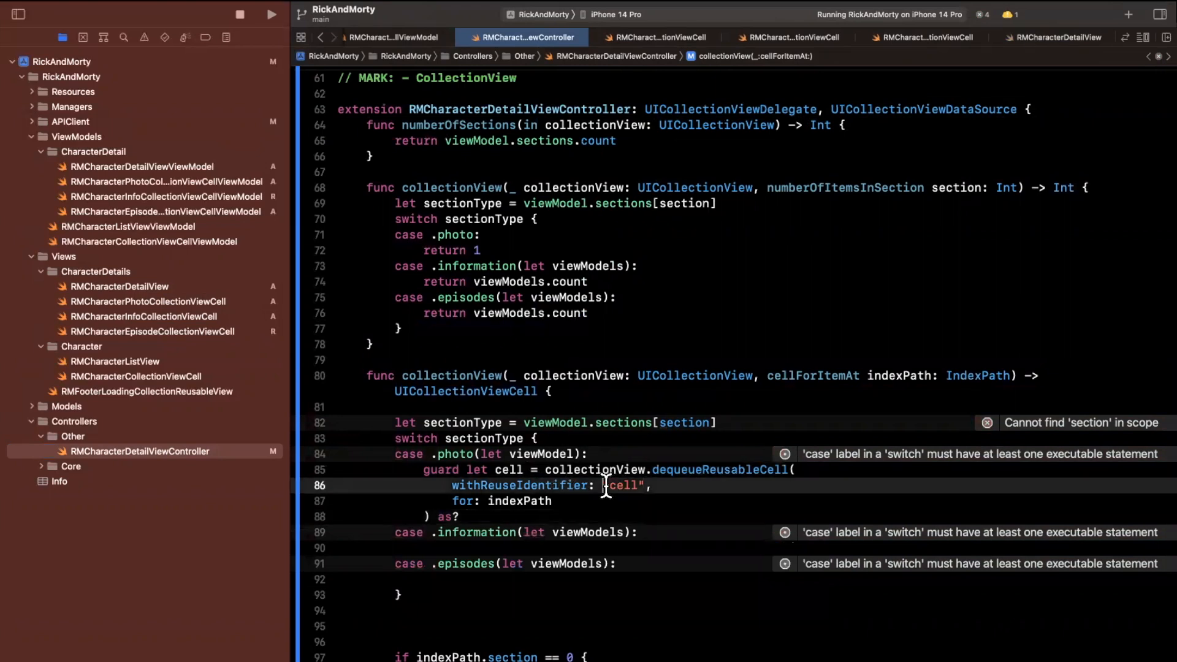
type("RMChar")
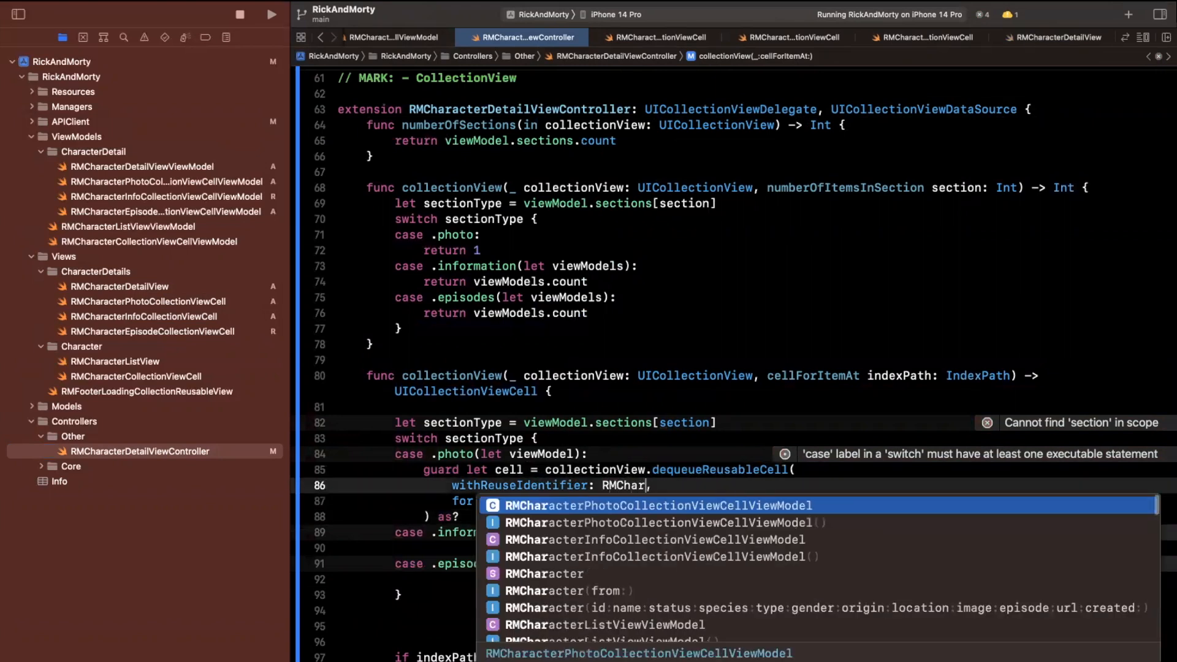
type("acter")
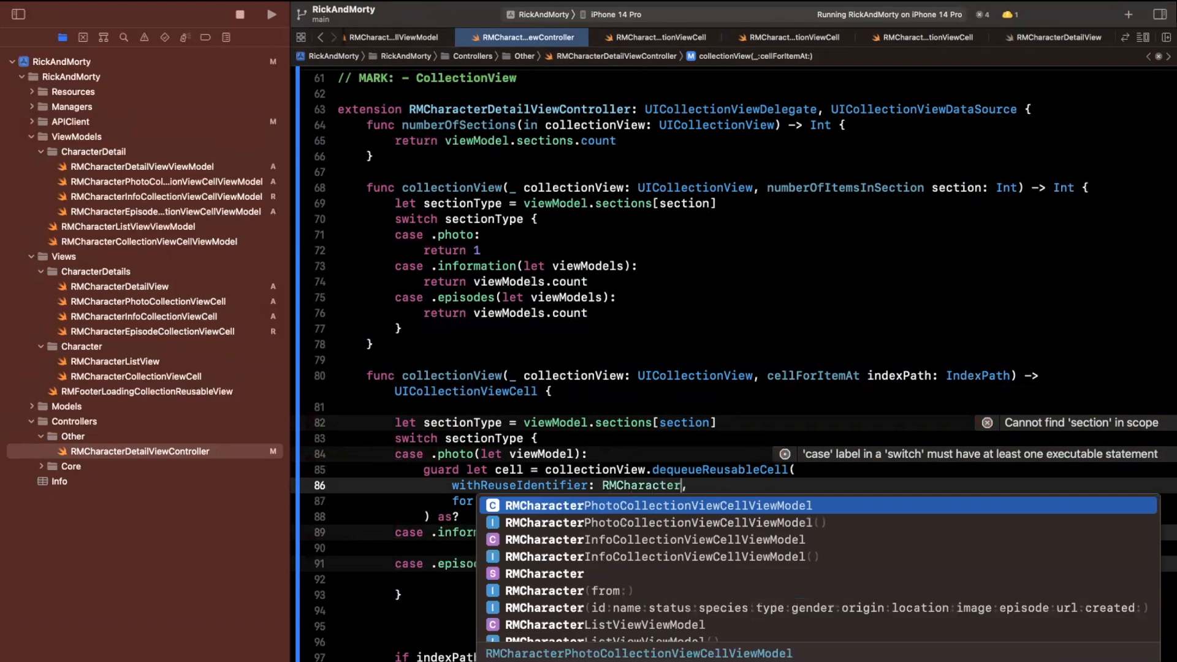
left_click(658, 506)
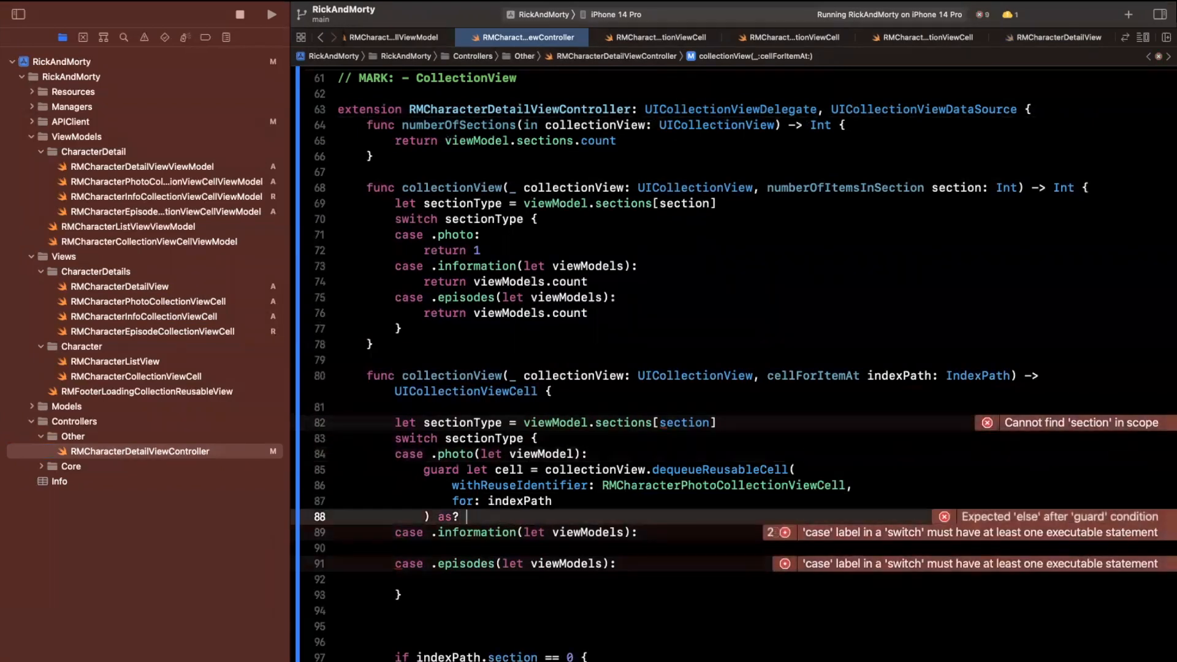
type("RMCharacterPhotoCollectionViewCell else {}")
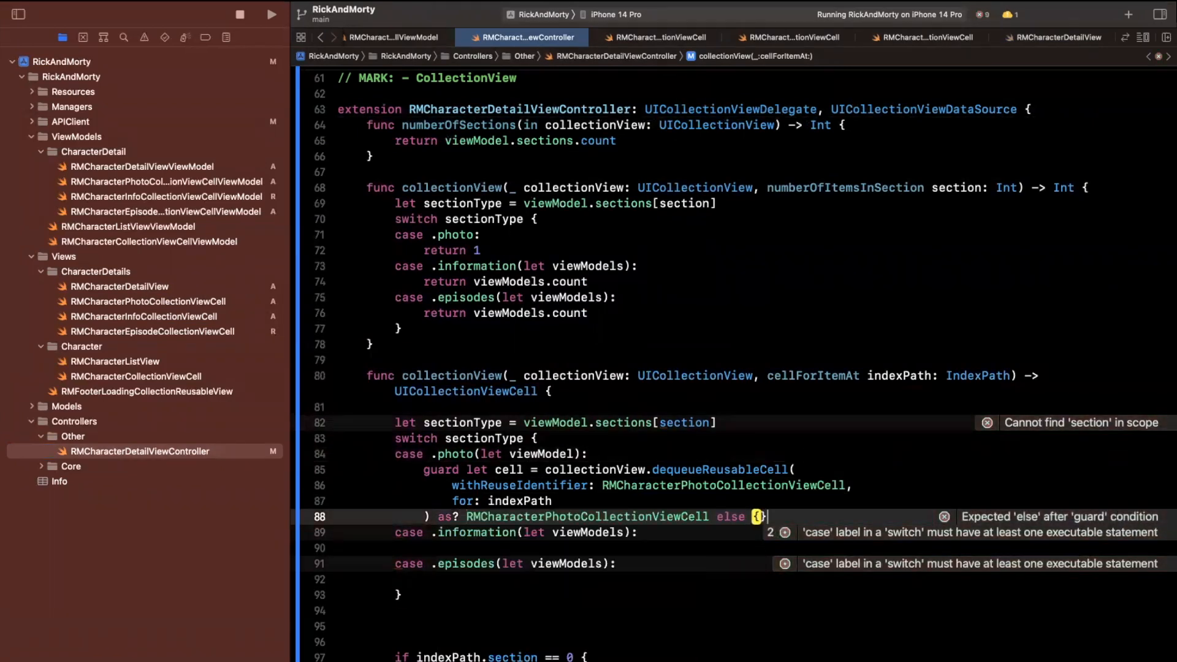
type("return cell")
type("fatalError(")
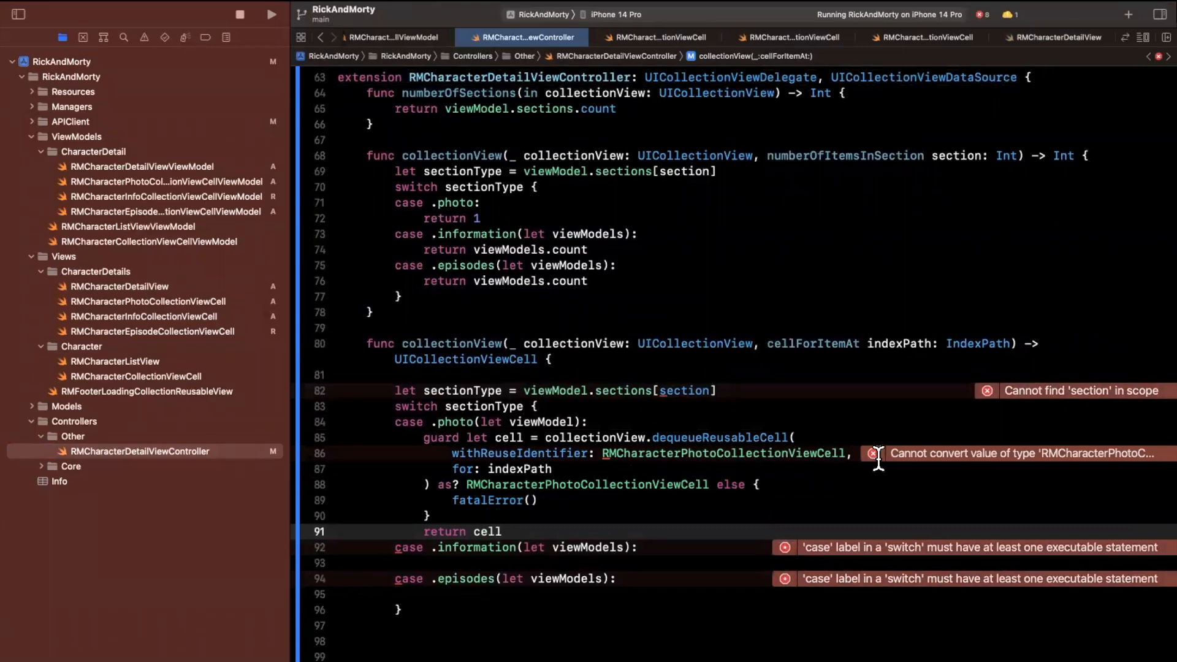
type(".cellIdentifer")
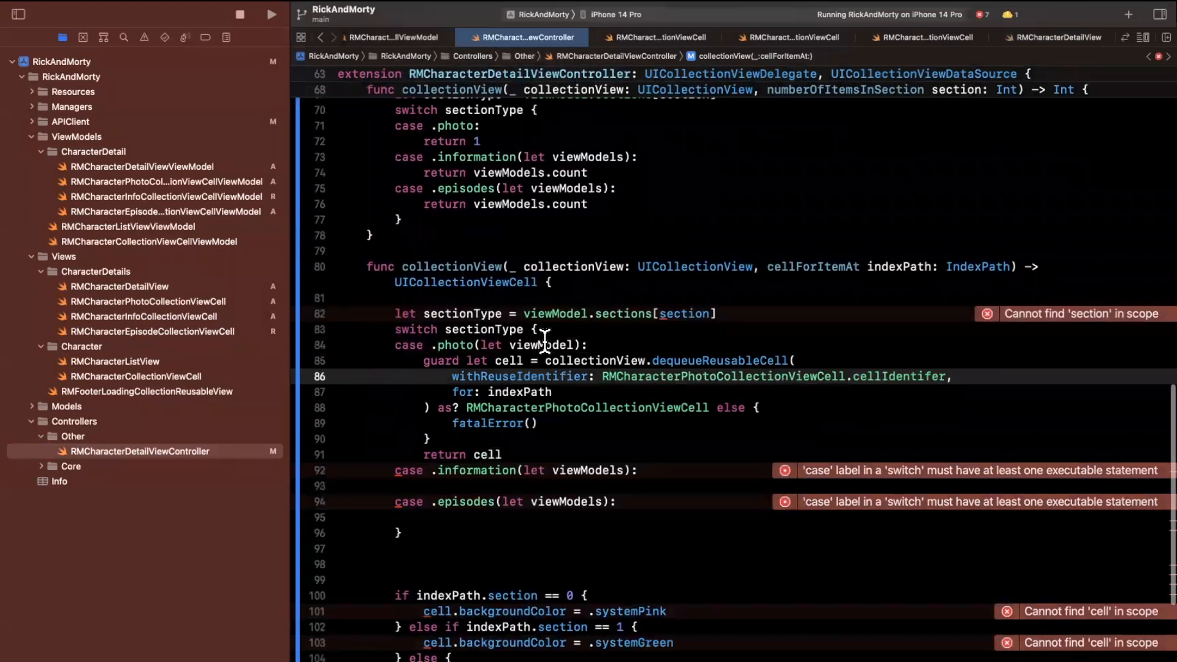
left_click_drag(423, 360, 501, 454)
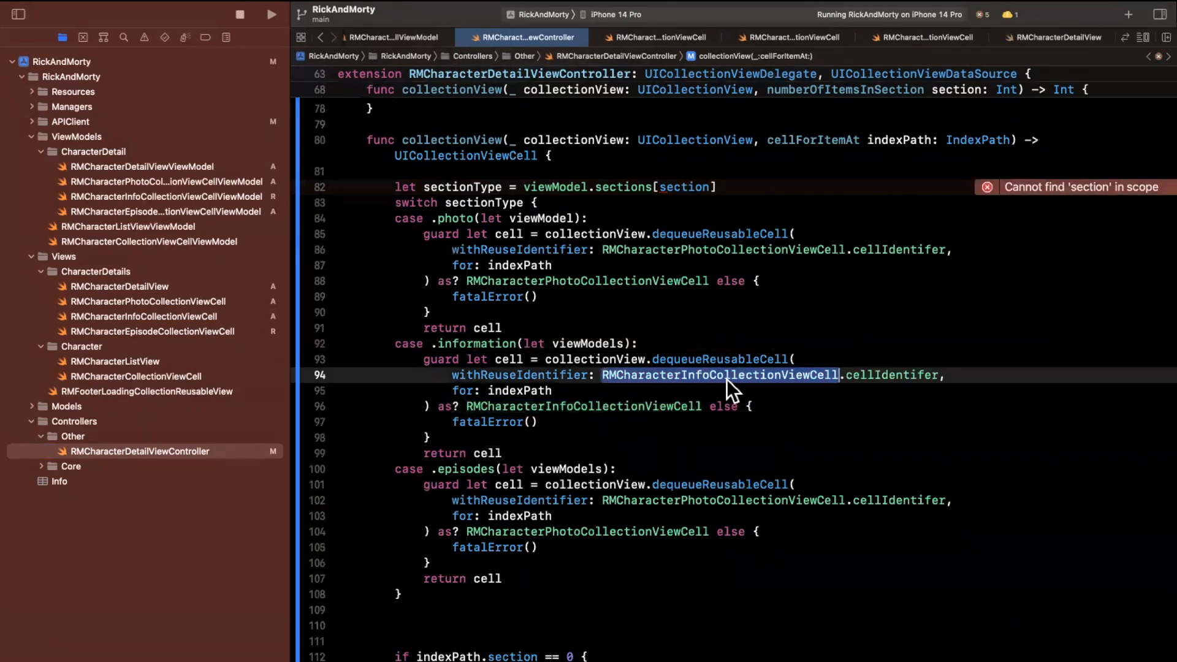
scroll("down", 3)
type("Episode")
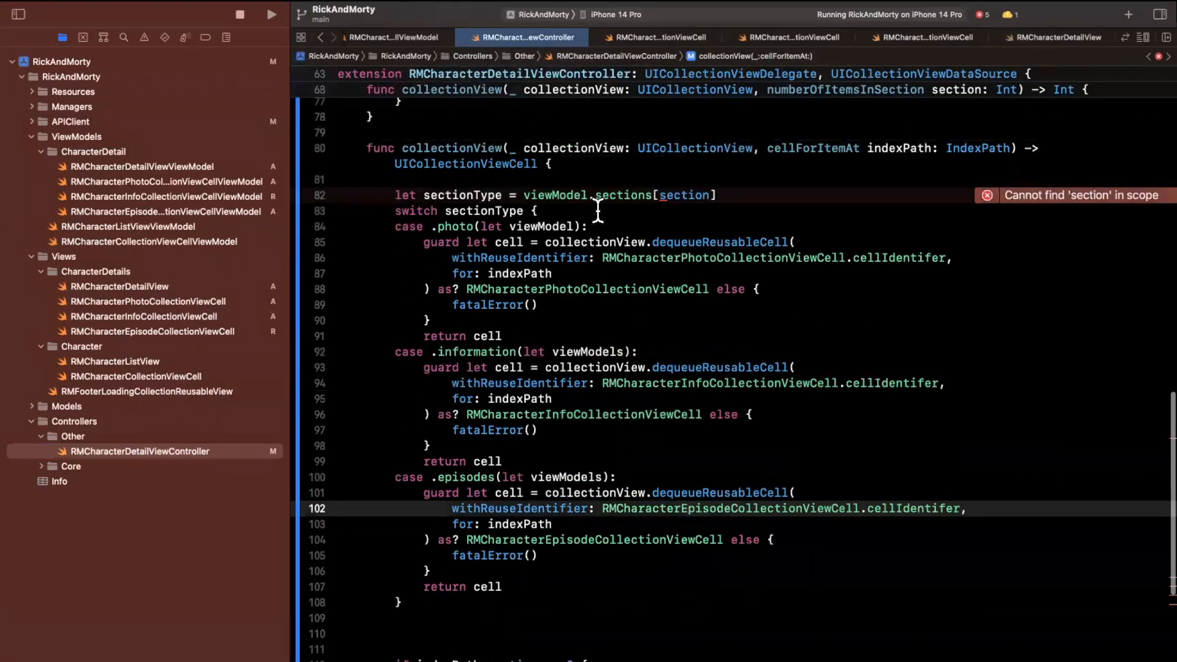
Use indexPath.section and color the photo, info and episode cells yellow, red and orange.
double_click(685, 195)
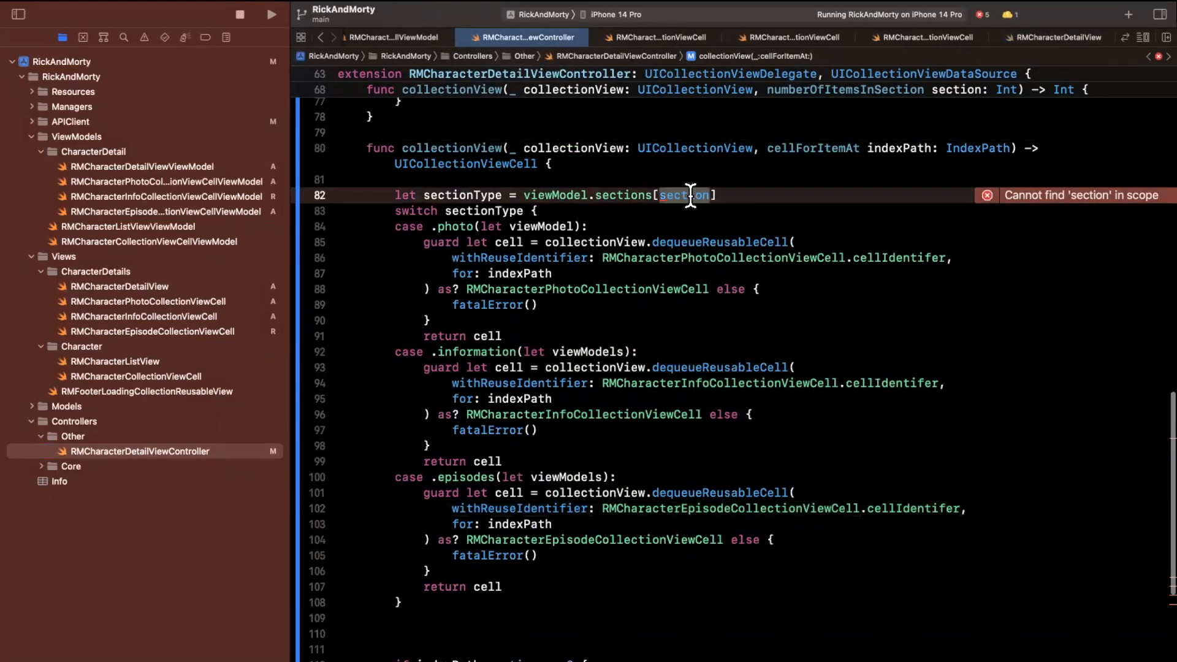
type("indexPath.se")
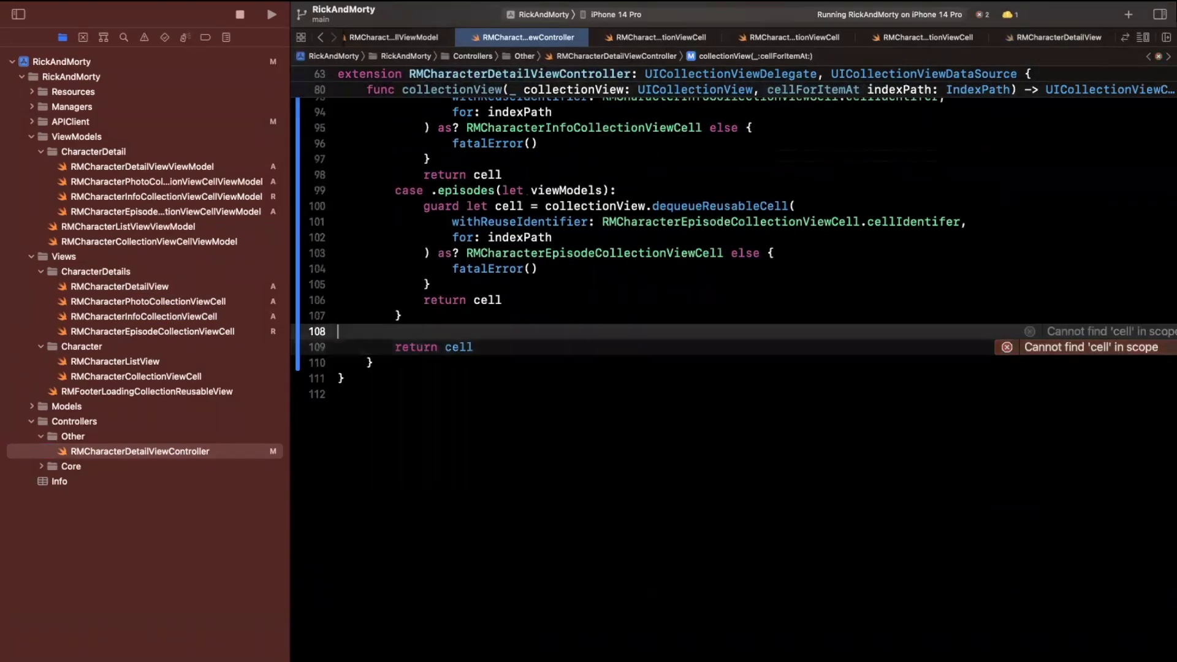
type("ce")
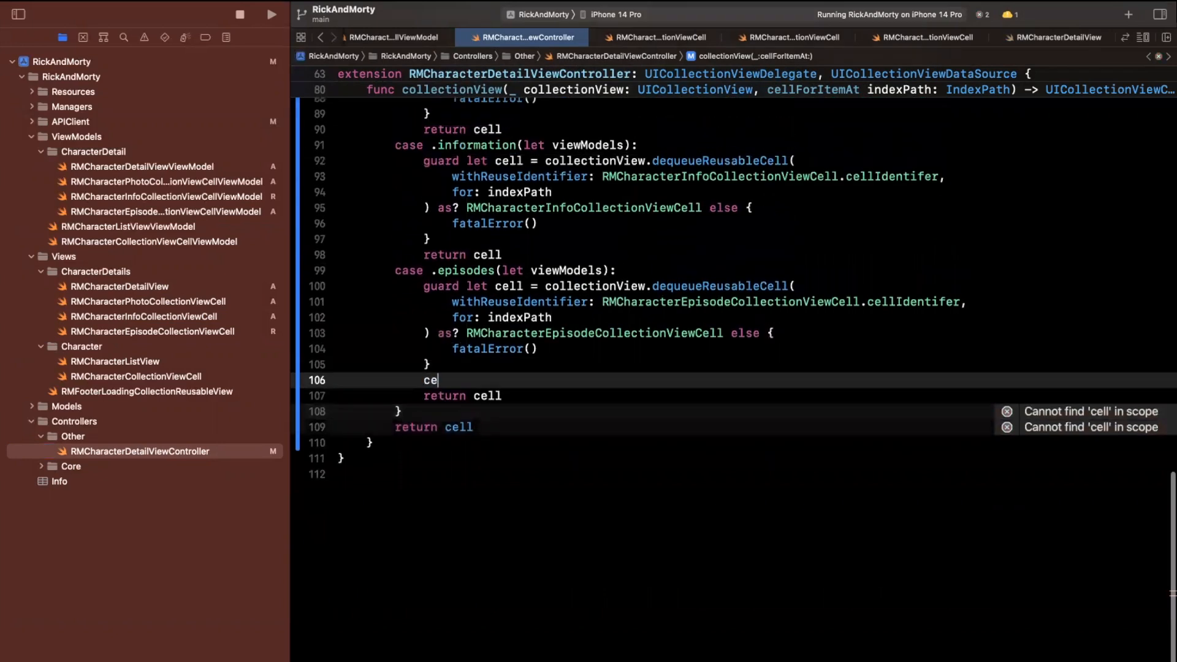
type("ll")
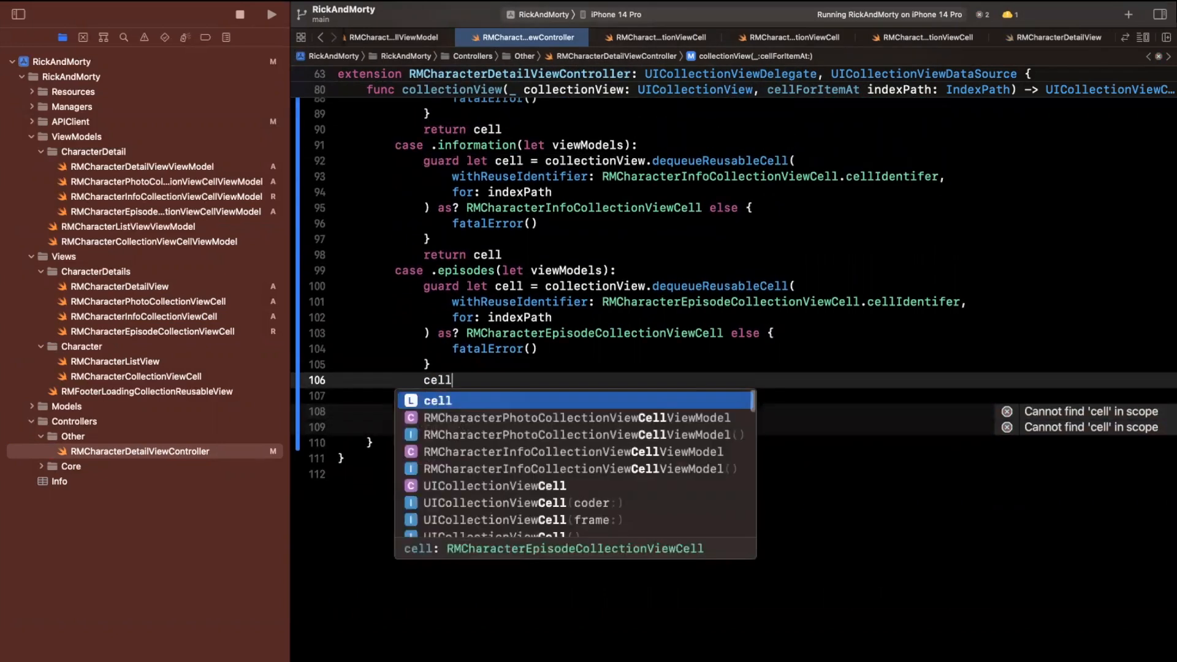
type(".backgroundColor = .systemOrange")
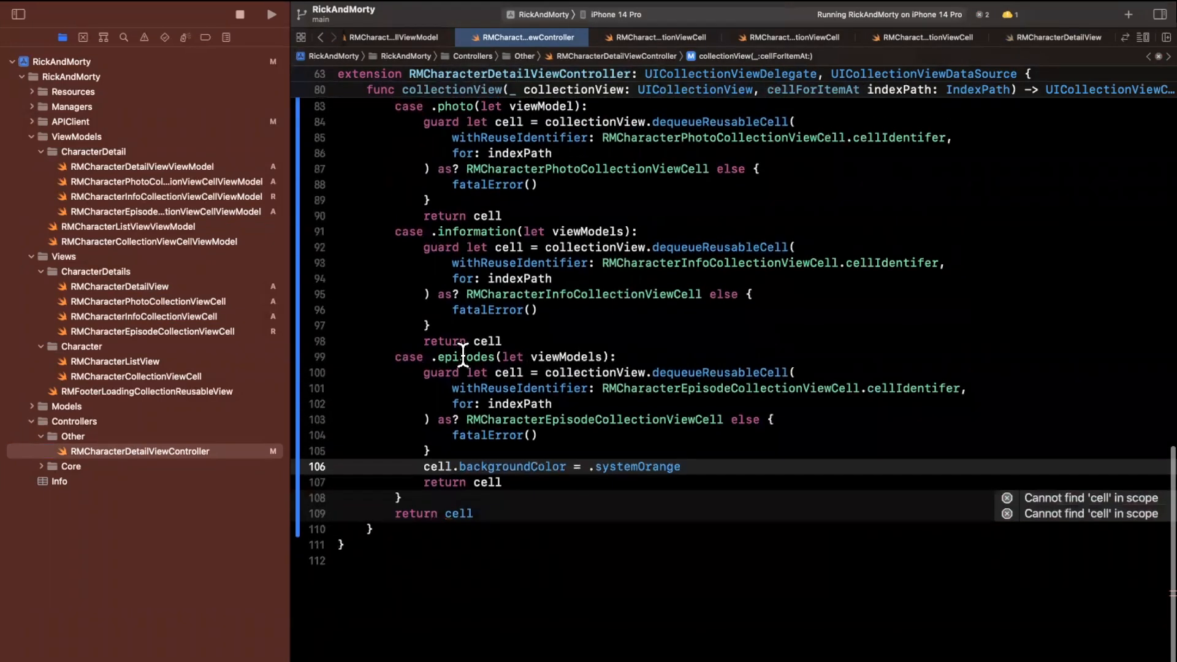
type("cell.backgroundColor = .systemRed")
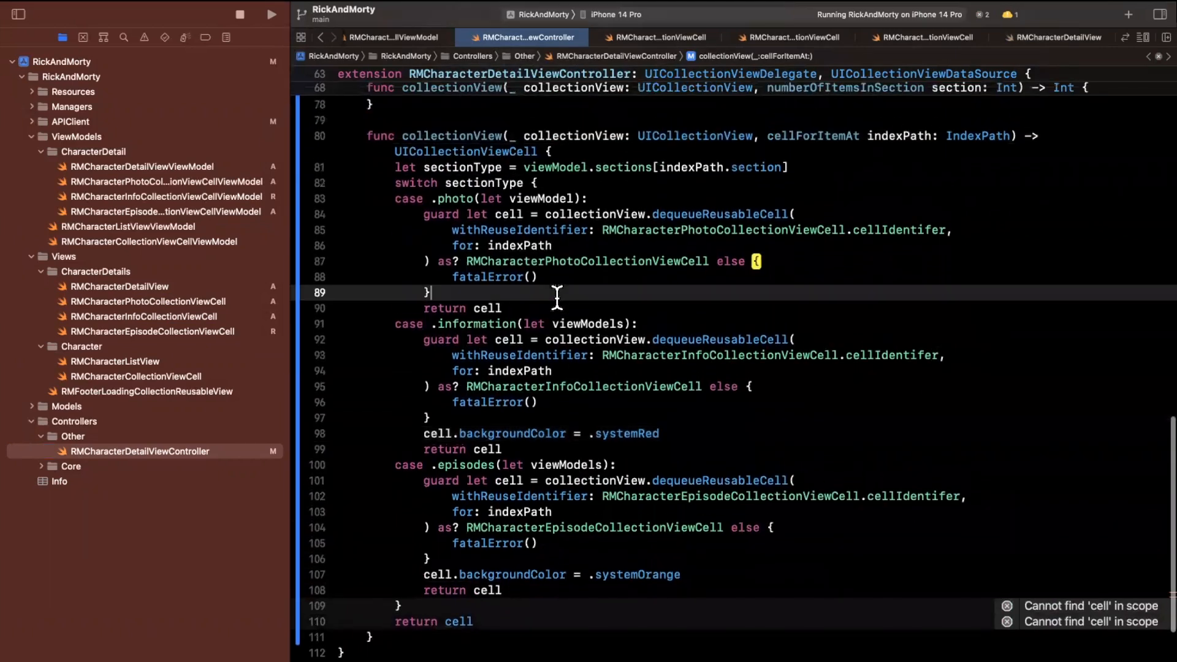
type("cell.syset")
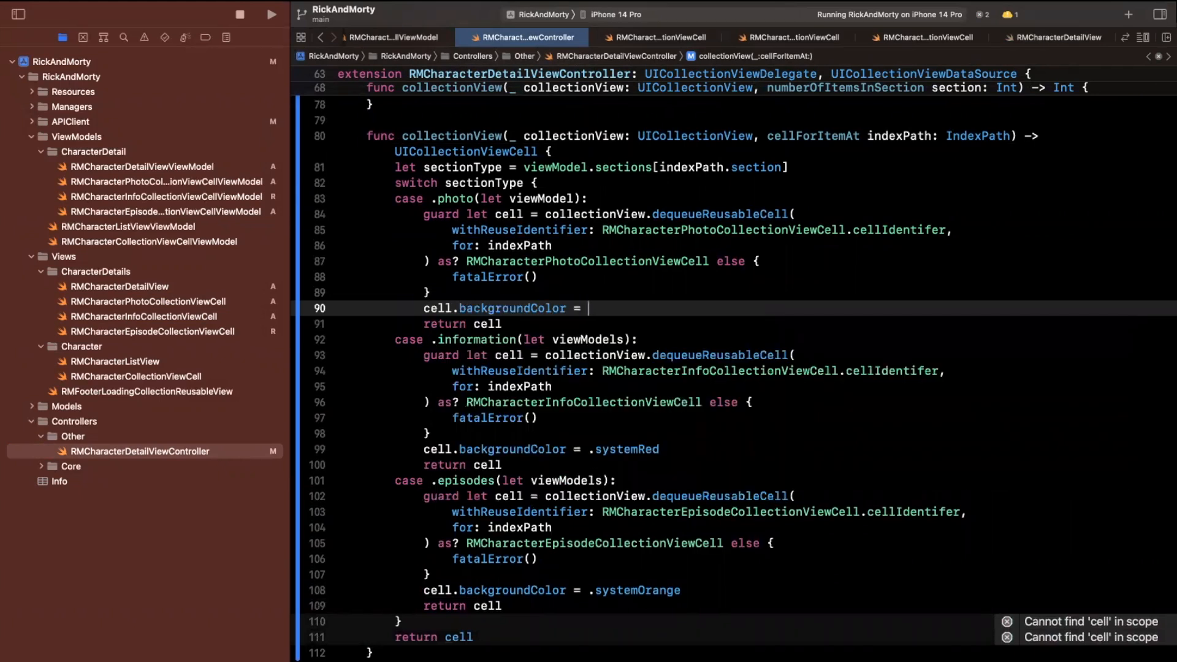
type(".systemYellow")
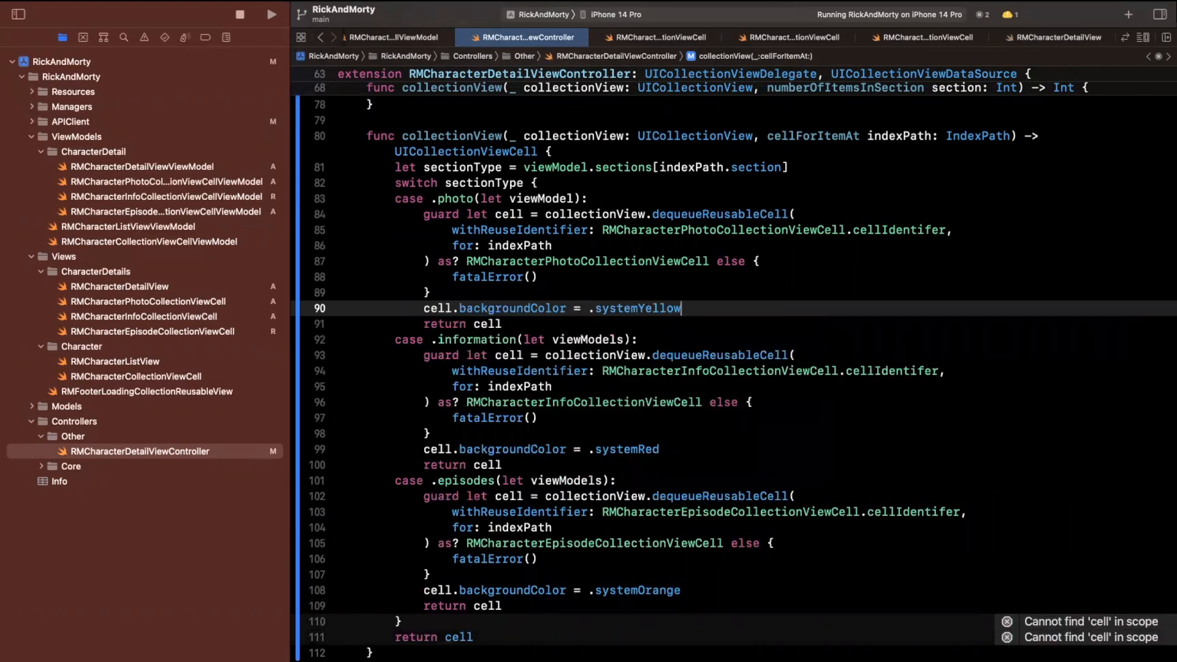
left_click(272, 15)
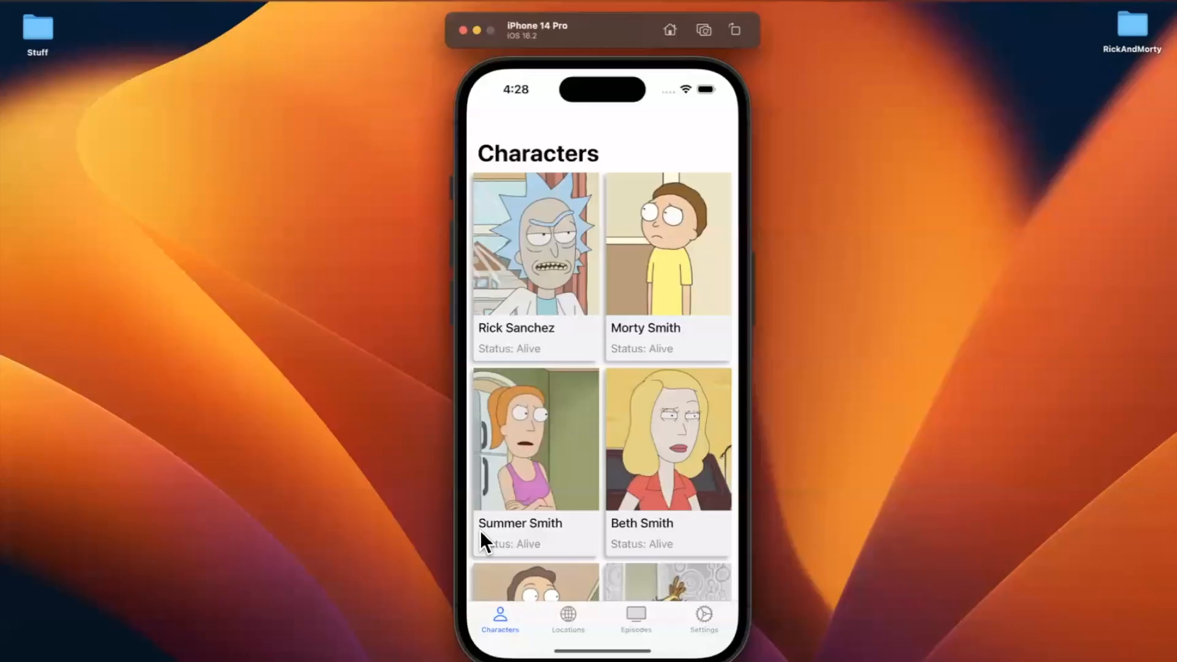
Open Rick Sanchez's detail screen and scroll through its coloured sections.
left_click(536, 243)
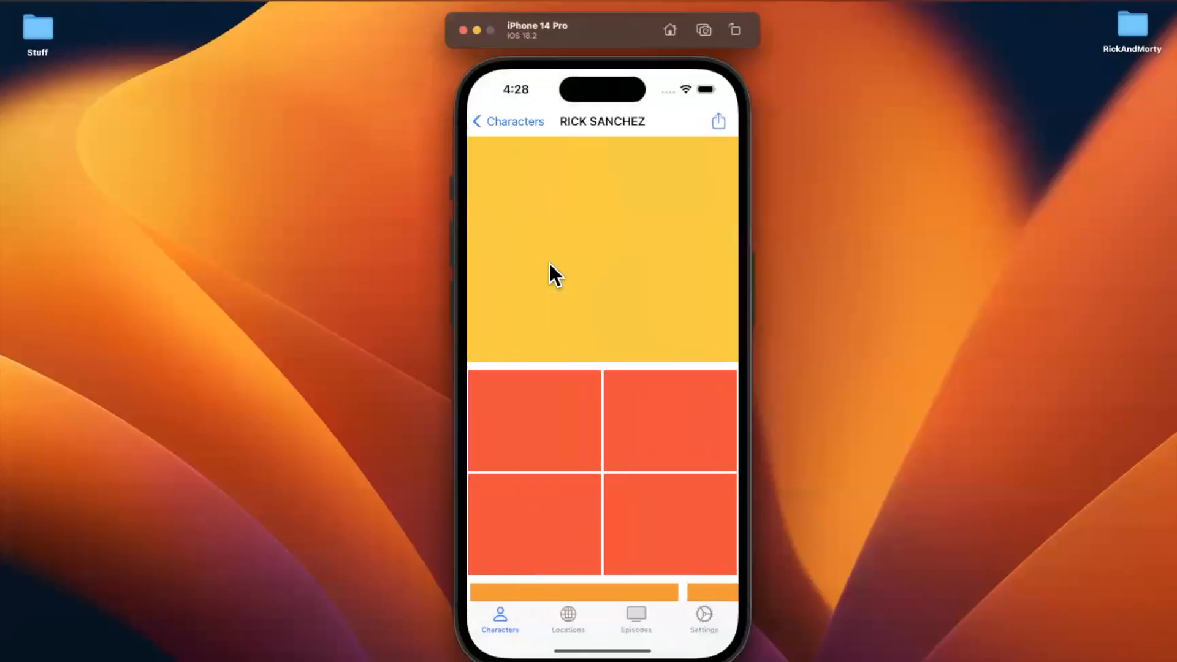
scroll("down", 3)
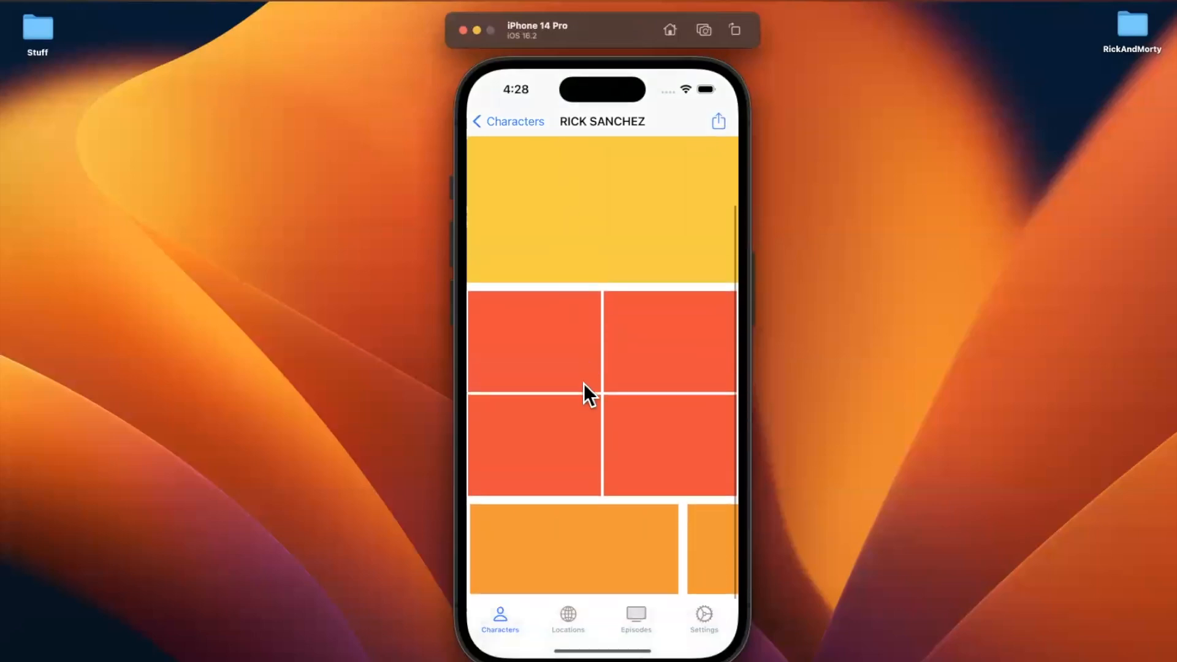
mouse_move(633, 476)
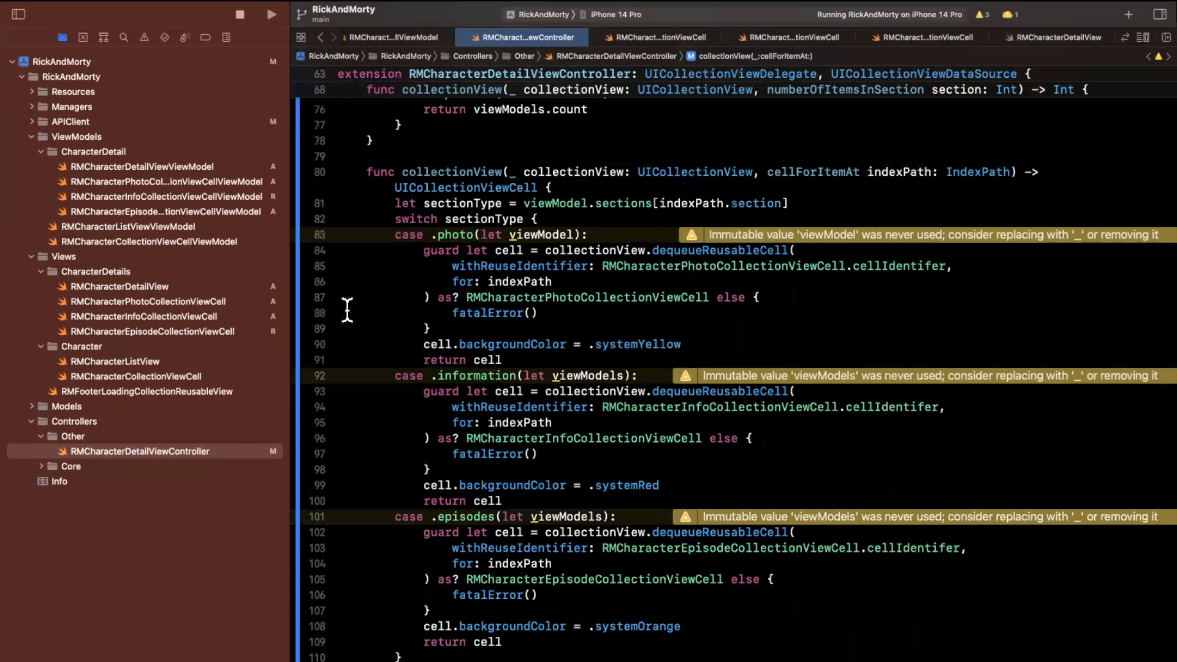
mouse_move(420, 340)
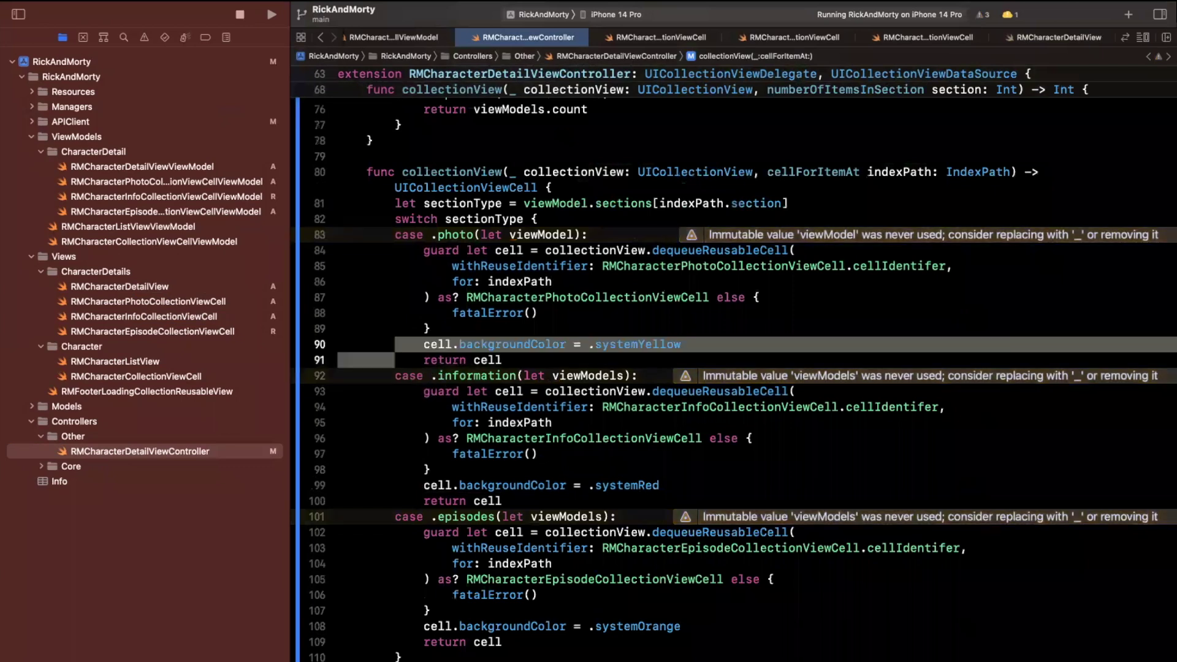
mouse_move(76, 330)
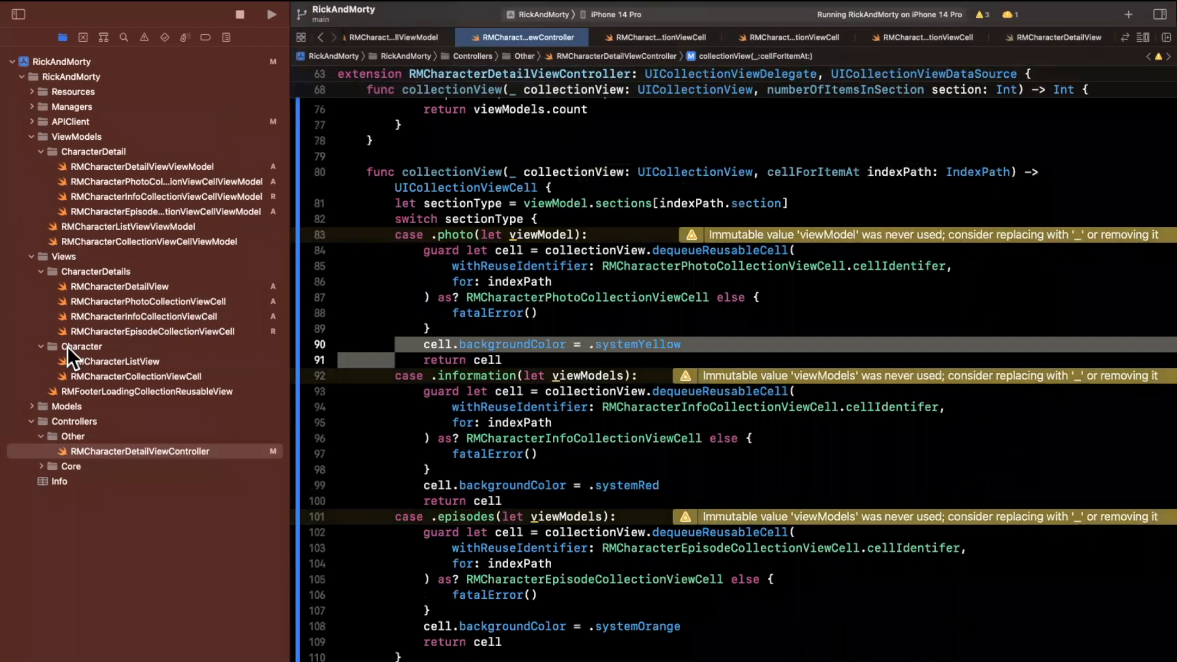
Add public func configure(with viewModel: RMCharacterPhotoCollectionViewCellViewModel) to the photo cell.
left_click(146, 301)
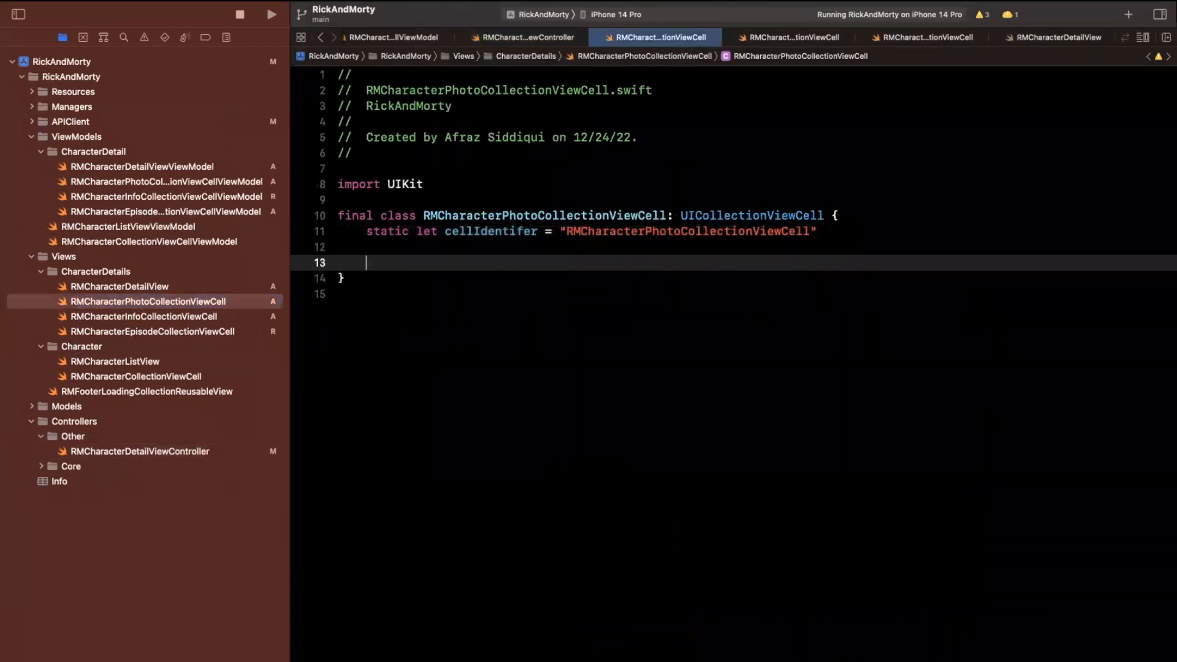
type("public")
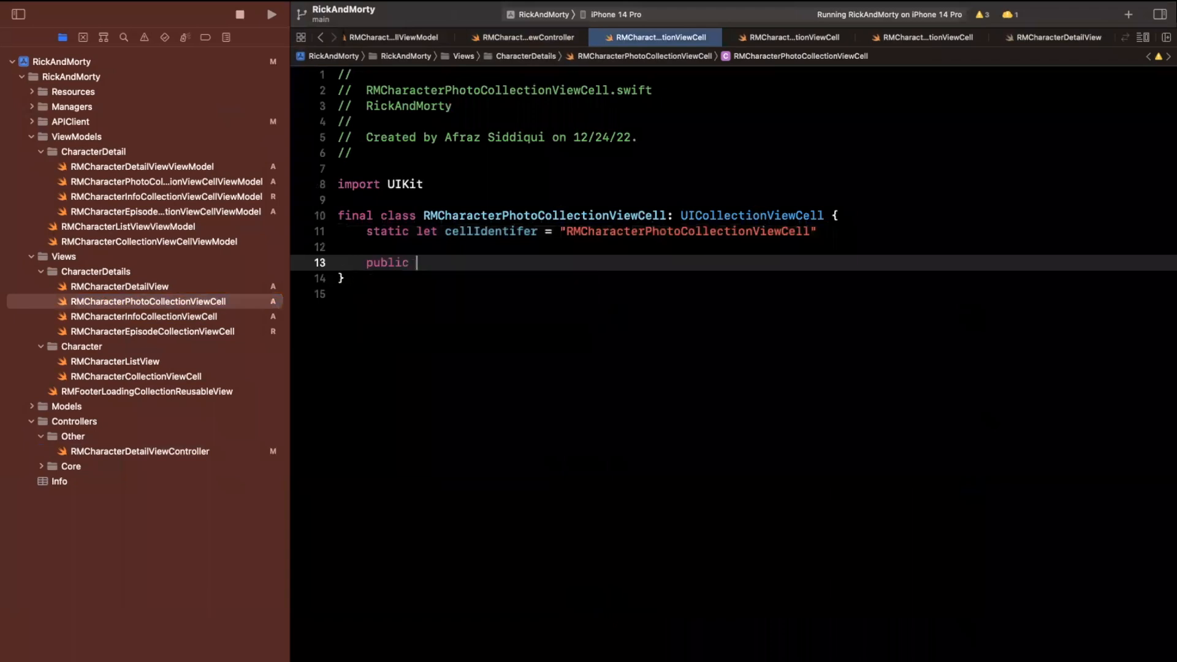
type("func config")
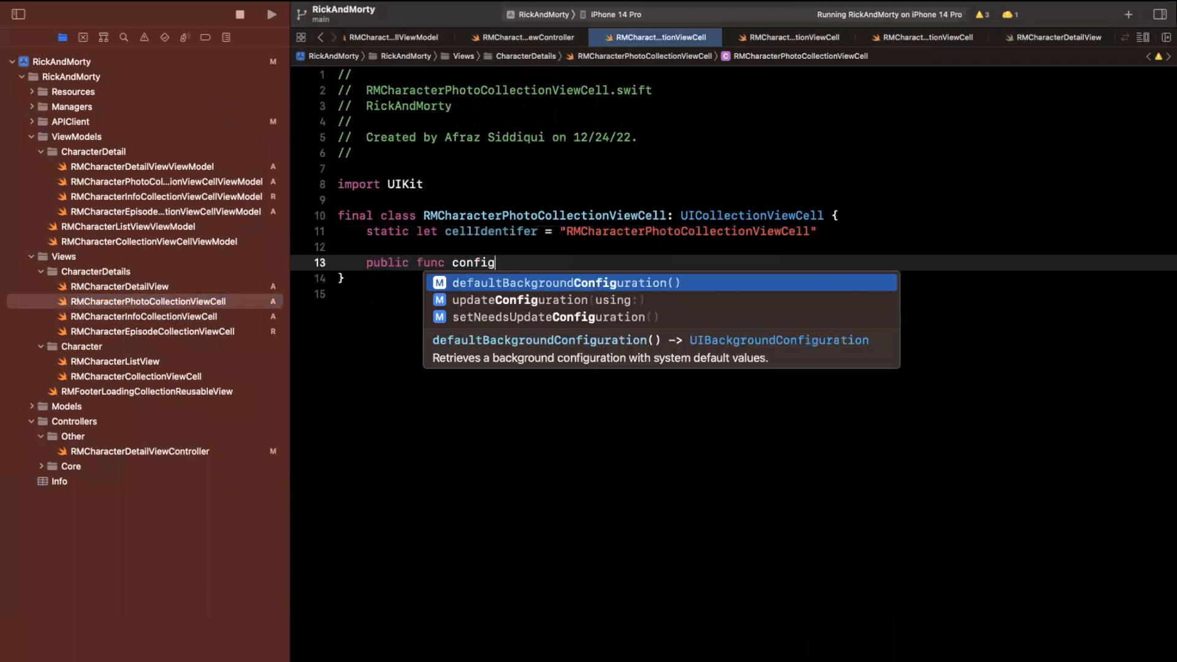
type("ure(")
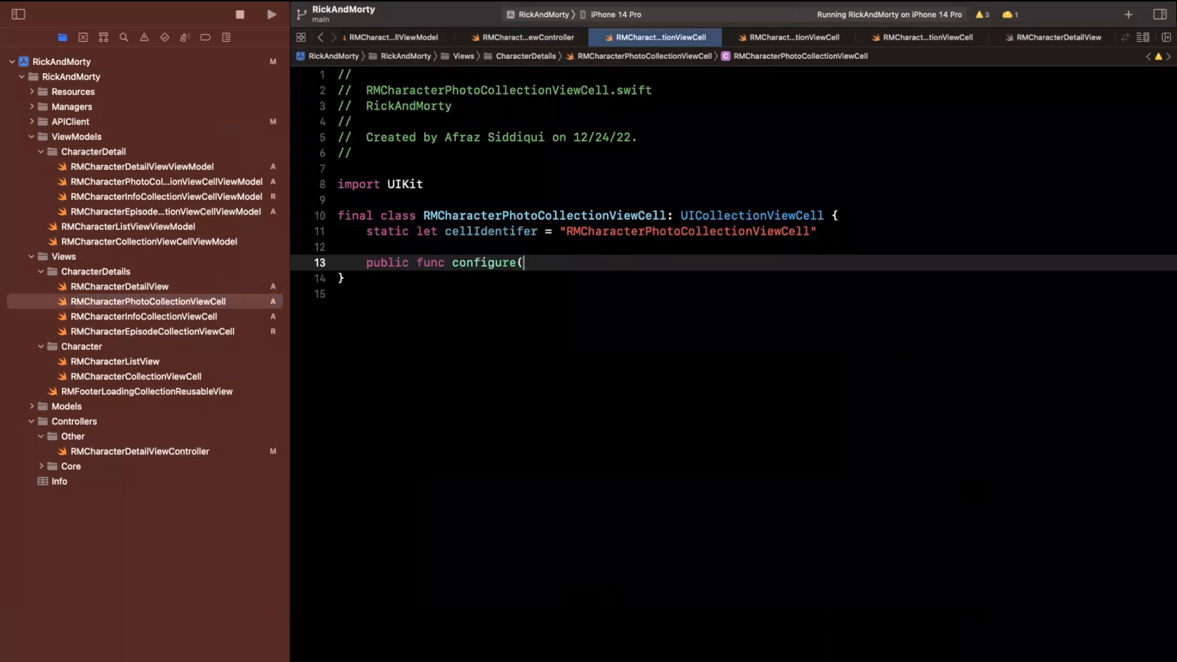
type("with viewModel:")
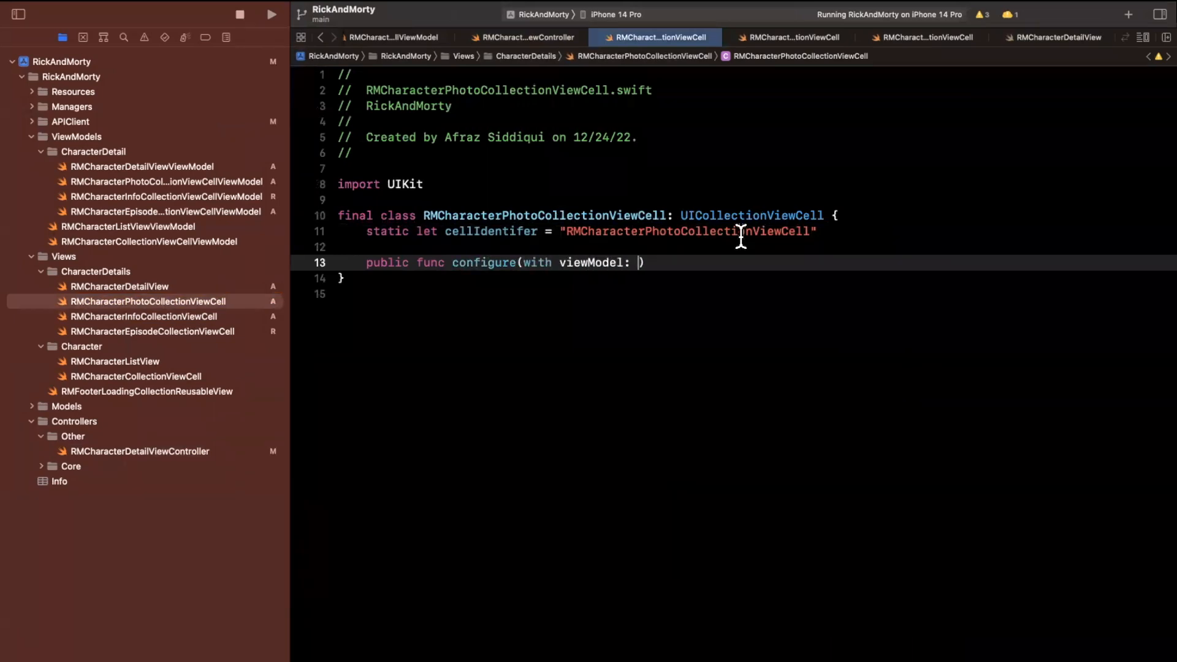
type("RMCharacterPhotoCollectionViewCell")
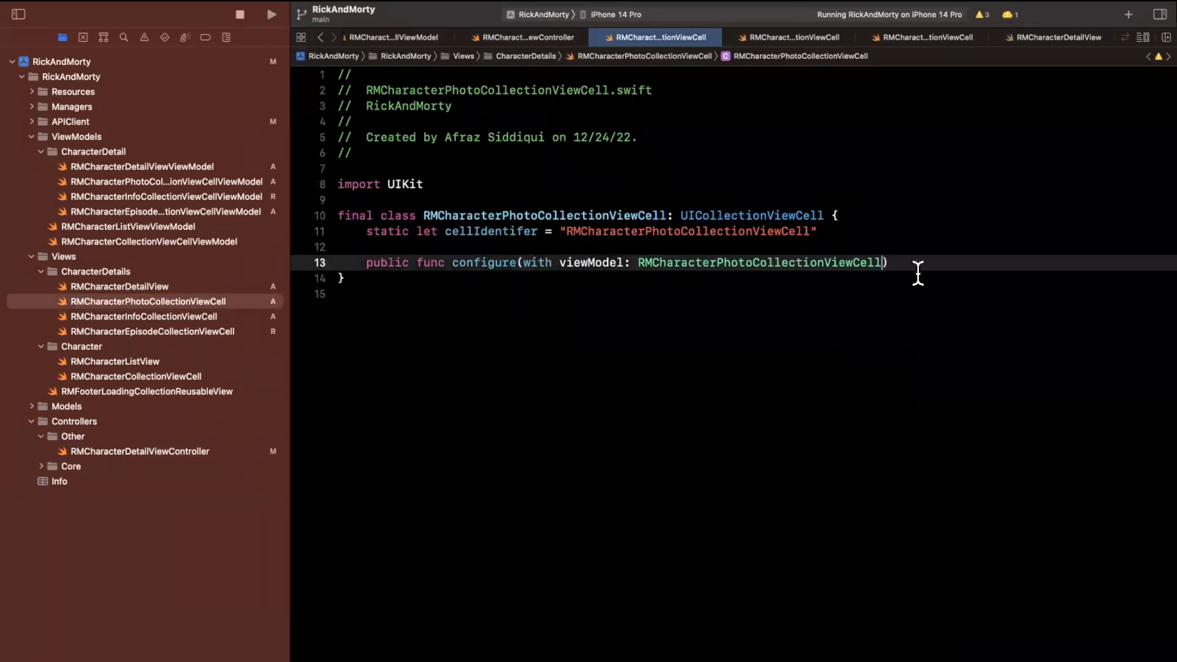
type("ViewModel) {")
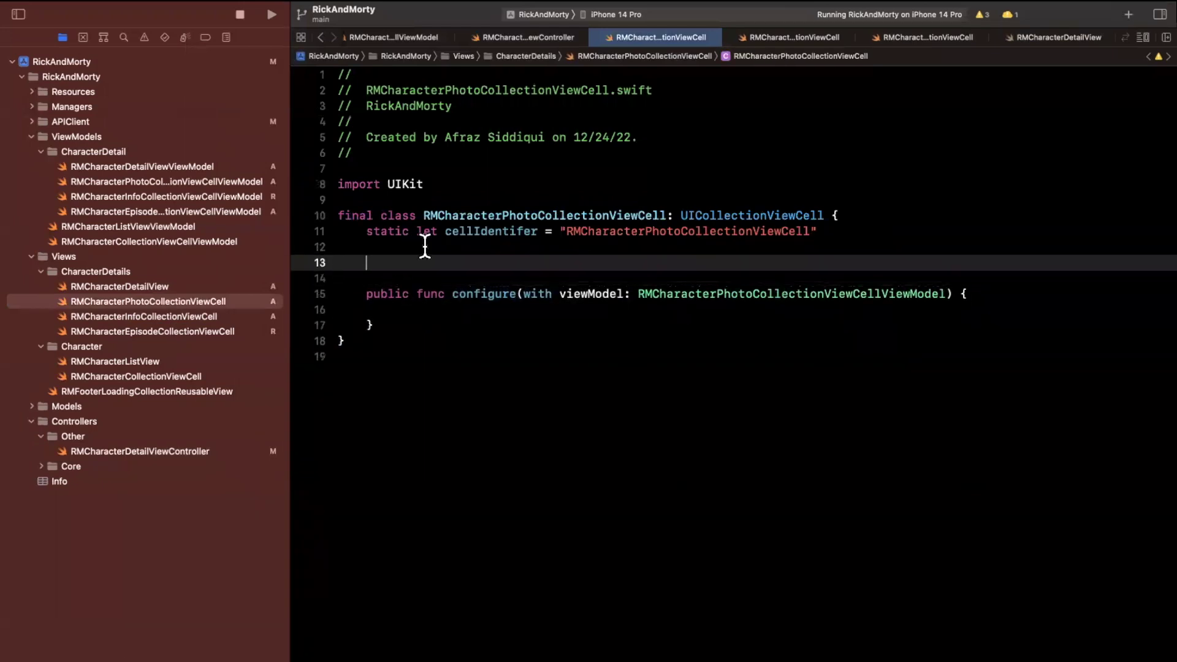
Add init(frame:), a fatalError coder init, private setUpConstraints and prepareForReuse.
type("init(frame: CGRect) {")
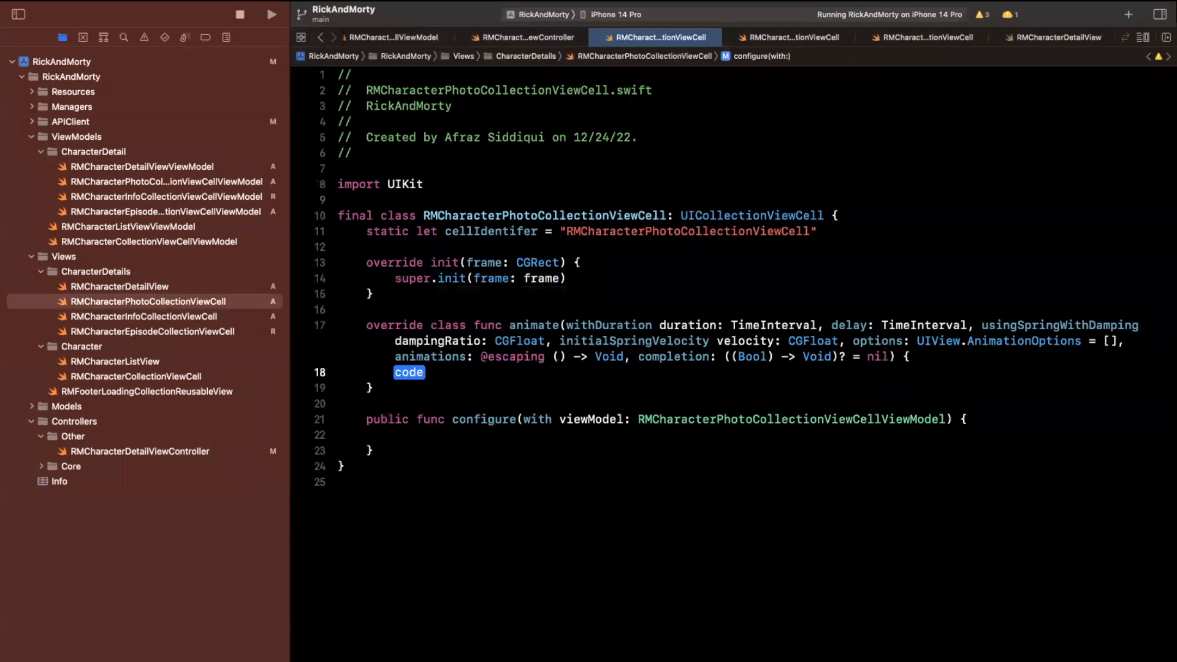
type("fatalError(")
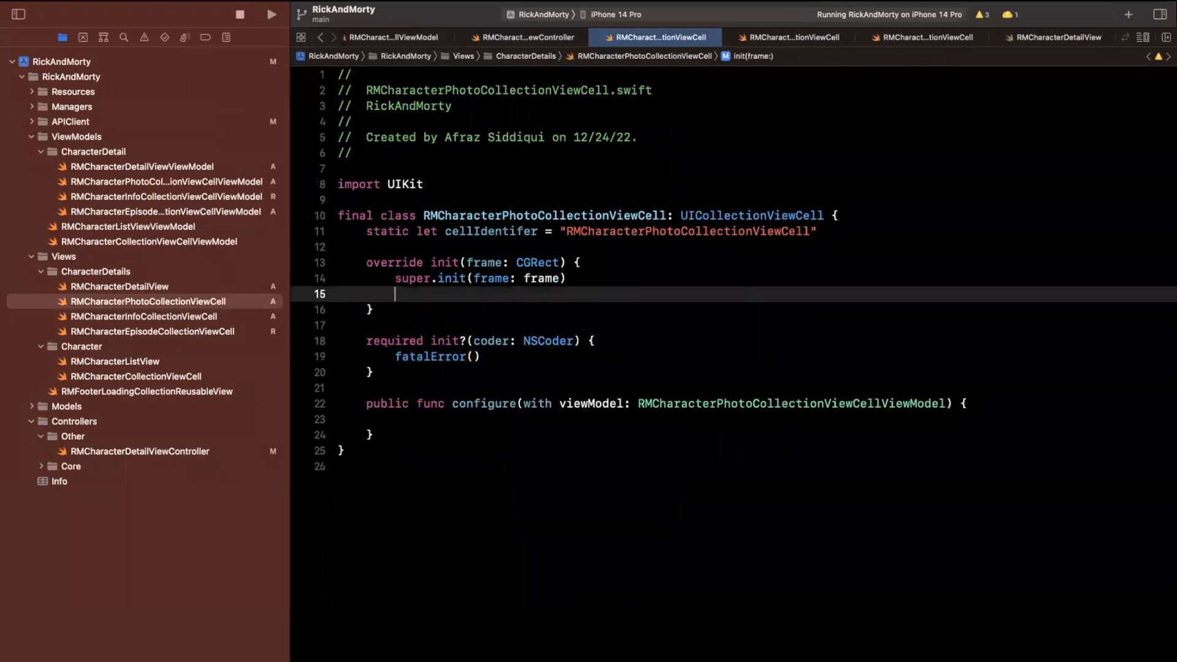
scroll("down", 3)
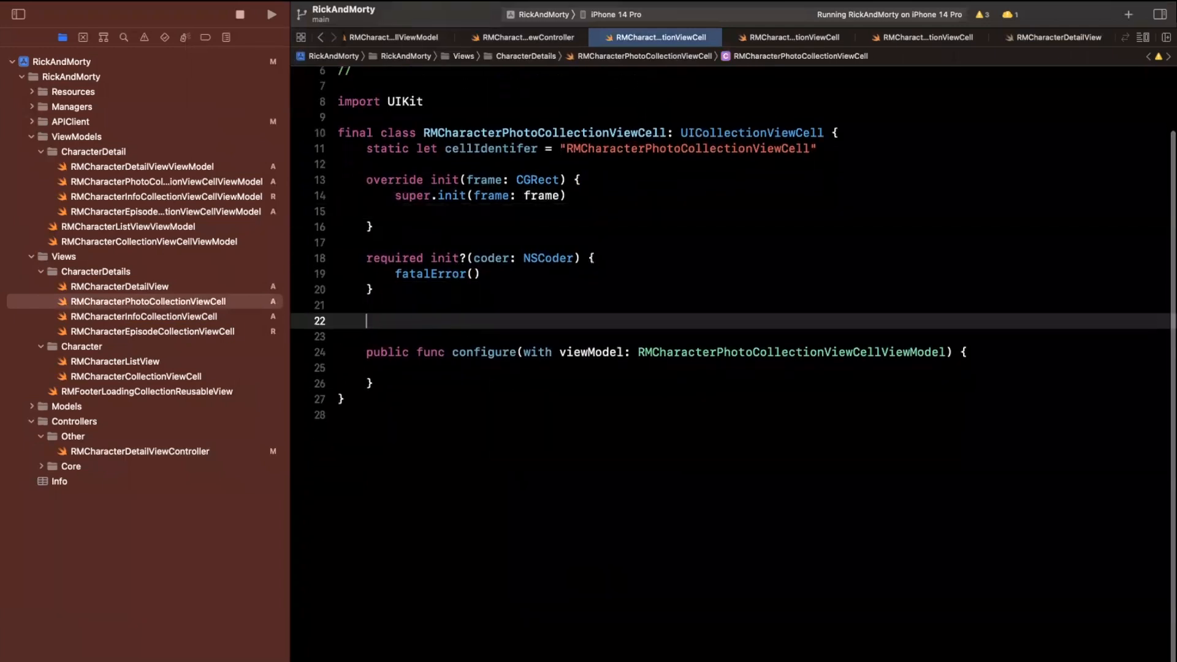
type("pri")
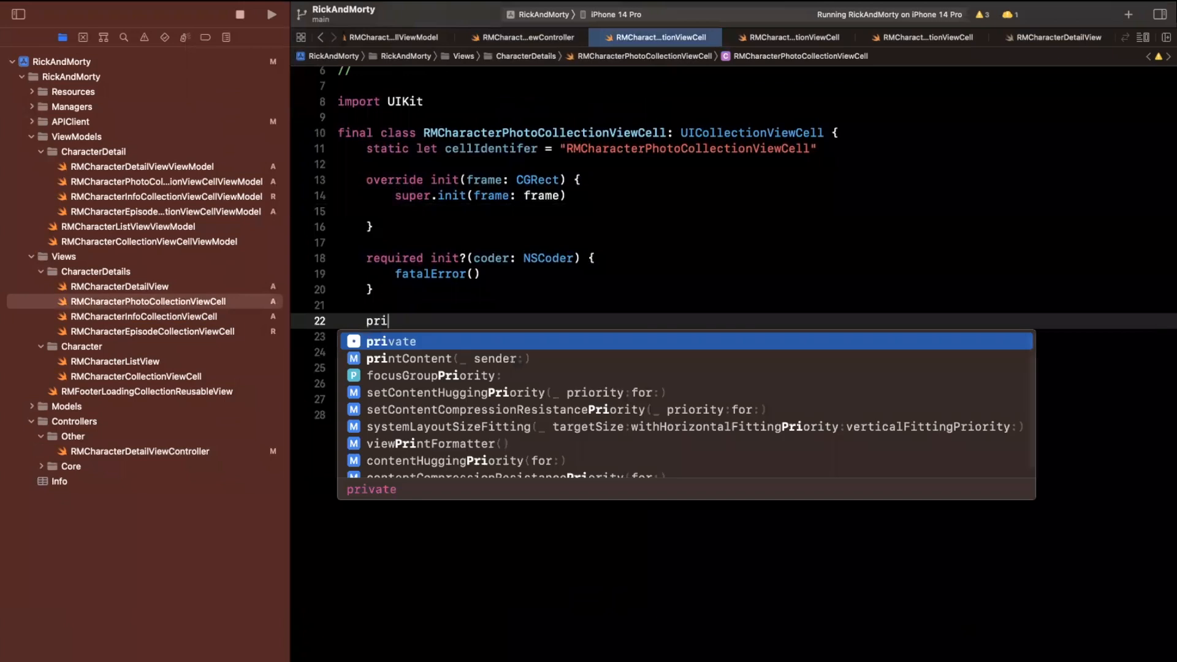
type("vate func setUpConstraints() {")
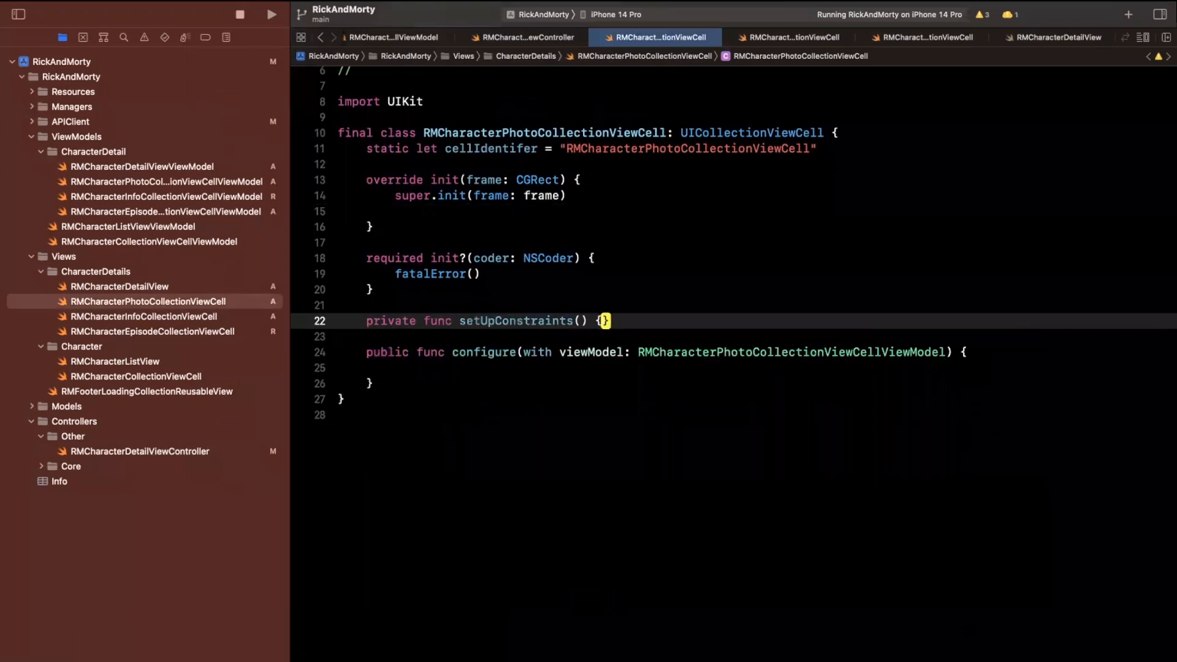
type("preparep")
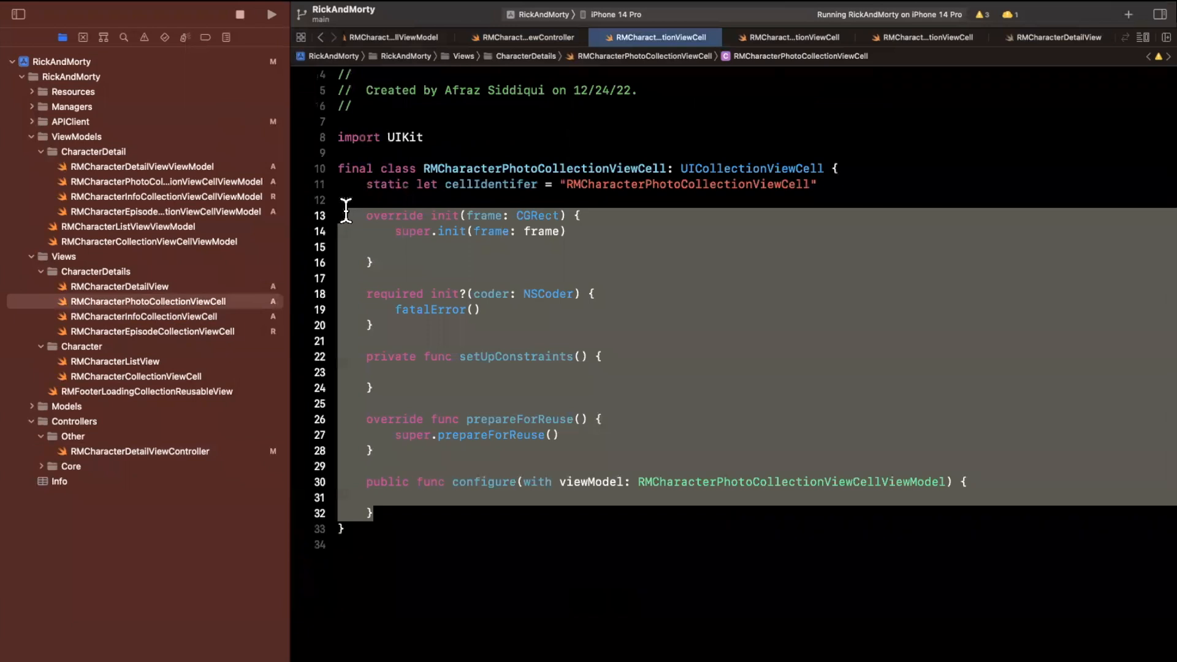
Paste the photo cell's methods into the info and episode cells, typing configure with RMCharacterInfoCollectionViewCellViewModel.
left_click(144, 317)
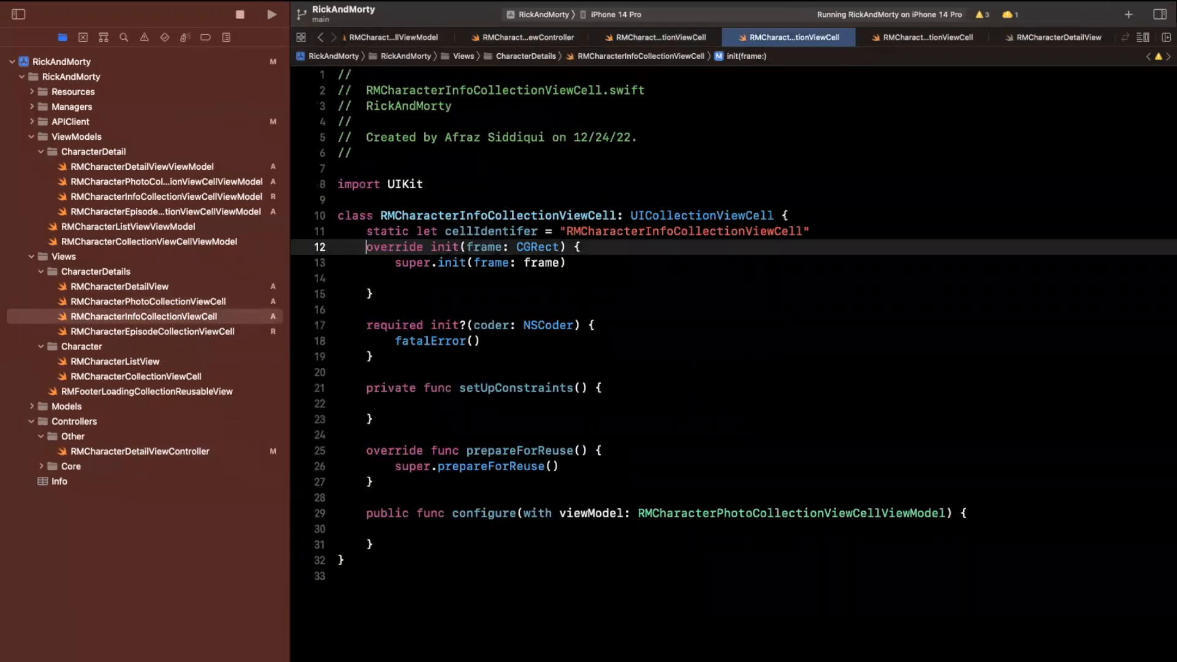
left_click(152, 331)
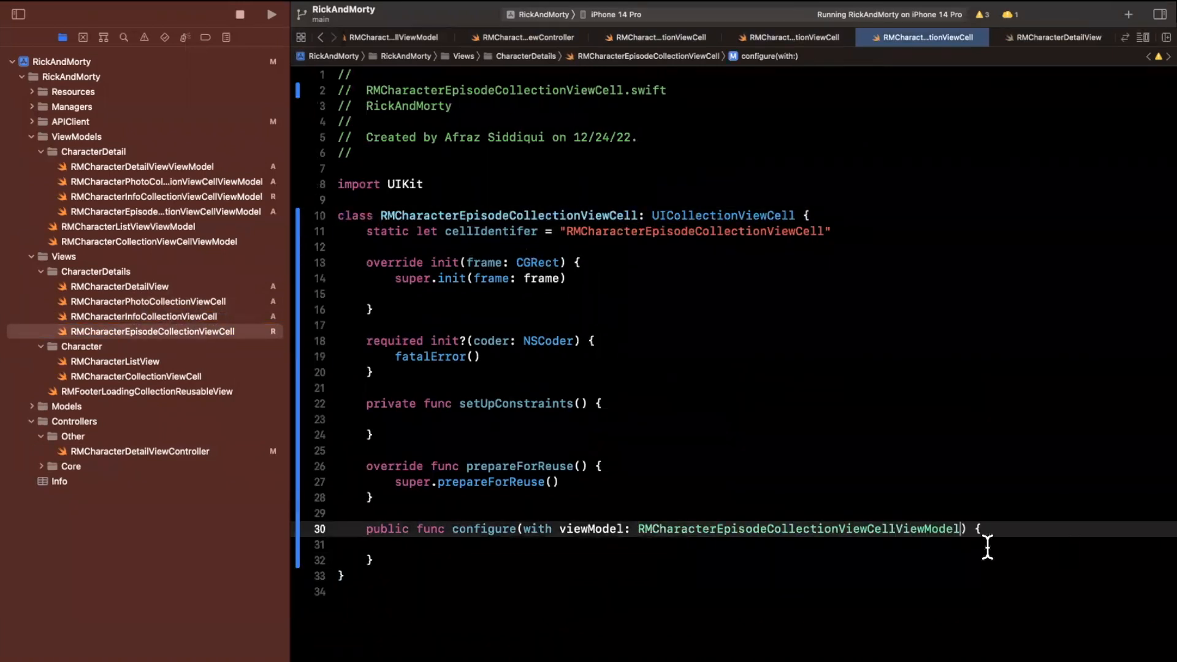
double_click(798, 530)
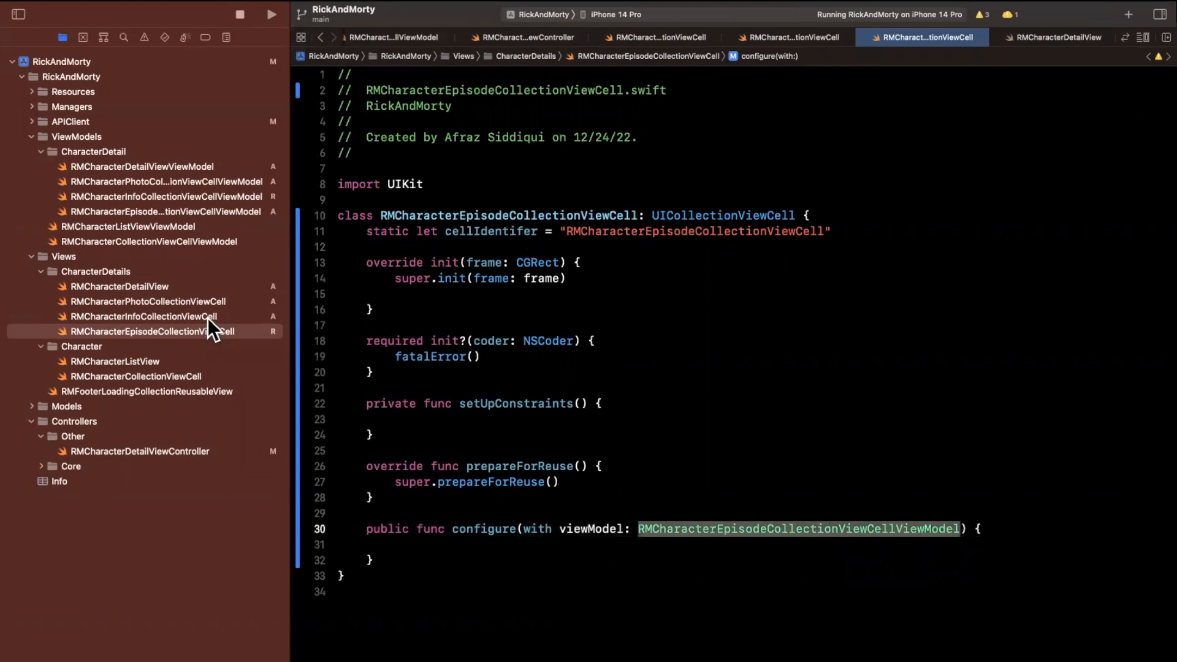
left_click(143, 316)
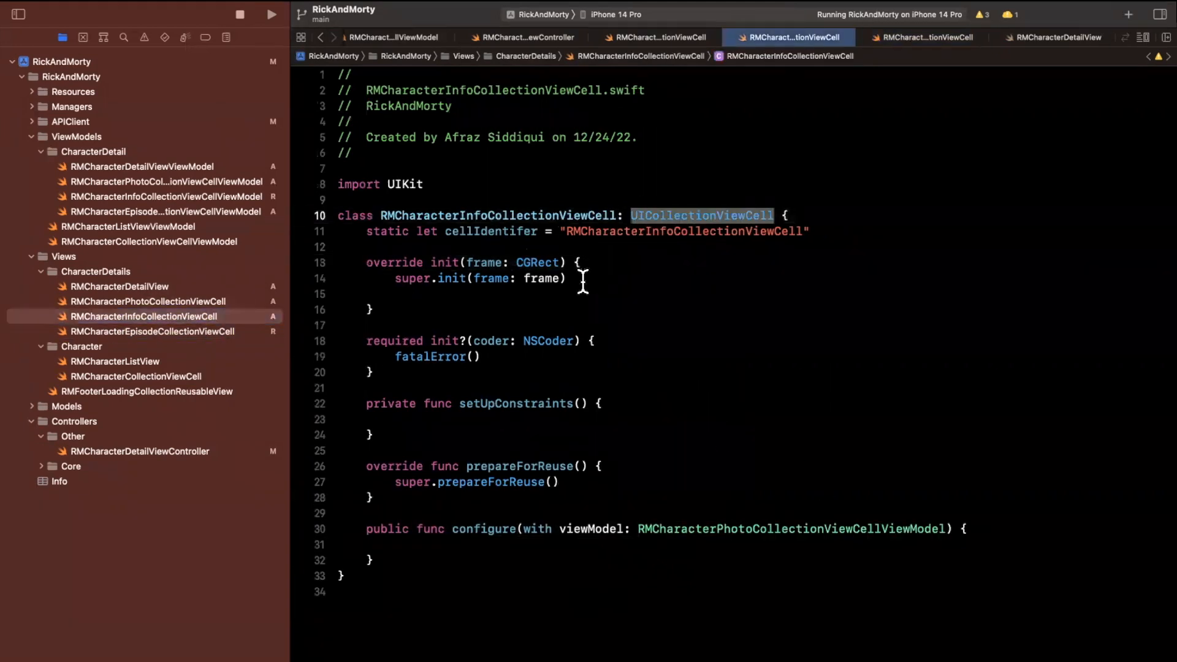
double_click(496, 215)
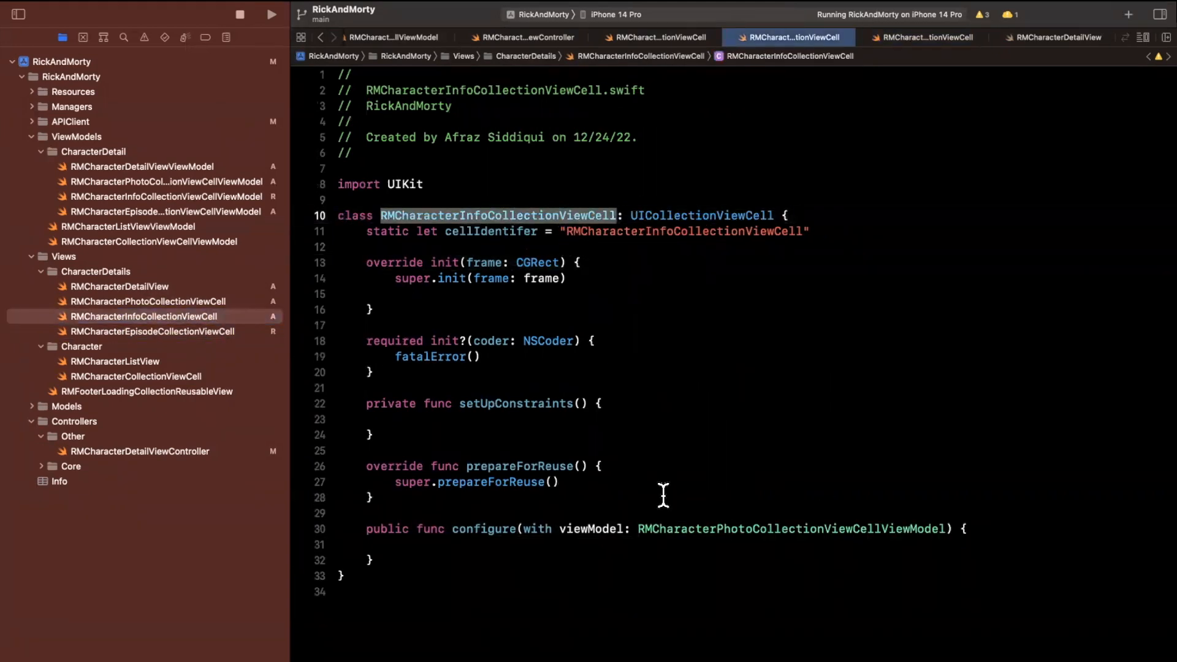
type("RMCharacterInfoCollectionViewCellViewModel")
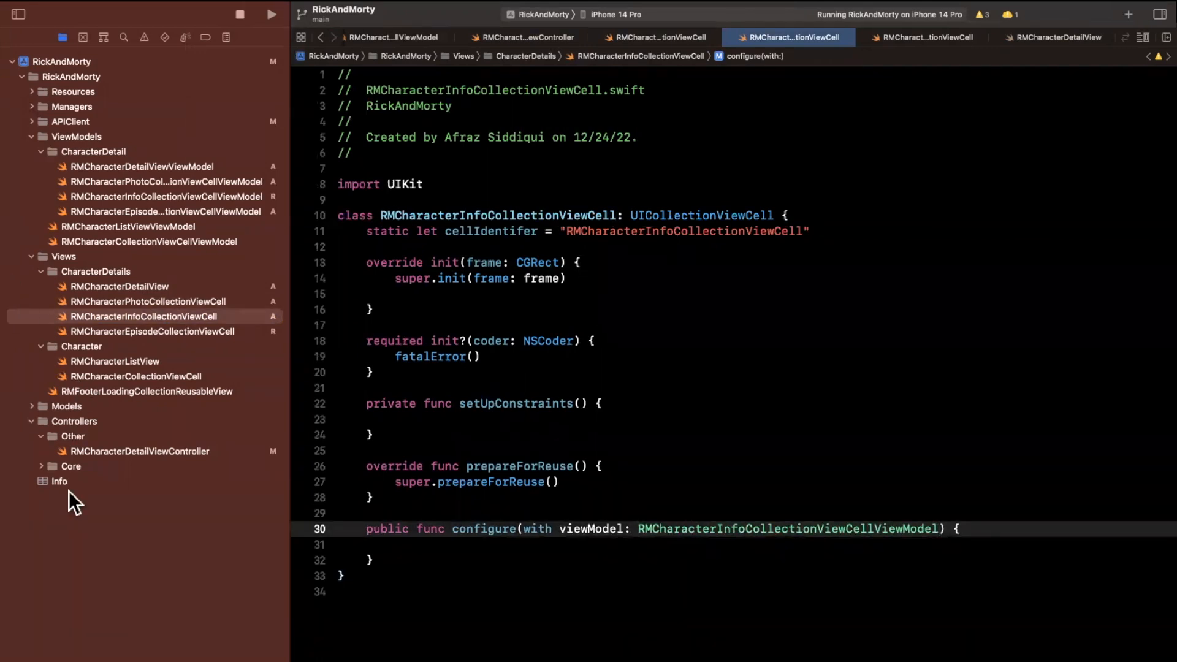
left_click(139, 451)
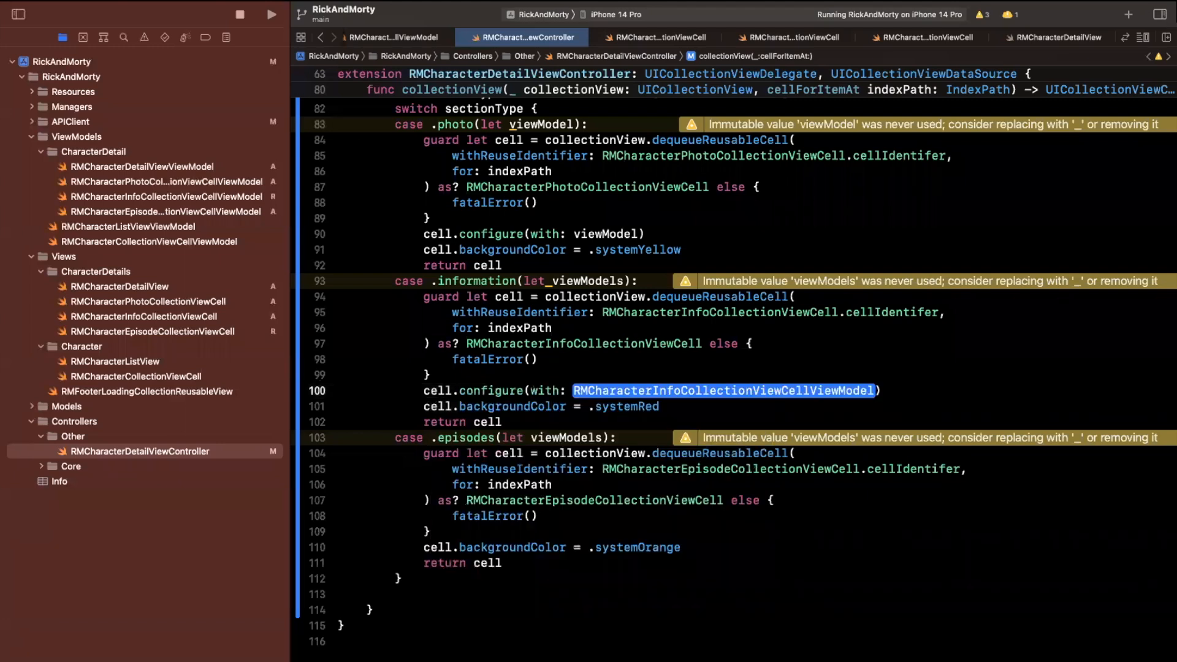
Pass viewModels[indexPath.row] to the information cell's configure call.
type("viewModels[])")
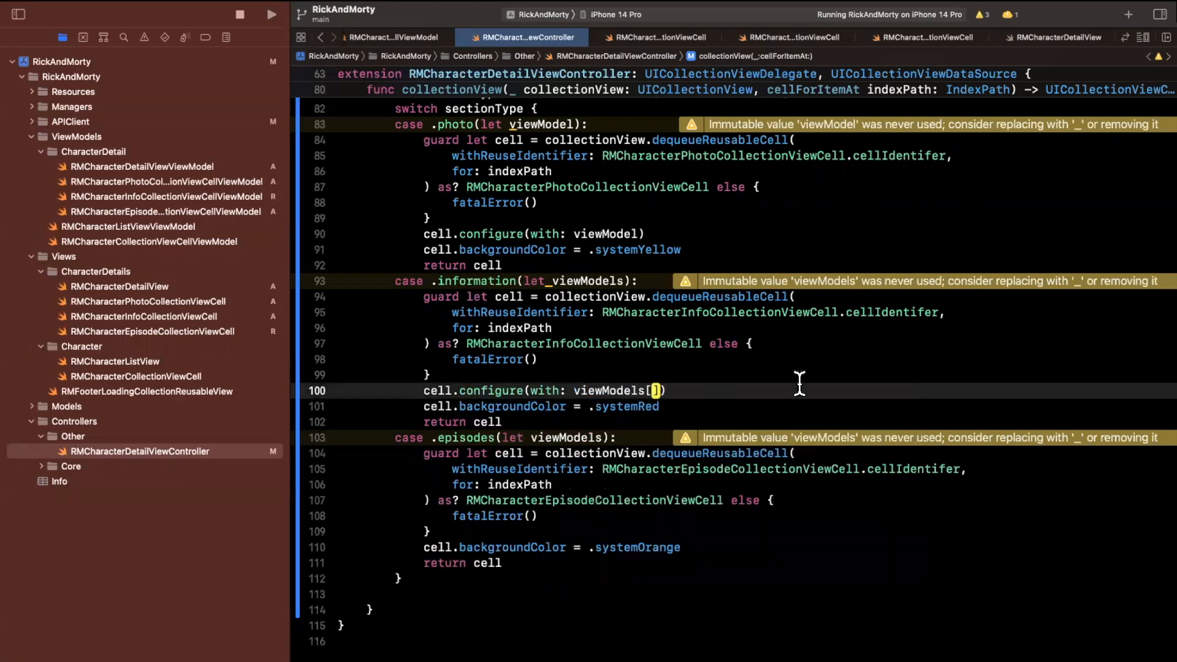
type("indexPath")
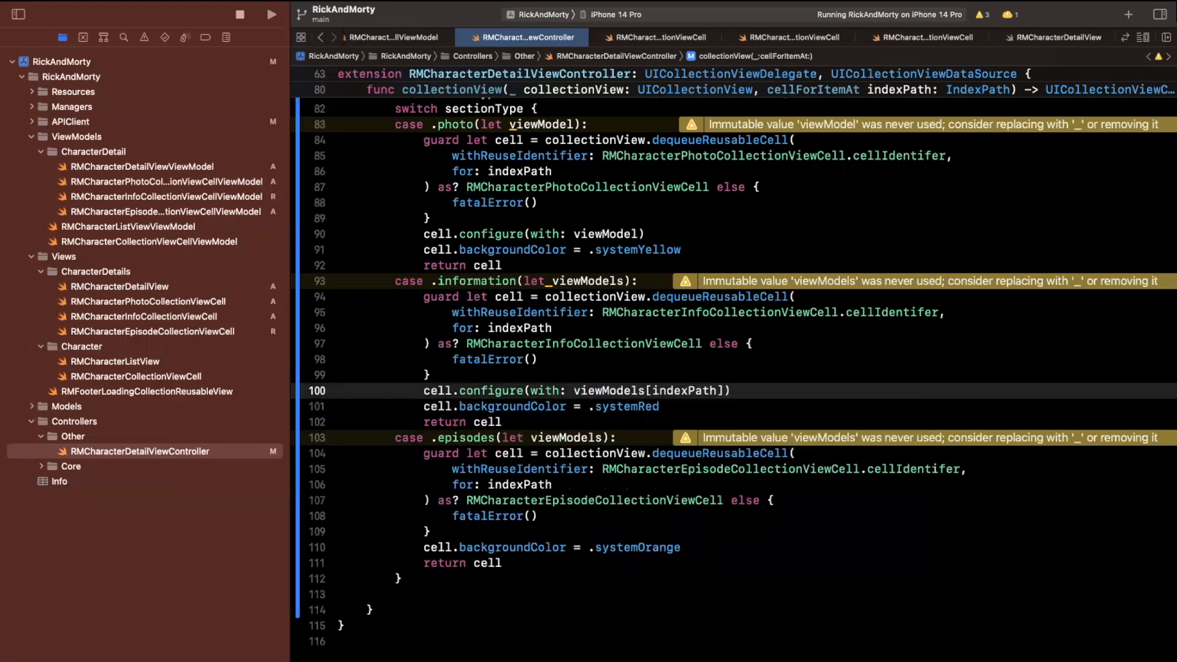
type(".row")
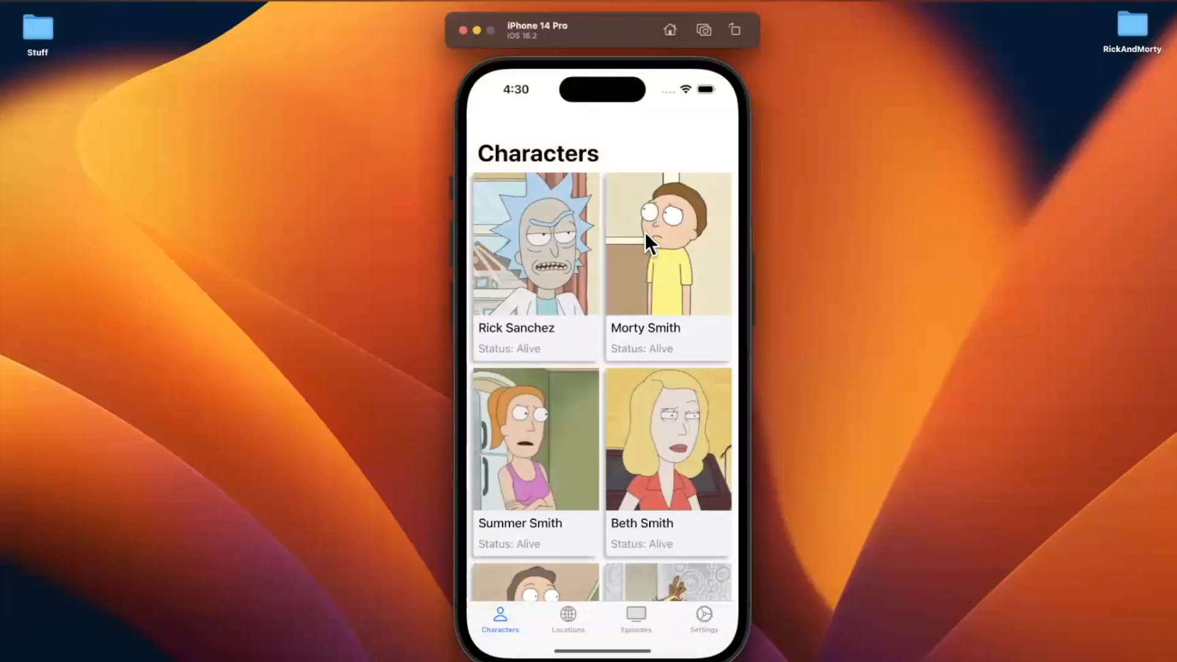
Open Morty Smith's detail screen and scroll through the yellow, red and orange sections.
left_click(657, 244)
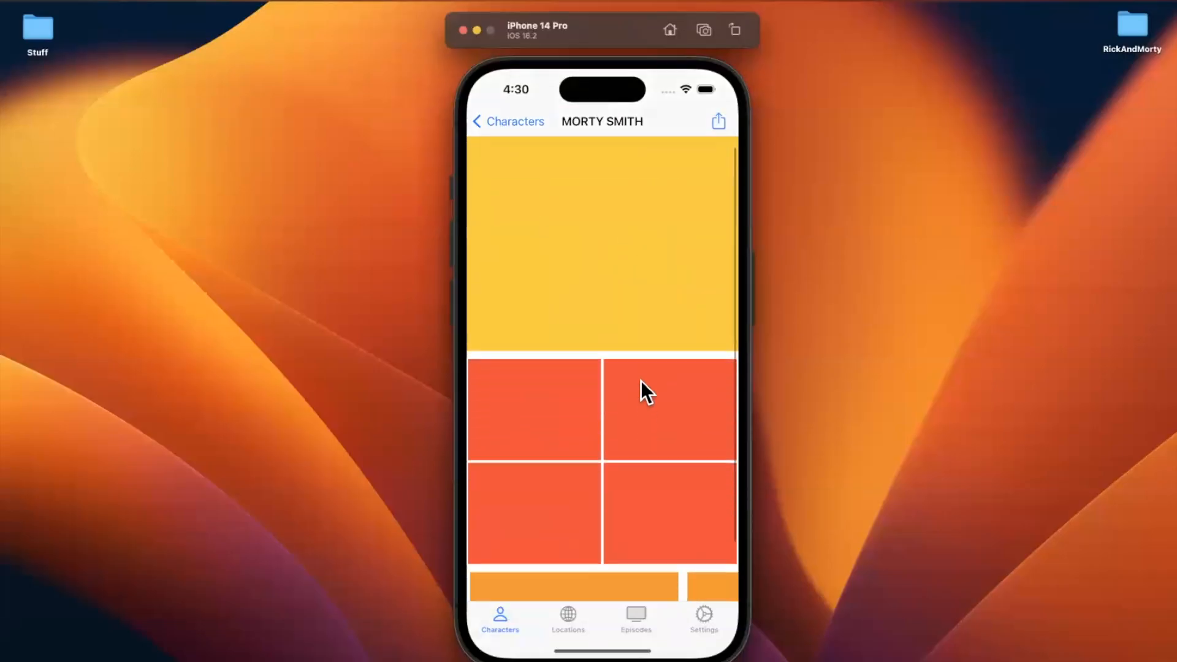
scroll("down", 3)
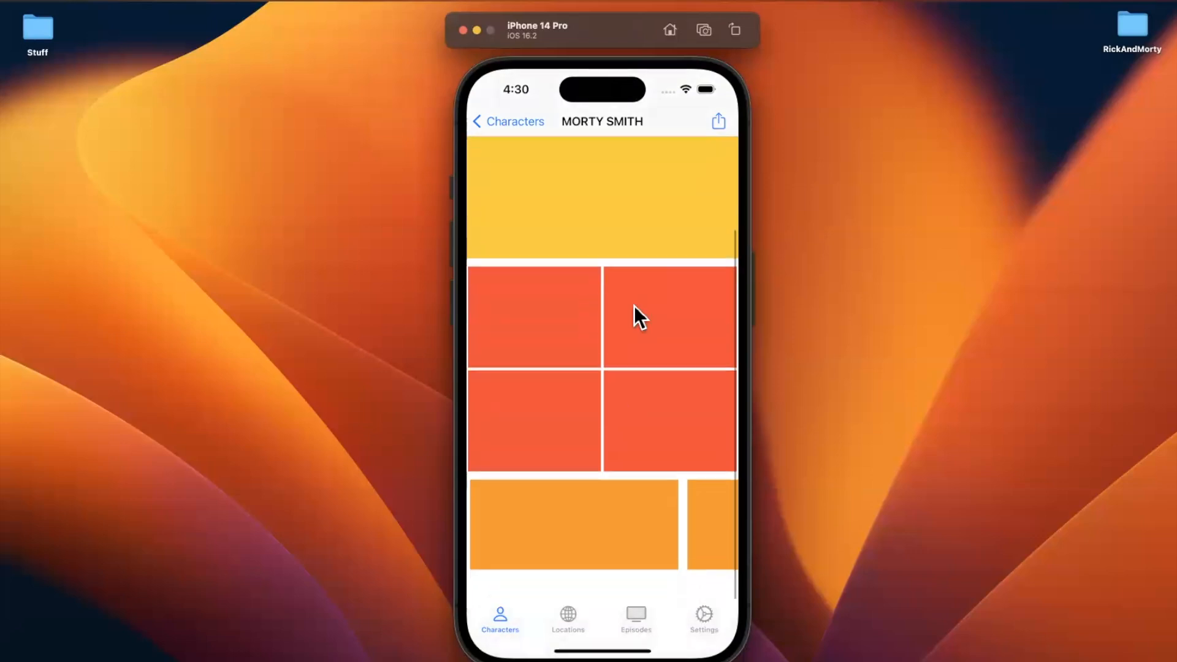
scroll("down", 3)
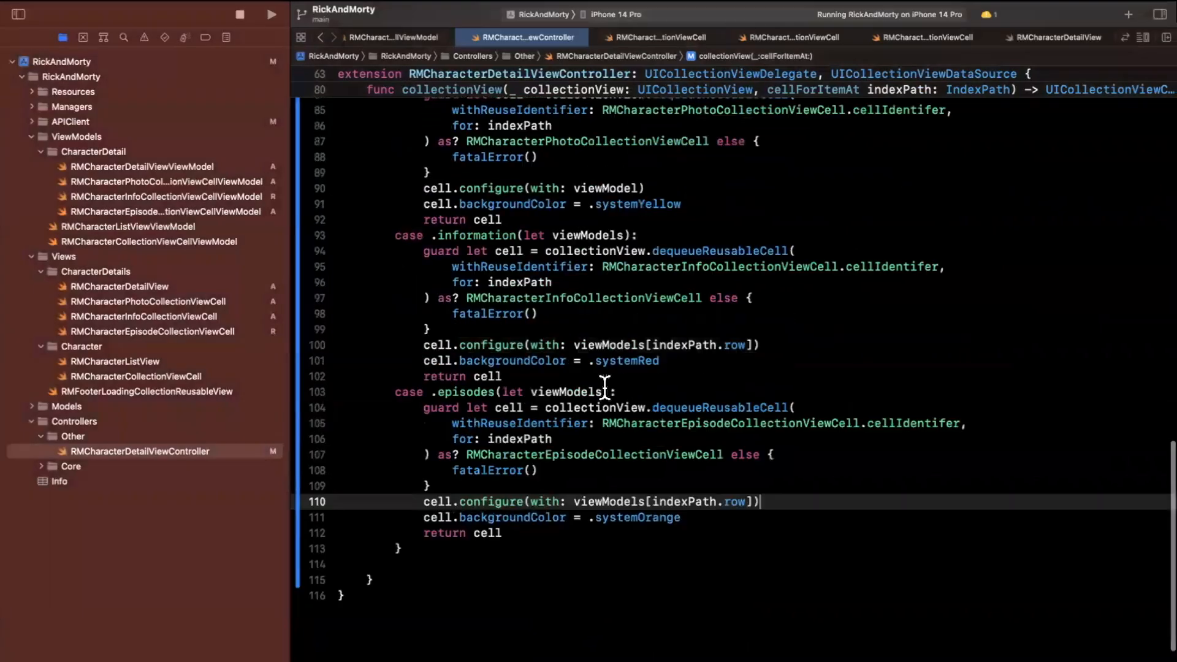
Scroll up and open RMCharacter.swift to review its Codable properties.
scroll("up", 3)
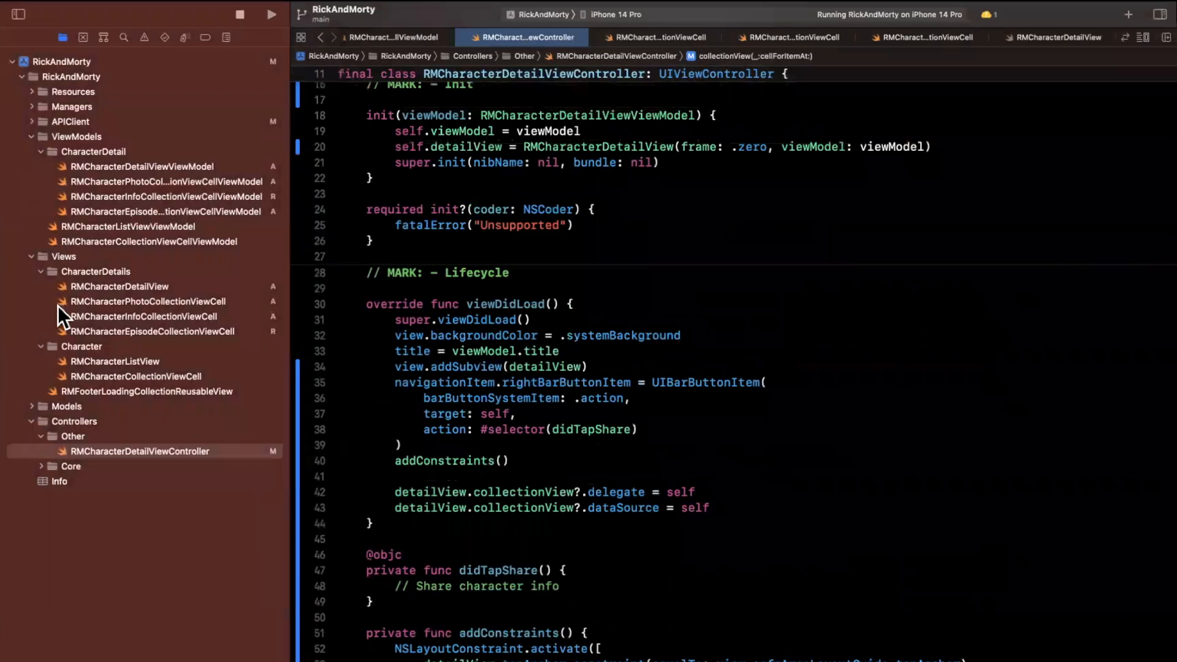
left_click(141, 166)
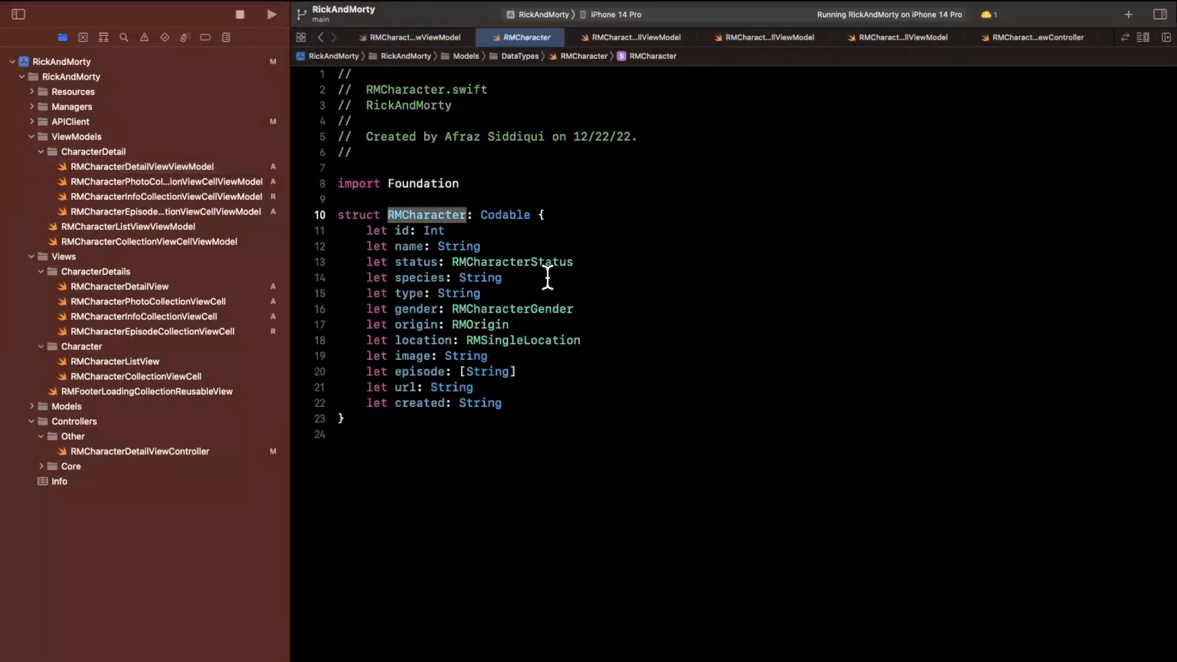
mouse_move(543, 288)
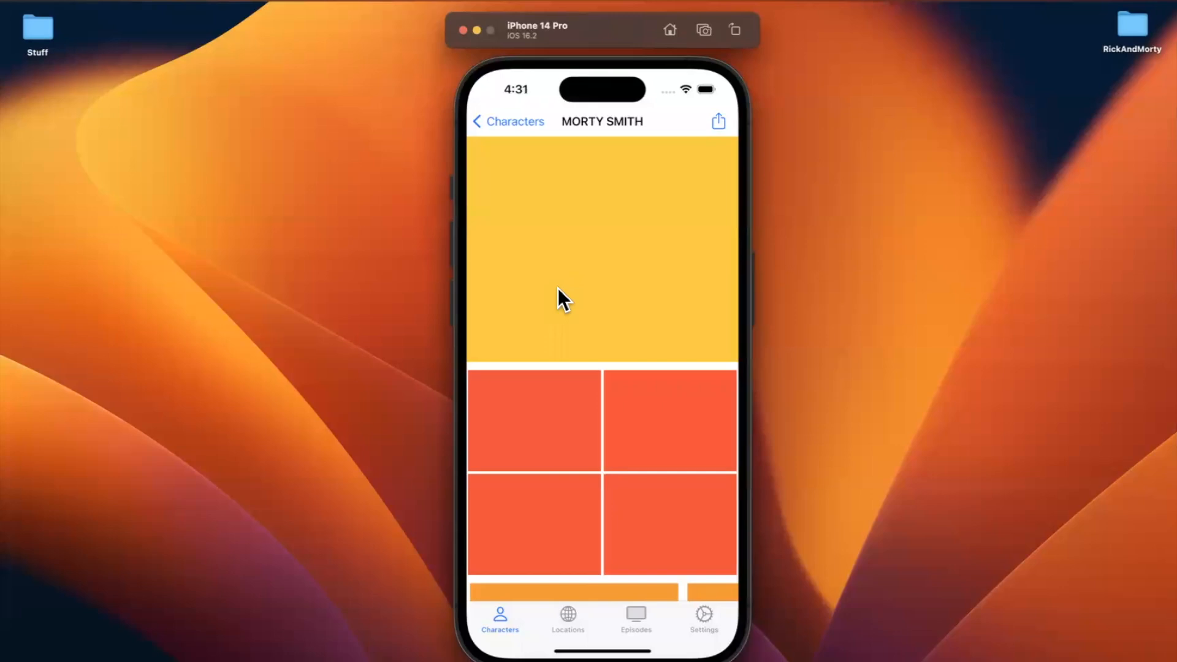
mouse_move(834, 177)
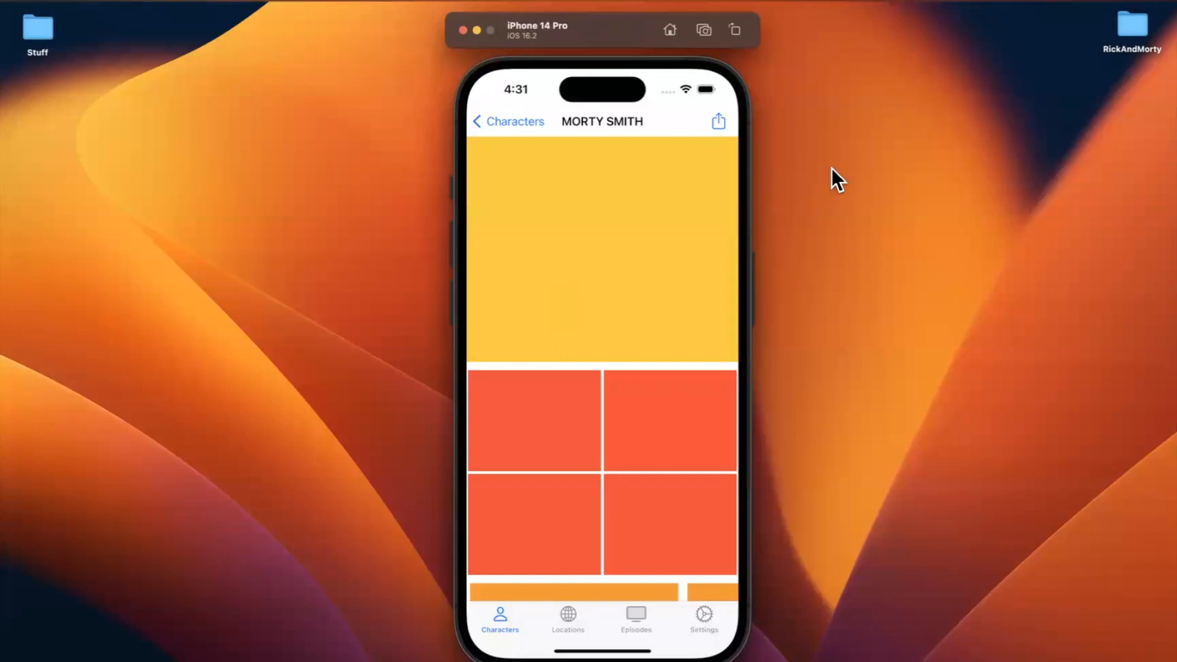